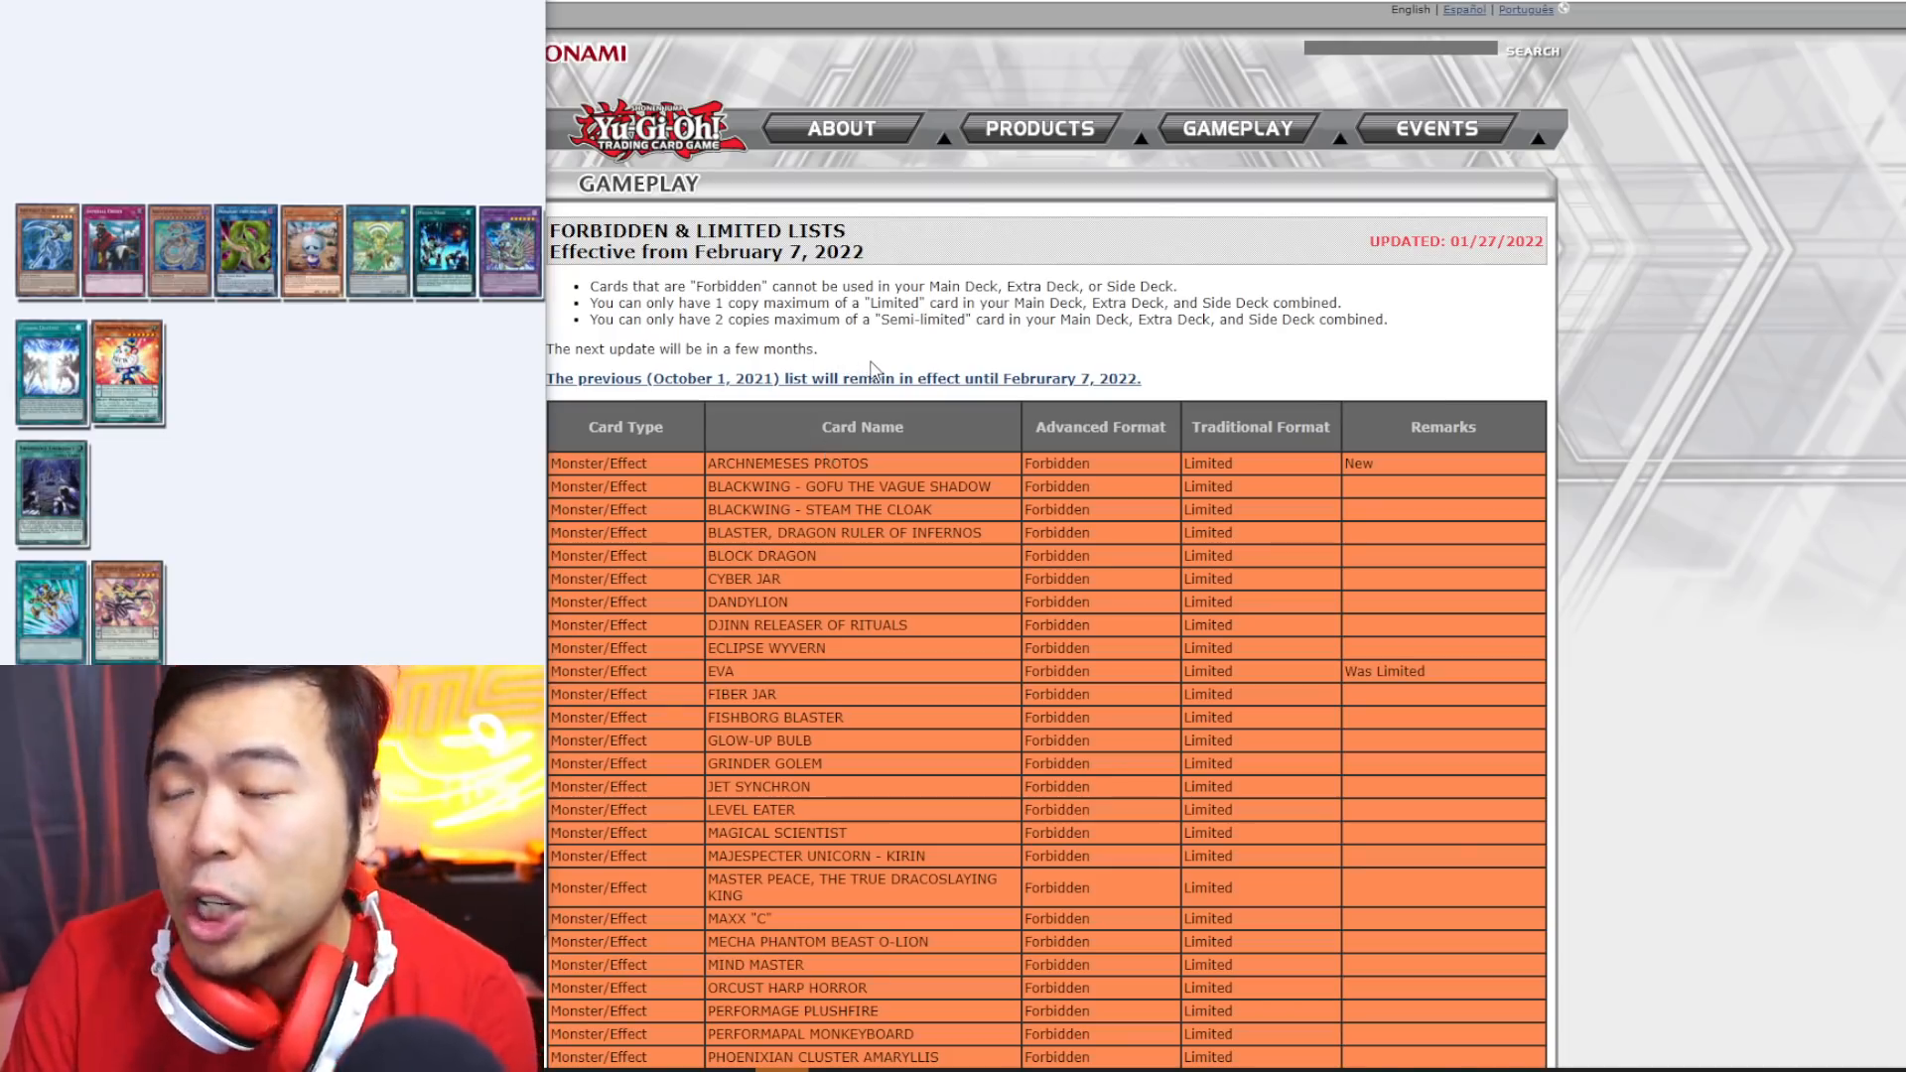
{"action": "mouse_move", "coordinate": [927, 510]}
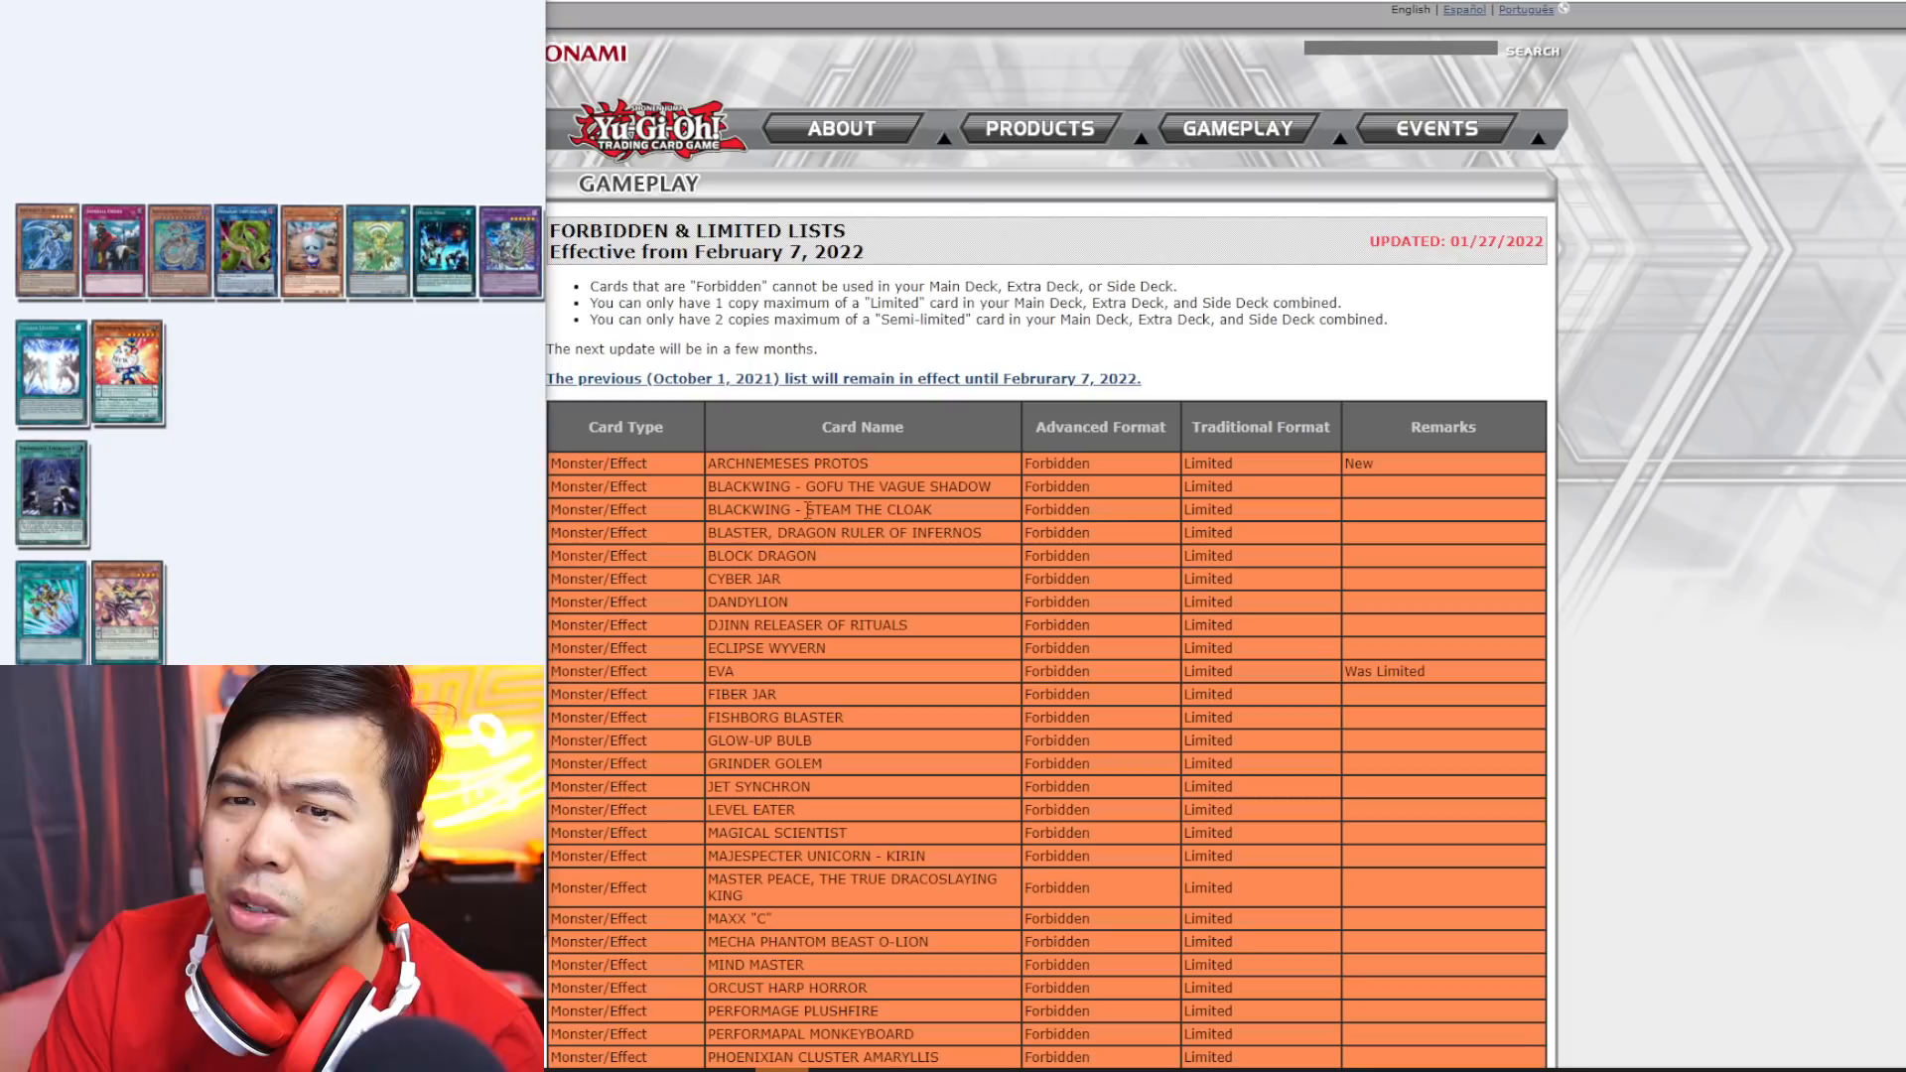
{"action": "mouse_move", "coordinate": [751, 647]}
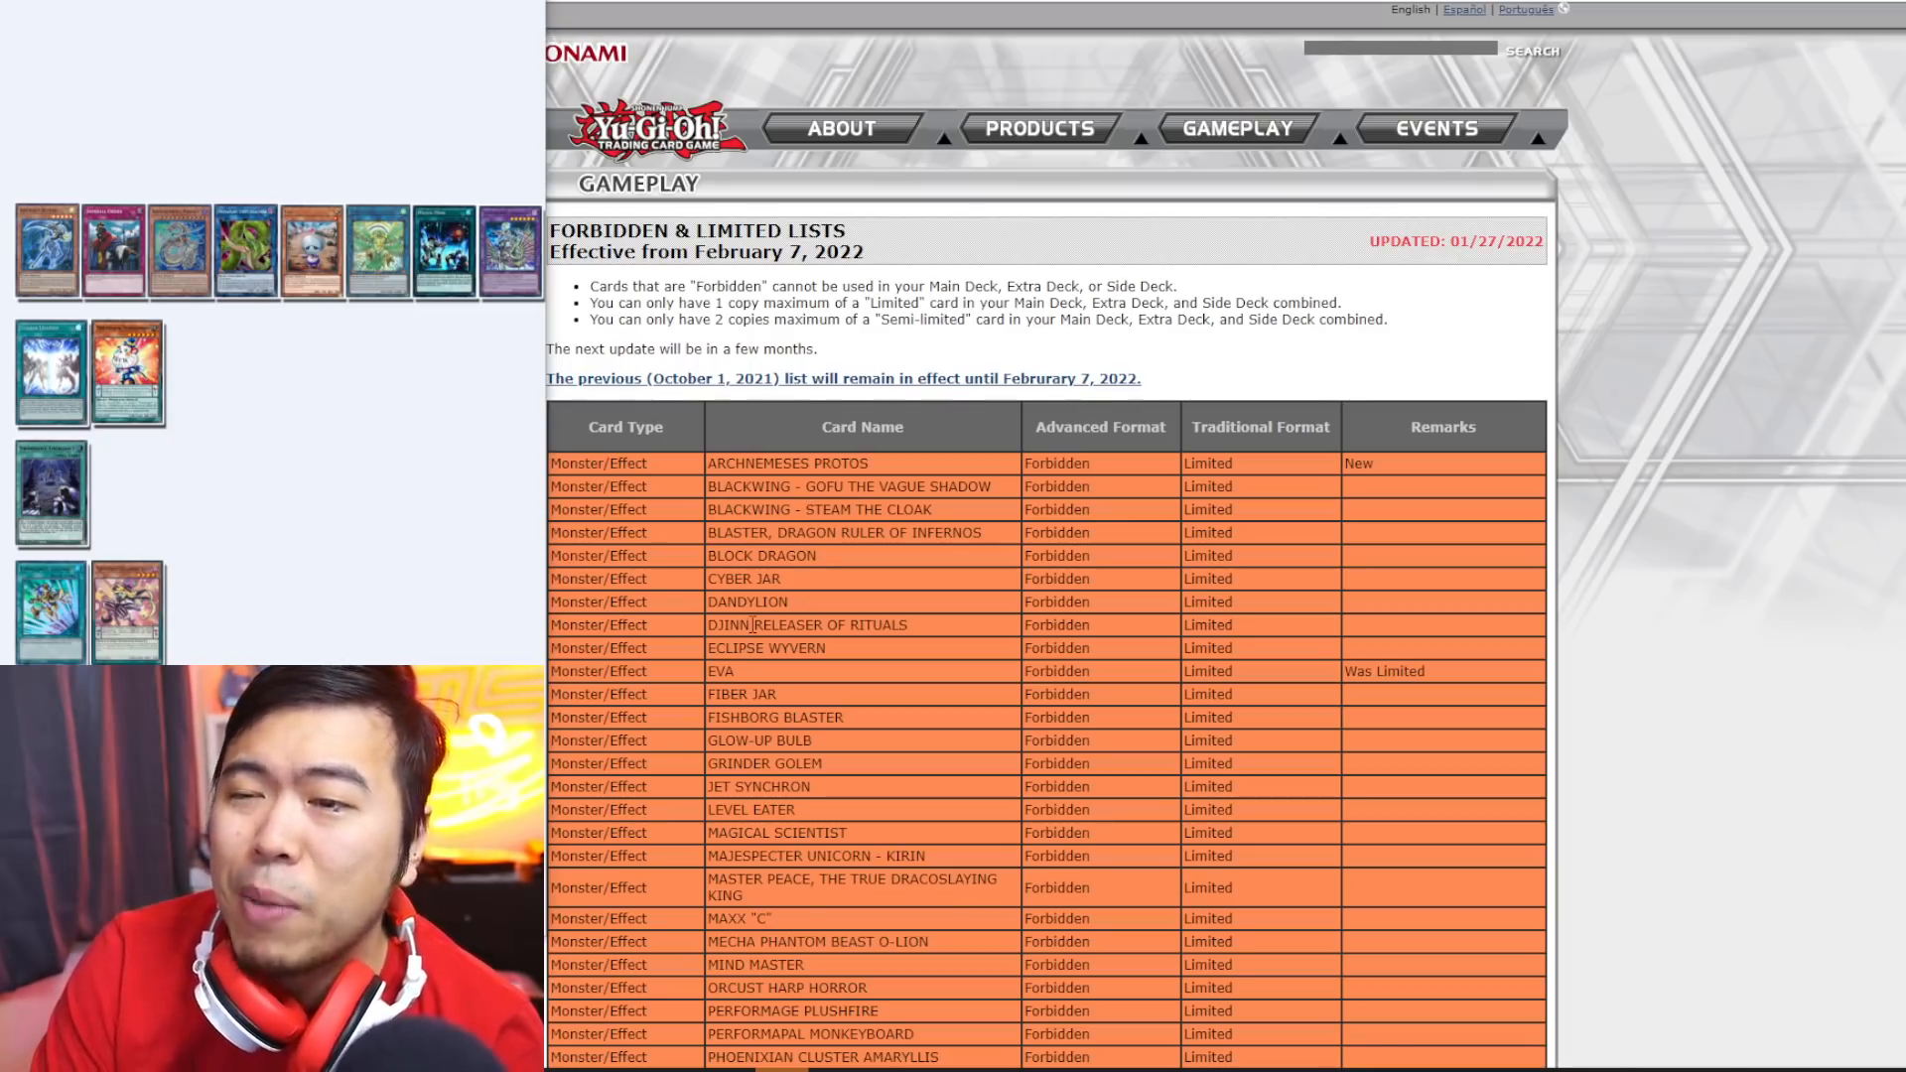
{"action": "mouse_move", "coordinate": [951, 715]}
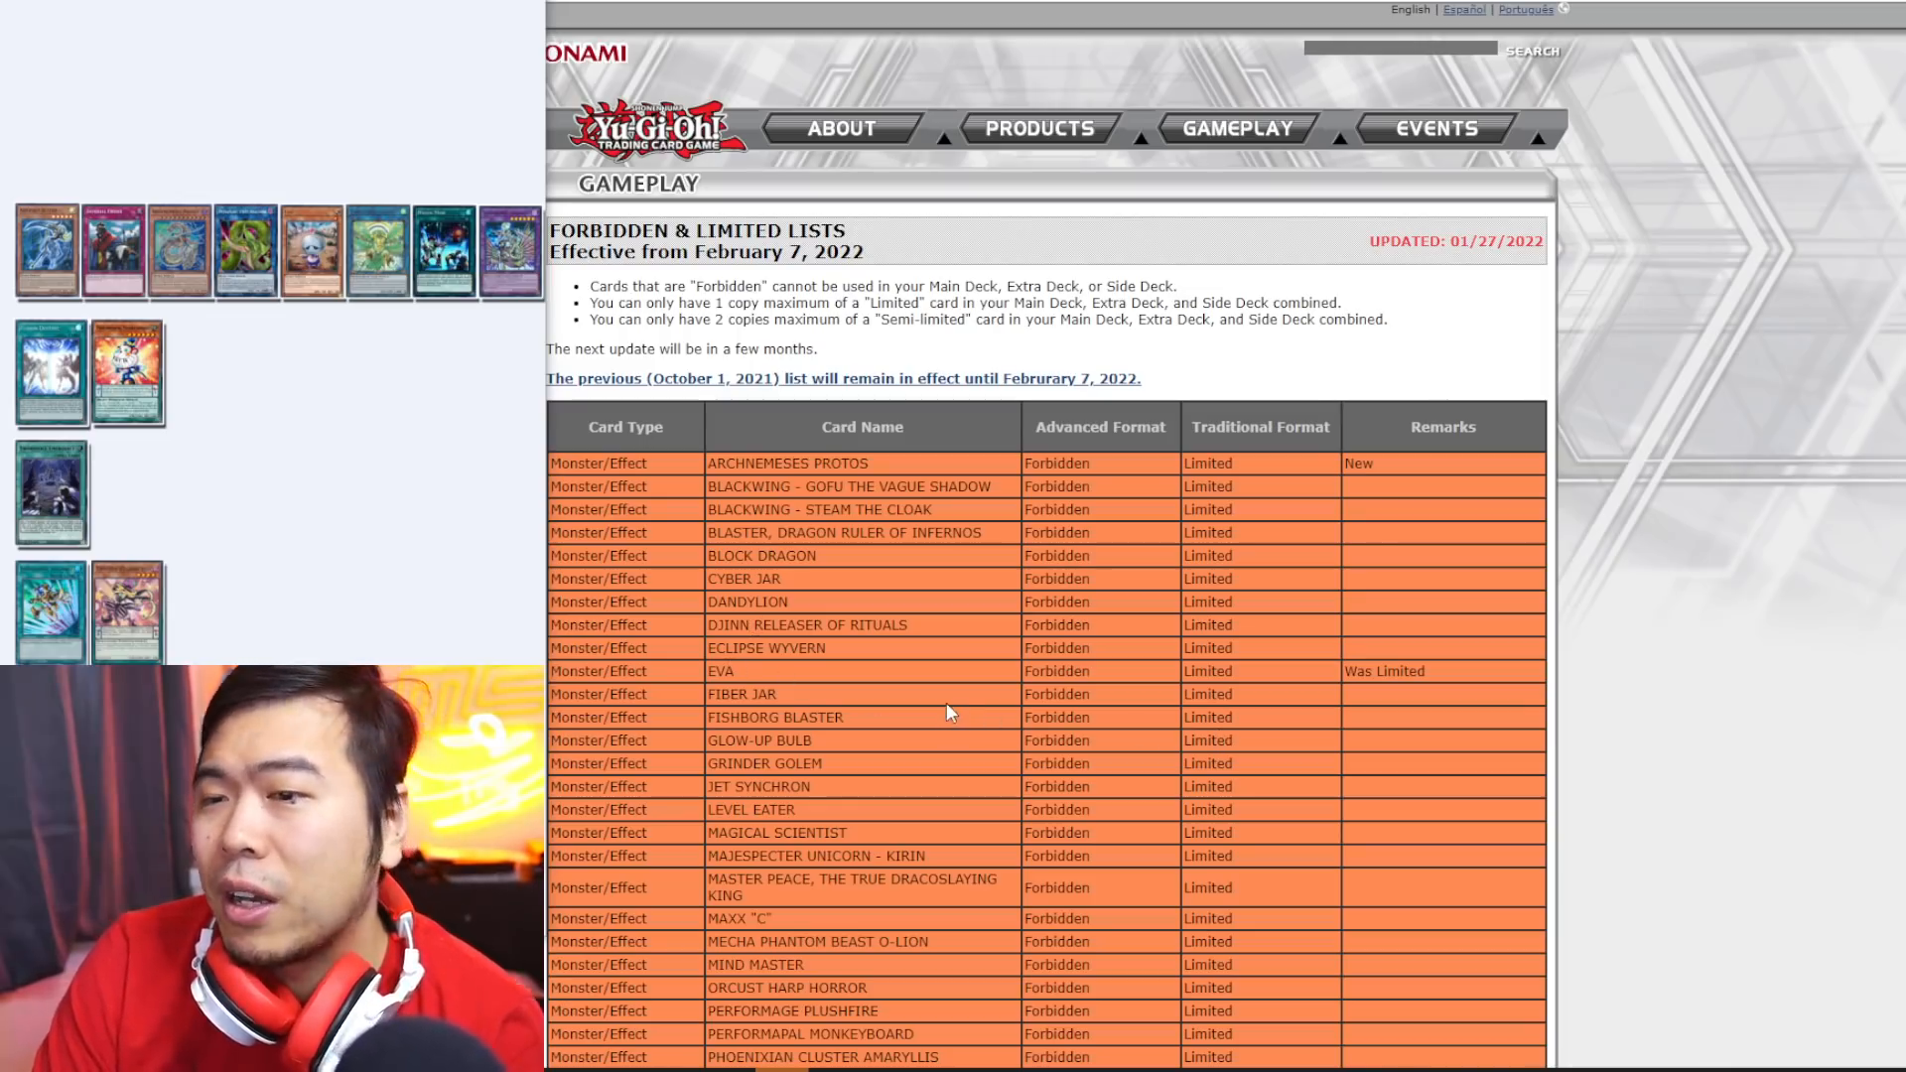
{"action": "mouse_move", "coordinate": [959, 716]}
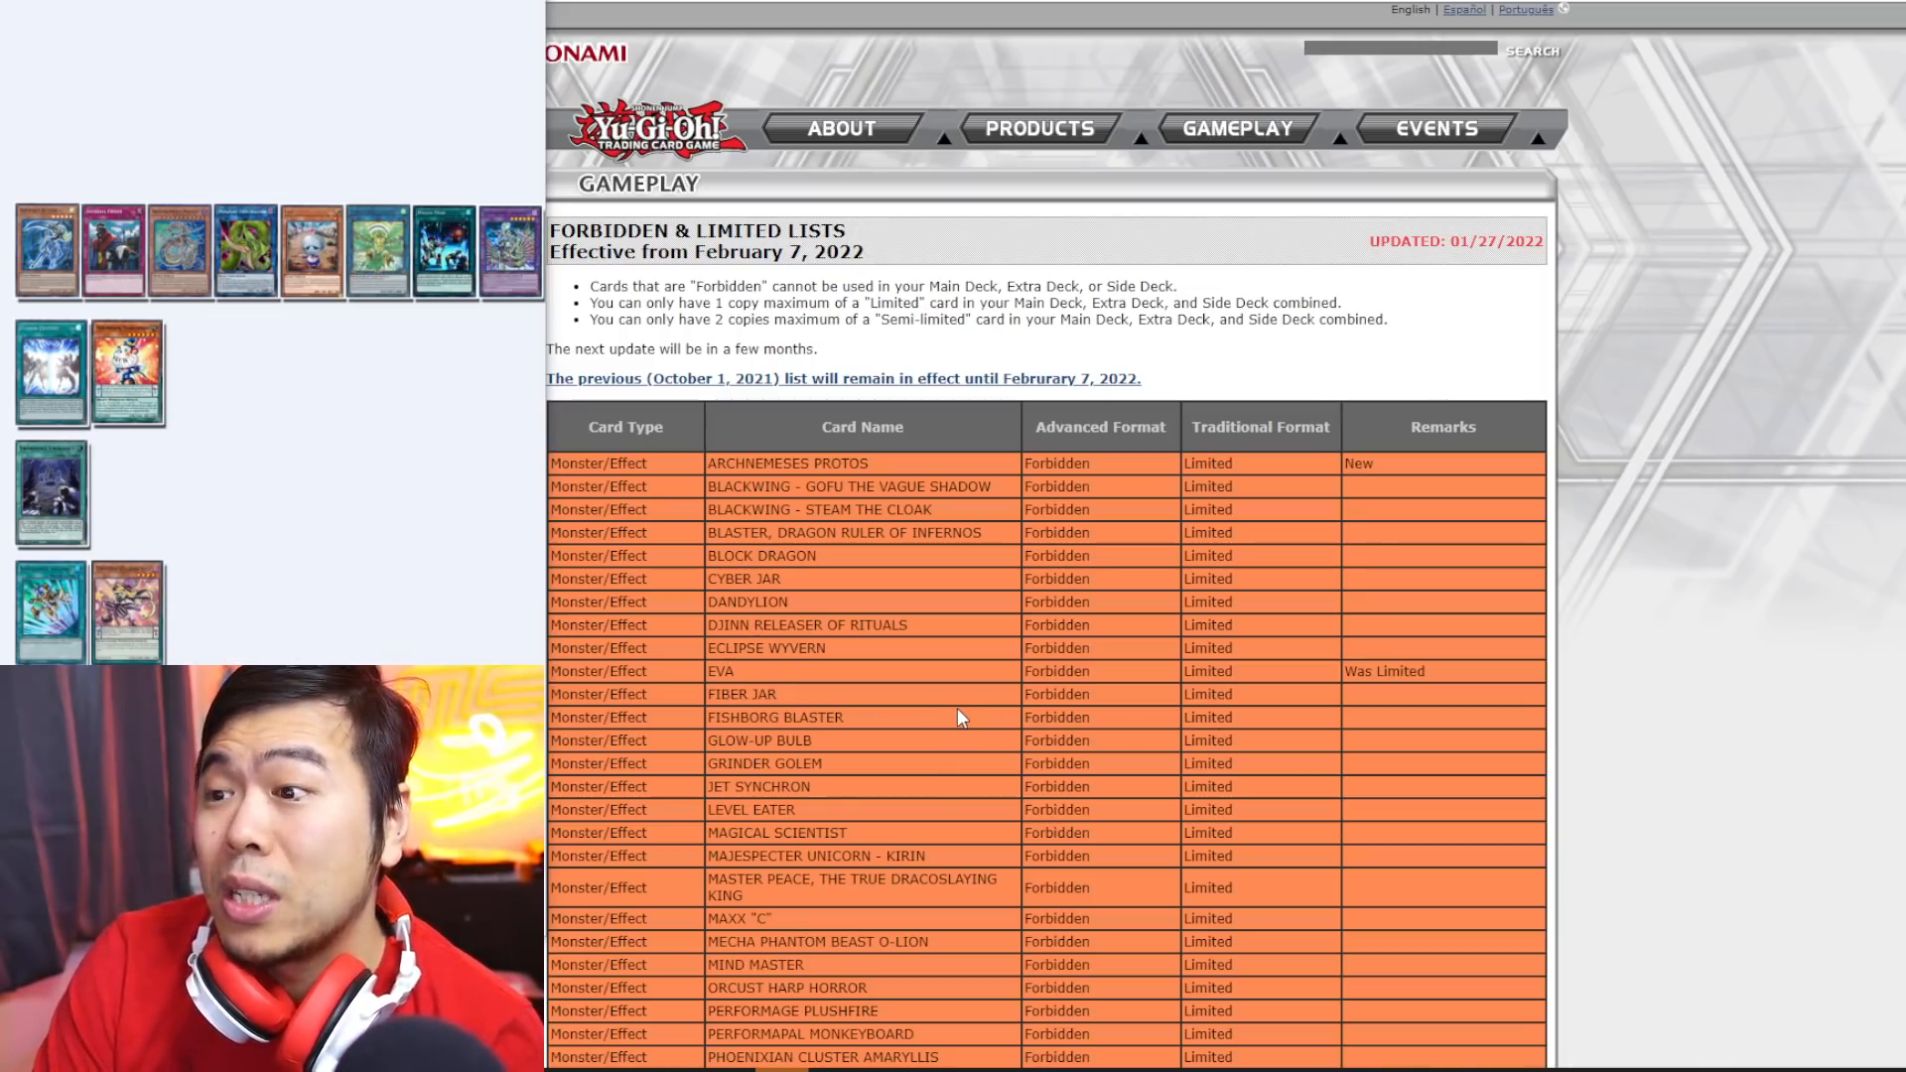
{"action": "mouse_move", "coordinate": [421, 377]}
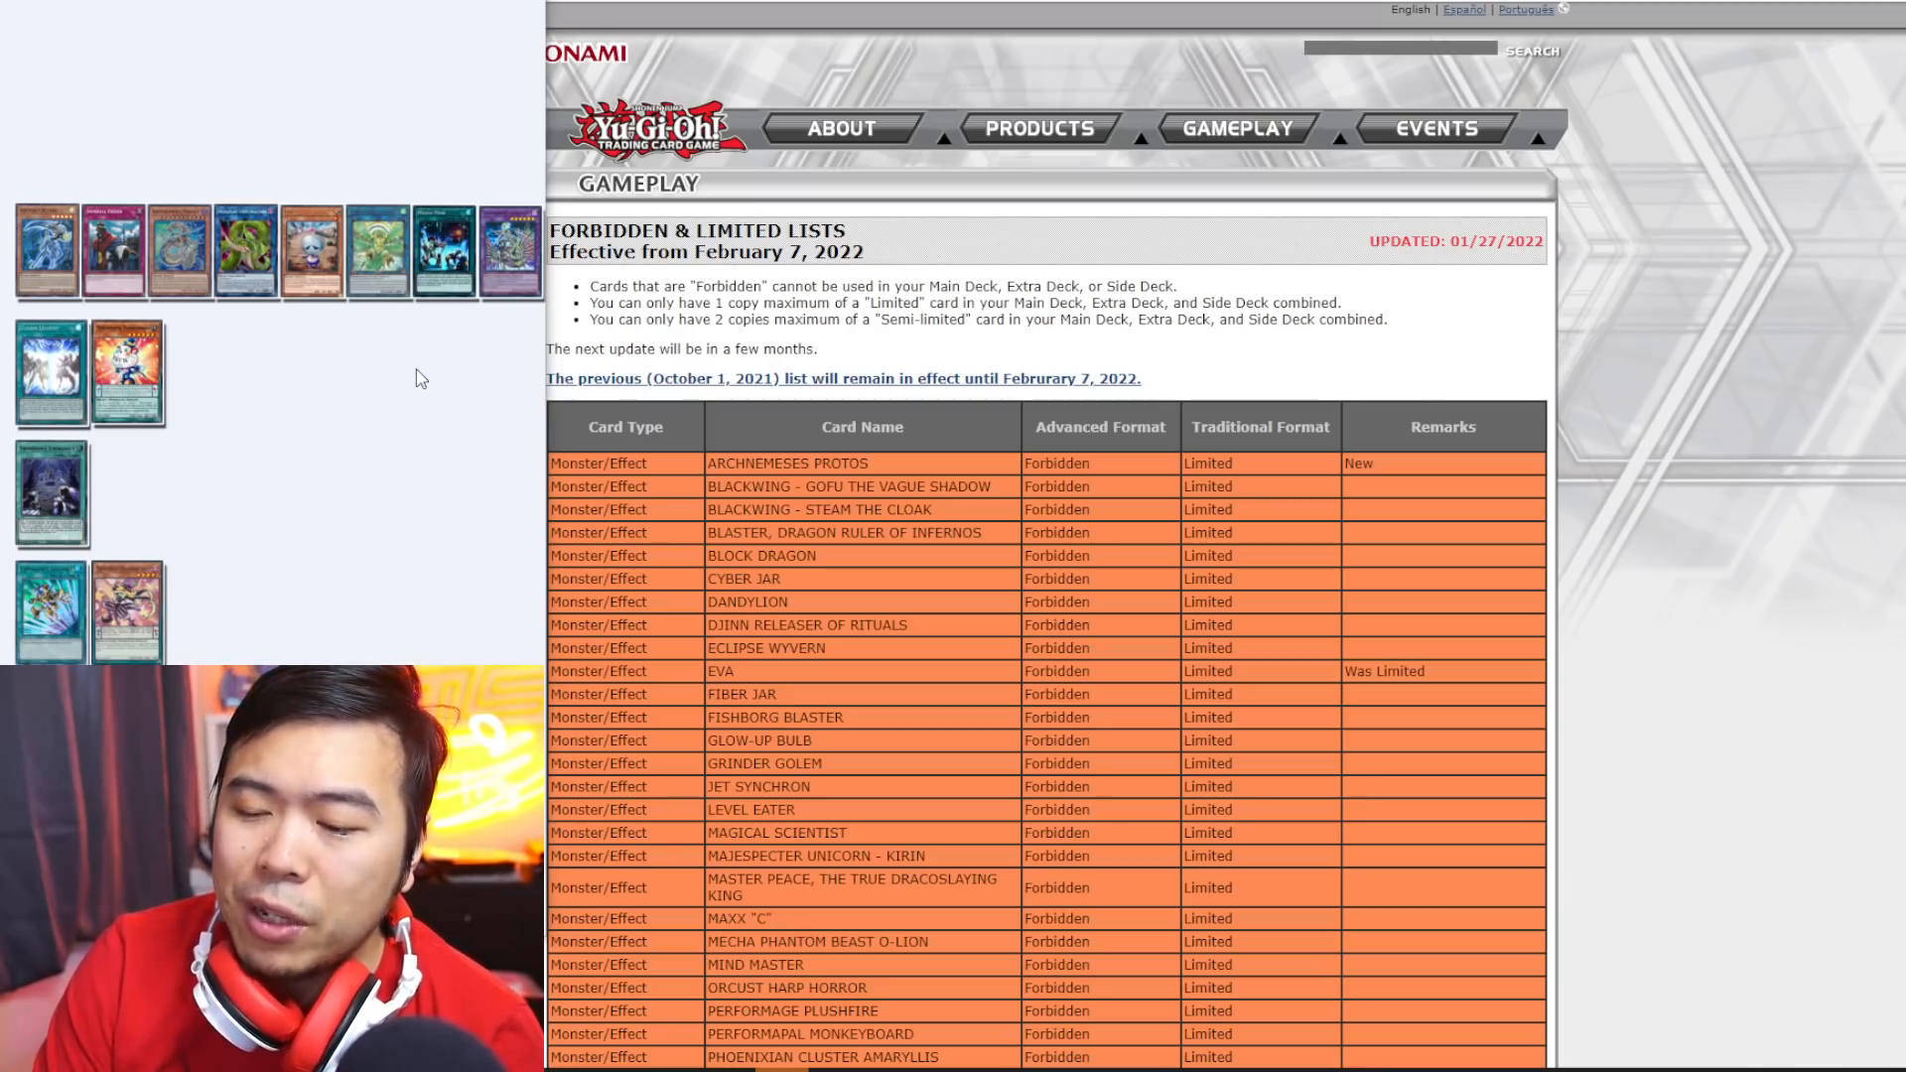
{"action": "mouse_move", "coordinate": [300, 242]}
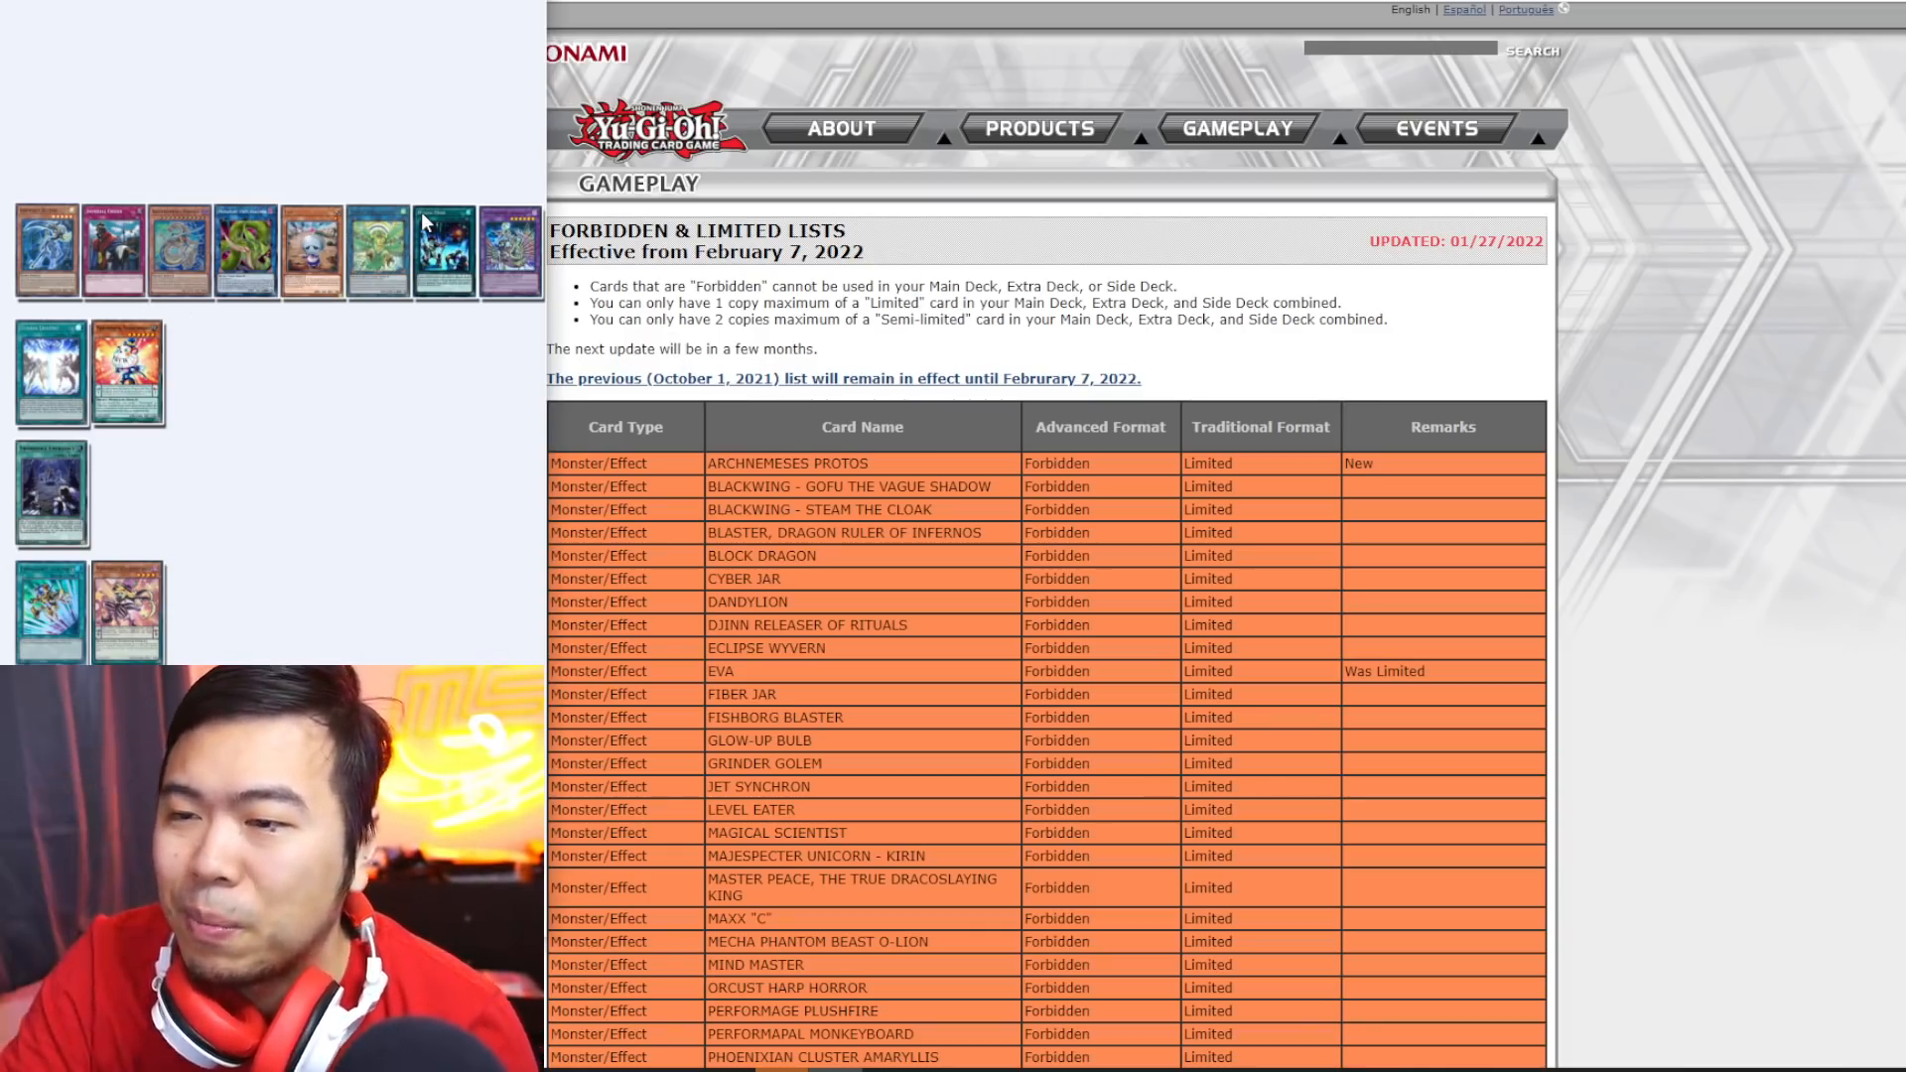
{"action": "mouse_move", "coordinate": [835, 610]}
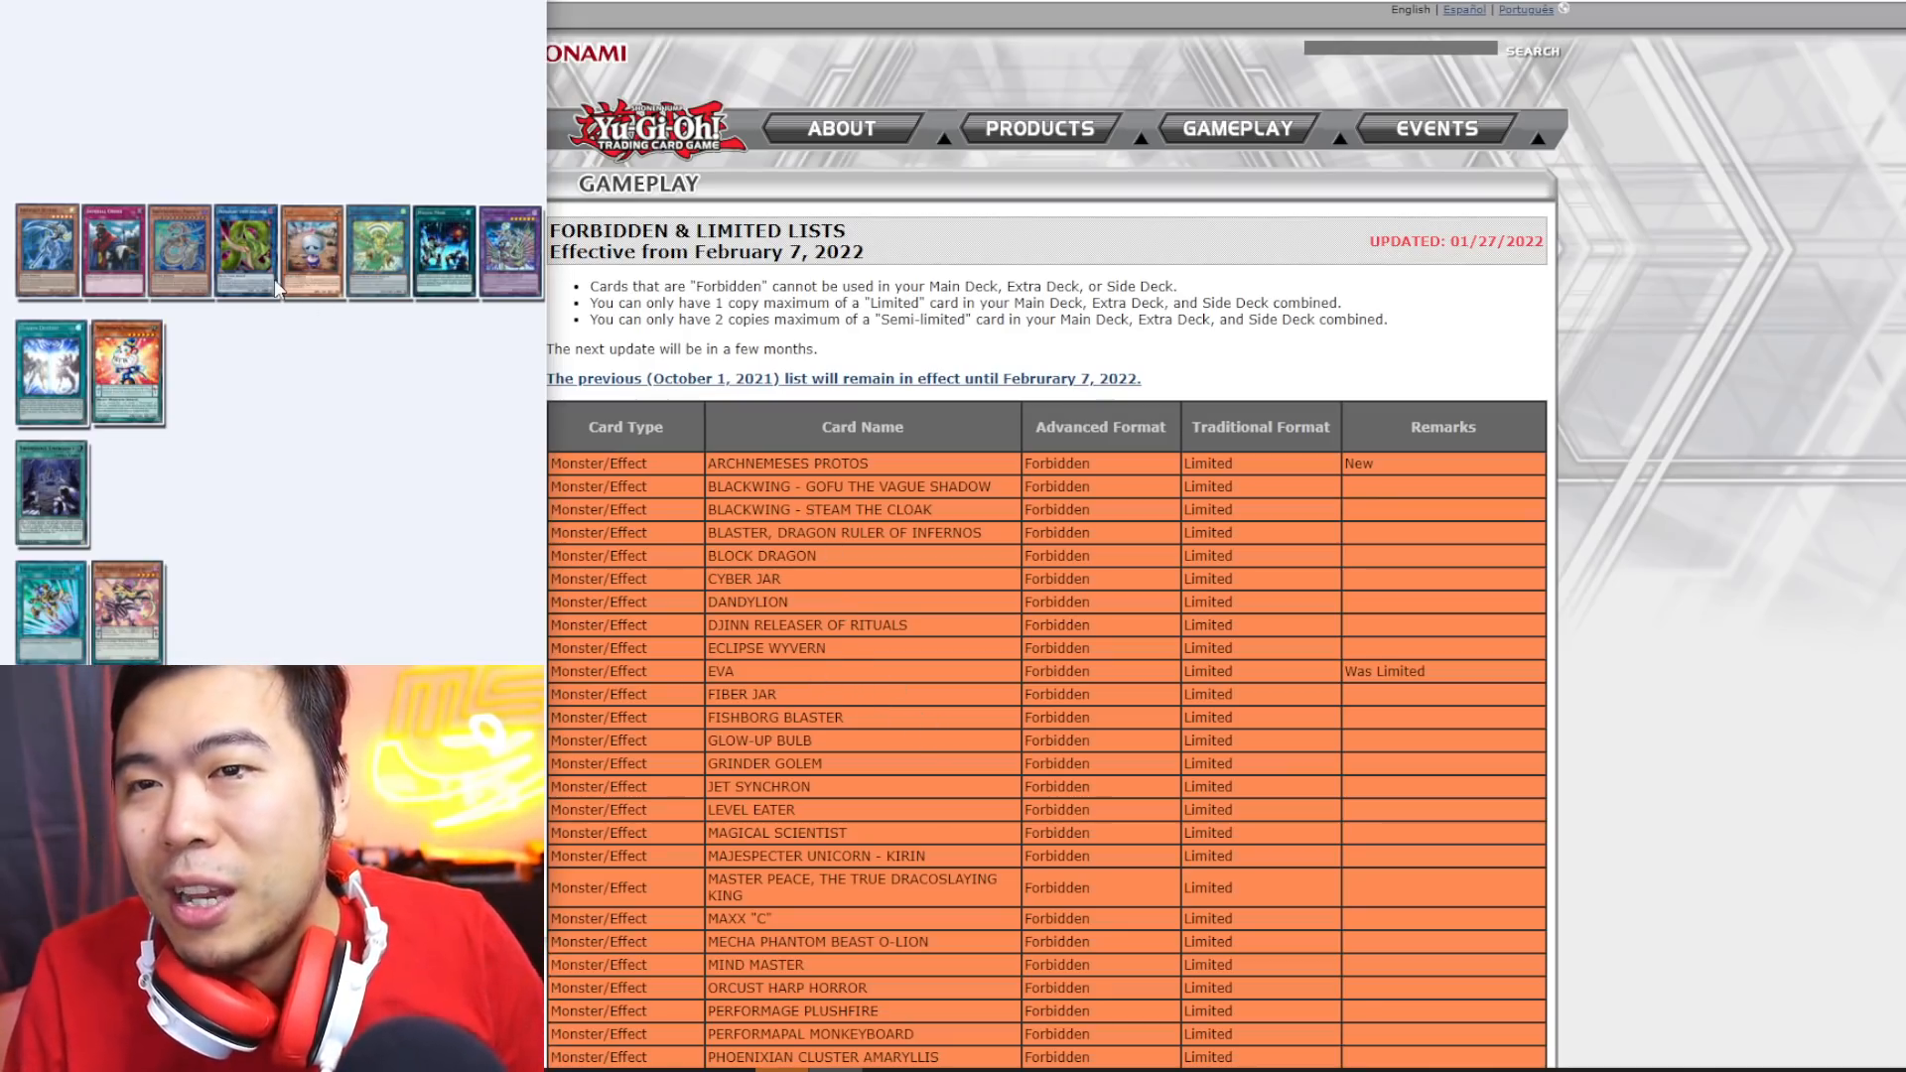
{"action": "mouse_move", "coordinate": [597, 446]}
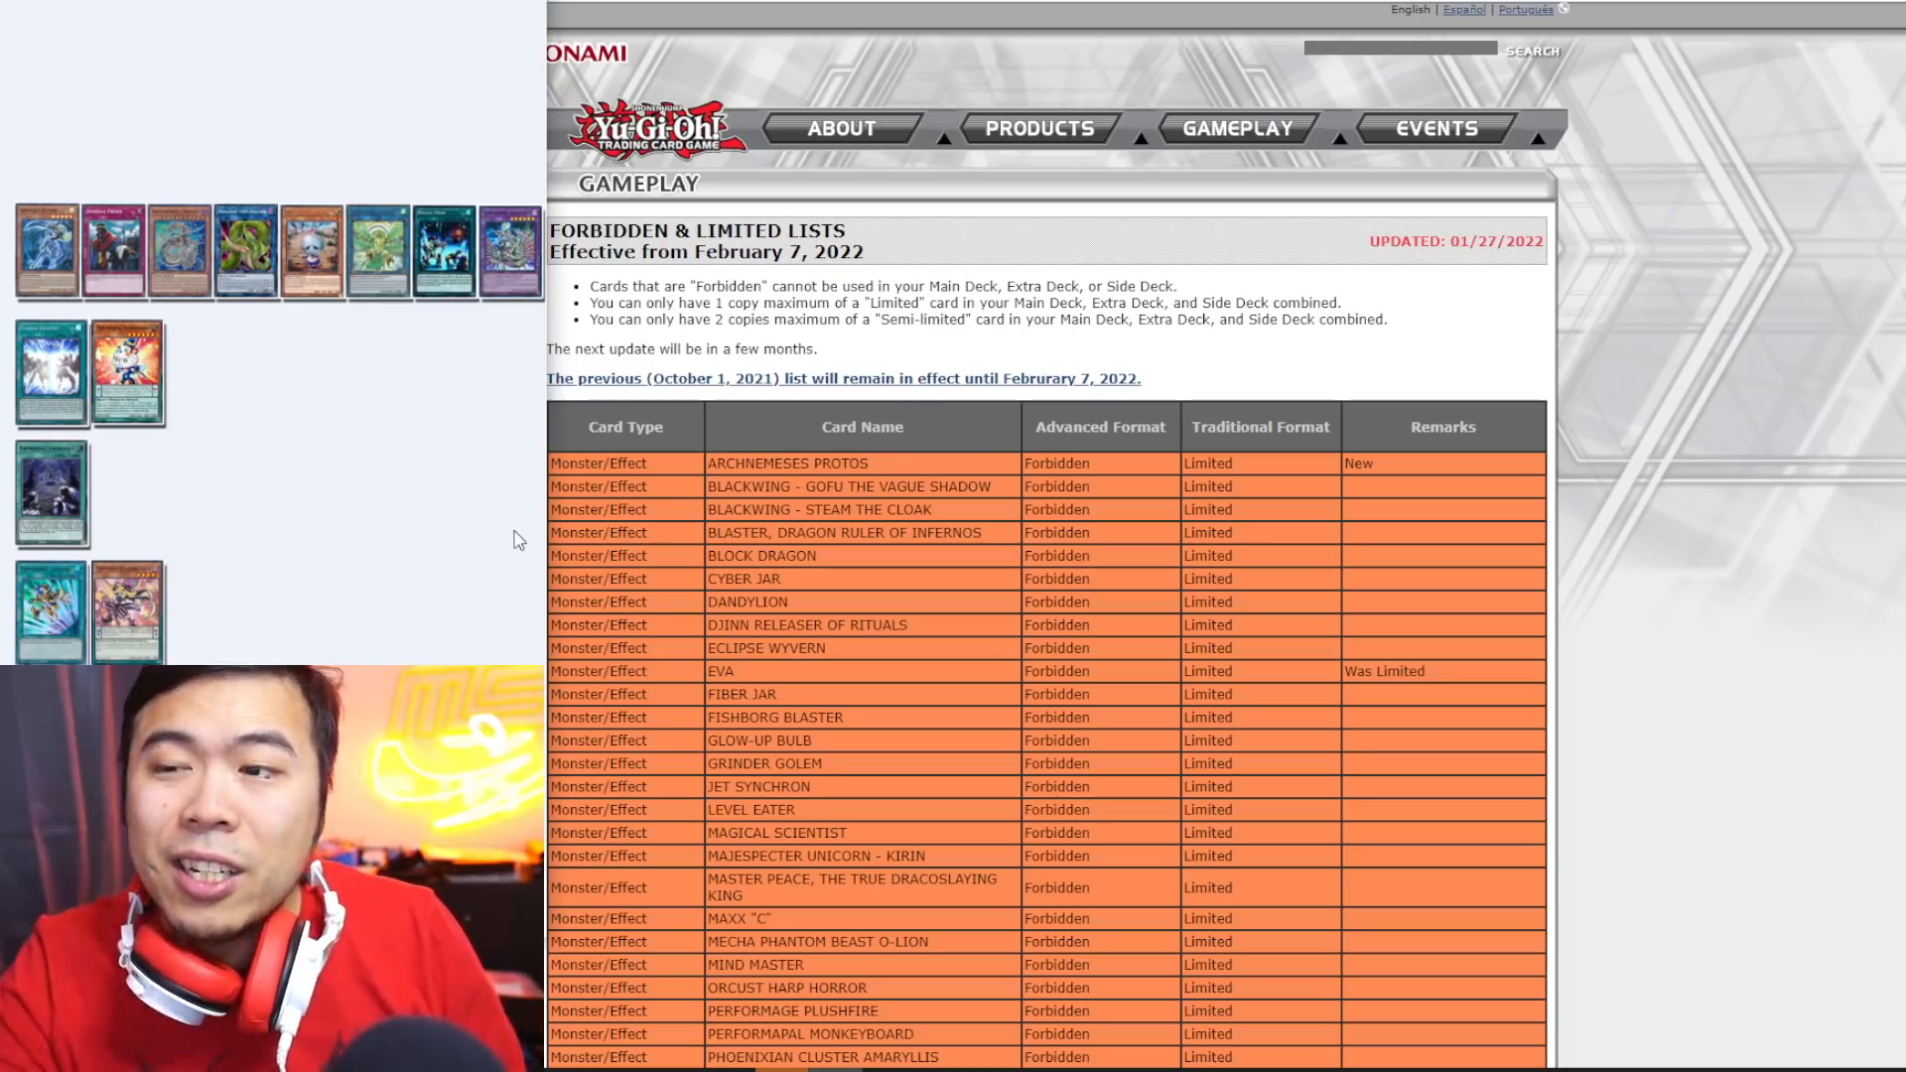
{"action": "mouse_move", "coordinate": [981, 695]}
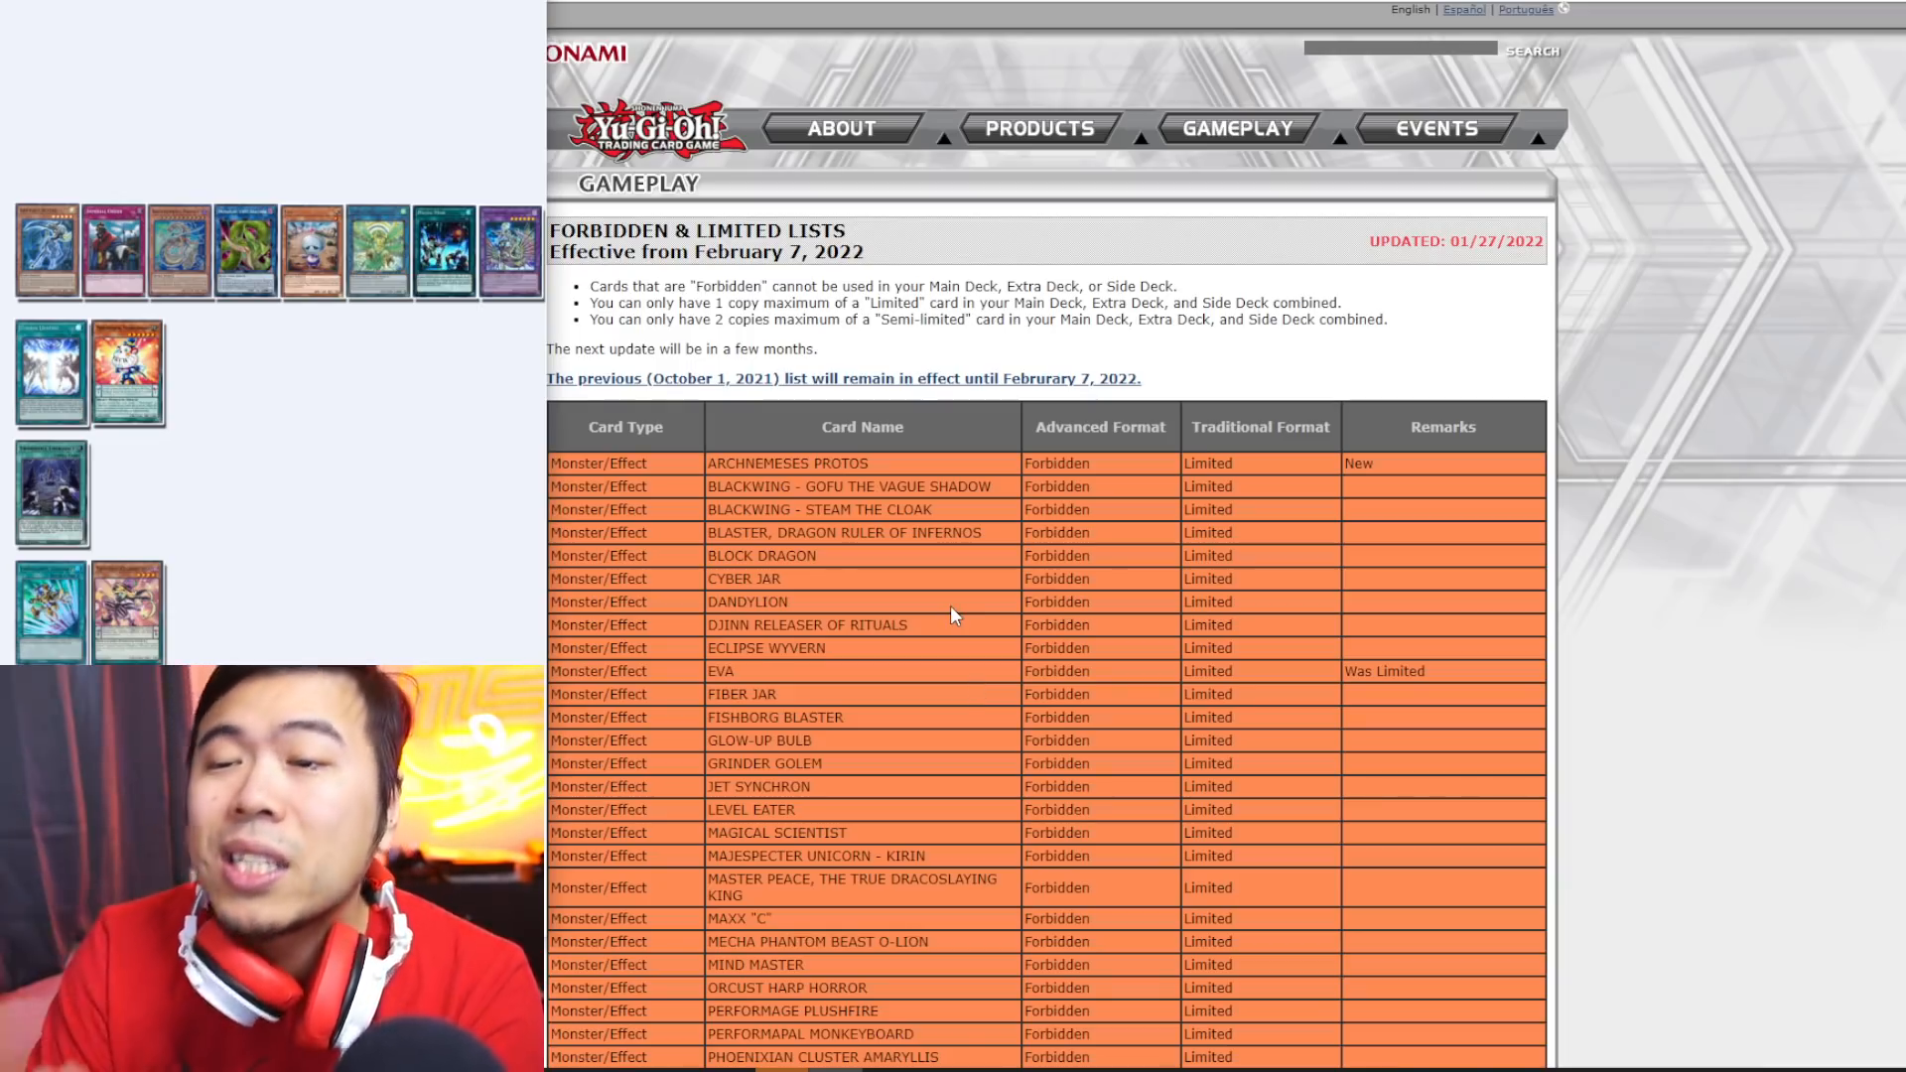
{"action": "mouse_move", "coordinate": [935, 625]}
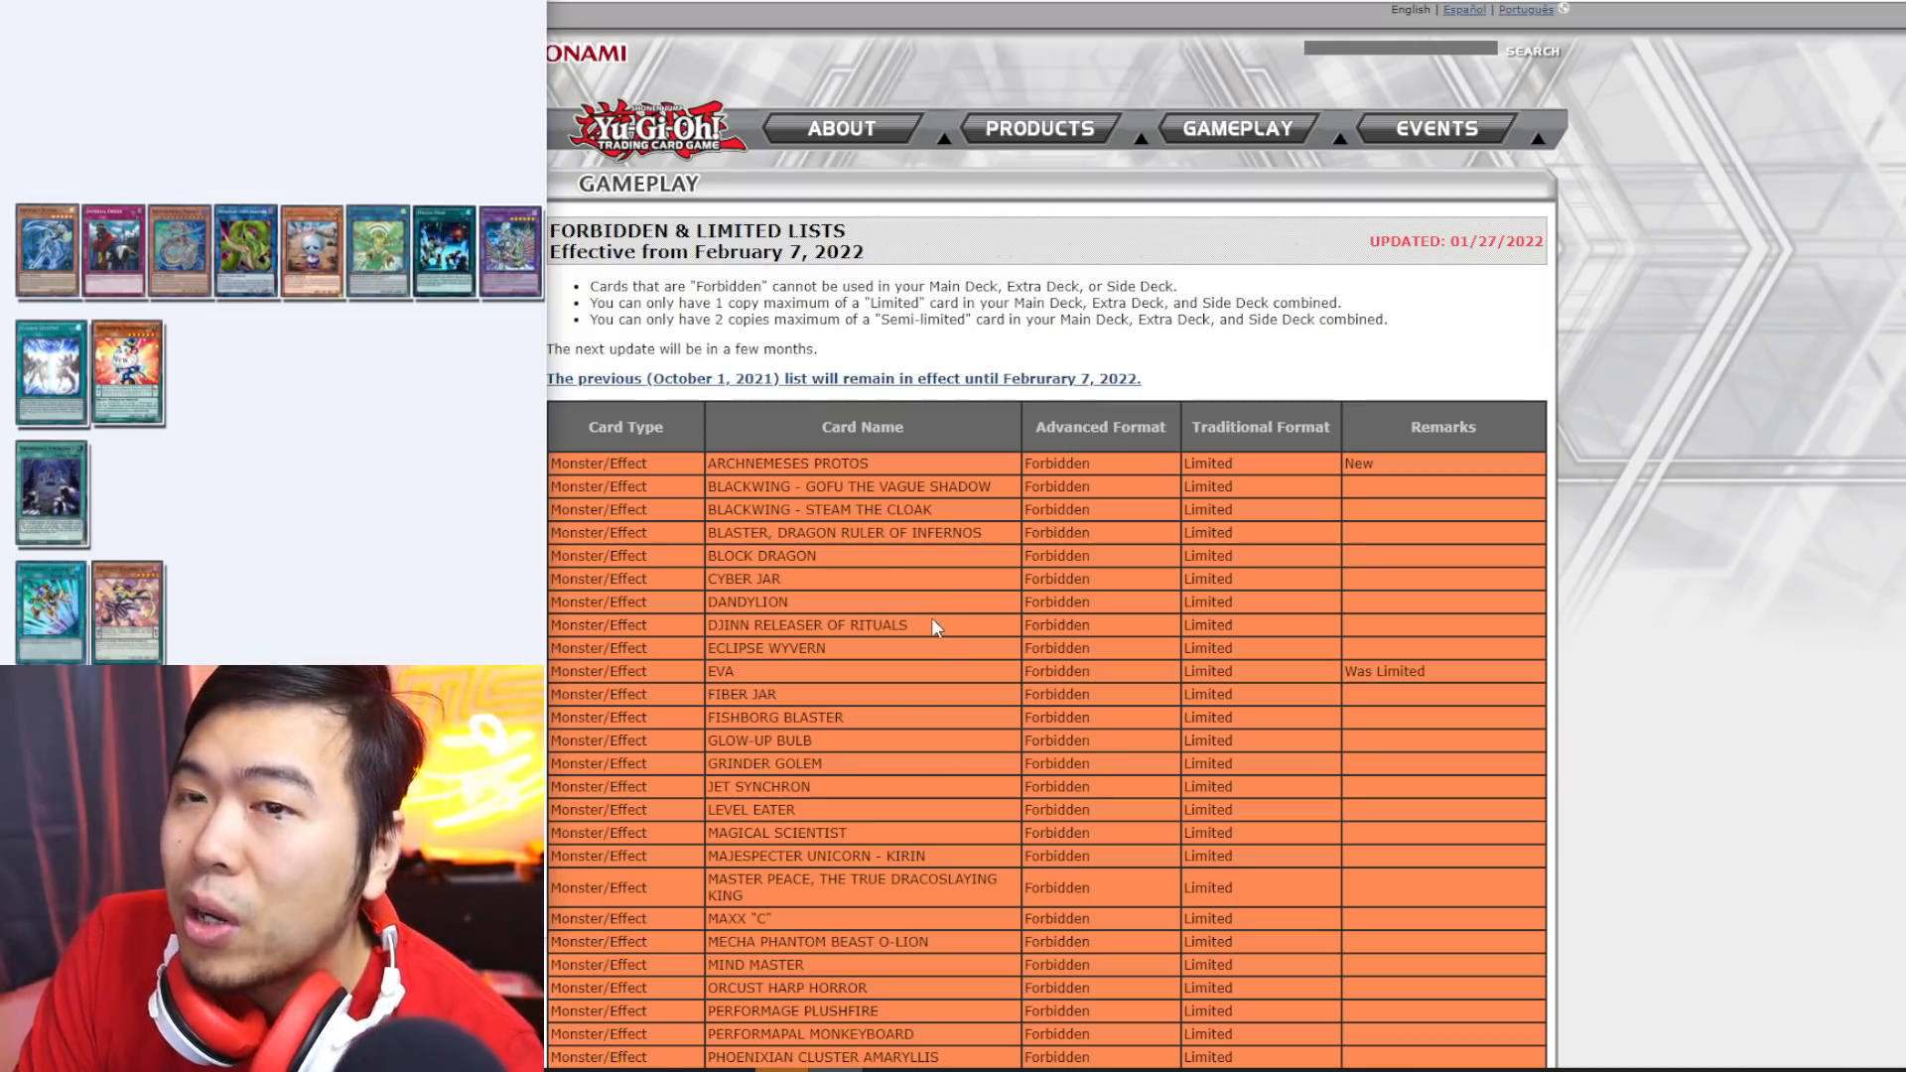
{"action": "mouse_move", "coordinate": [949, 701]}
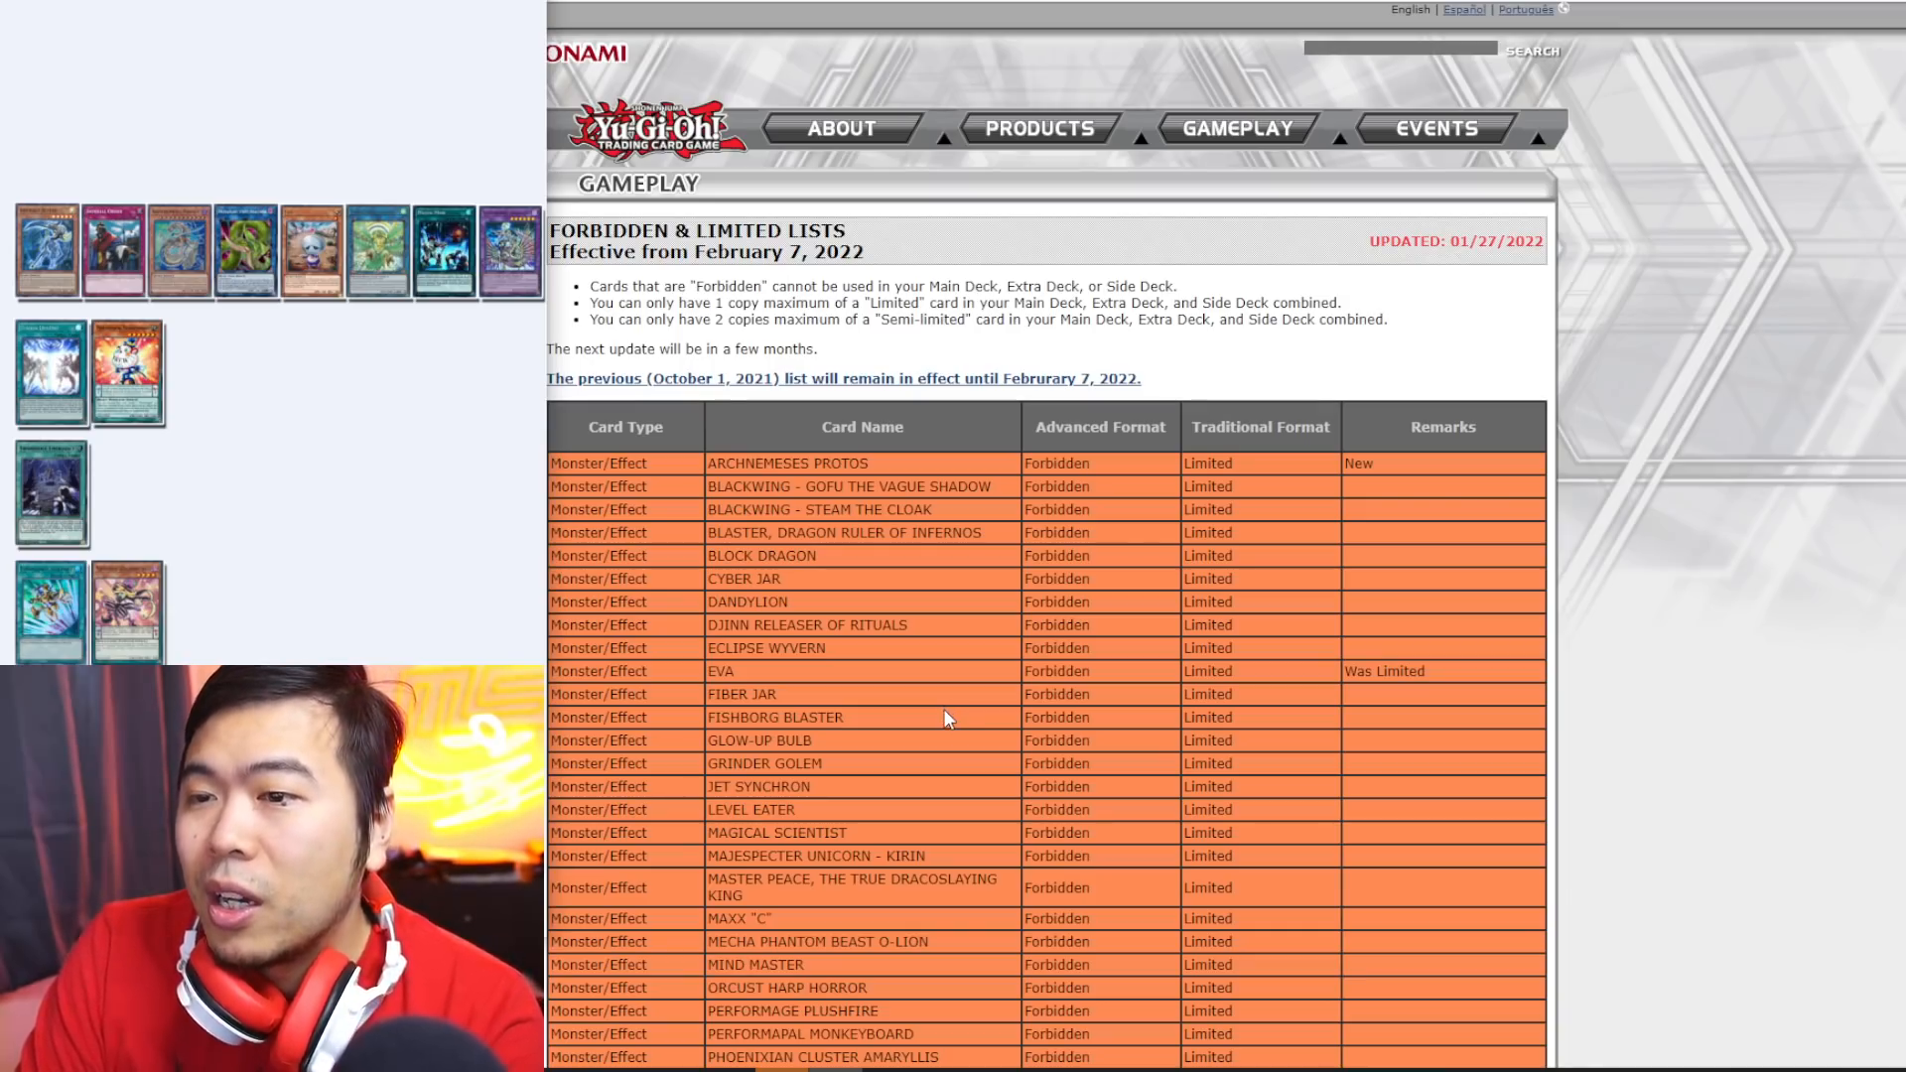
{"action": "mouse_move", "coordinate": [985, 776]}
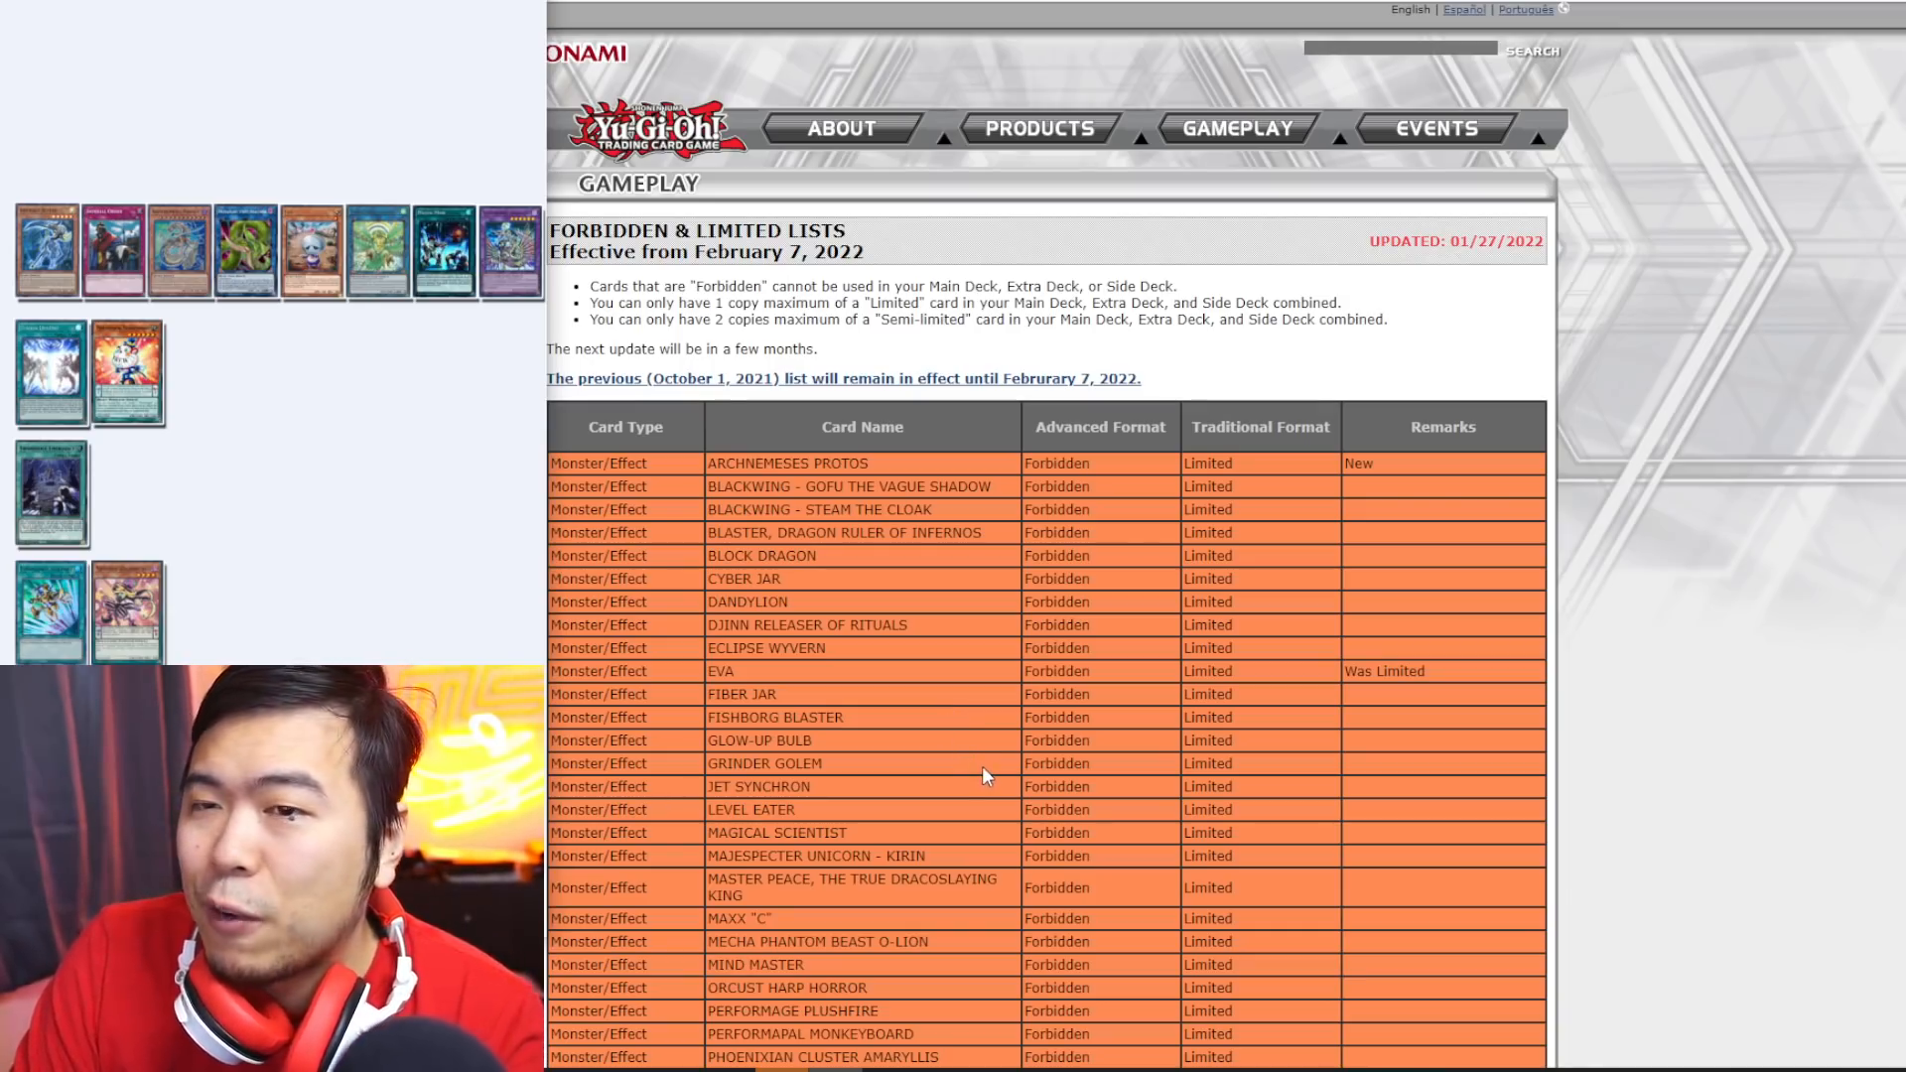
{"action": "mouse_move", "coordinate": [985, 794]}
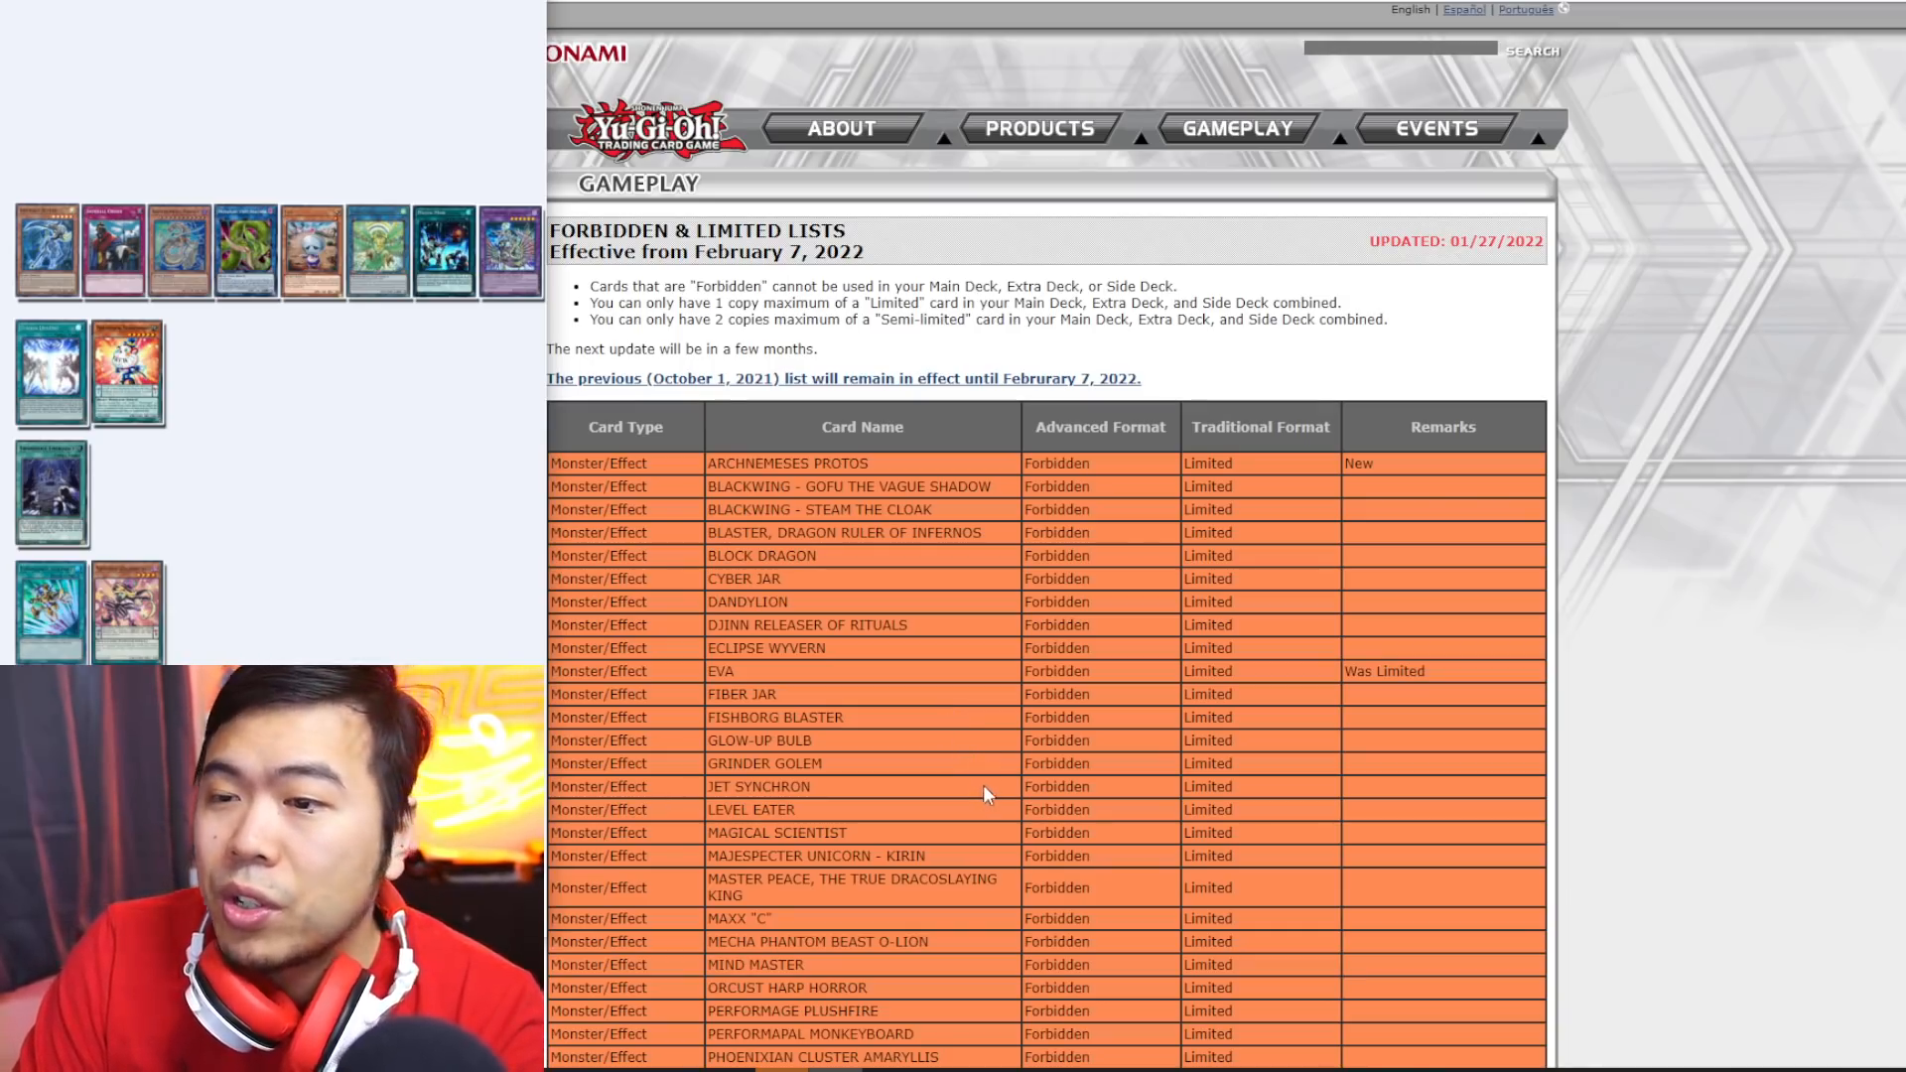
{"action": "scroll", "scroll_direction": "down", "scroll_amount": 3}
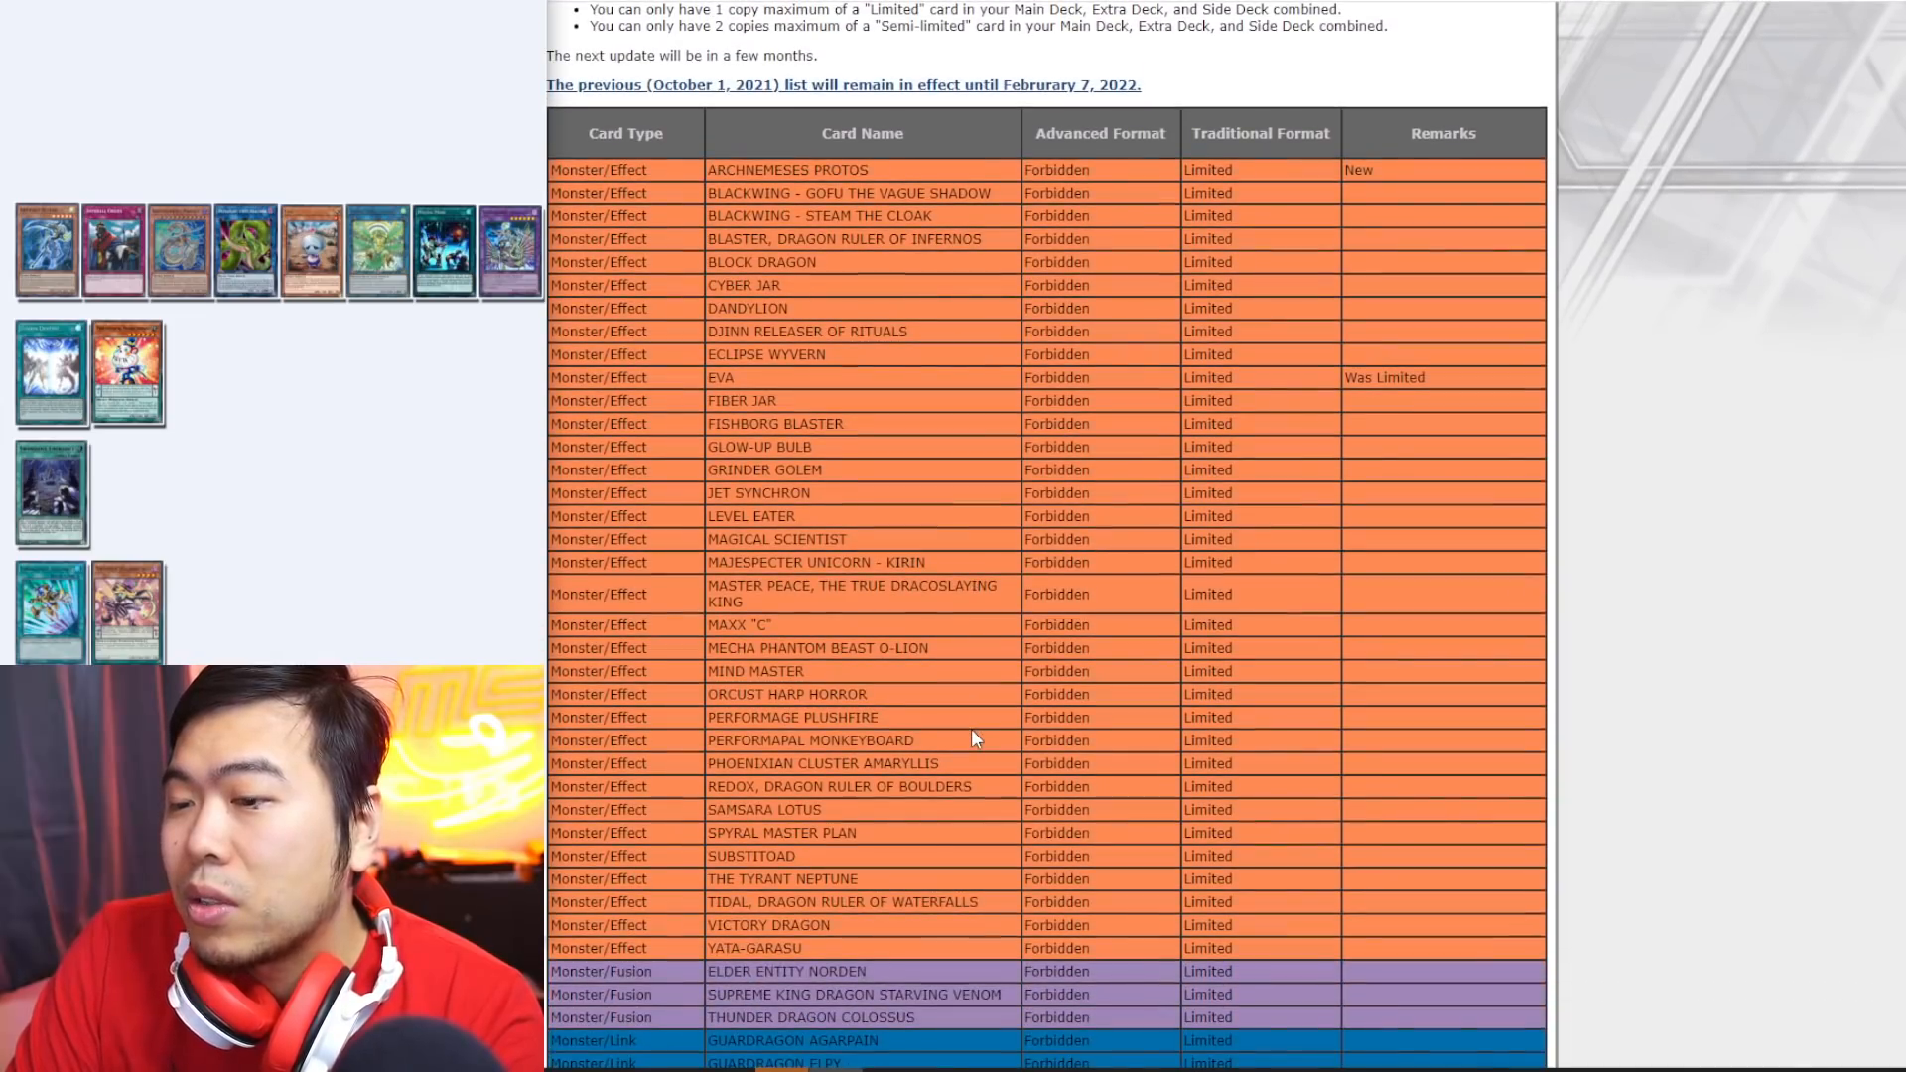
{"action": "mouse_move", "coordinate": [389, 361]}
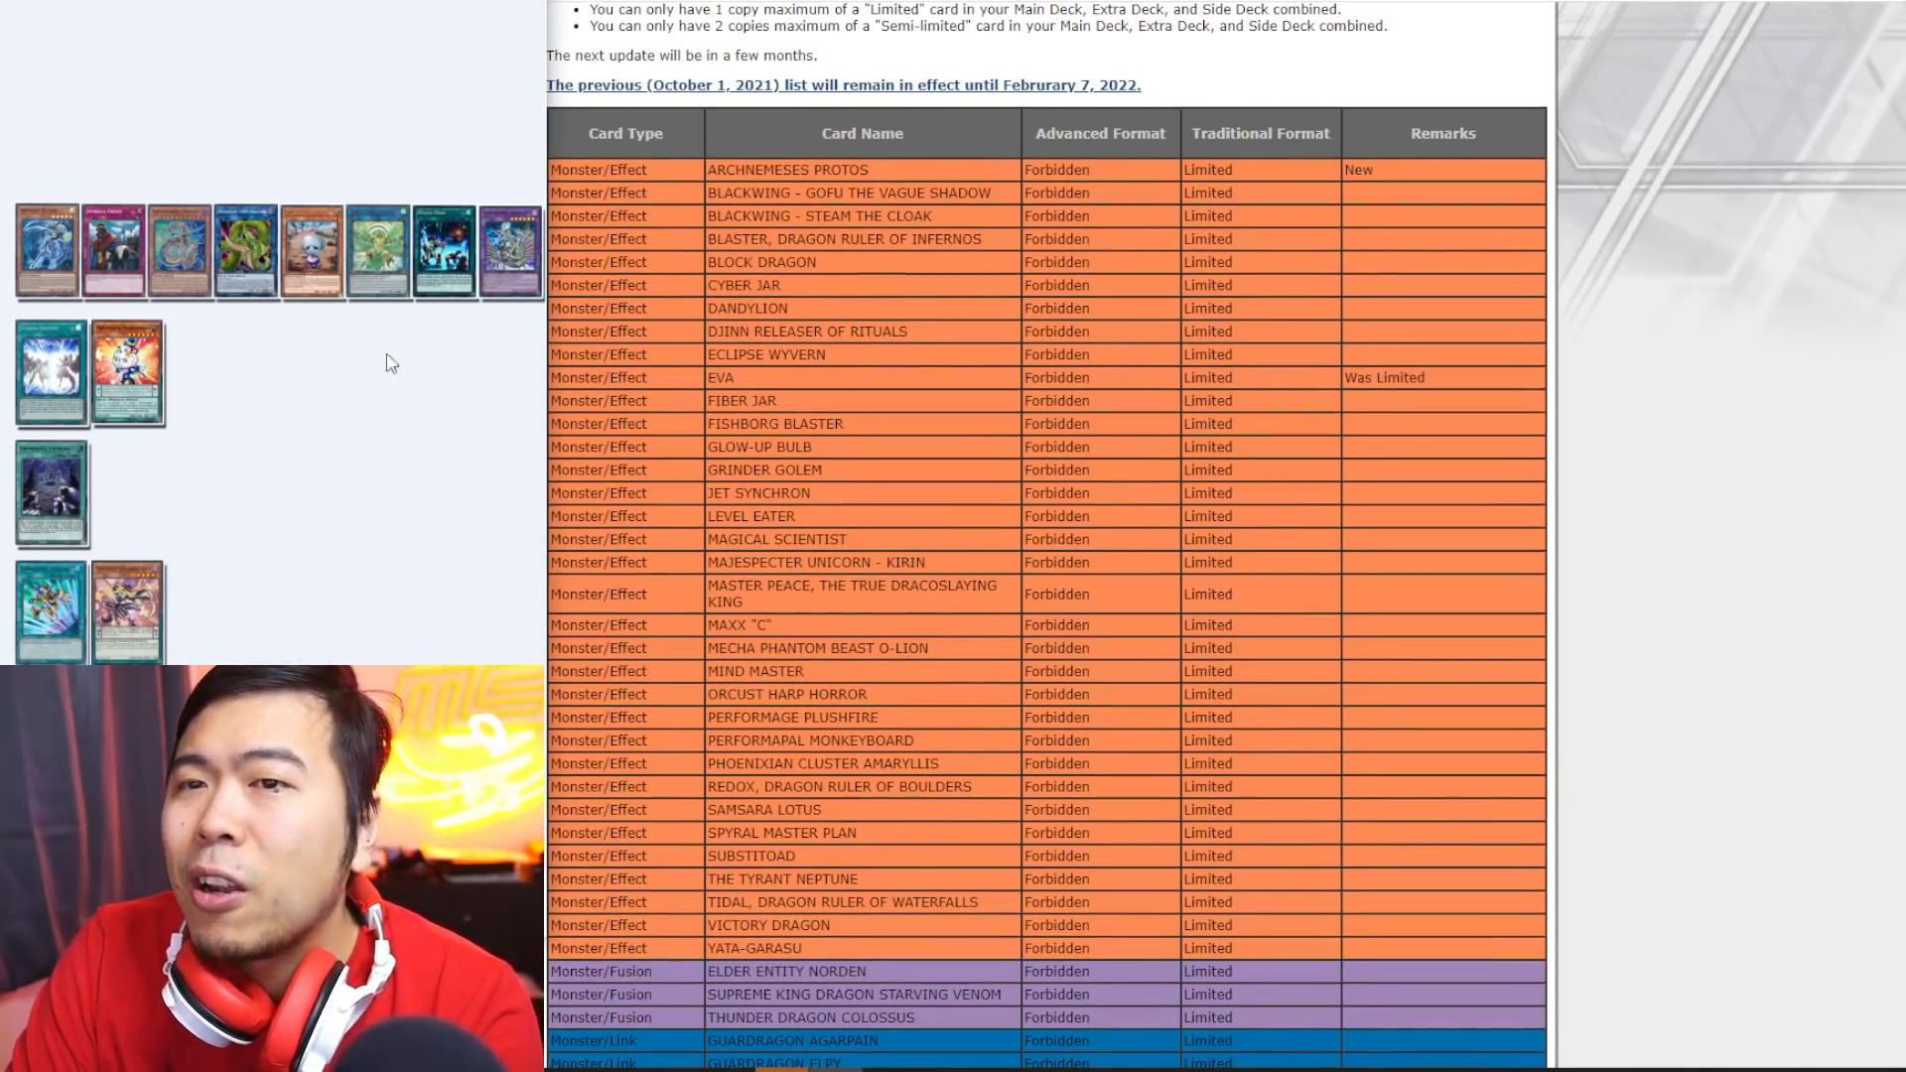
{"action": "mouse_move", "coordinate": [1116, 591]}
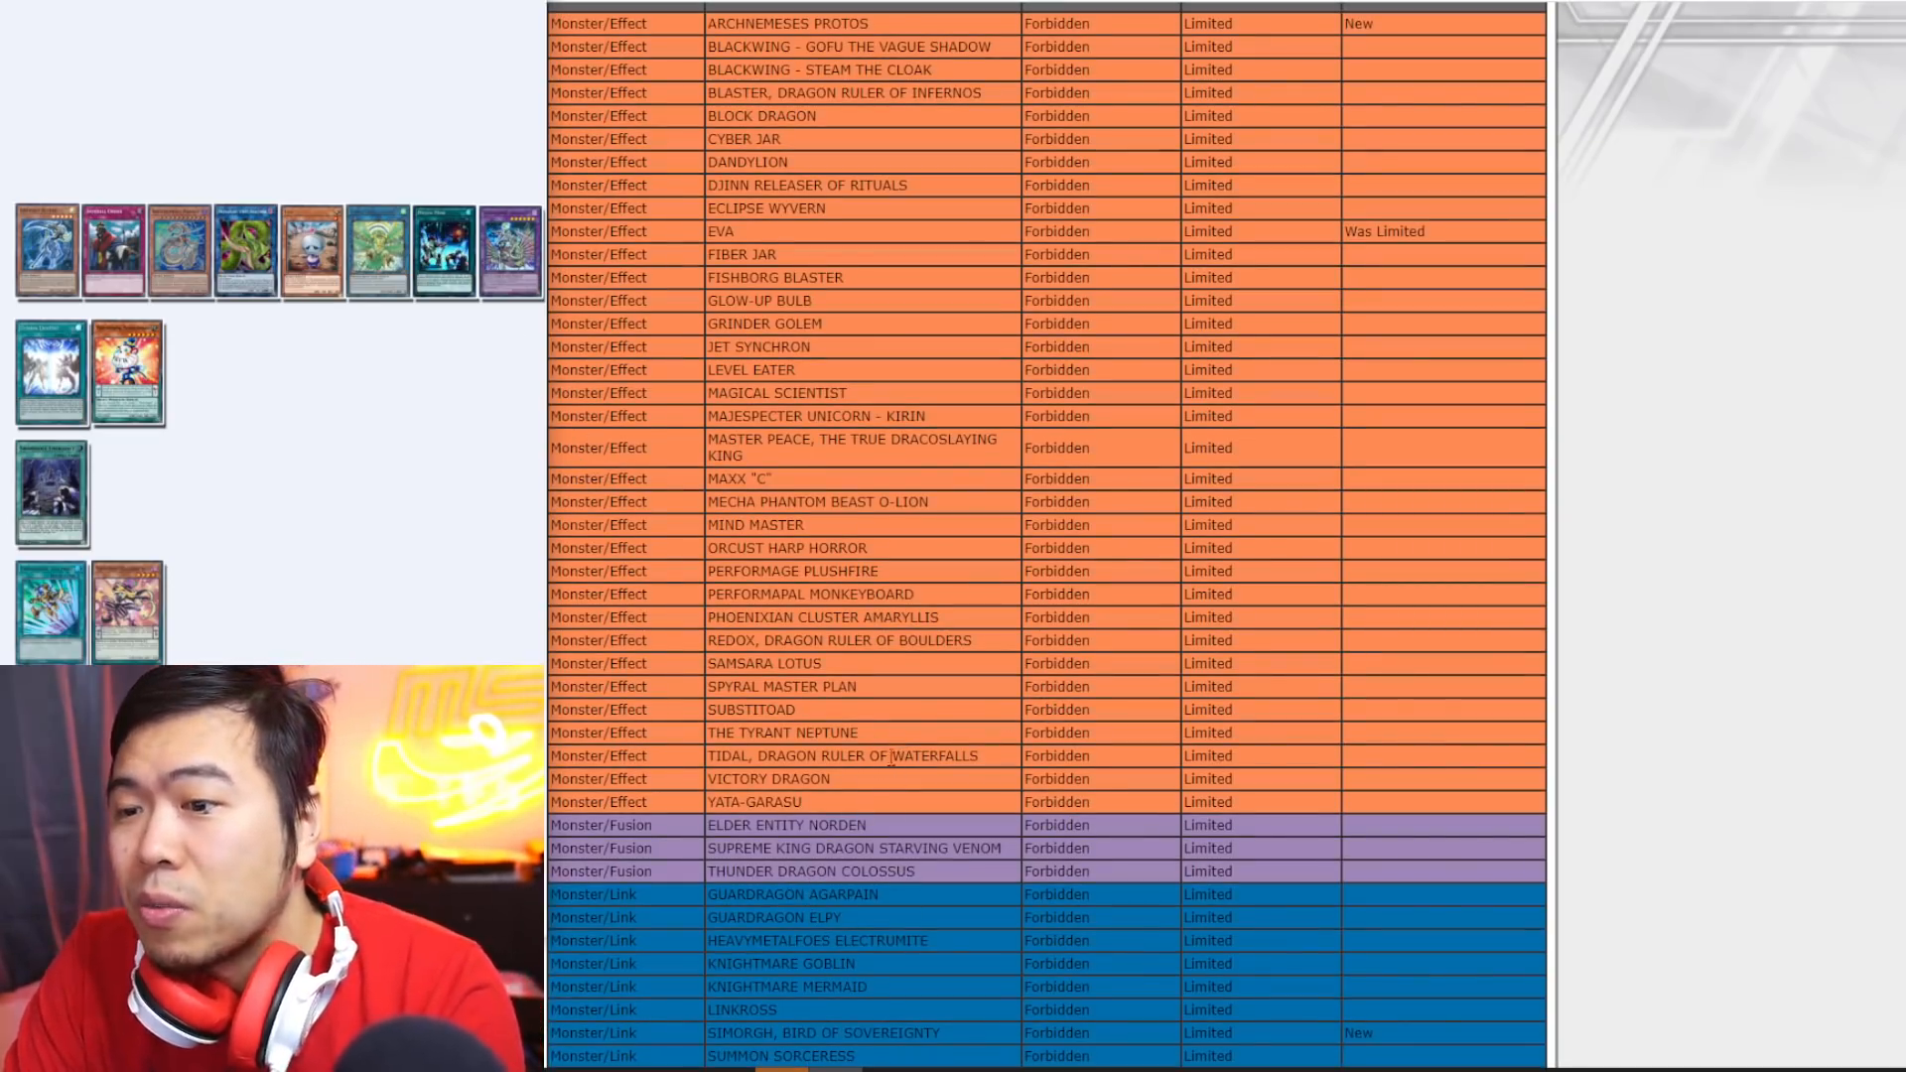
{"action": "scroll", "scroll_direction": "down", "scroll_amount": 3}
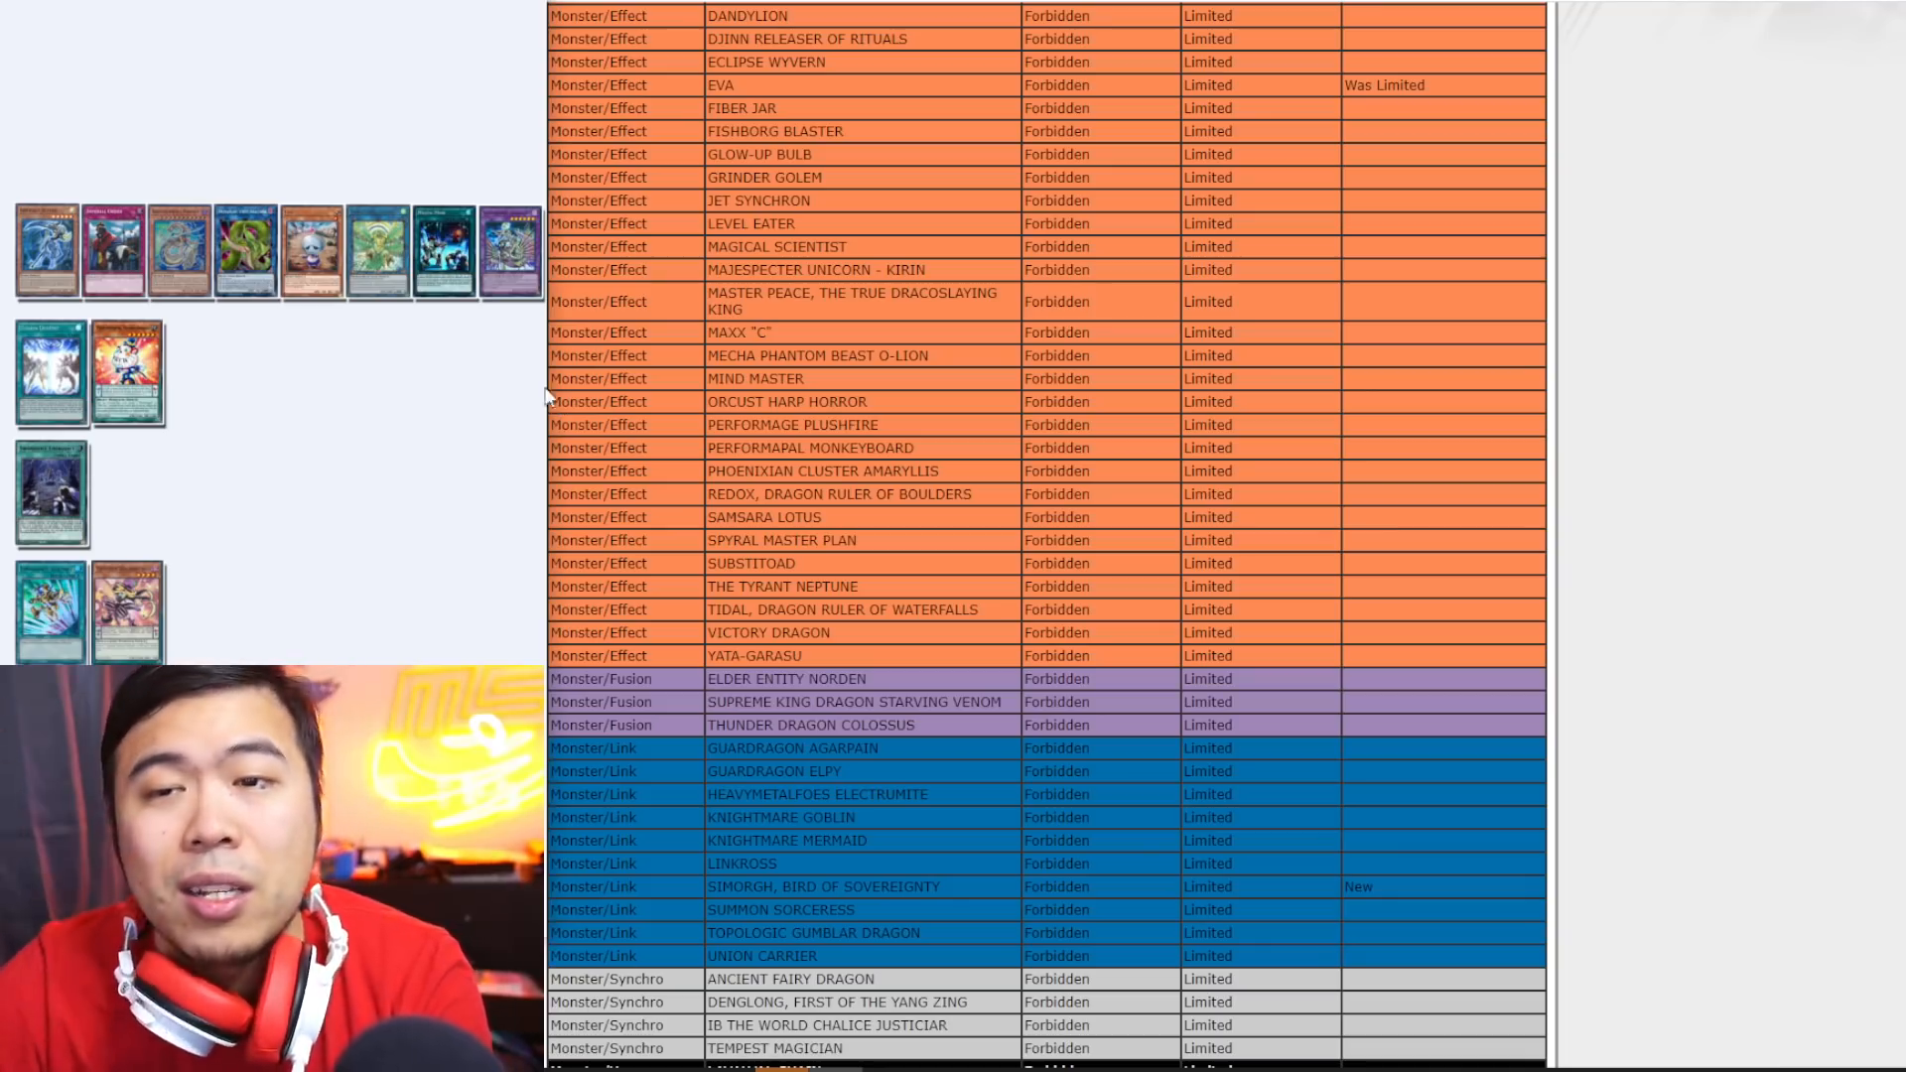
{"action": "mouse_move", "coordinate": [909, 617]}
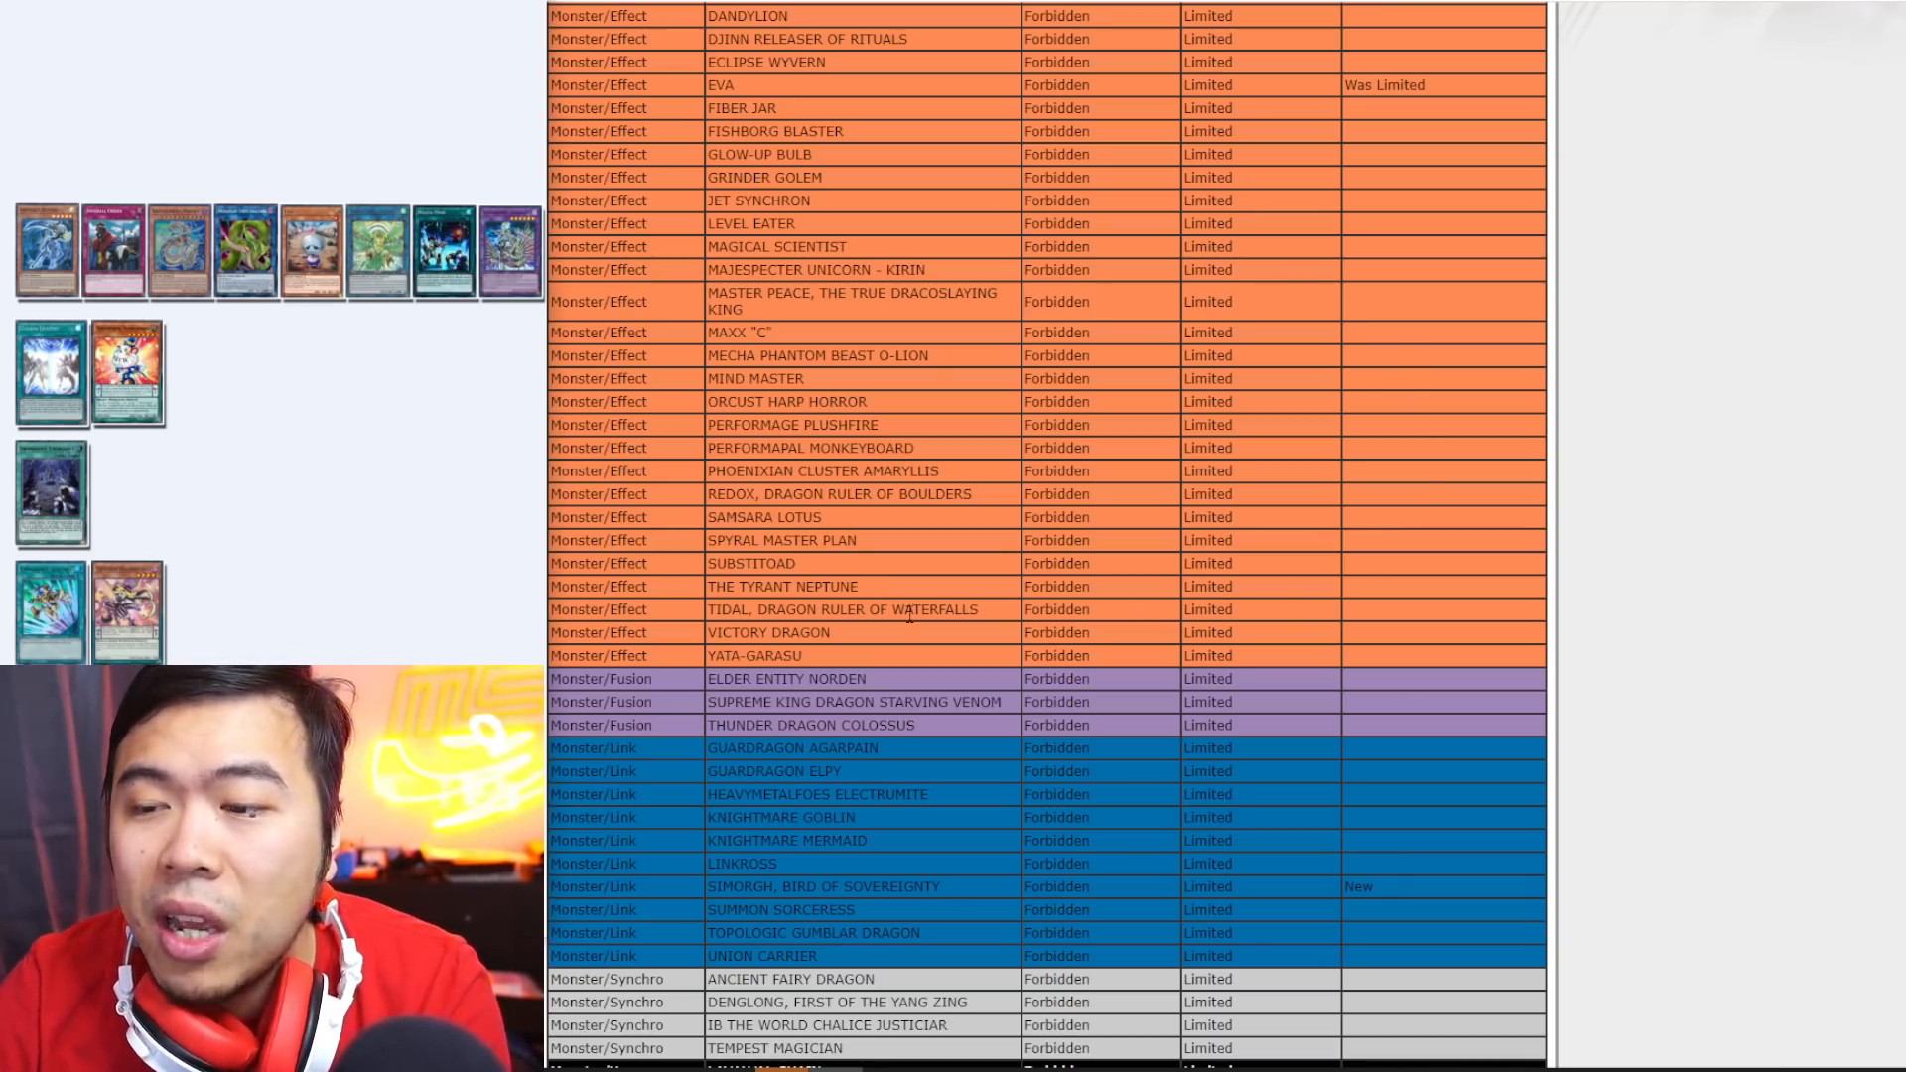
{"action": "mouse_move", "coordinate": [442, 447]}
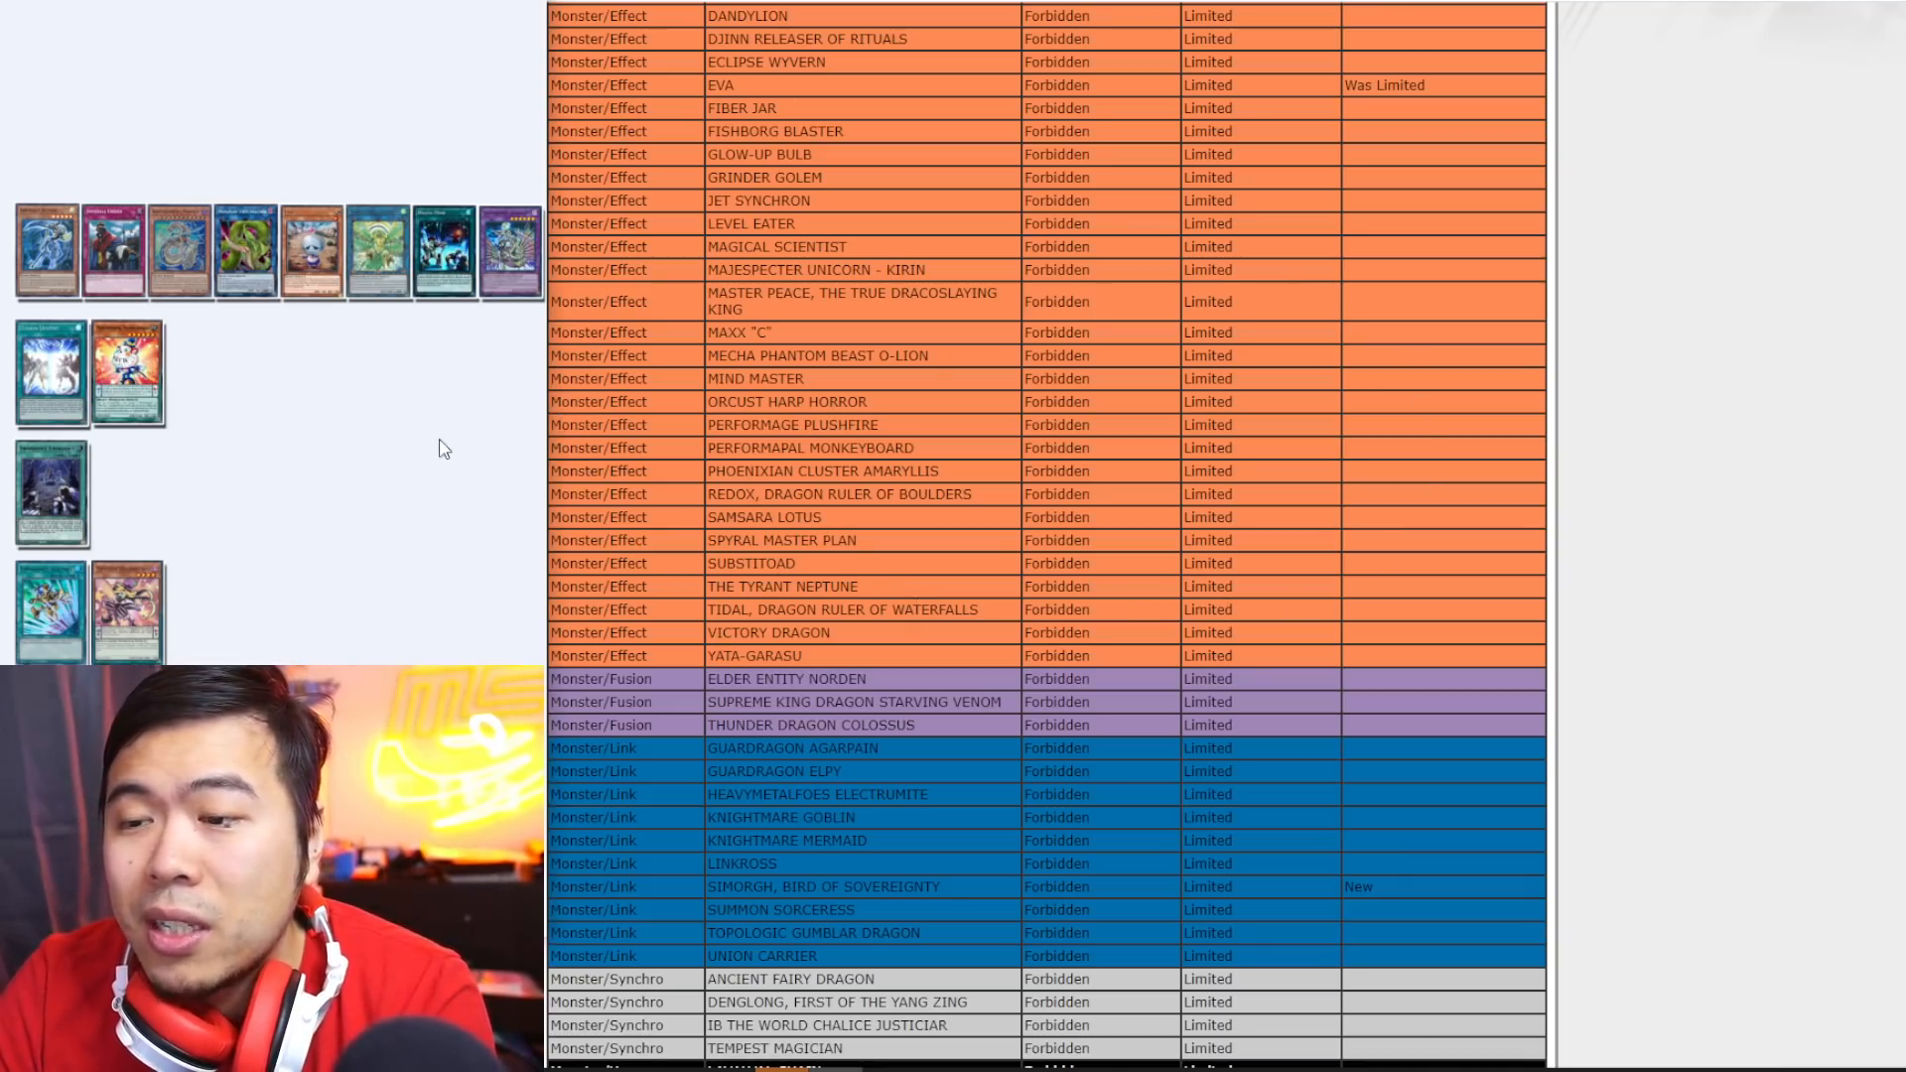
{"action": "mouse_move", "coordinate": [848, 564]}
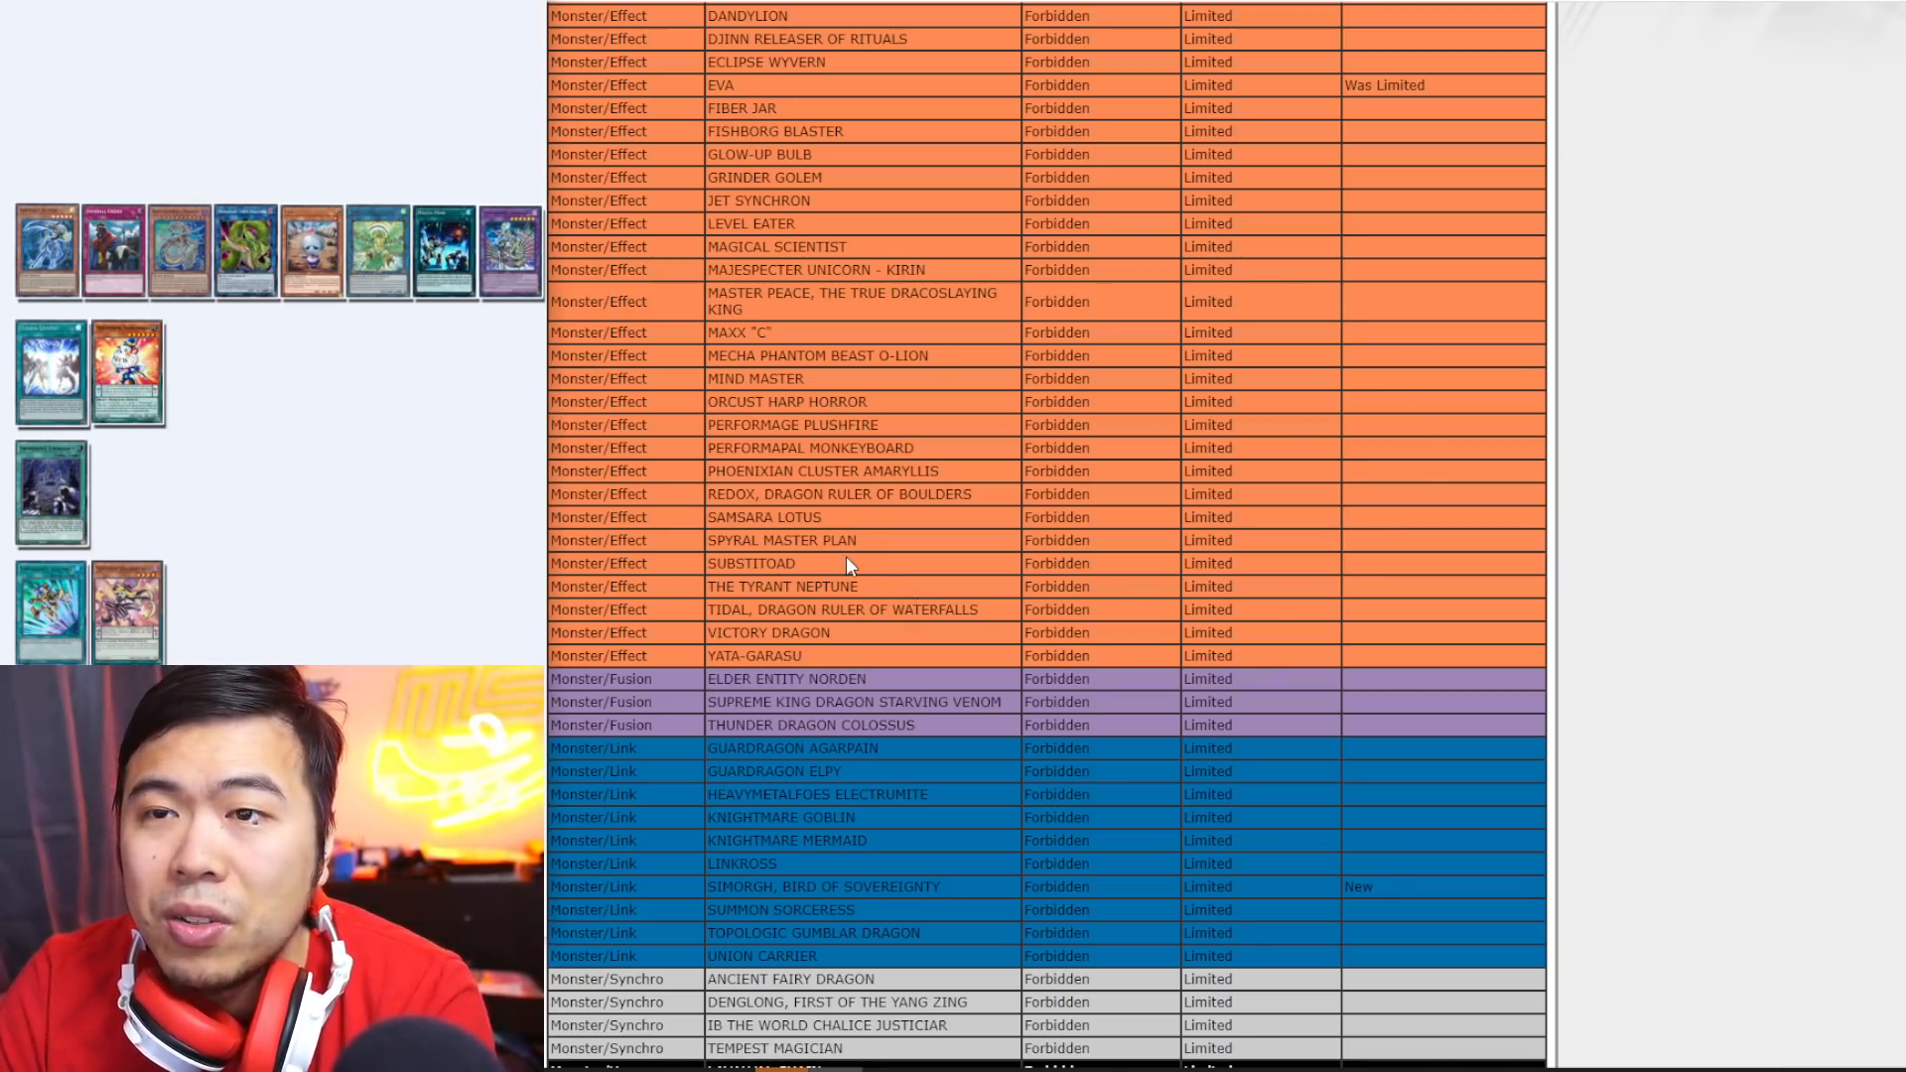
{"action": "mouse_move", "coordinate": [1150, 669]}
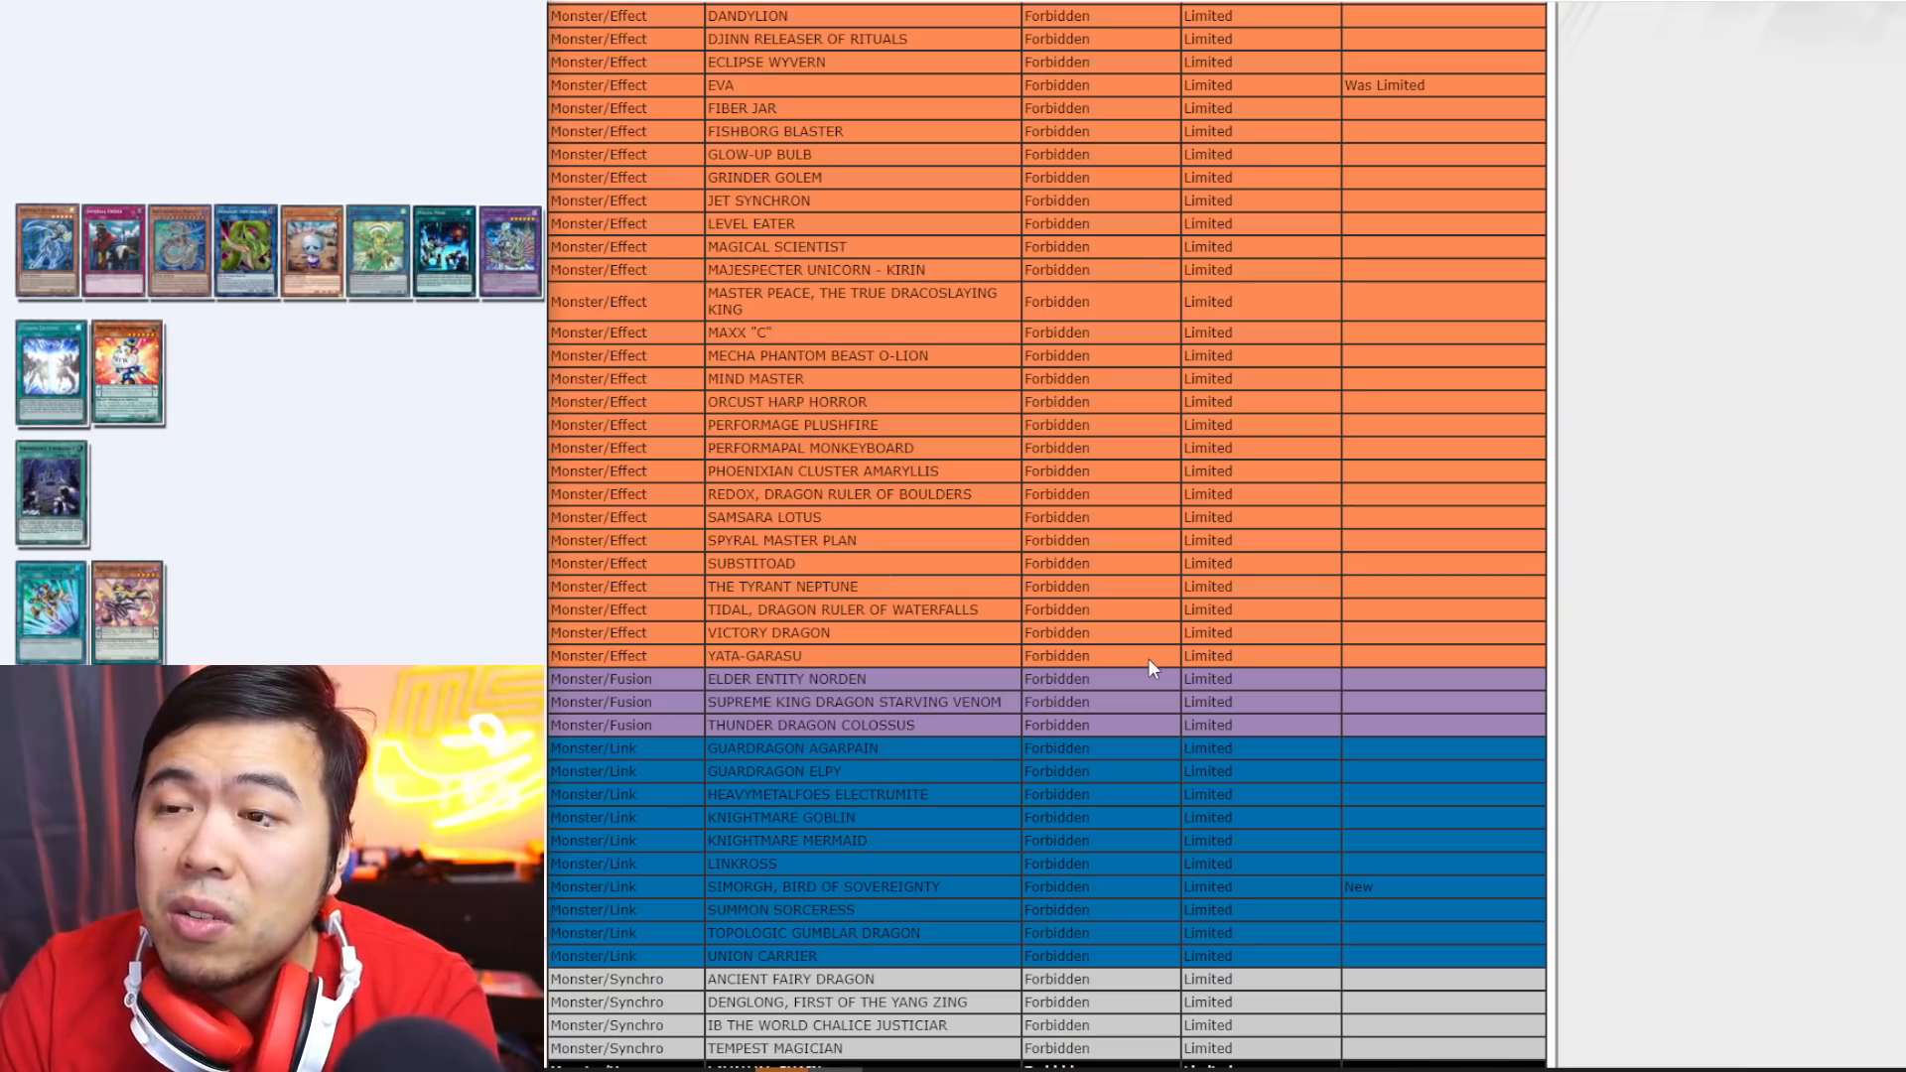
{"action": "mouse_move", "coordinate": [1330, 588]}
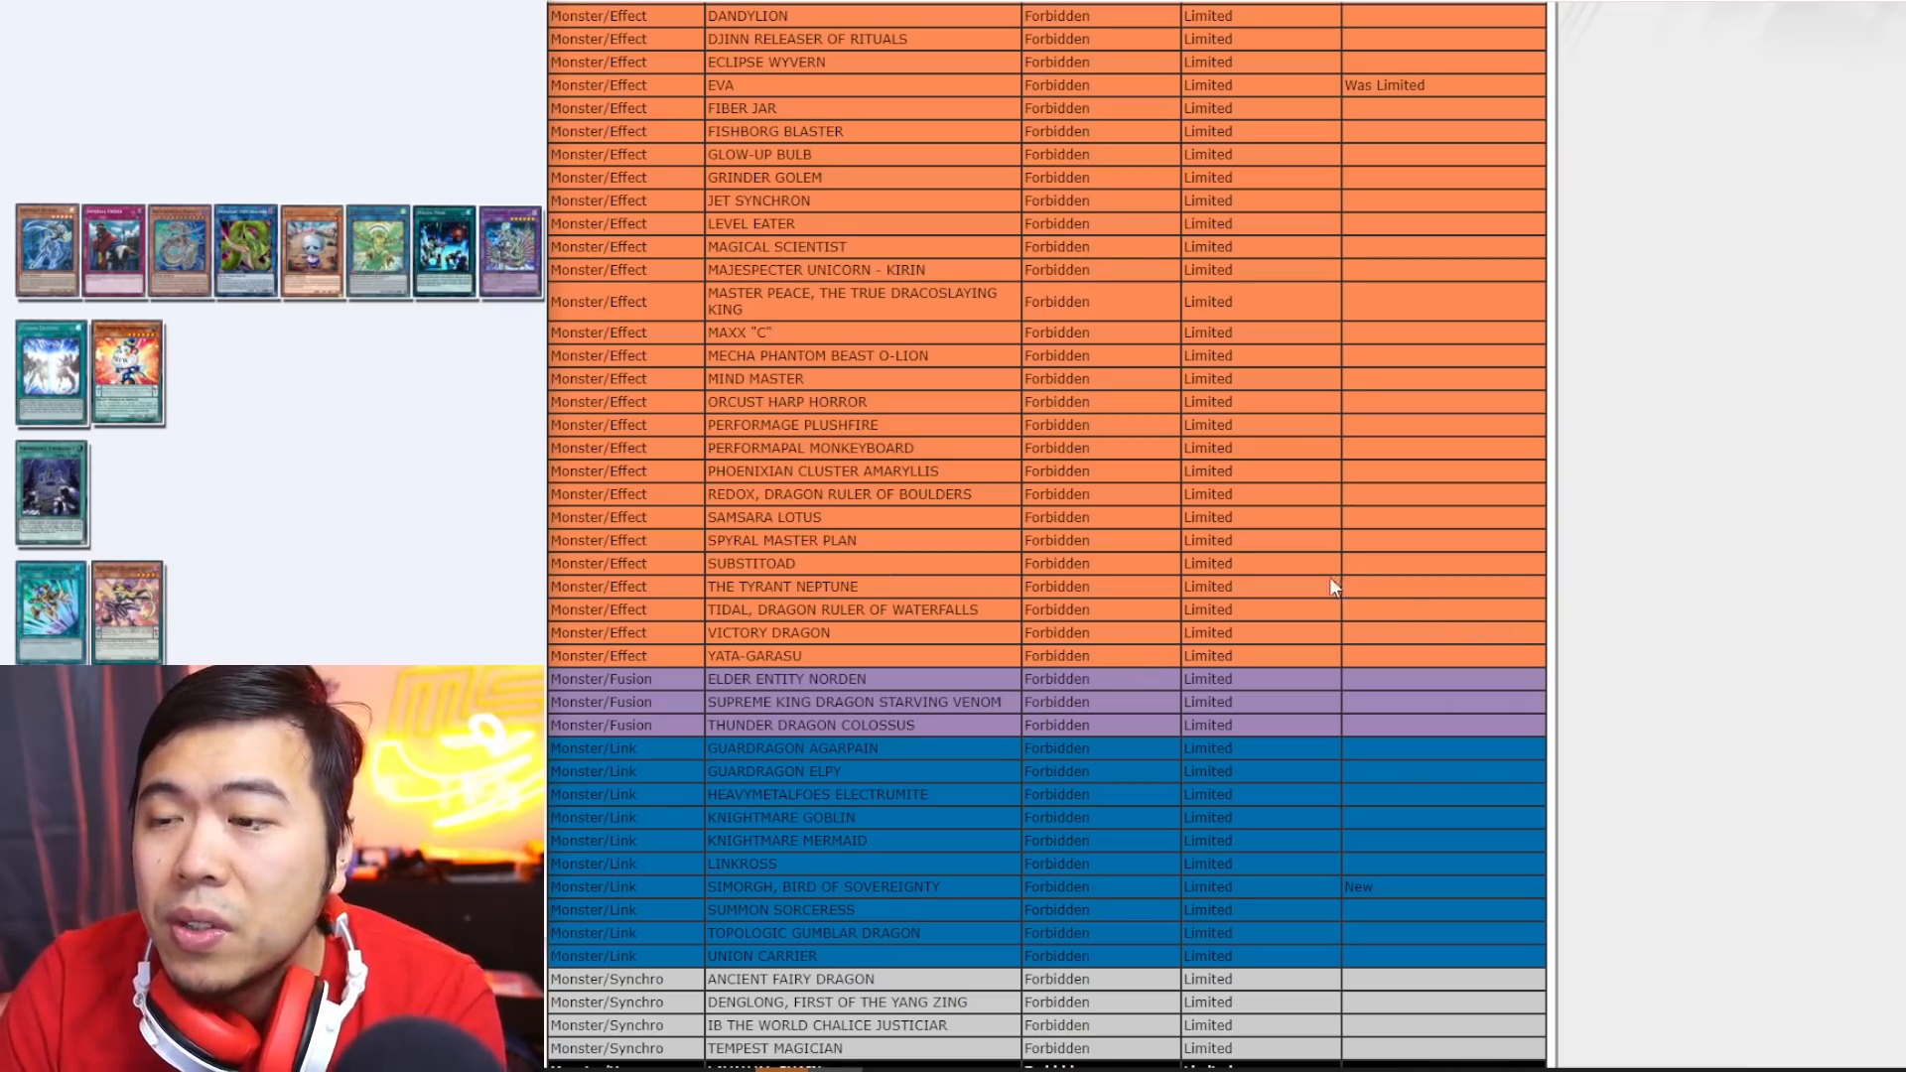
{"action": "scroll", "scroll_direction": "down", "scroll_amount": 3}
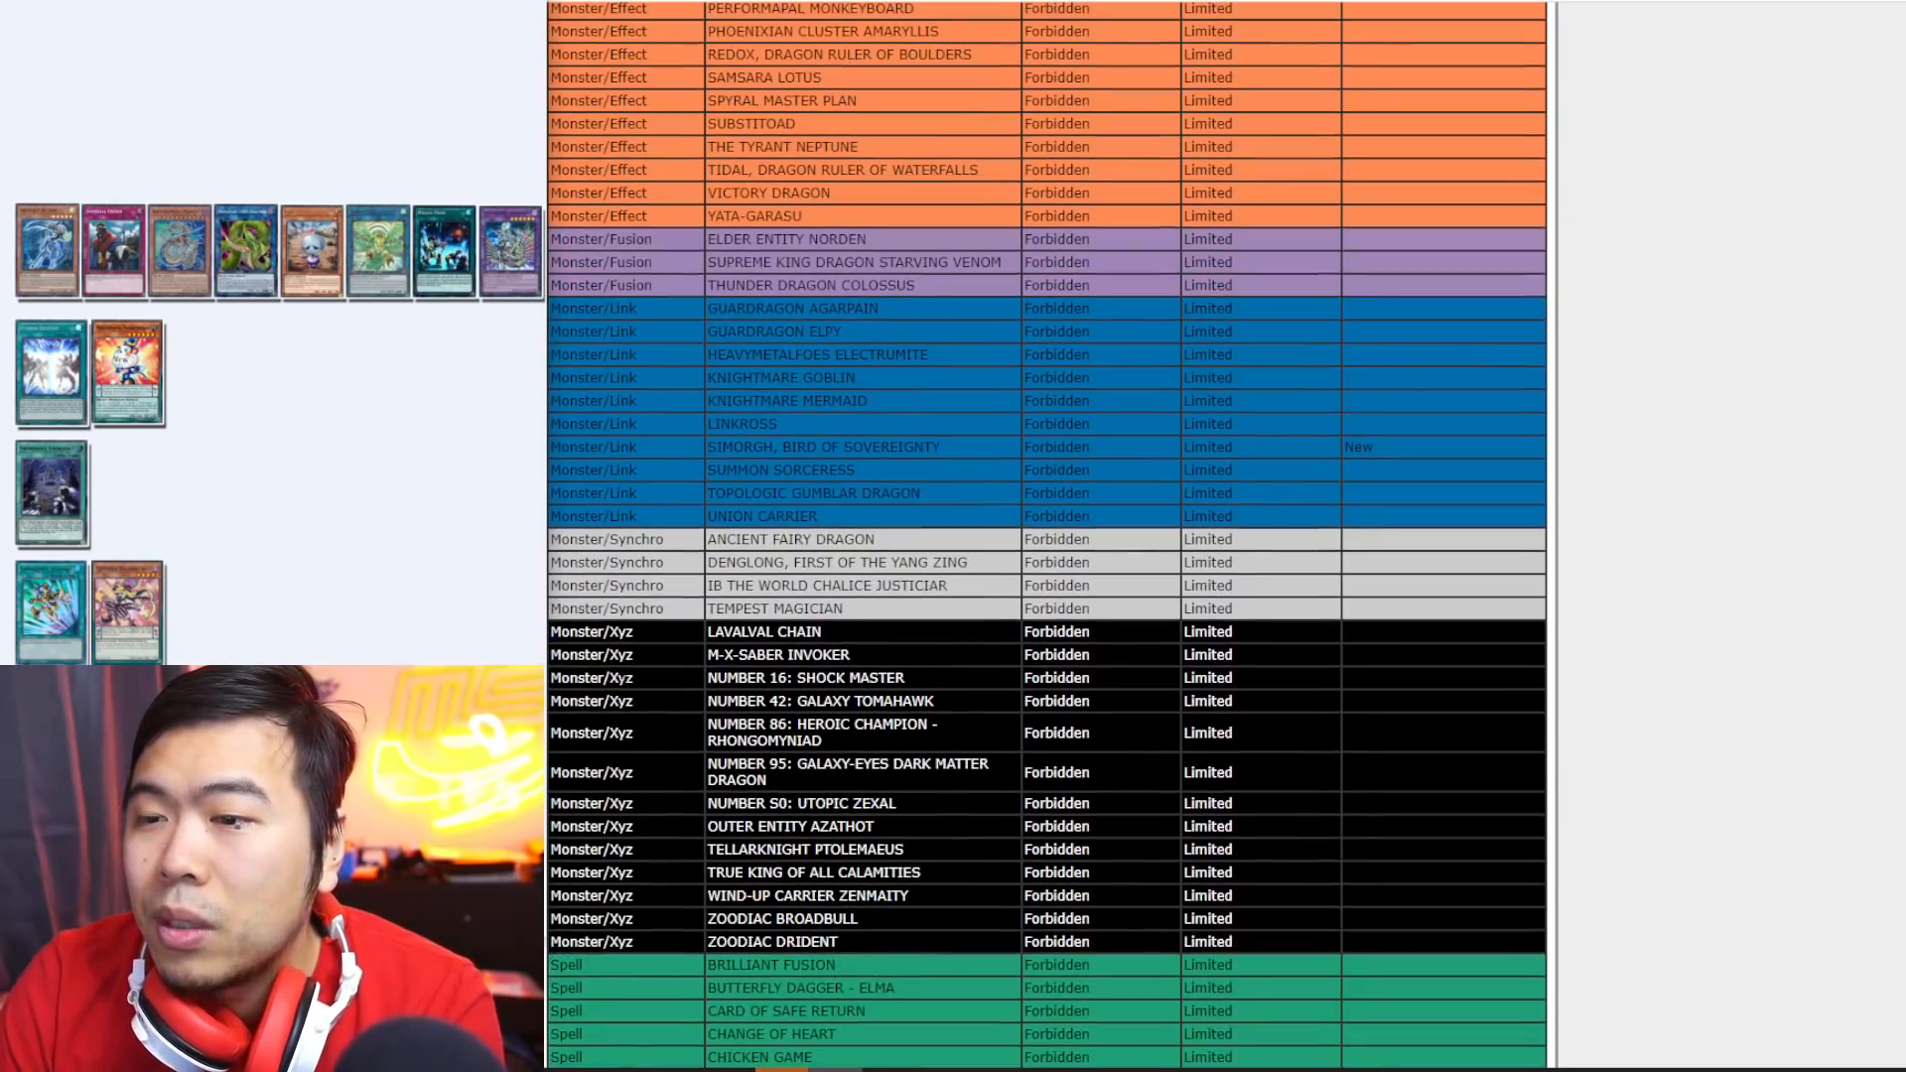
{"action": "scroll", "scroll_direction": "down", "scroll_amount": 3}
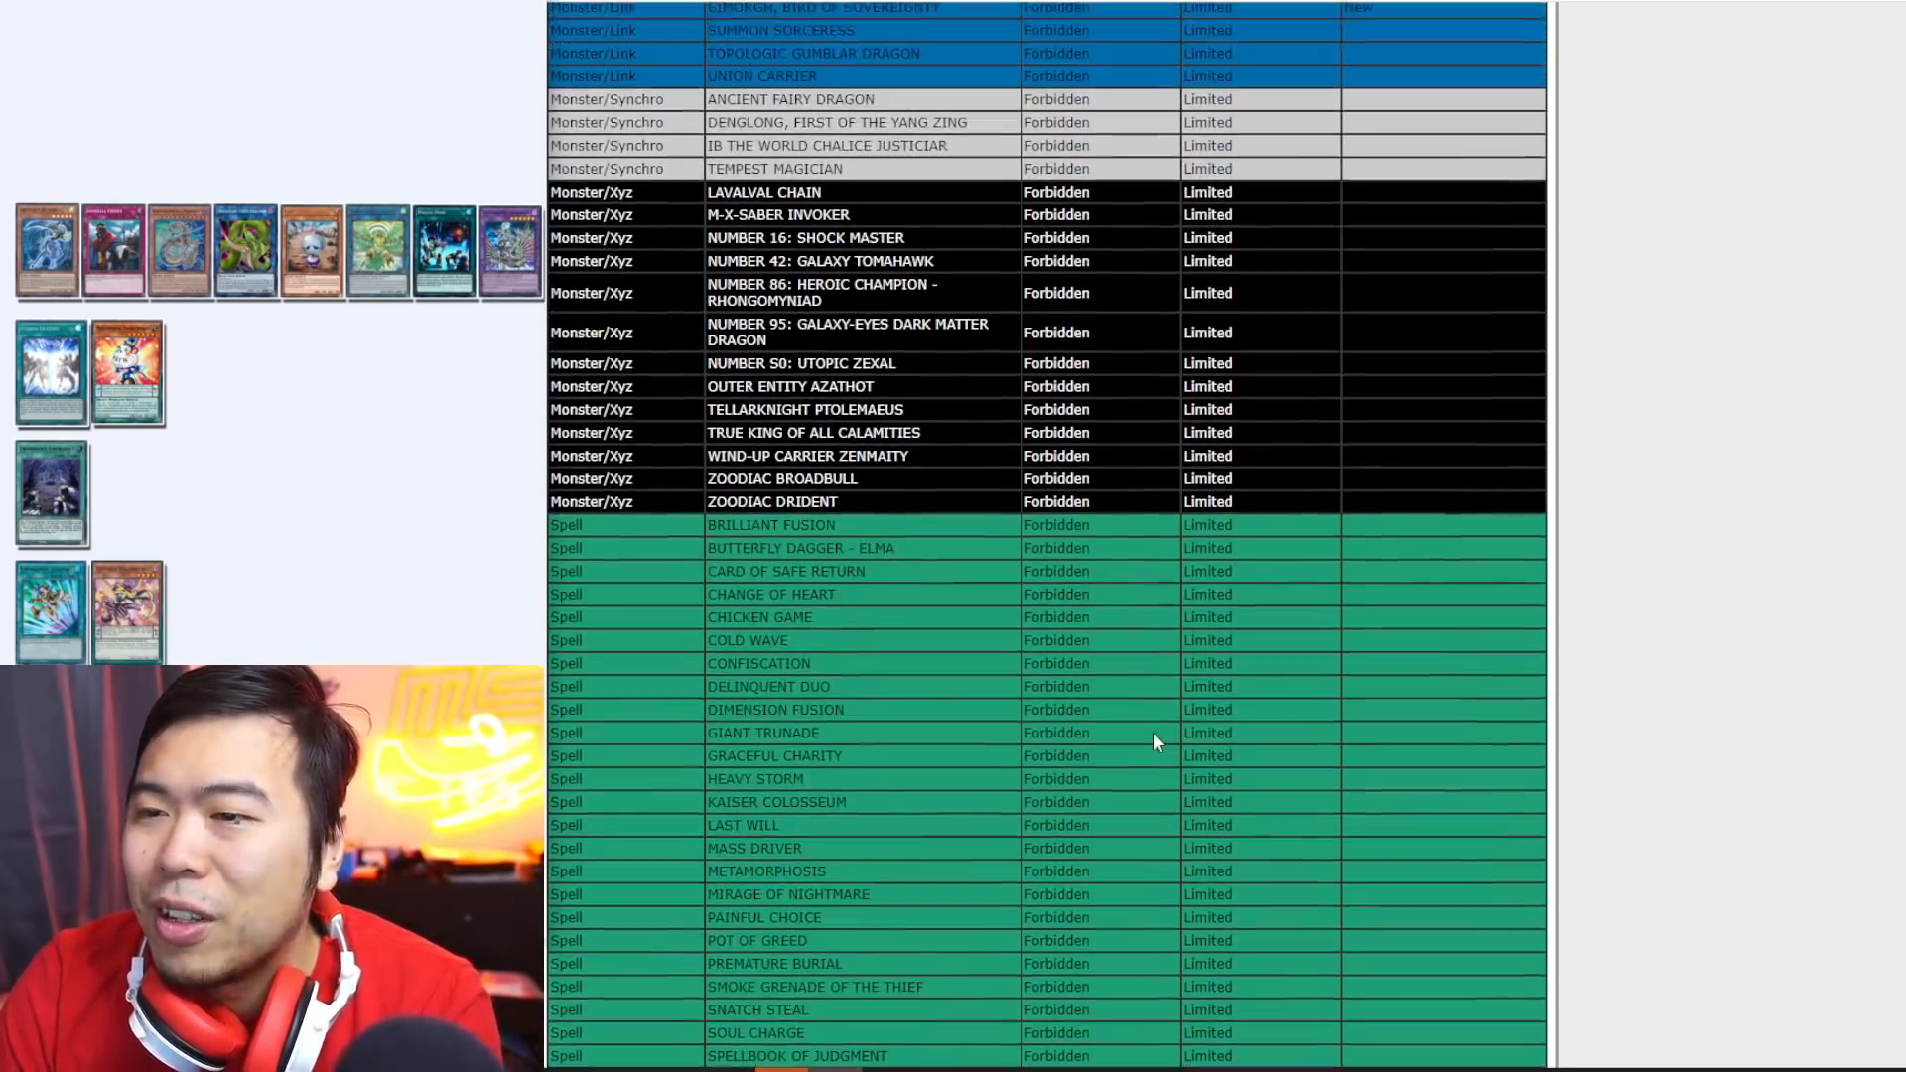
{"action": "scroll", "scroll_direction": "down", "scroll_amount": 3}
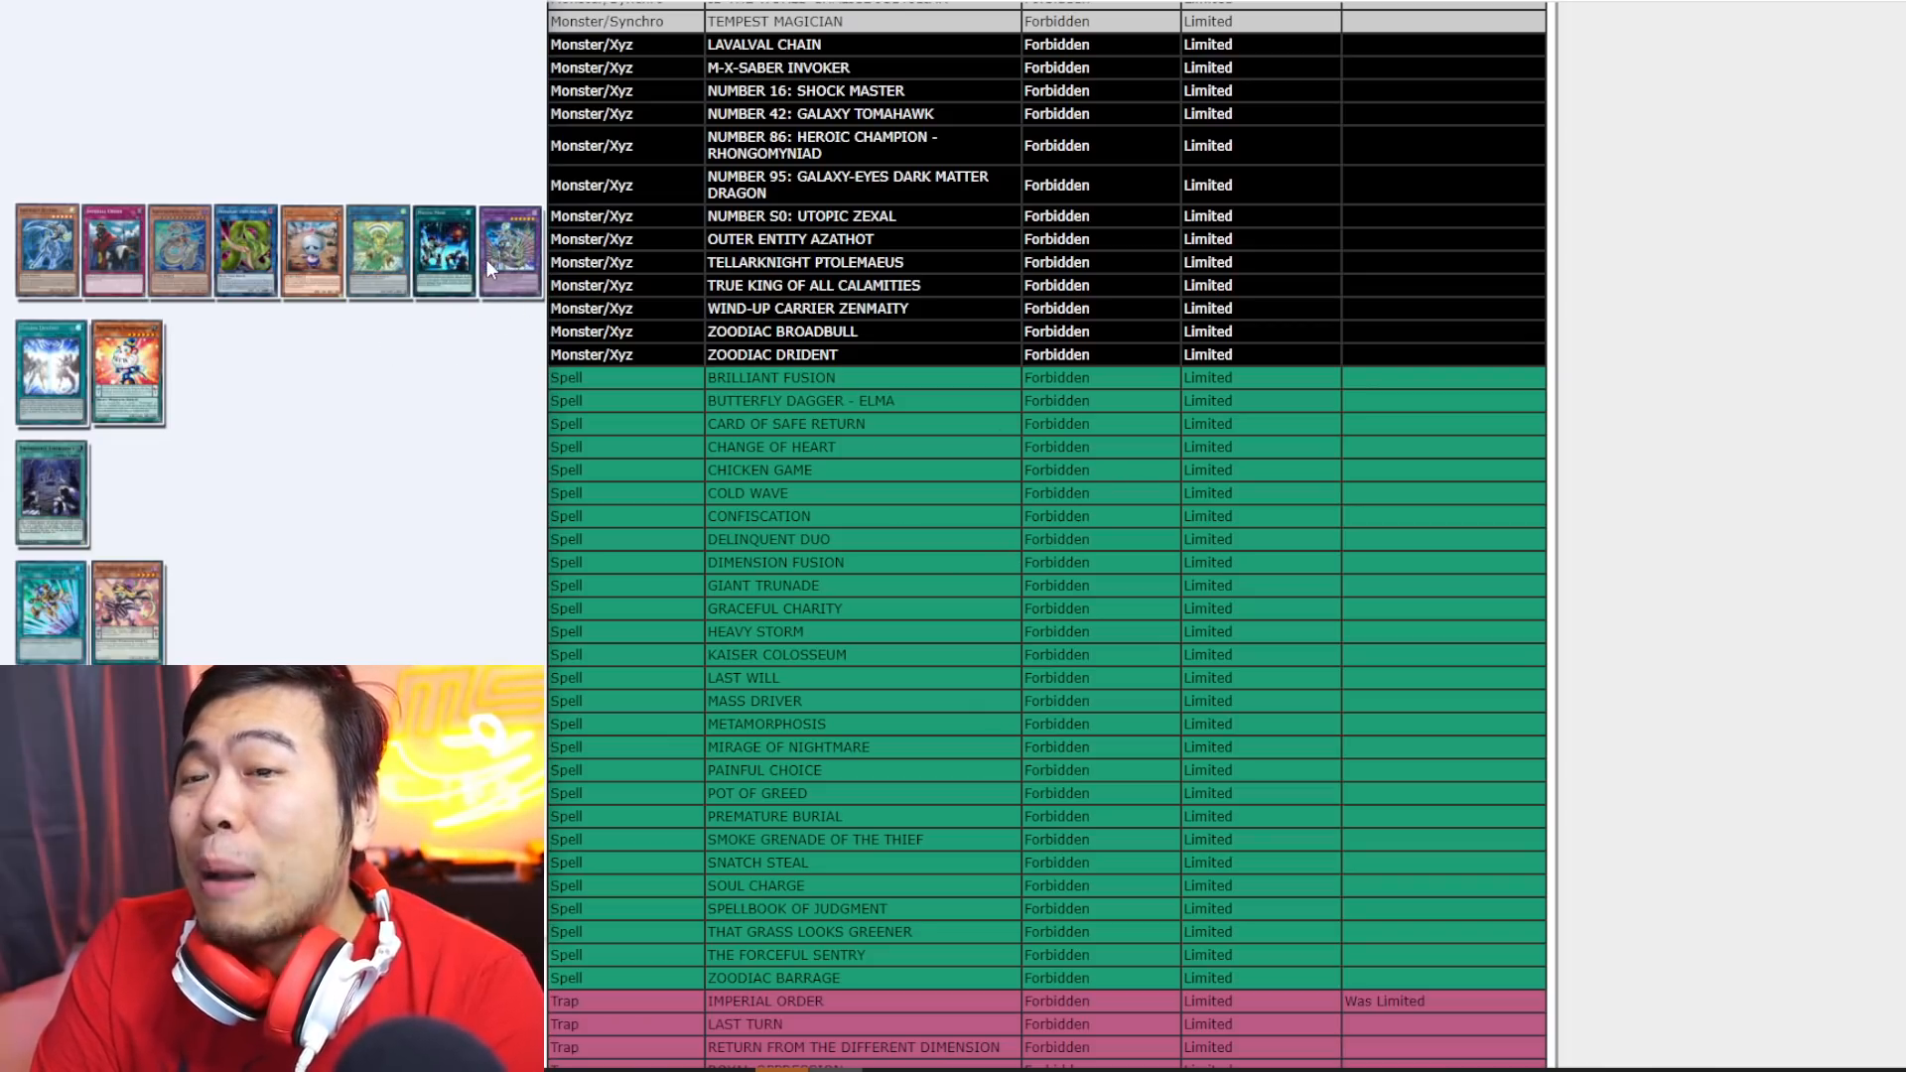
{"action": "mouse_move", "coordinate": [314, 268]}
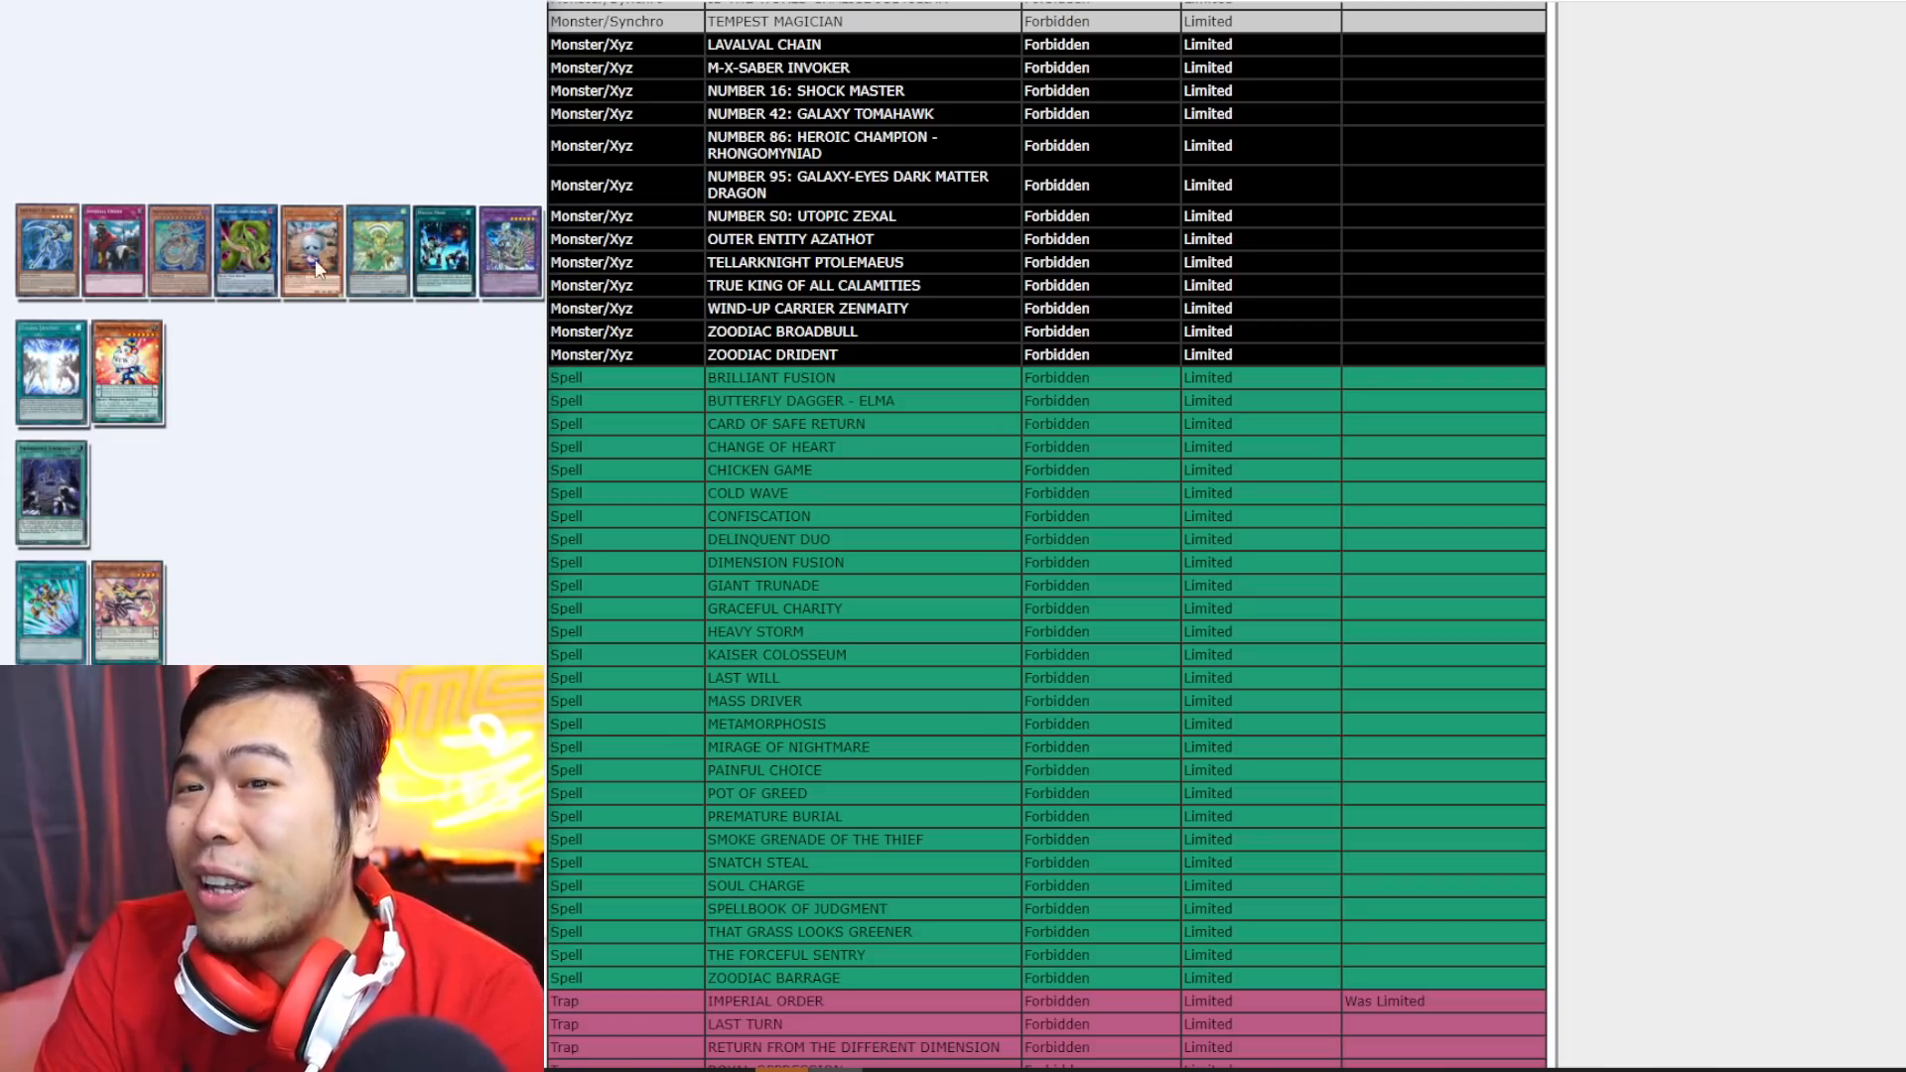
{"action": "scroll", "scroll_direction": "down", "scroll_amount": 3}
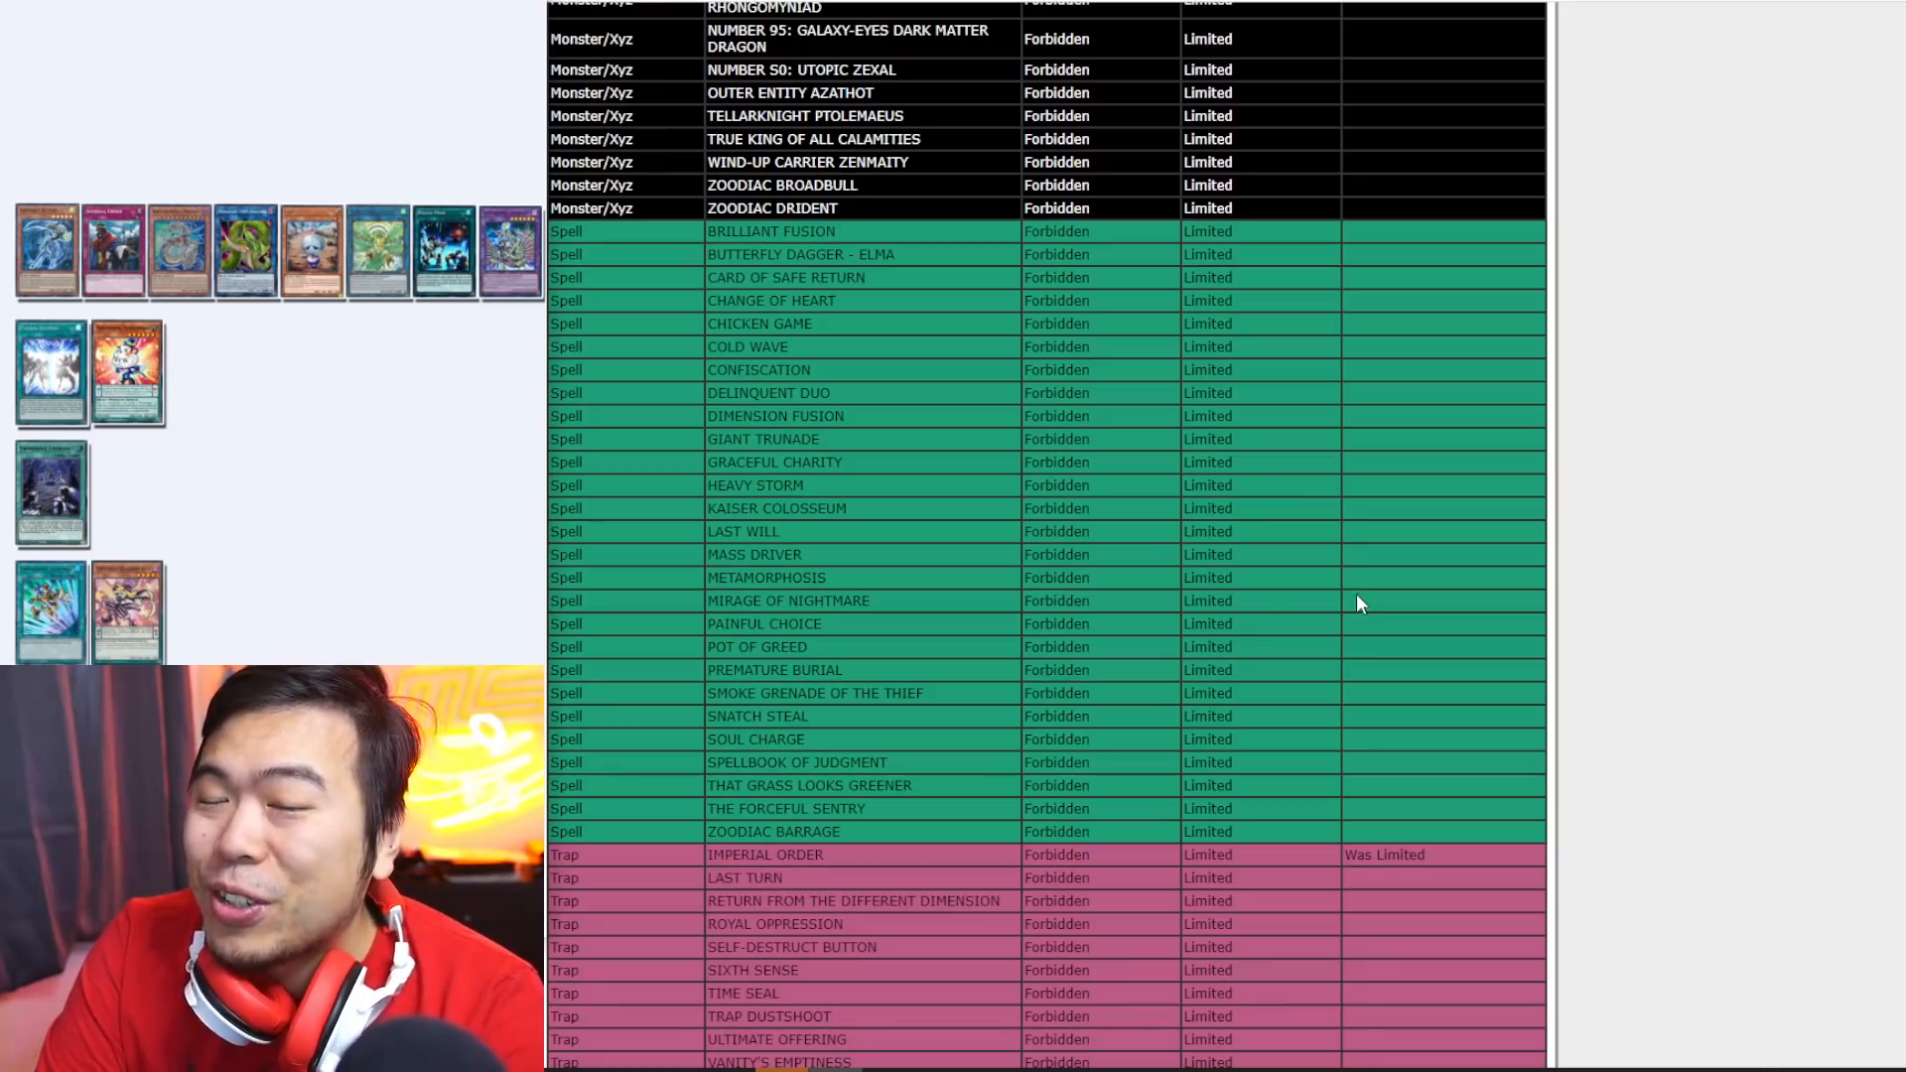
{"action": "mouse_move", "coordinate": [1249, 513]}
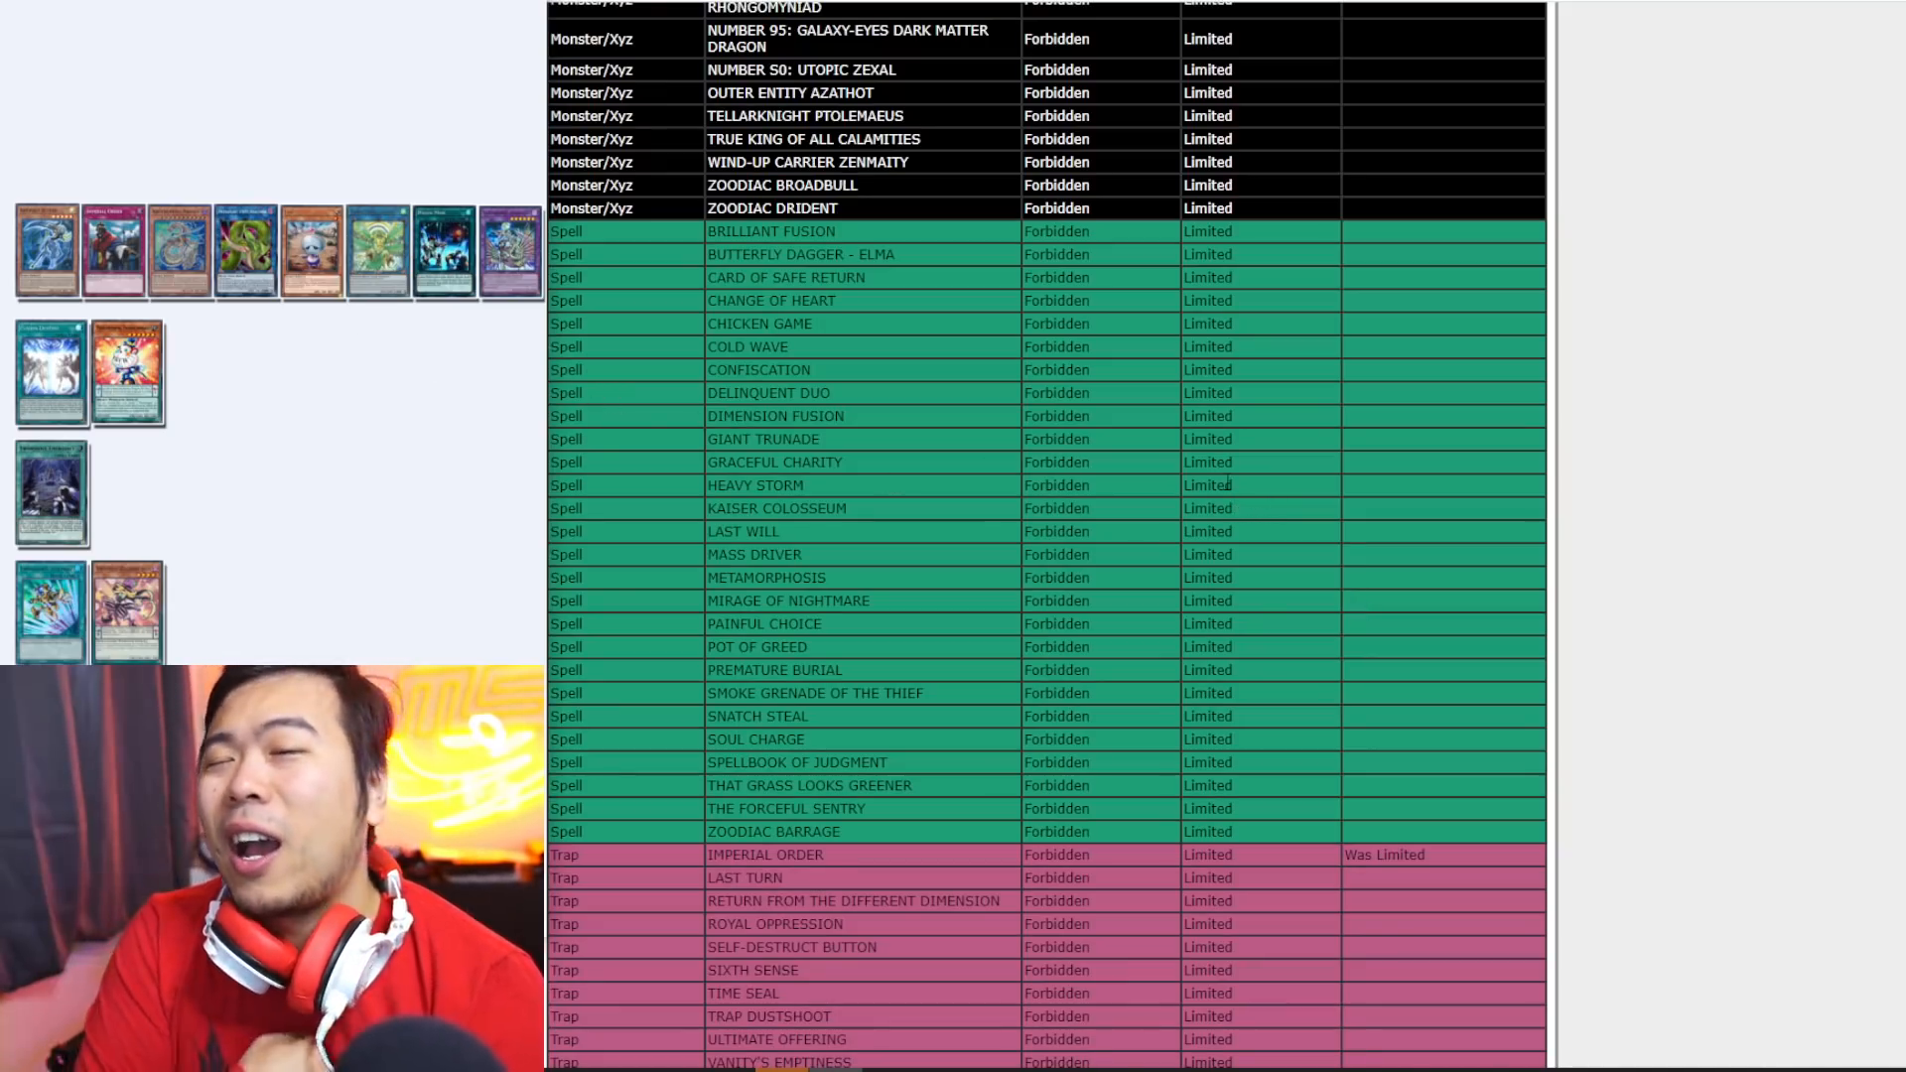
{"action": "scroll", "scroll_direction": "down", "scroll_amount": 3}
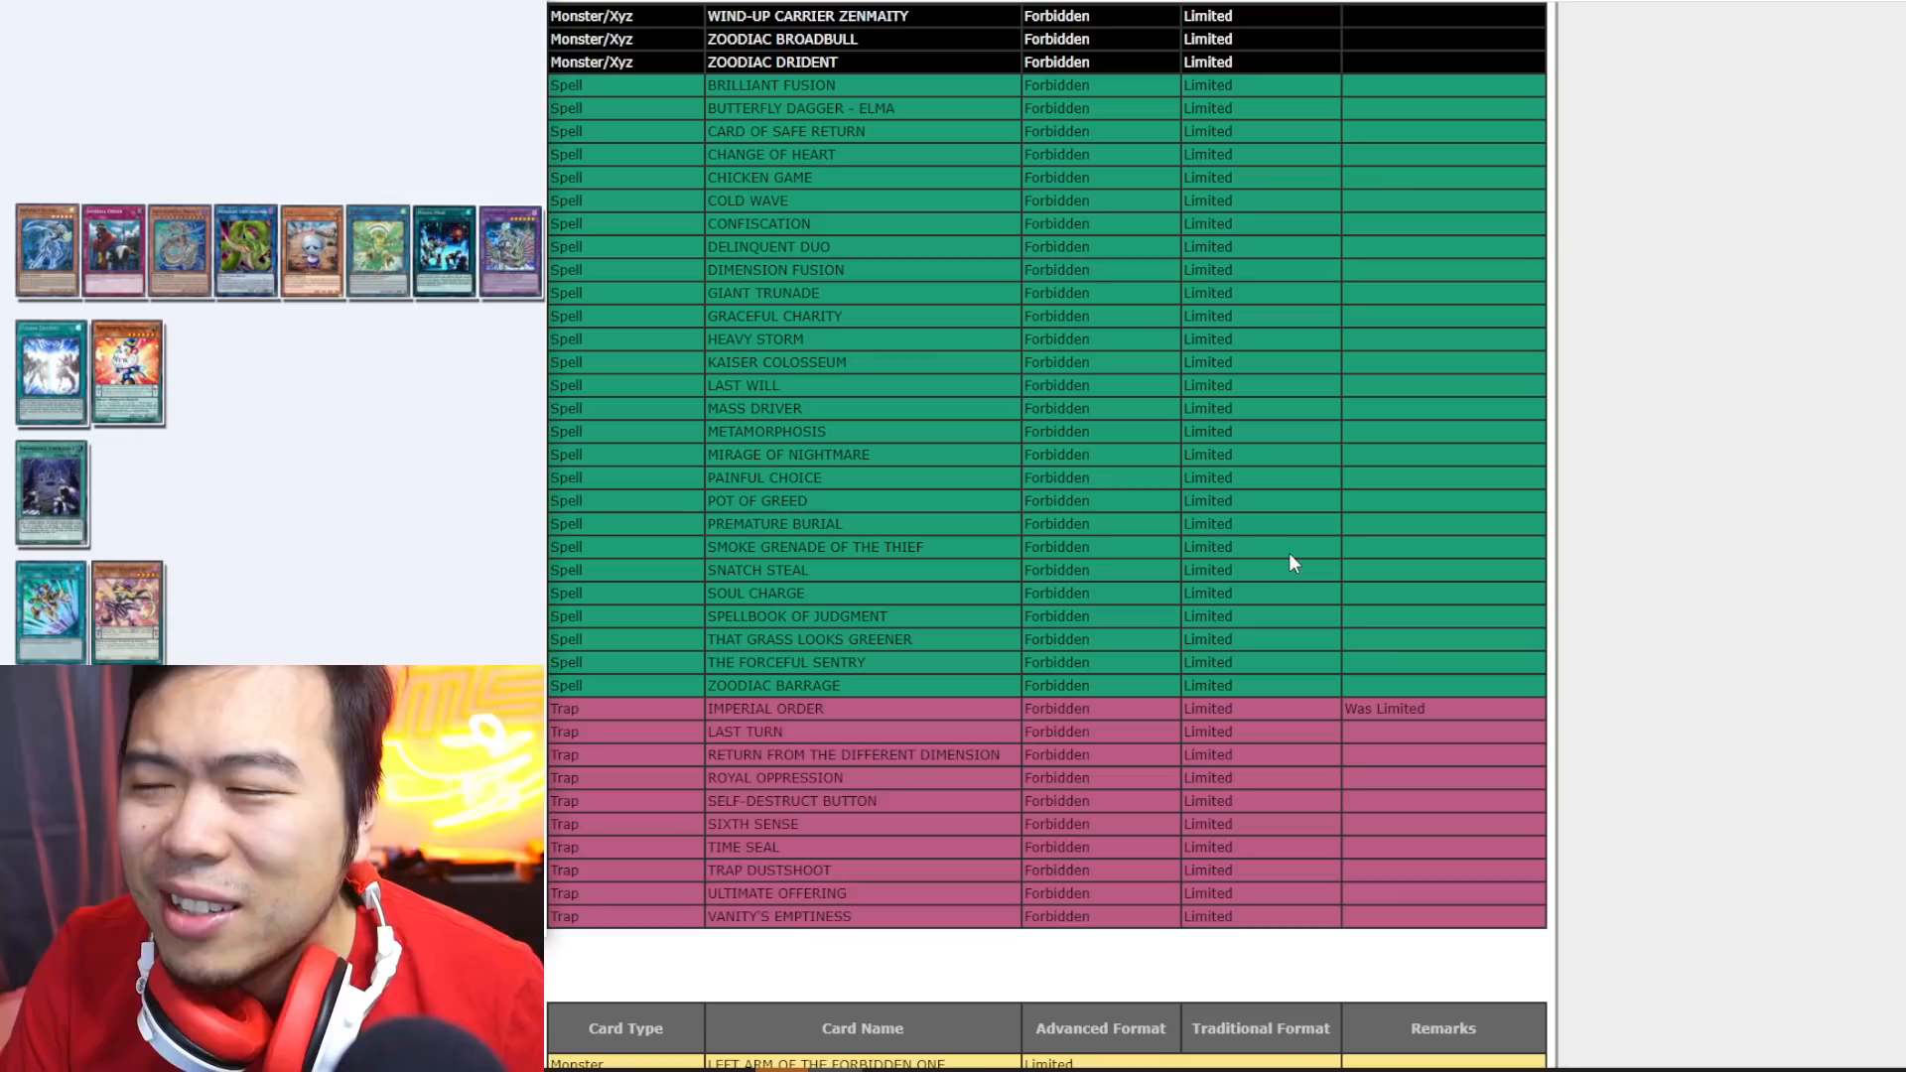
{"action": "mouse_move", "coordinate": [1293, 561]}
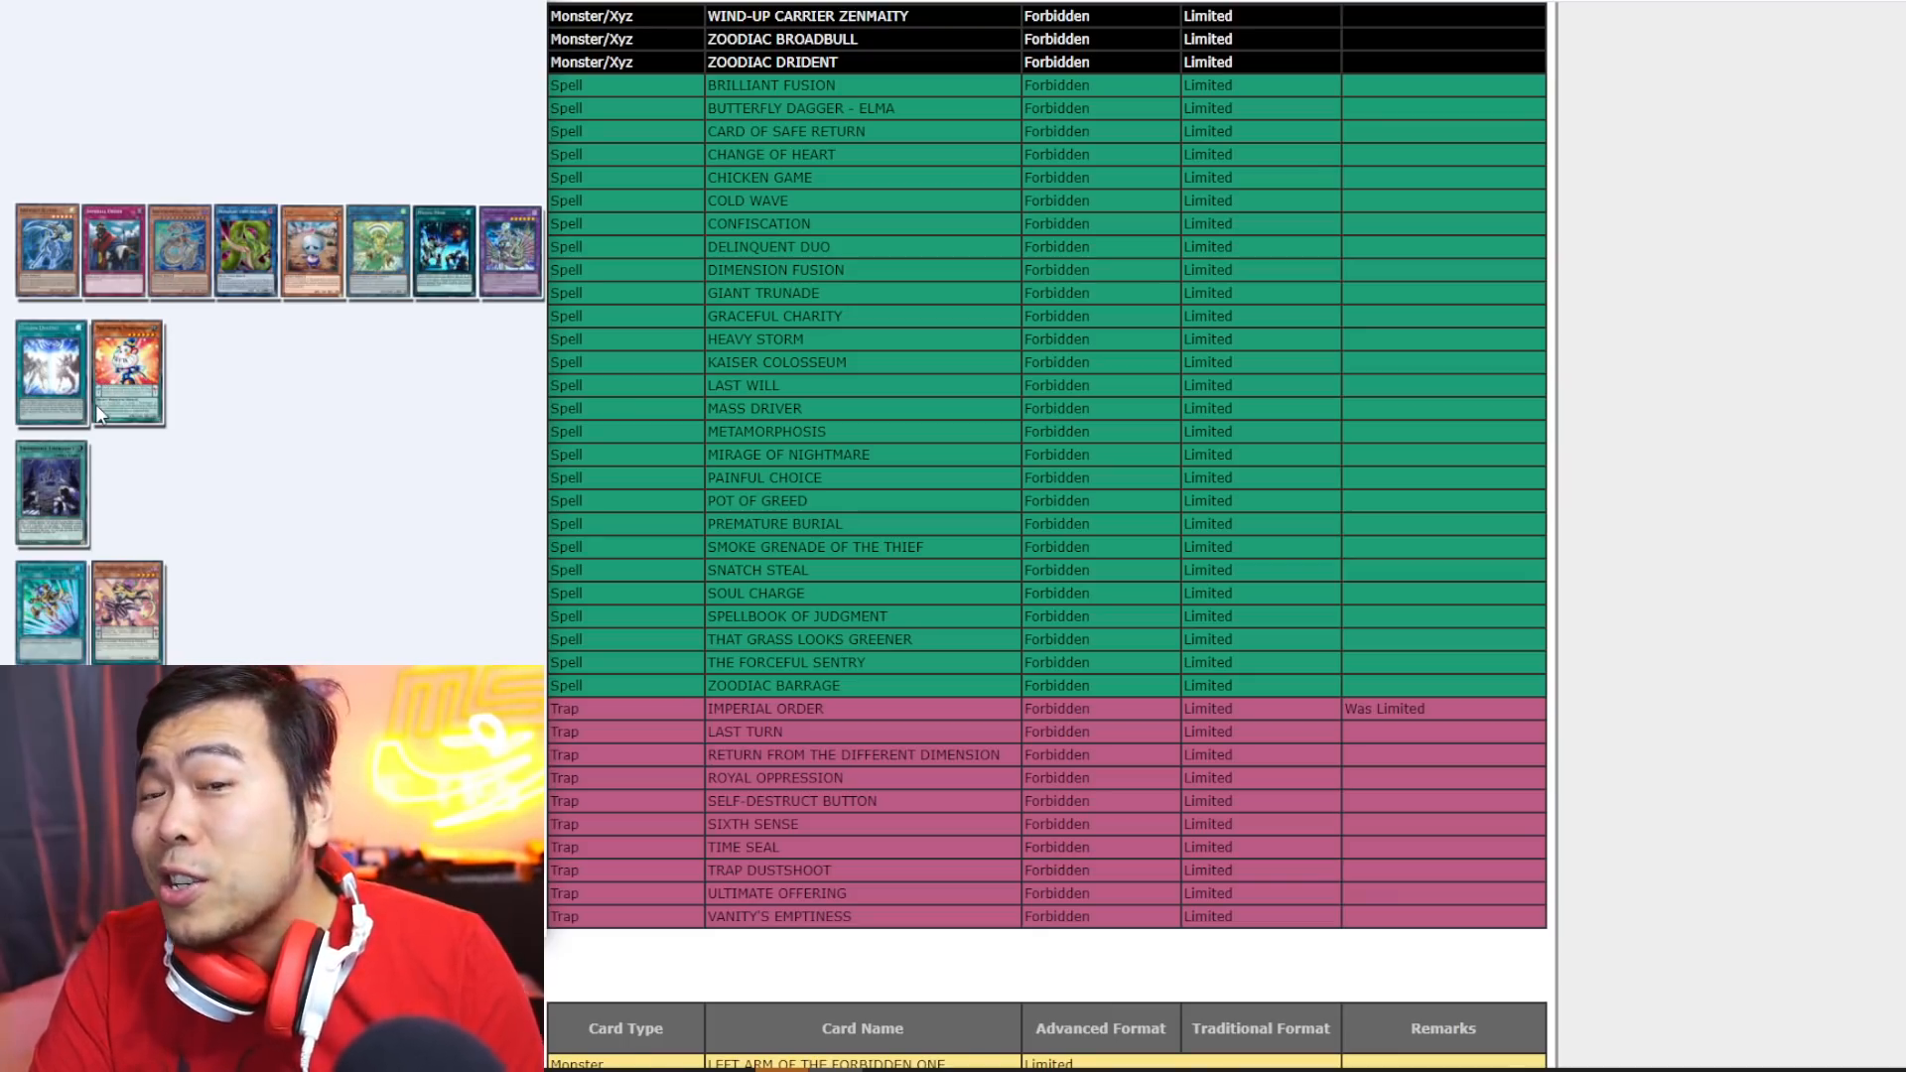
{"action": "mouse_move", "coordinate": [256, 471]}
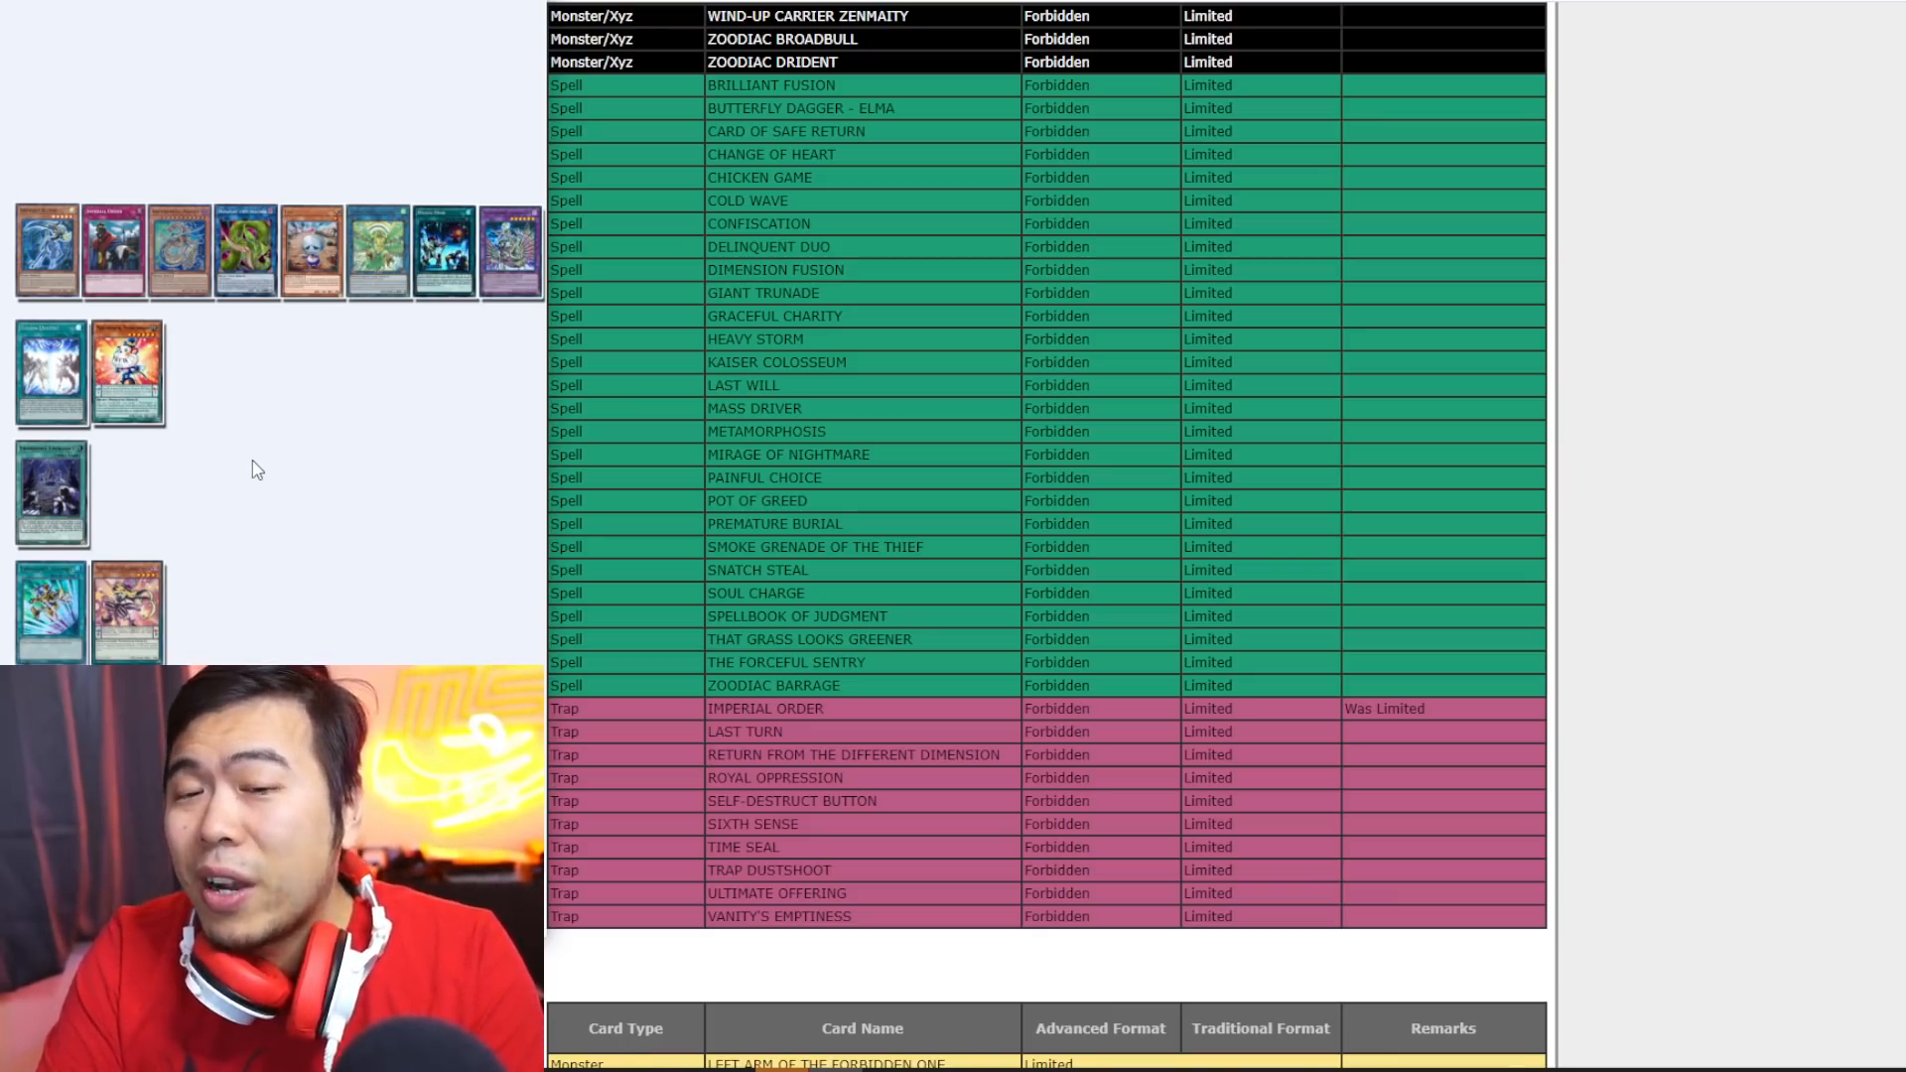
{"action": "scroll", "scroll_direction": "down", "scroll_amount": 3}
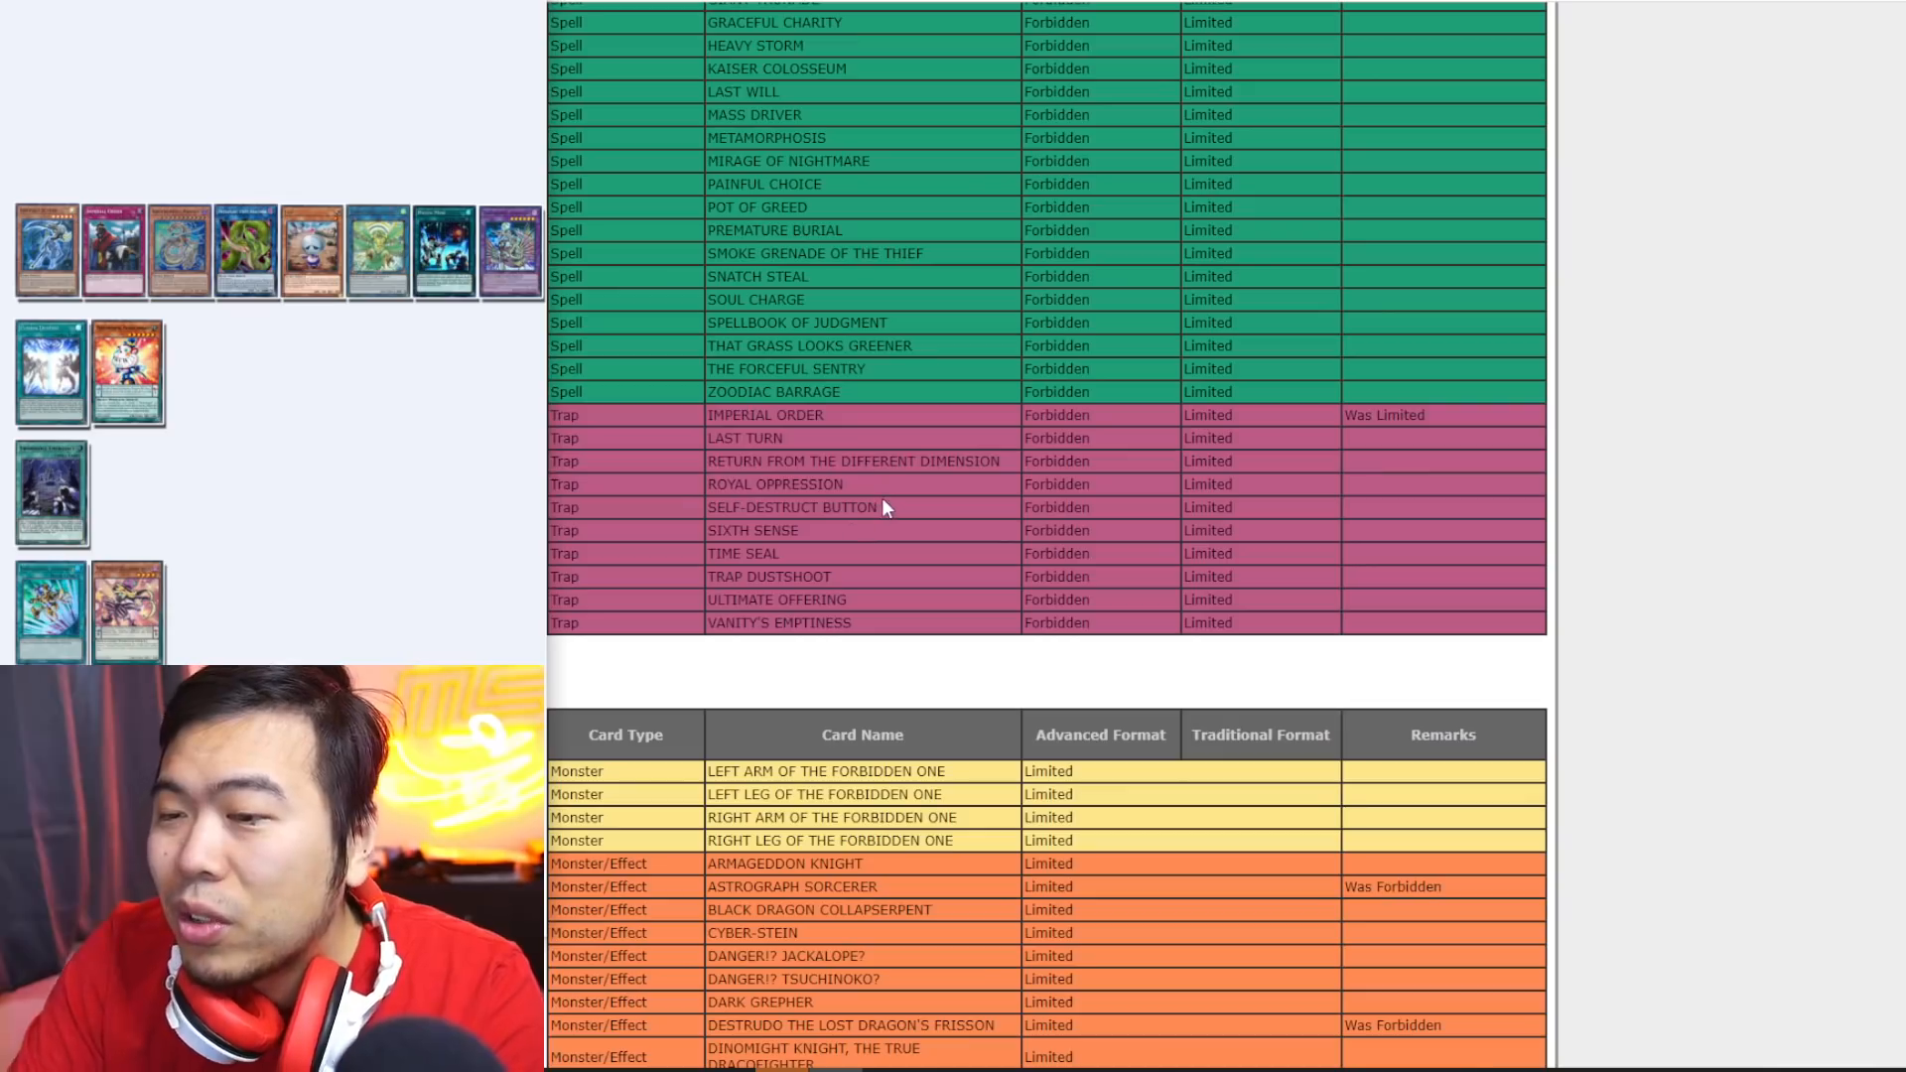
{"action": "mouse_move", "coordinate": [314, 584]}
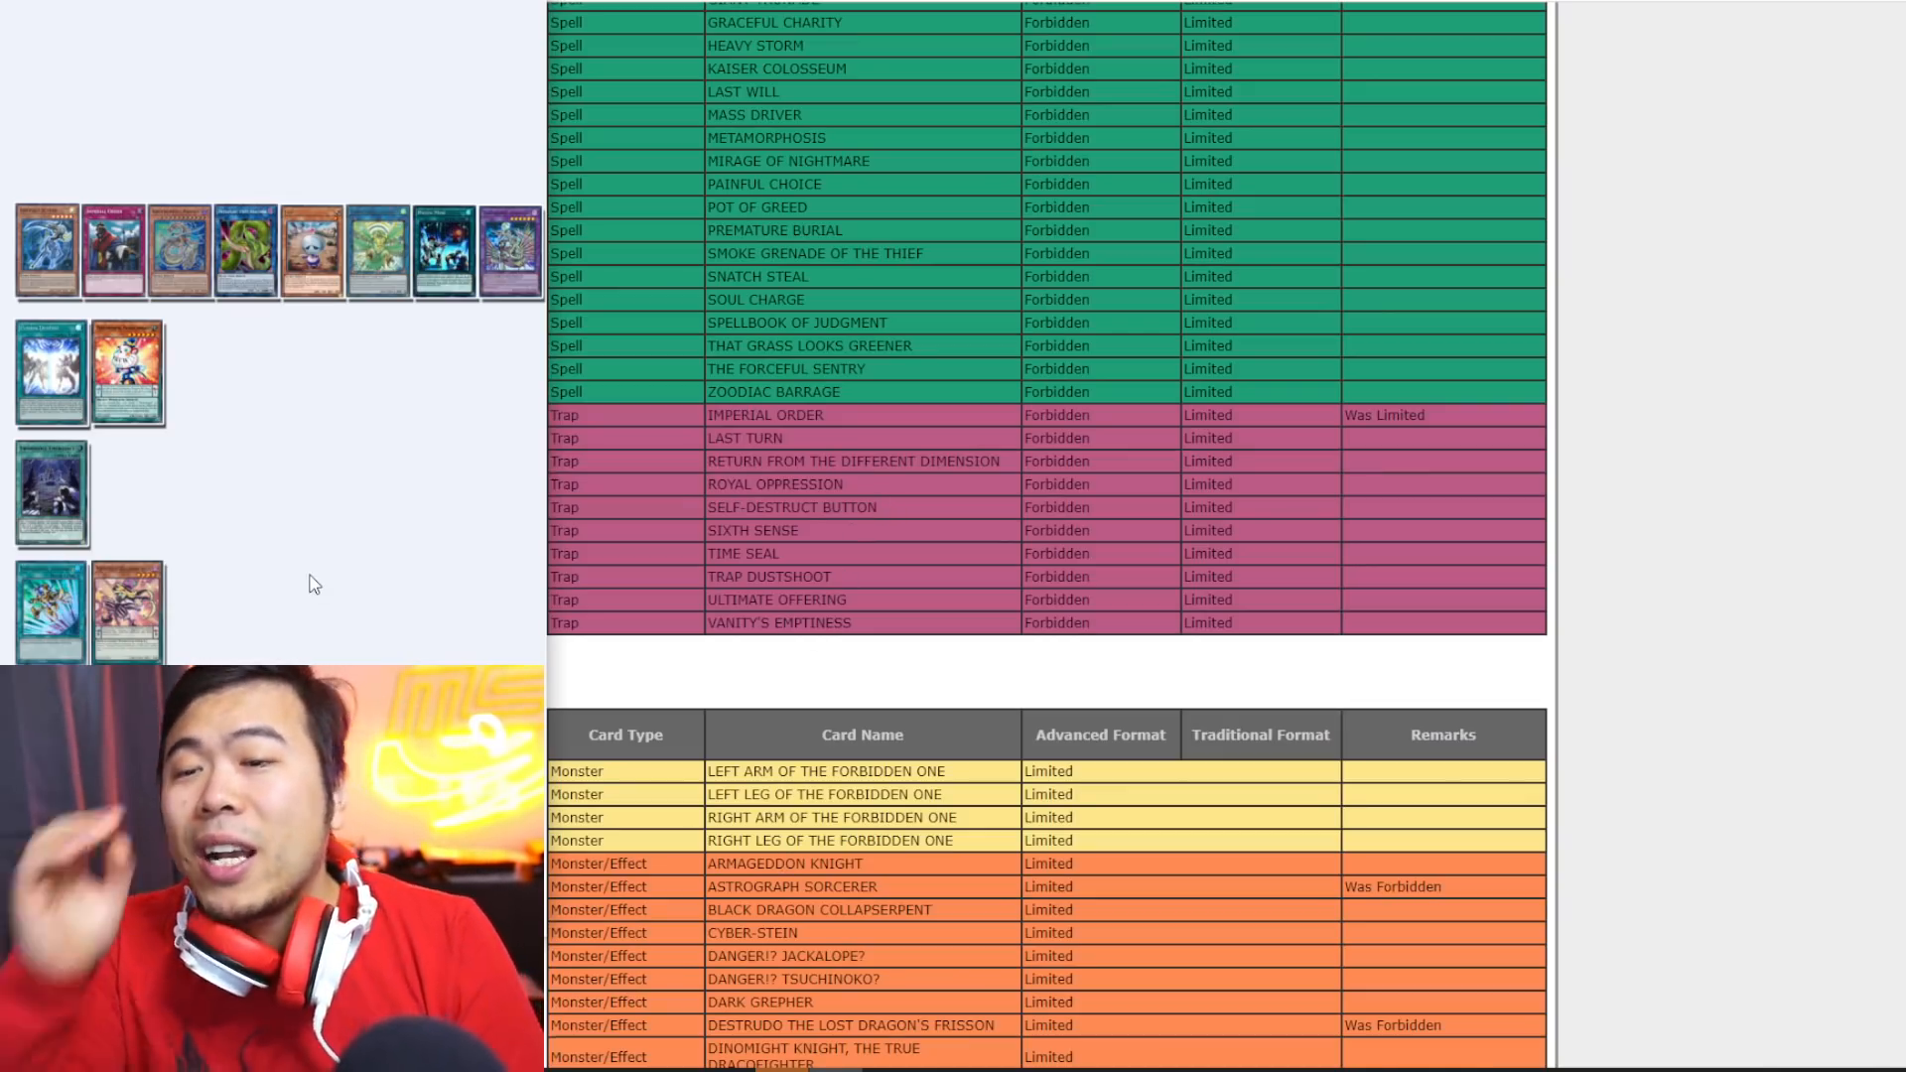
{"action": "scroll", "scroll_direction": "down", "scroll_amount": 3}
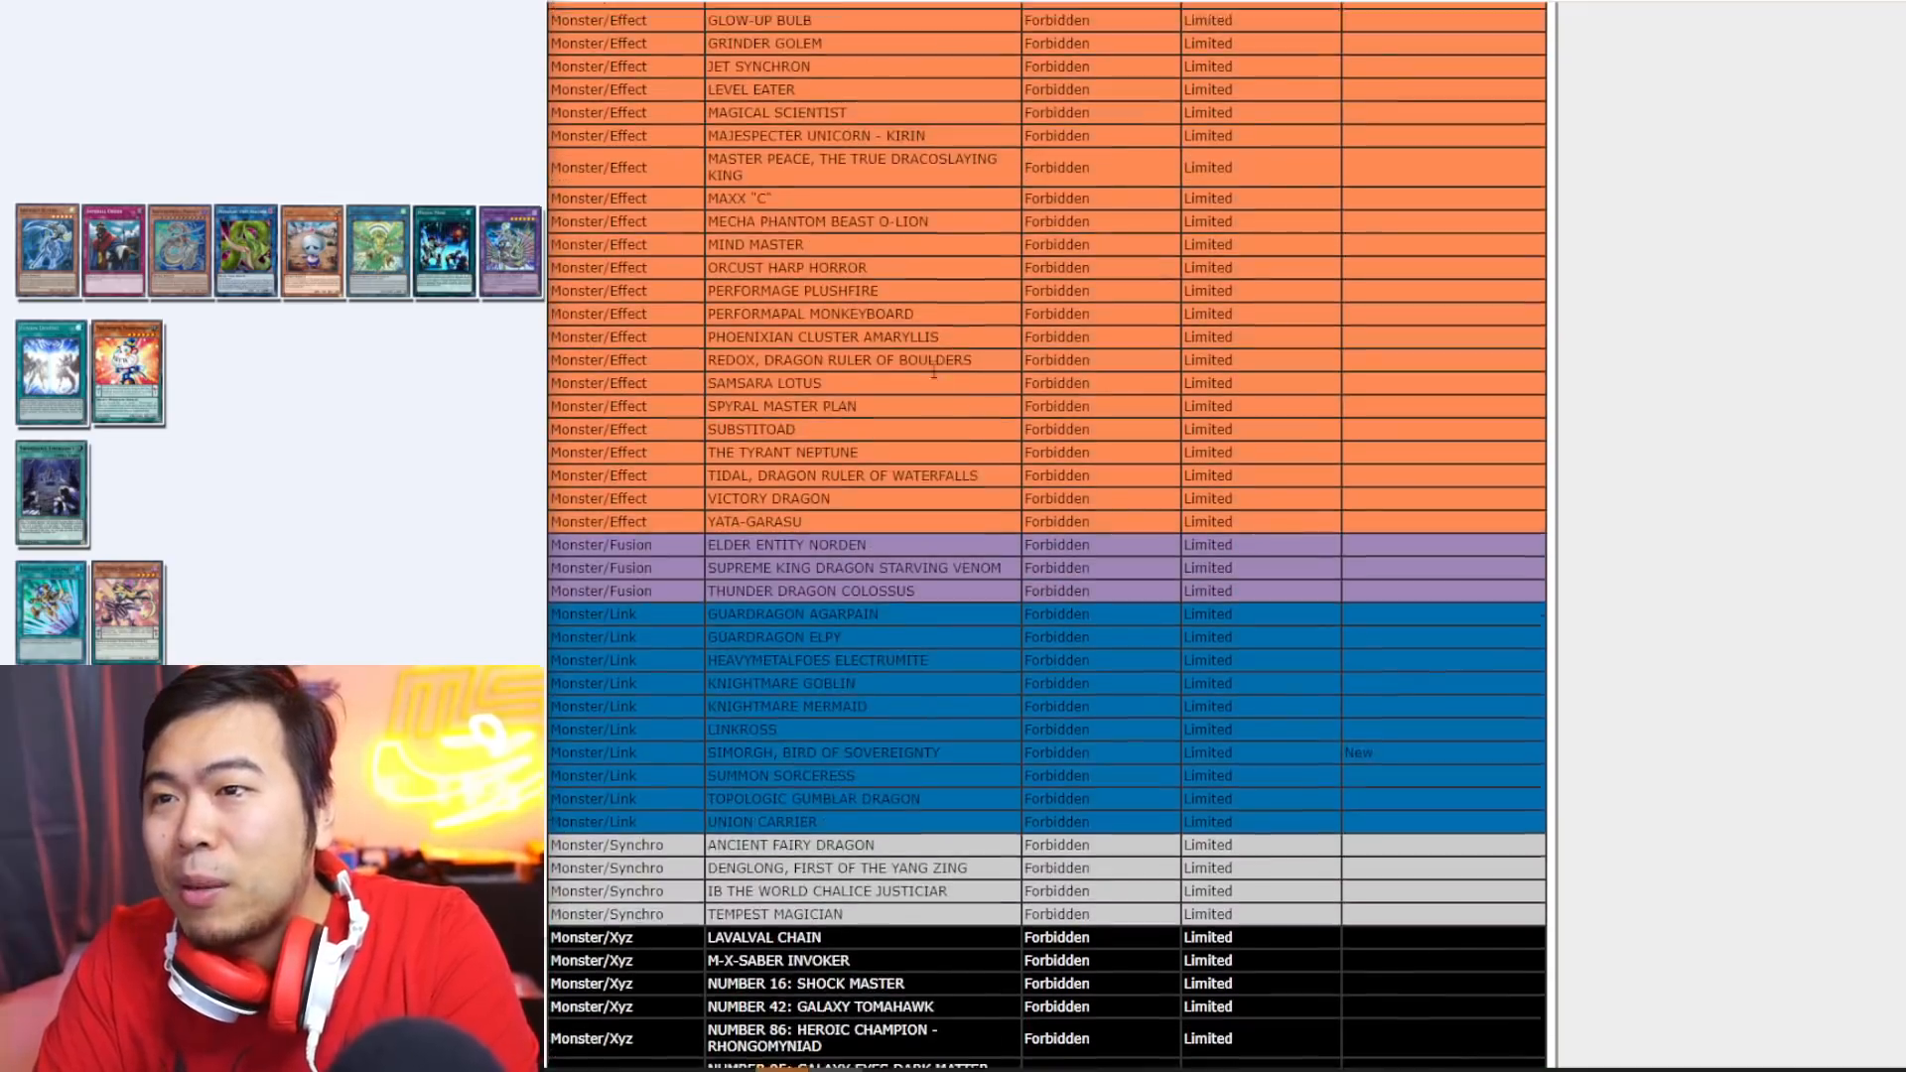
{"action": "scroll", "scroll_direction": "up", "scroll_amount": 3}
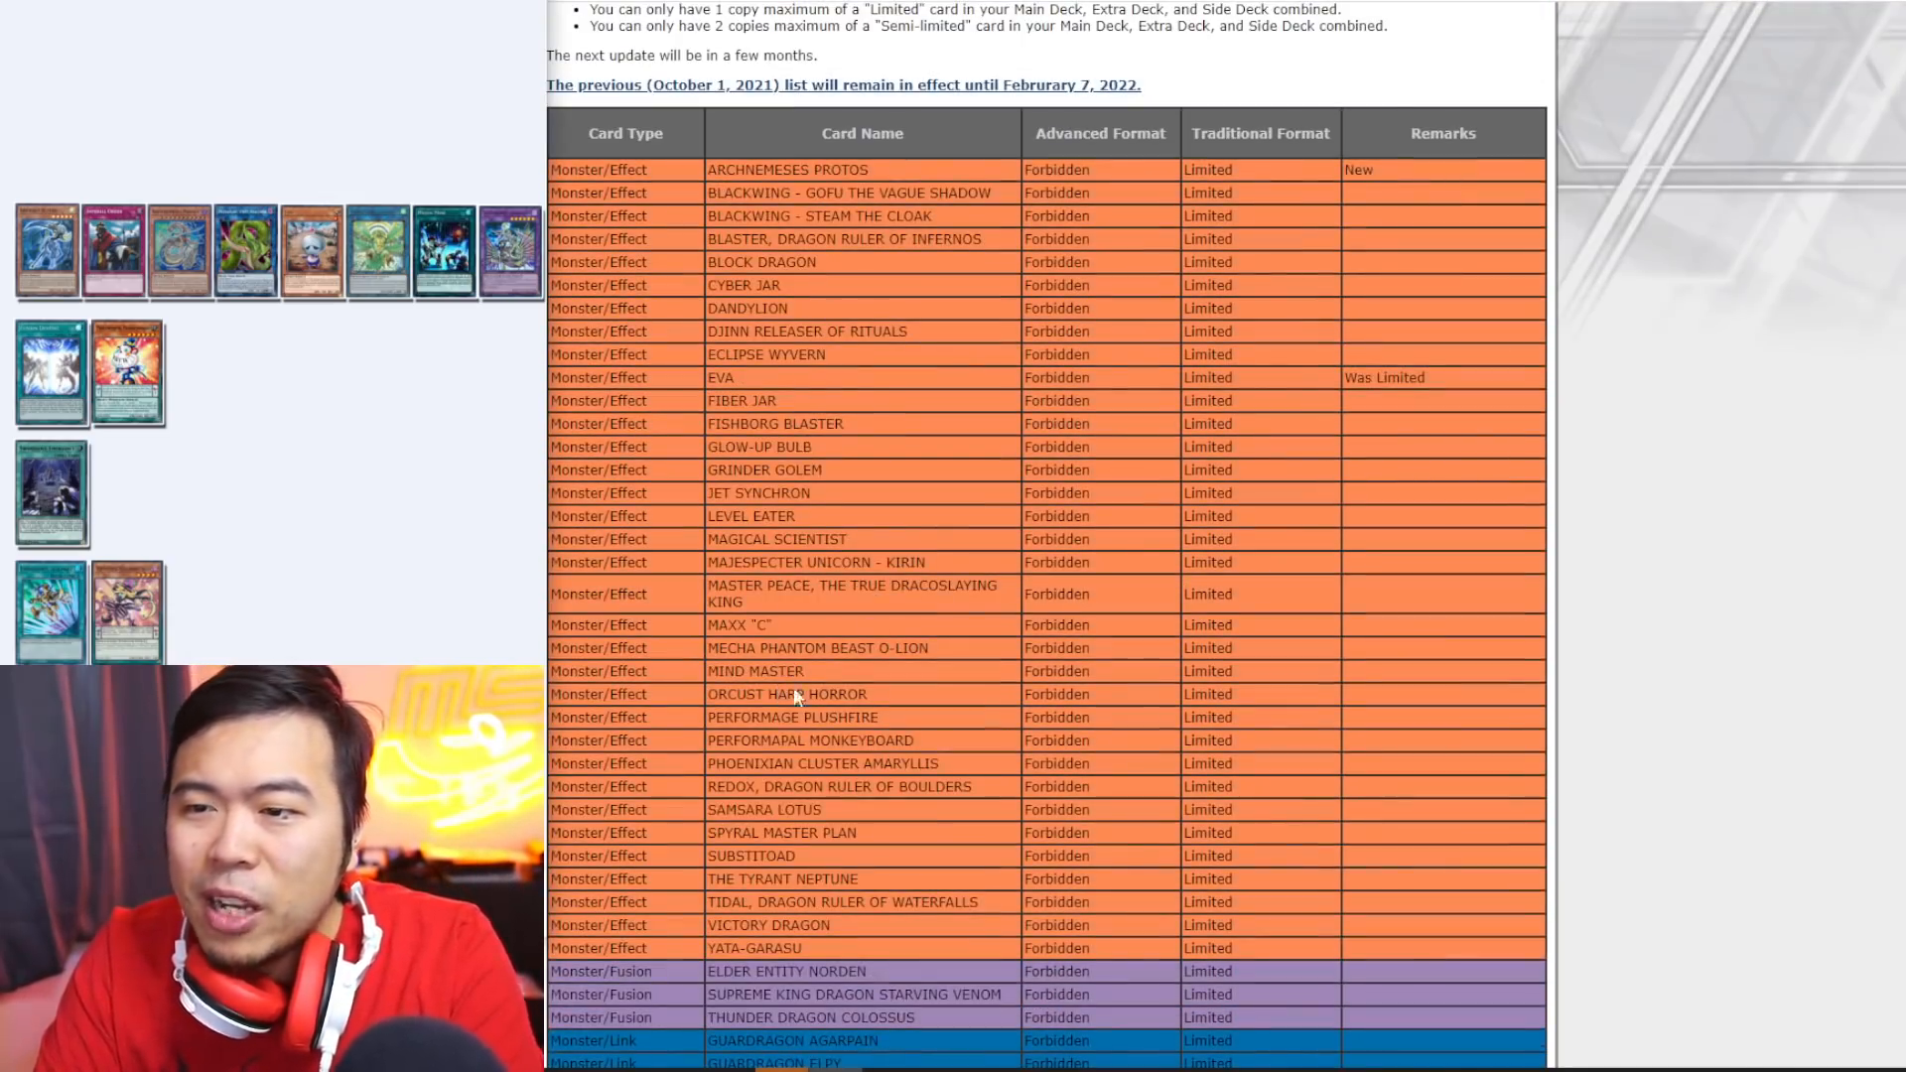
{"action": "scroll", "scroll_direction": "down", "scroll_amount": 3}
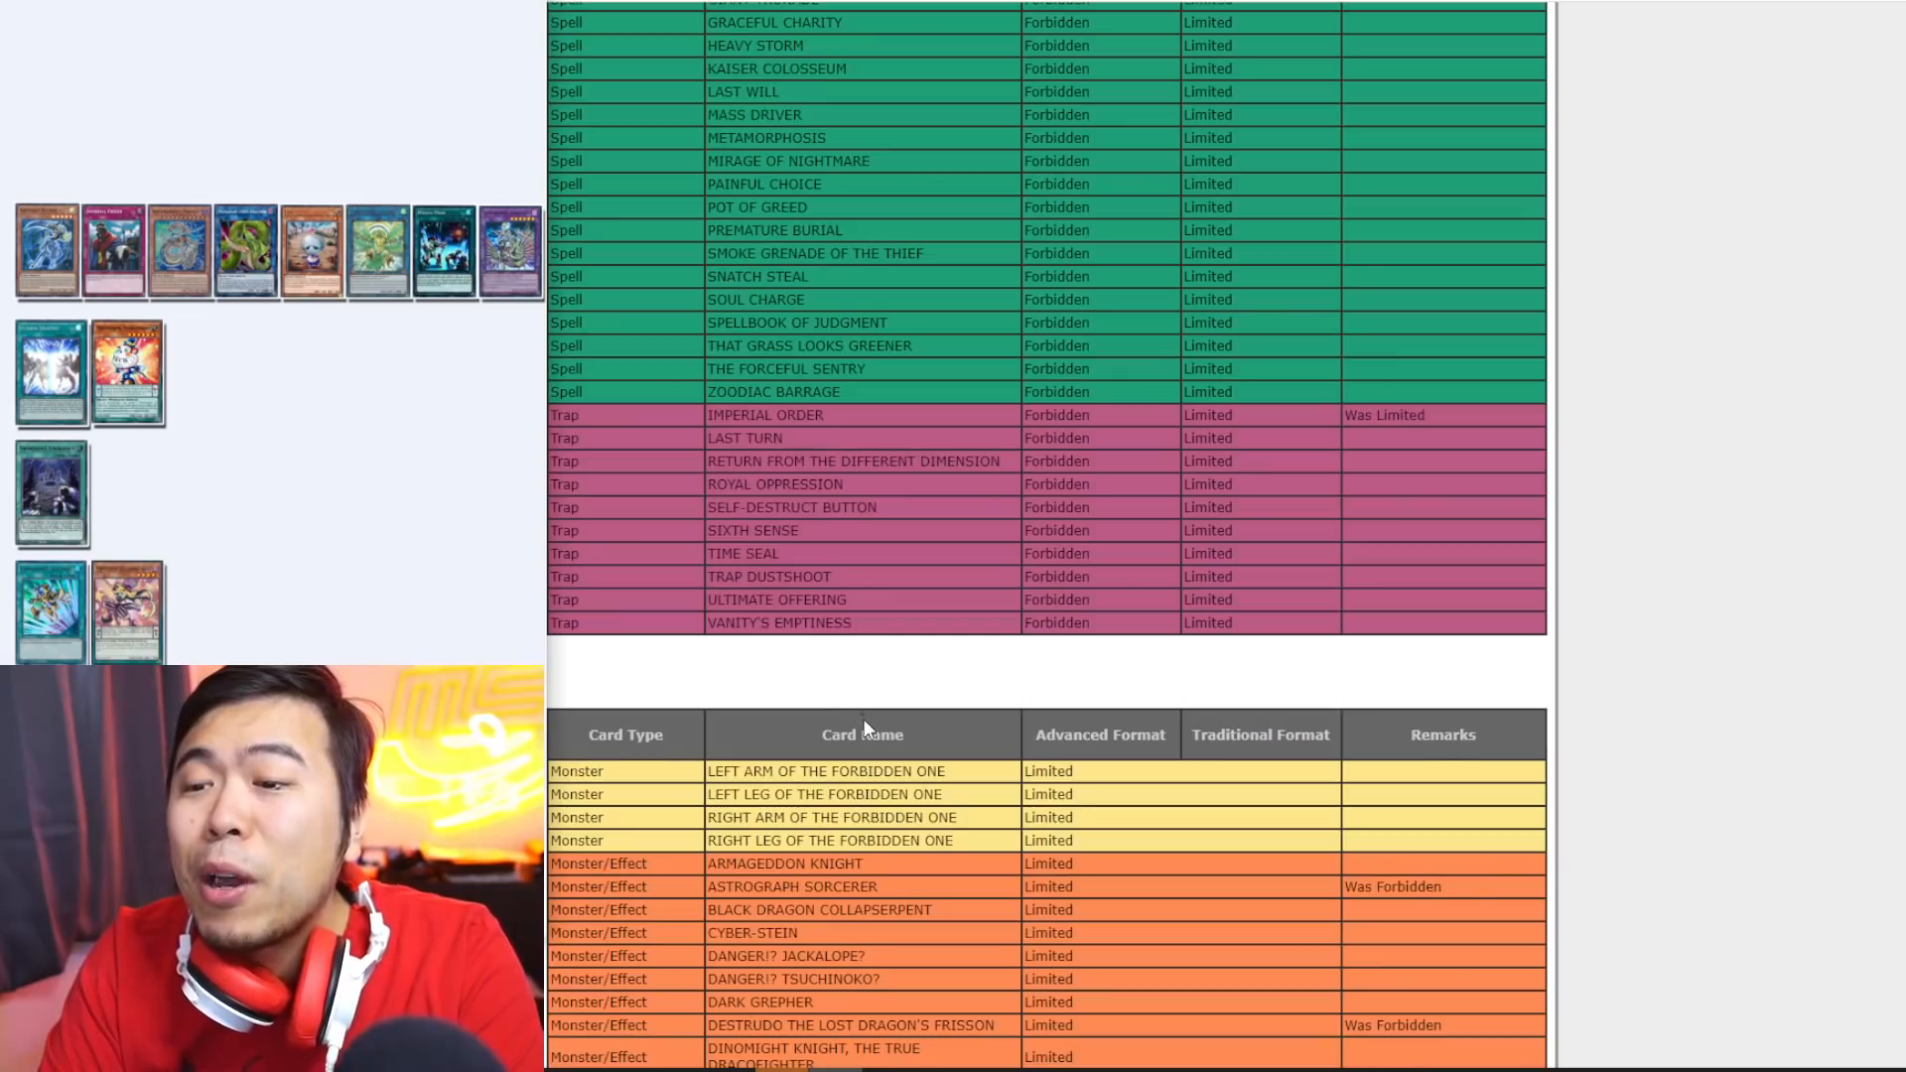
{"action": "scroll", "scroll_direction": "down", "scroll_amount": 3}
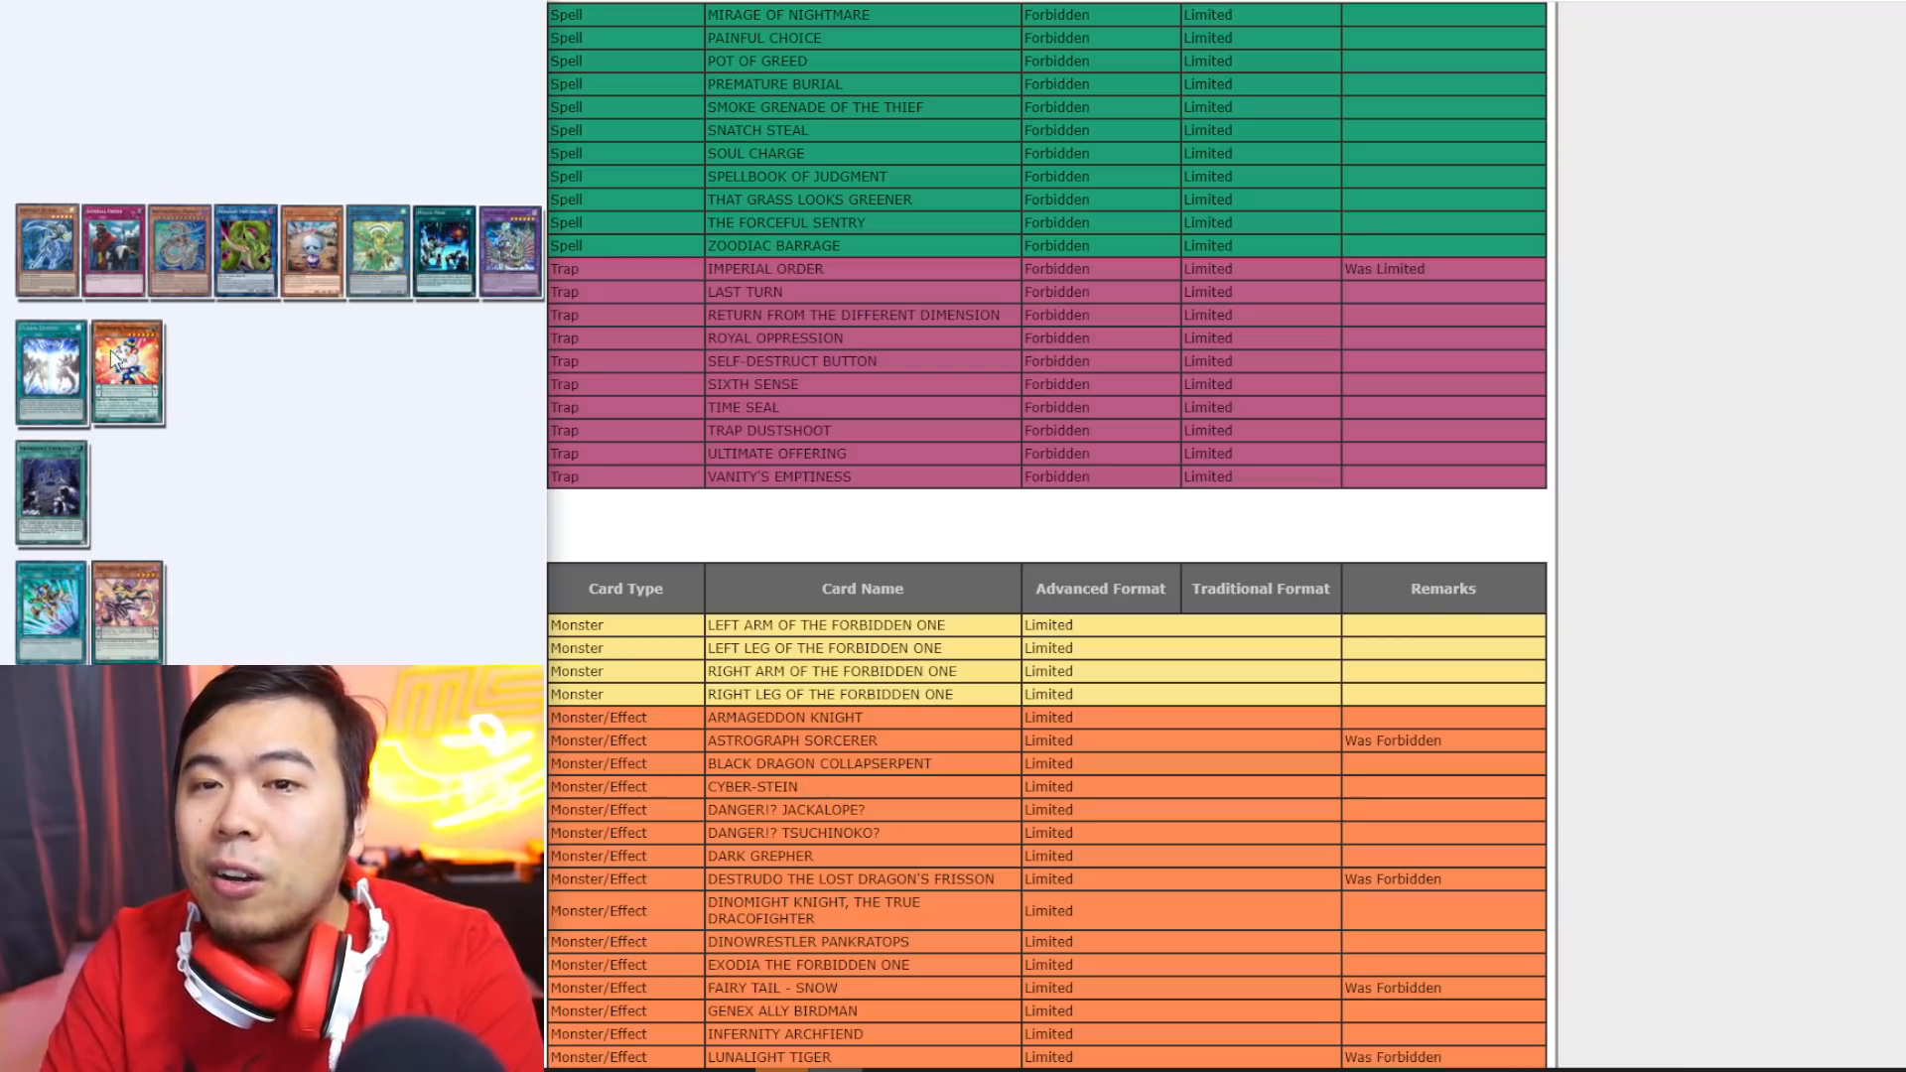
{"action": "mouse_move", "coordinate": [963, 681]}
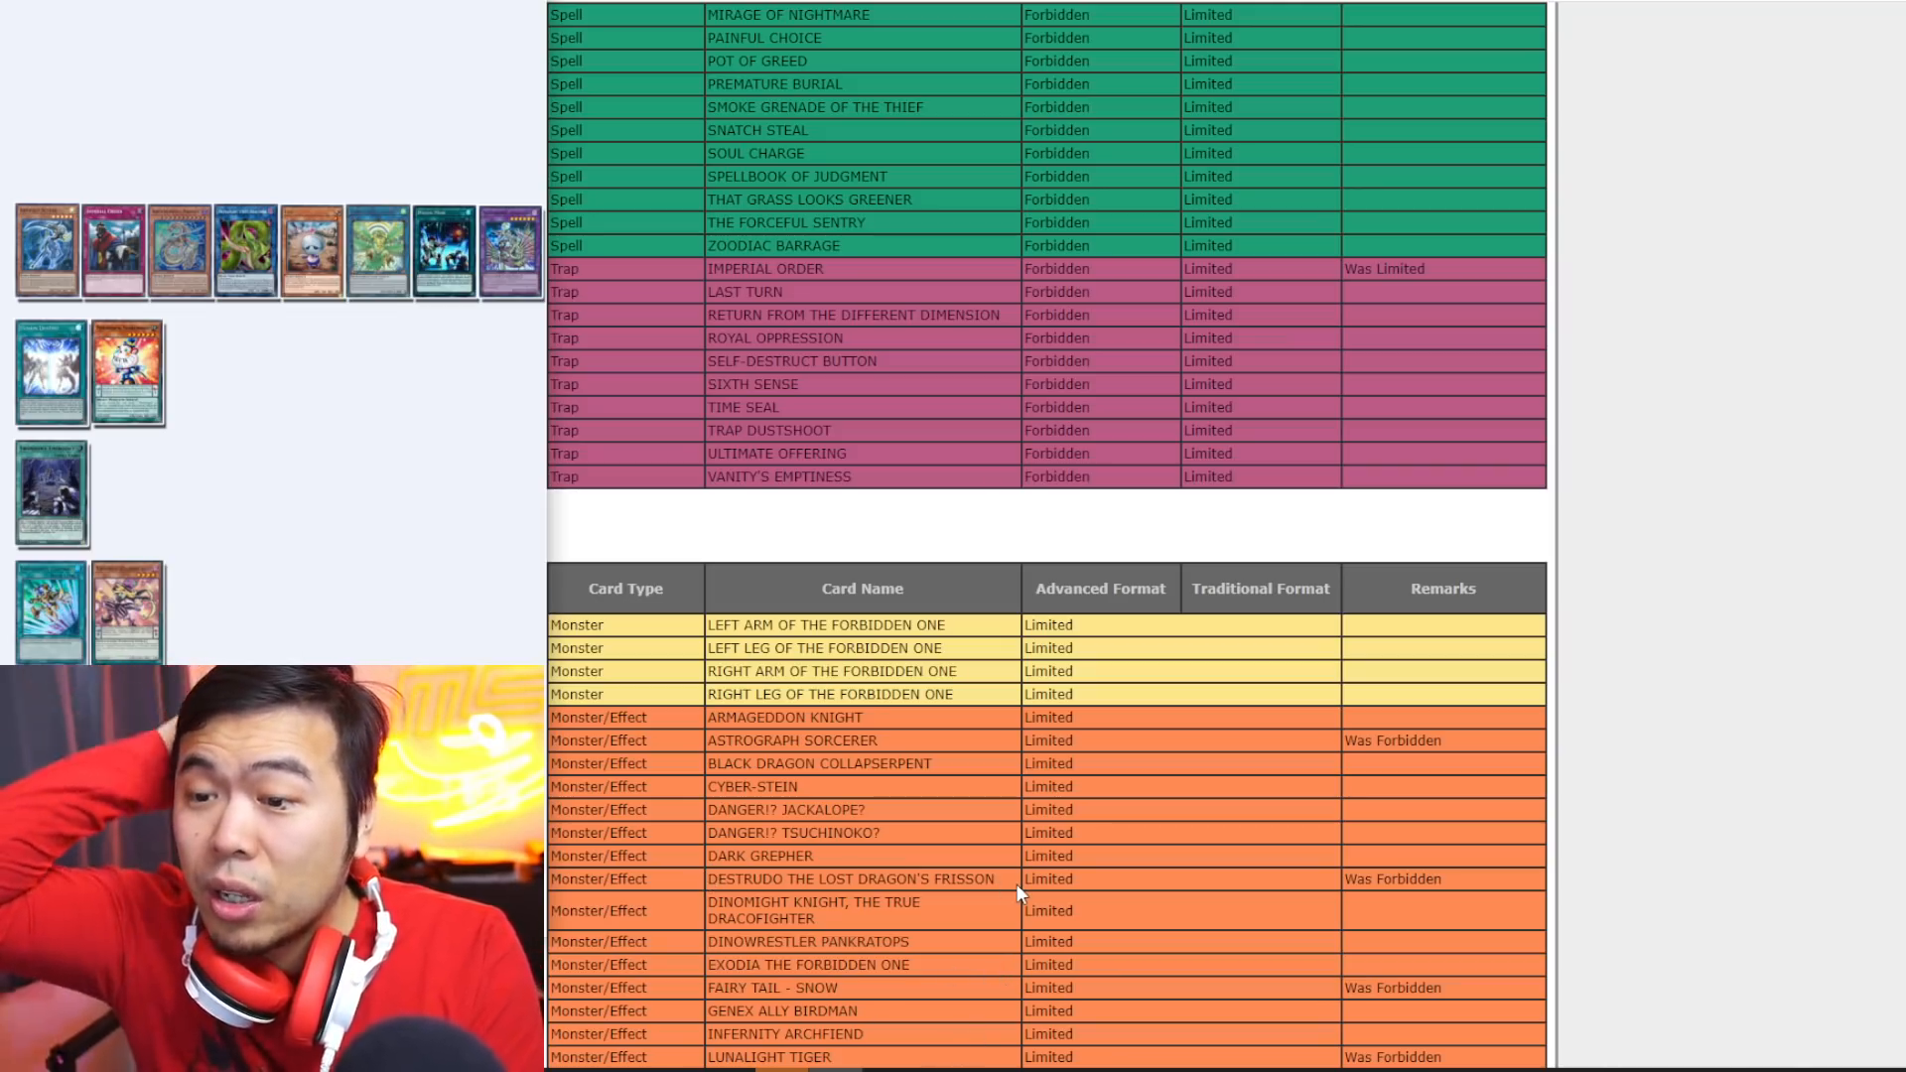
{"action": "mouse_move", "coordinate": [913, 999]}
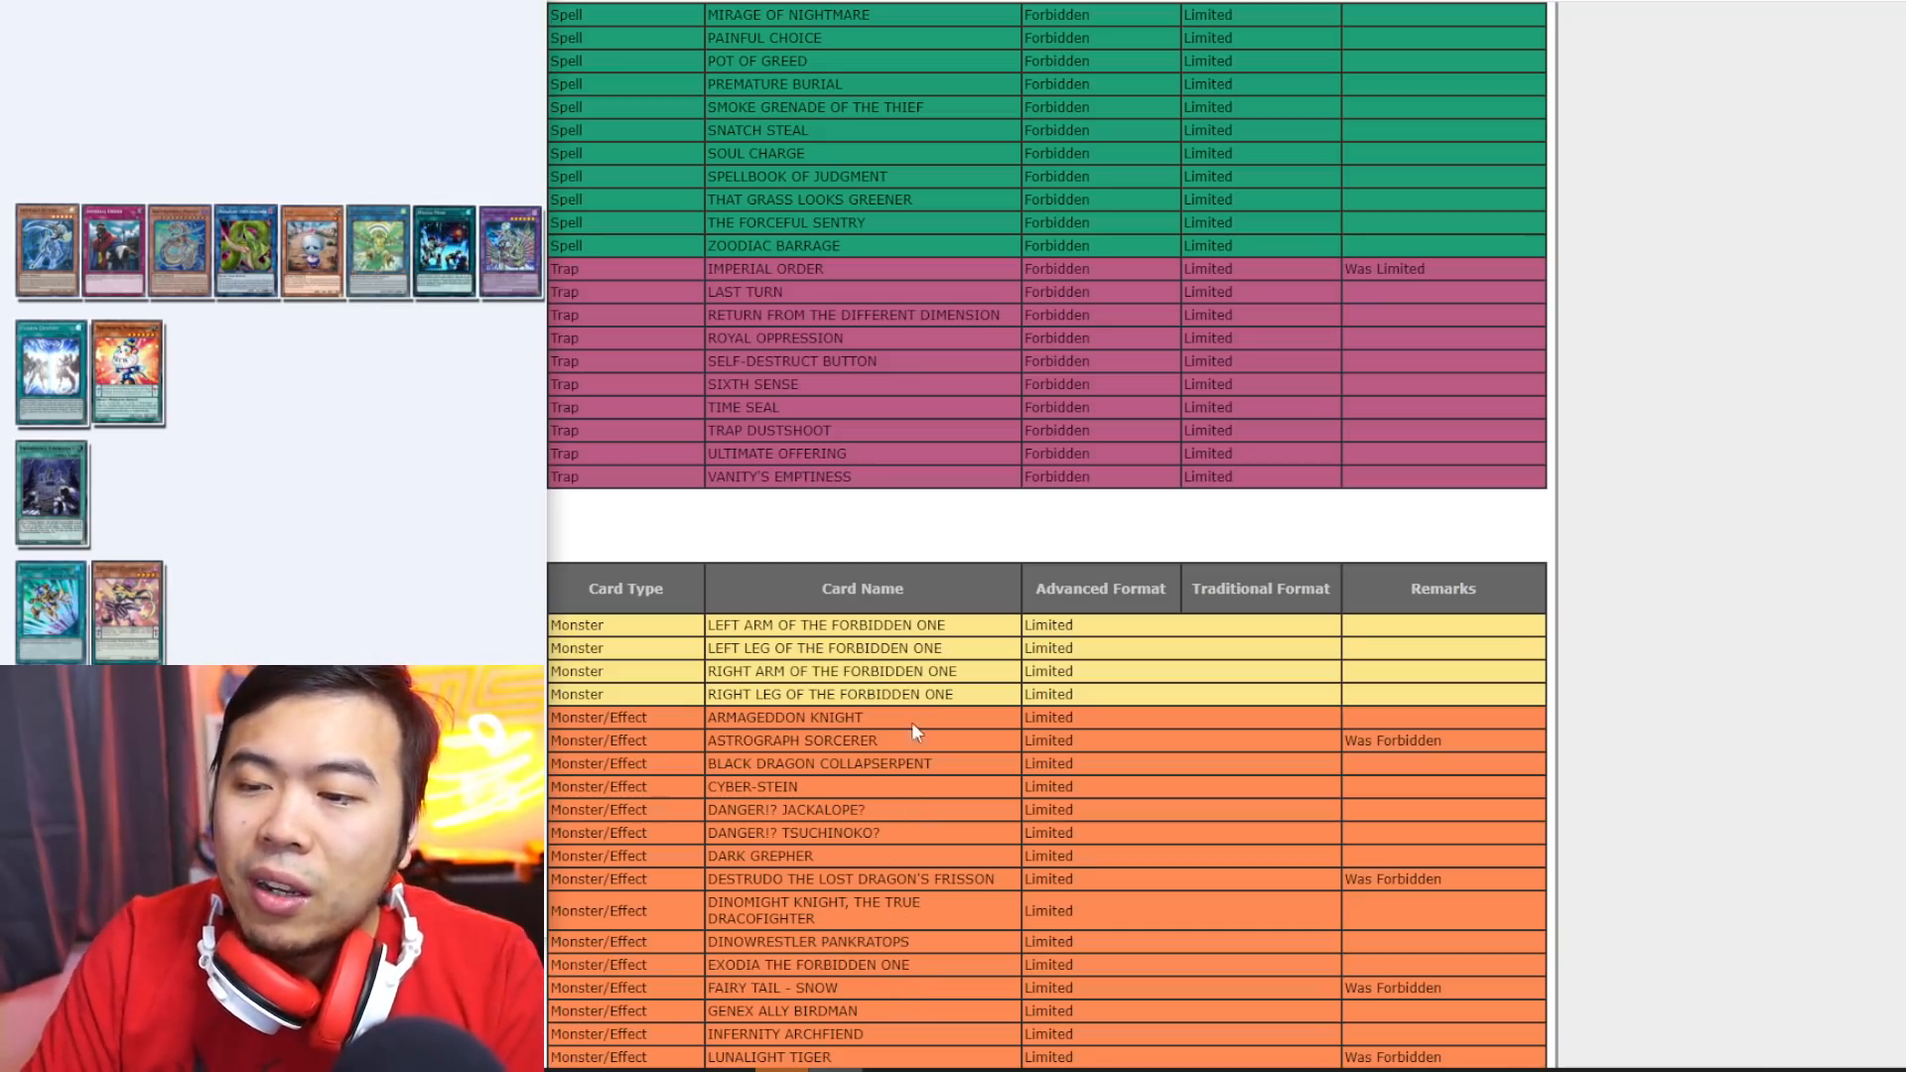
{"action": "mouse_move", "coordinate": [1177, 866]}
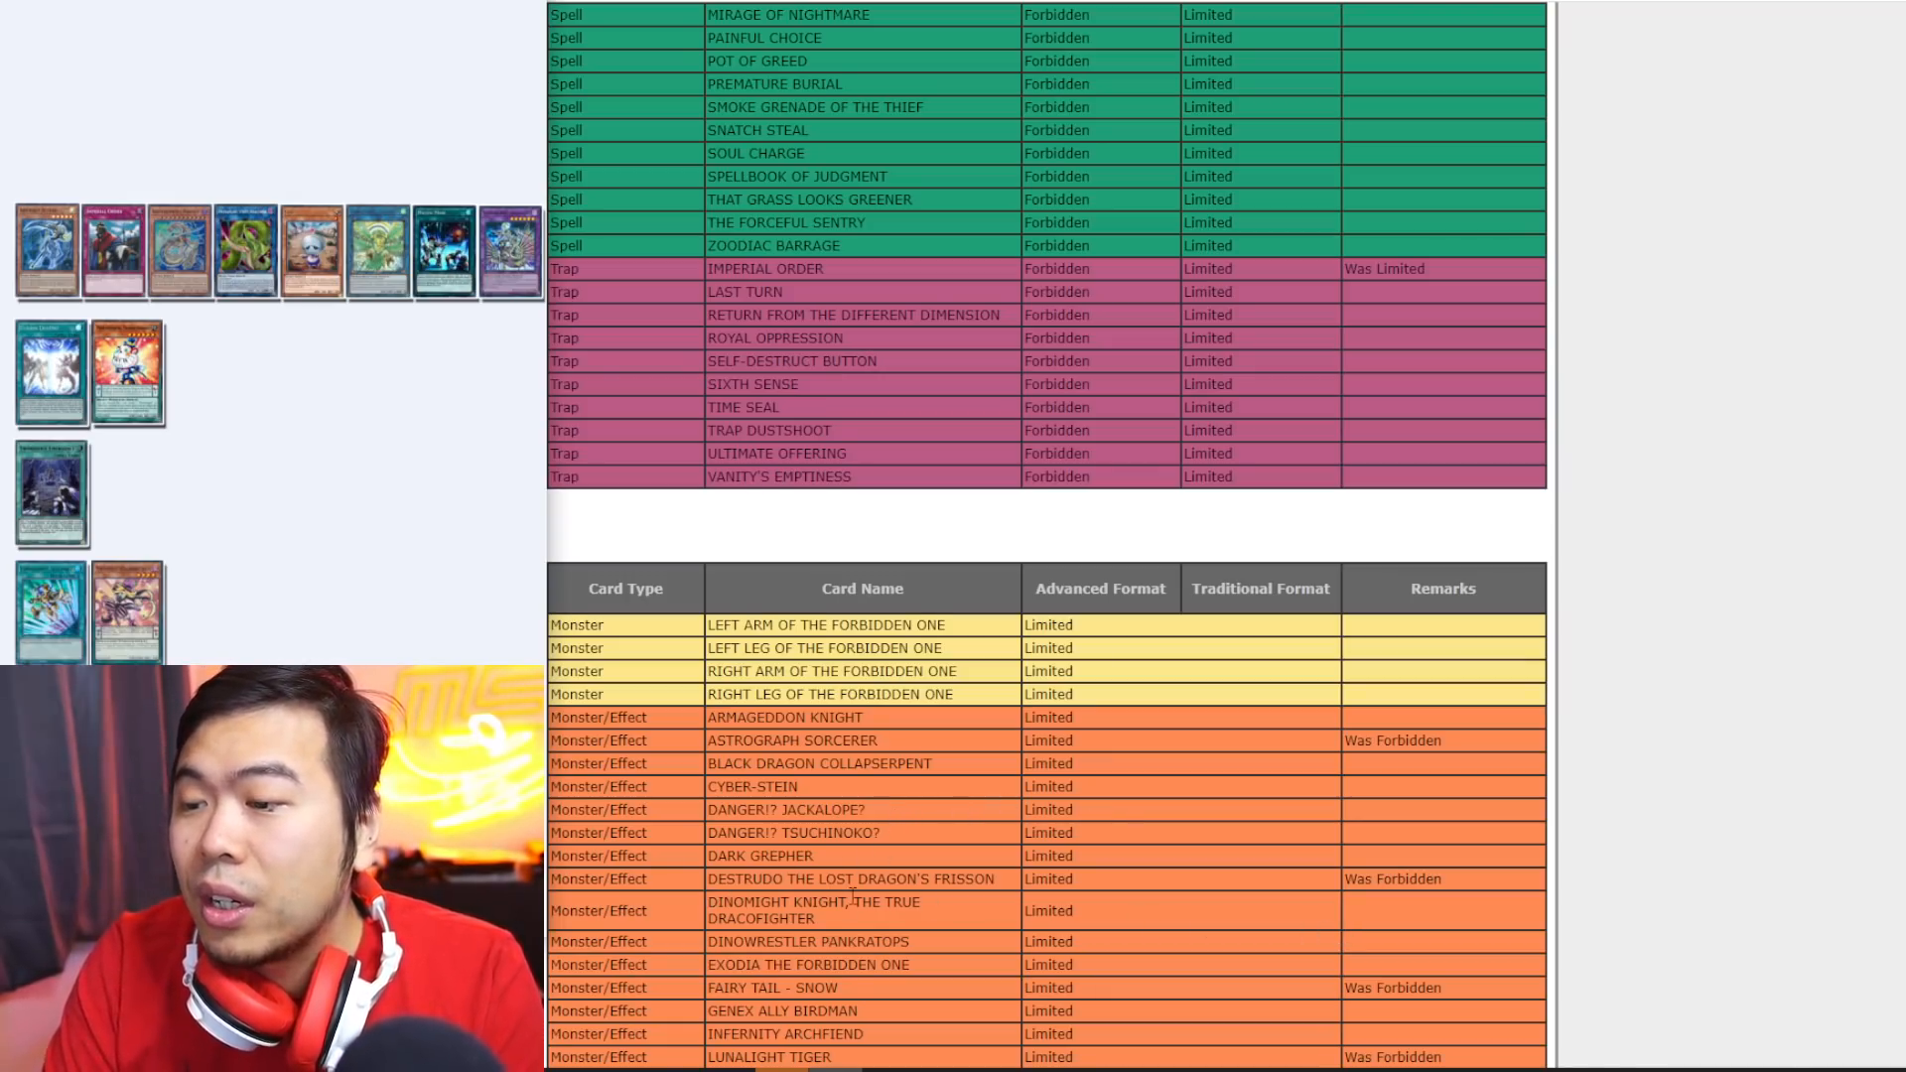
{"action": "scroll", "scroll_direction": "down", "scroll_amount": 3}
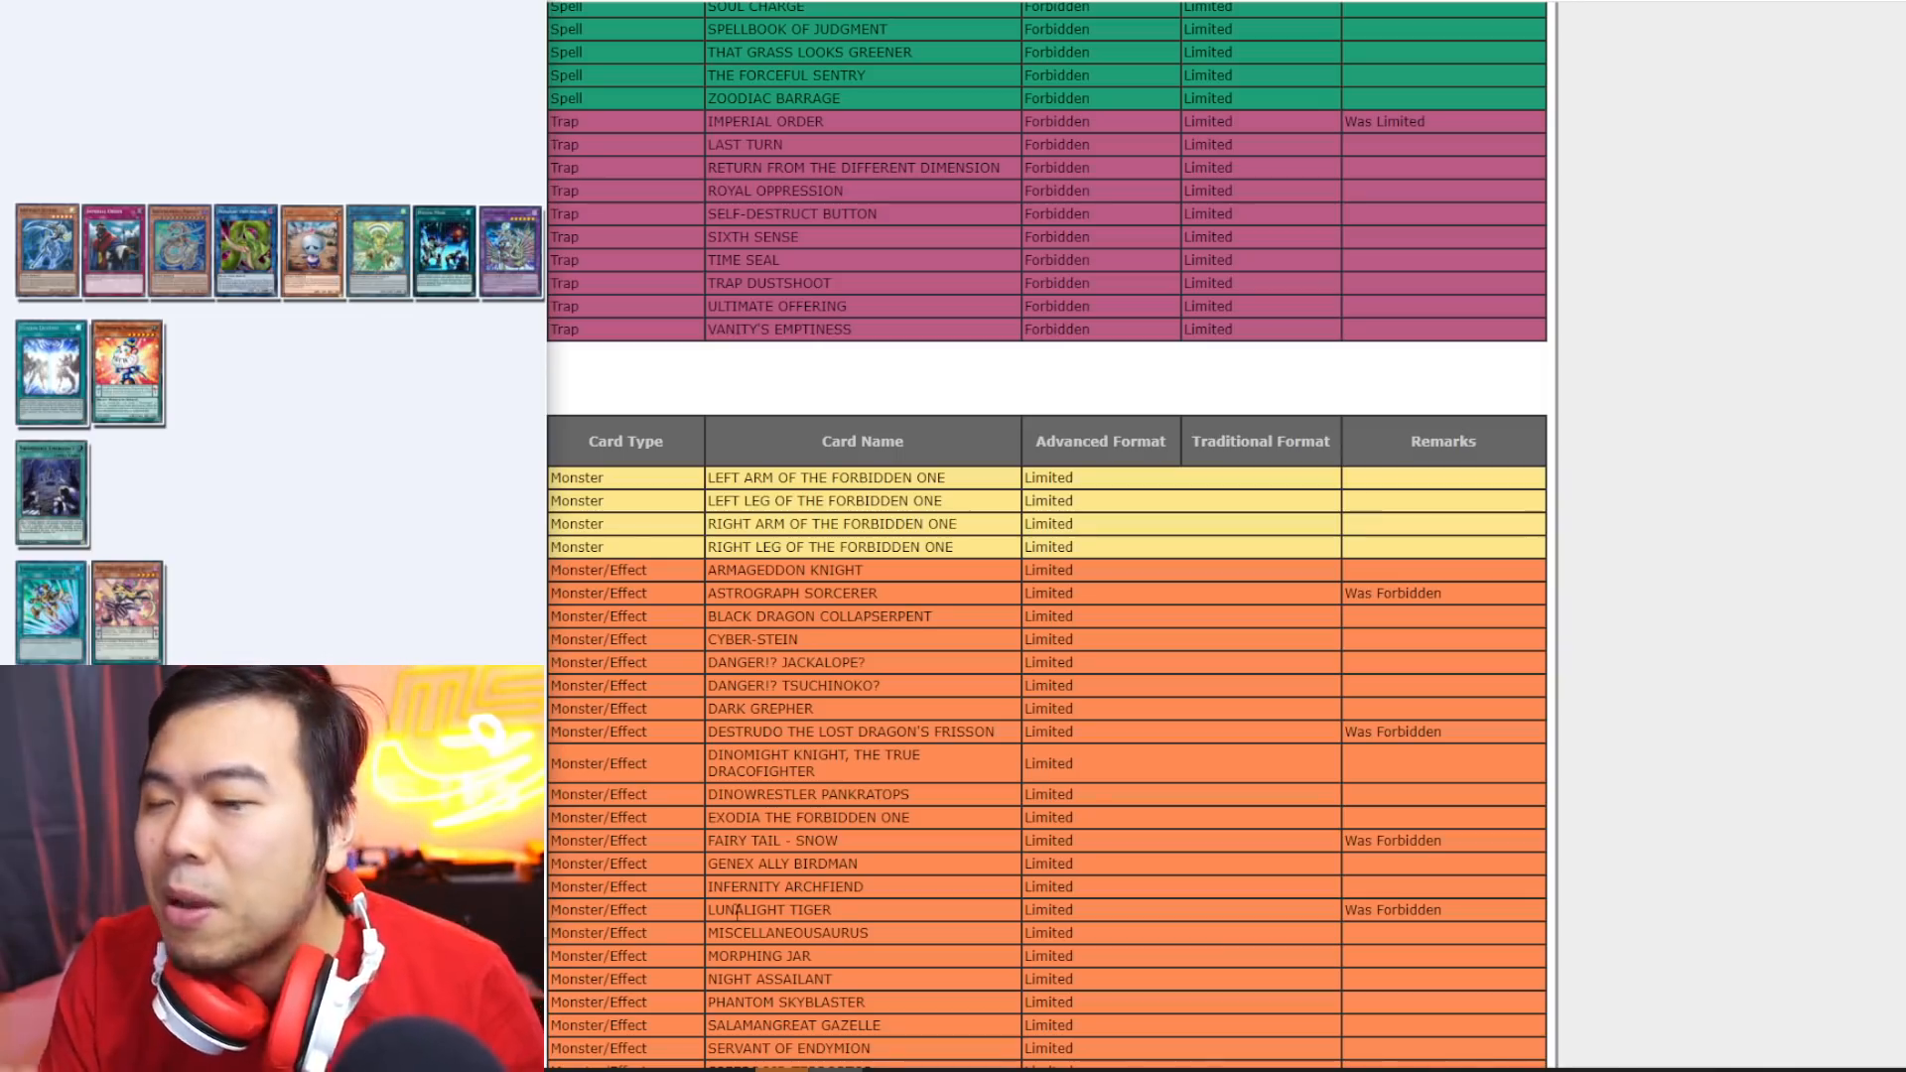
{"action": "scroll", "scroll_direction": "down", "scroll_amount": 3}
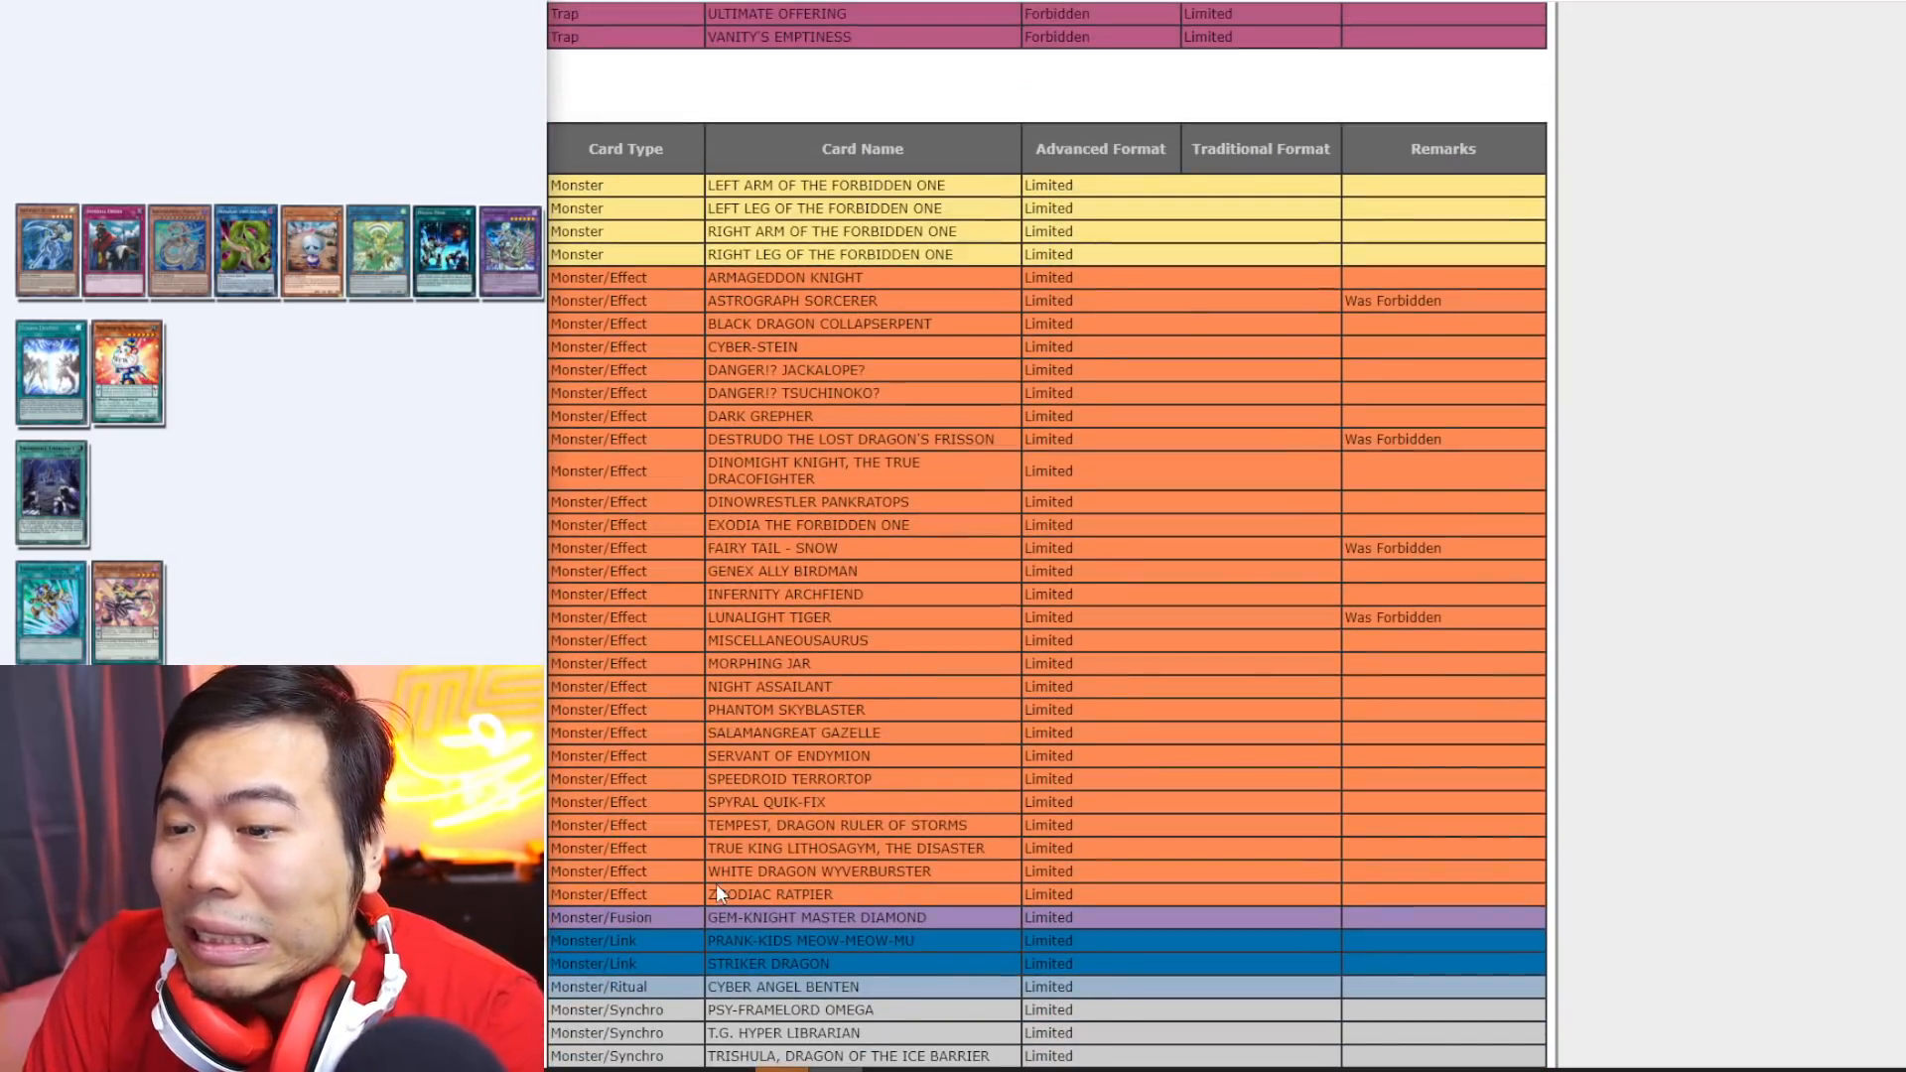
{"action": "scroll", "scroll_direction": "down", "scroll_amount": 3}
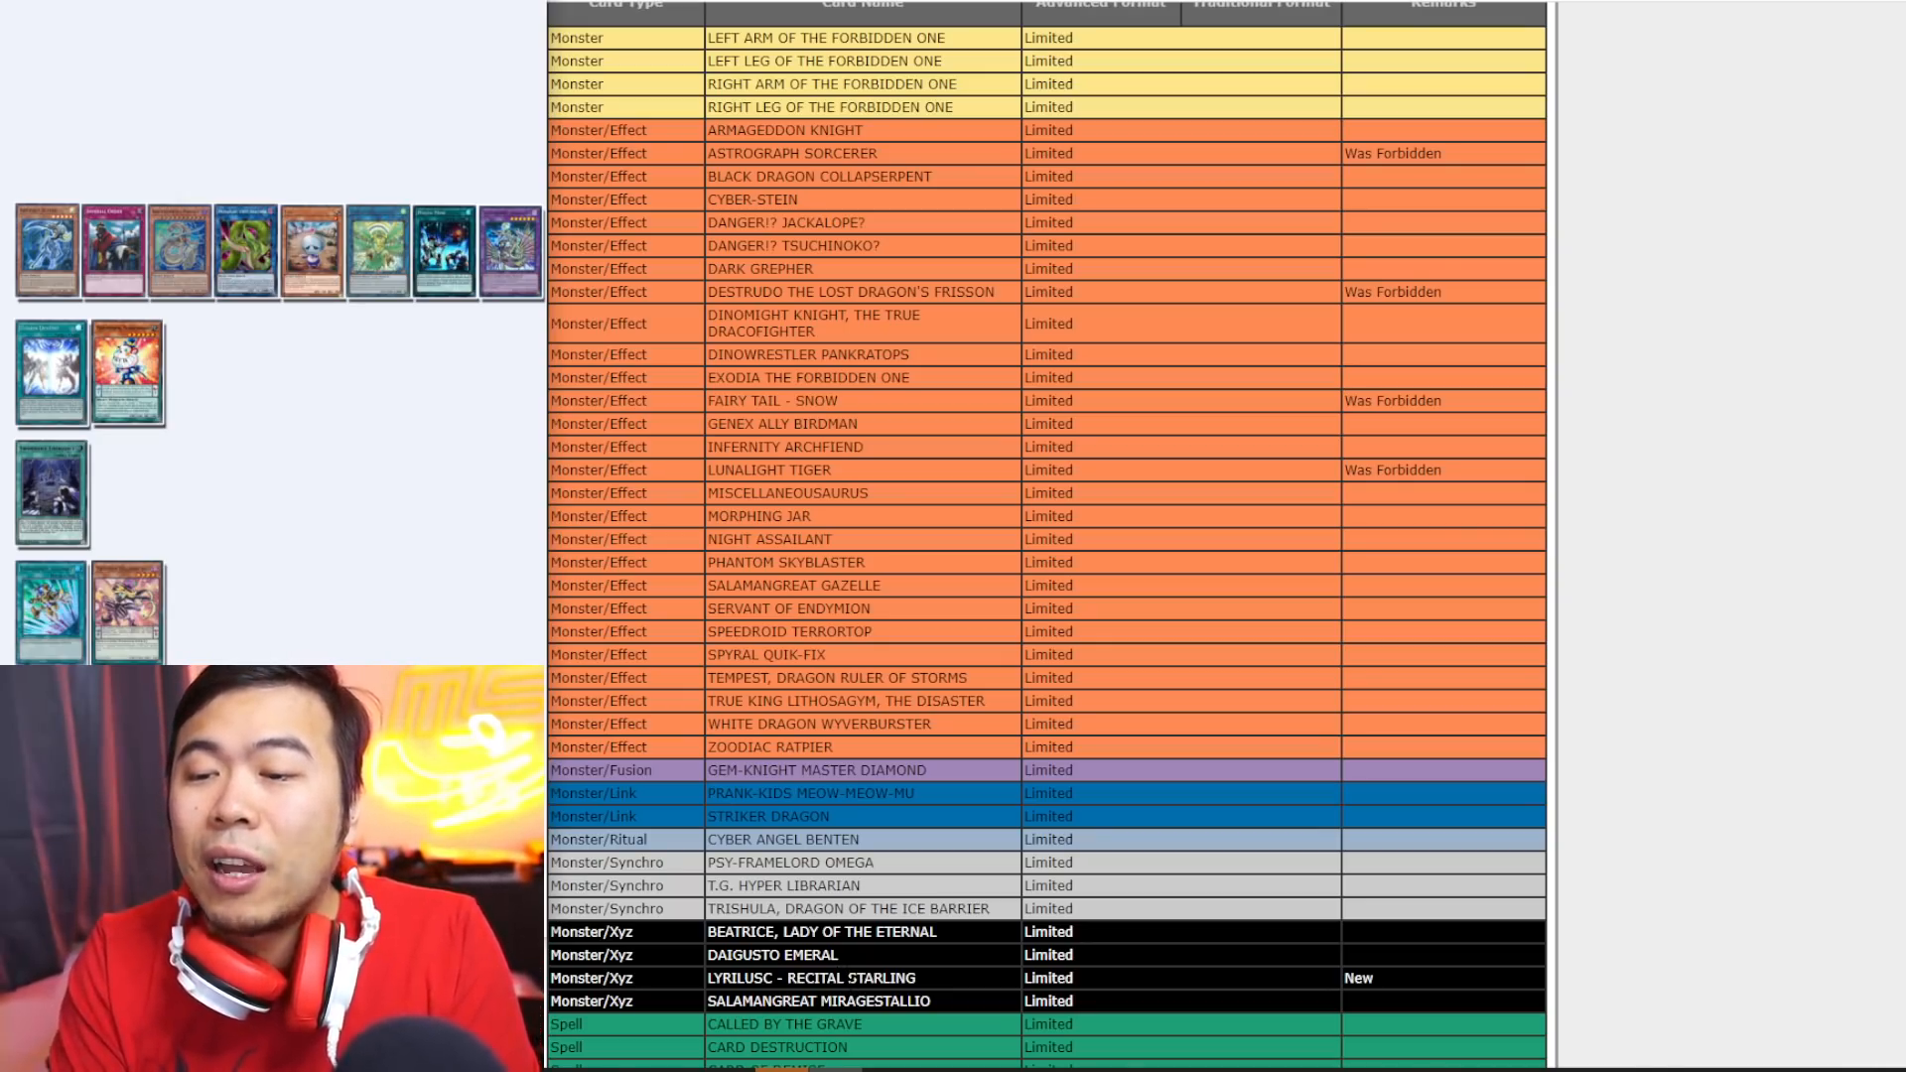
{"action": "scroll", "scroll_direction": "down", "scroll_amount": 3}
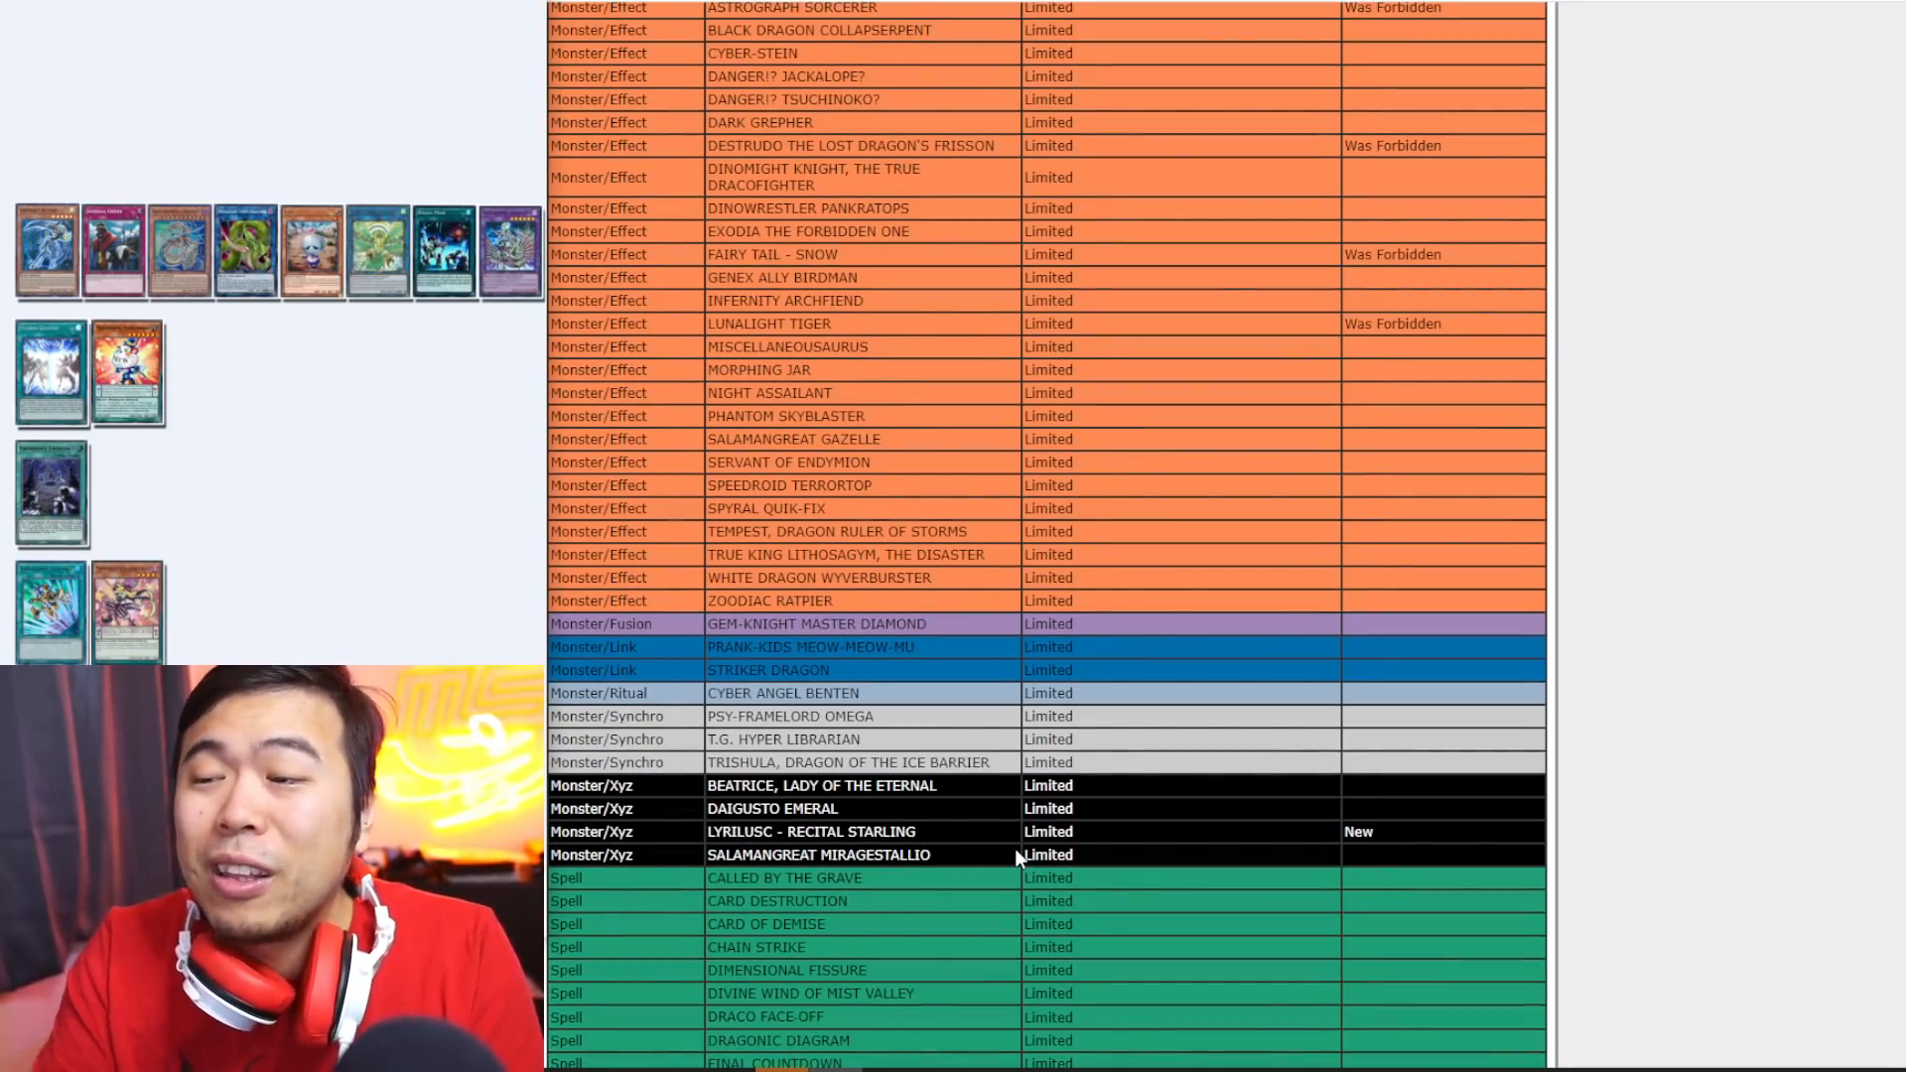
{"action": "scroll", "scroll_direction": "down", "scroll_amount": 3}
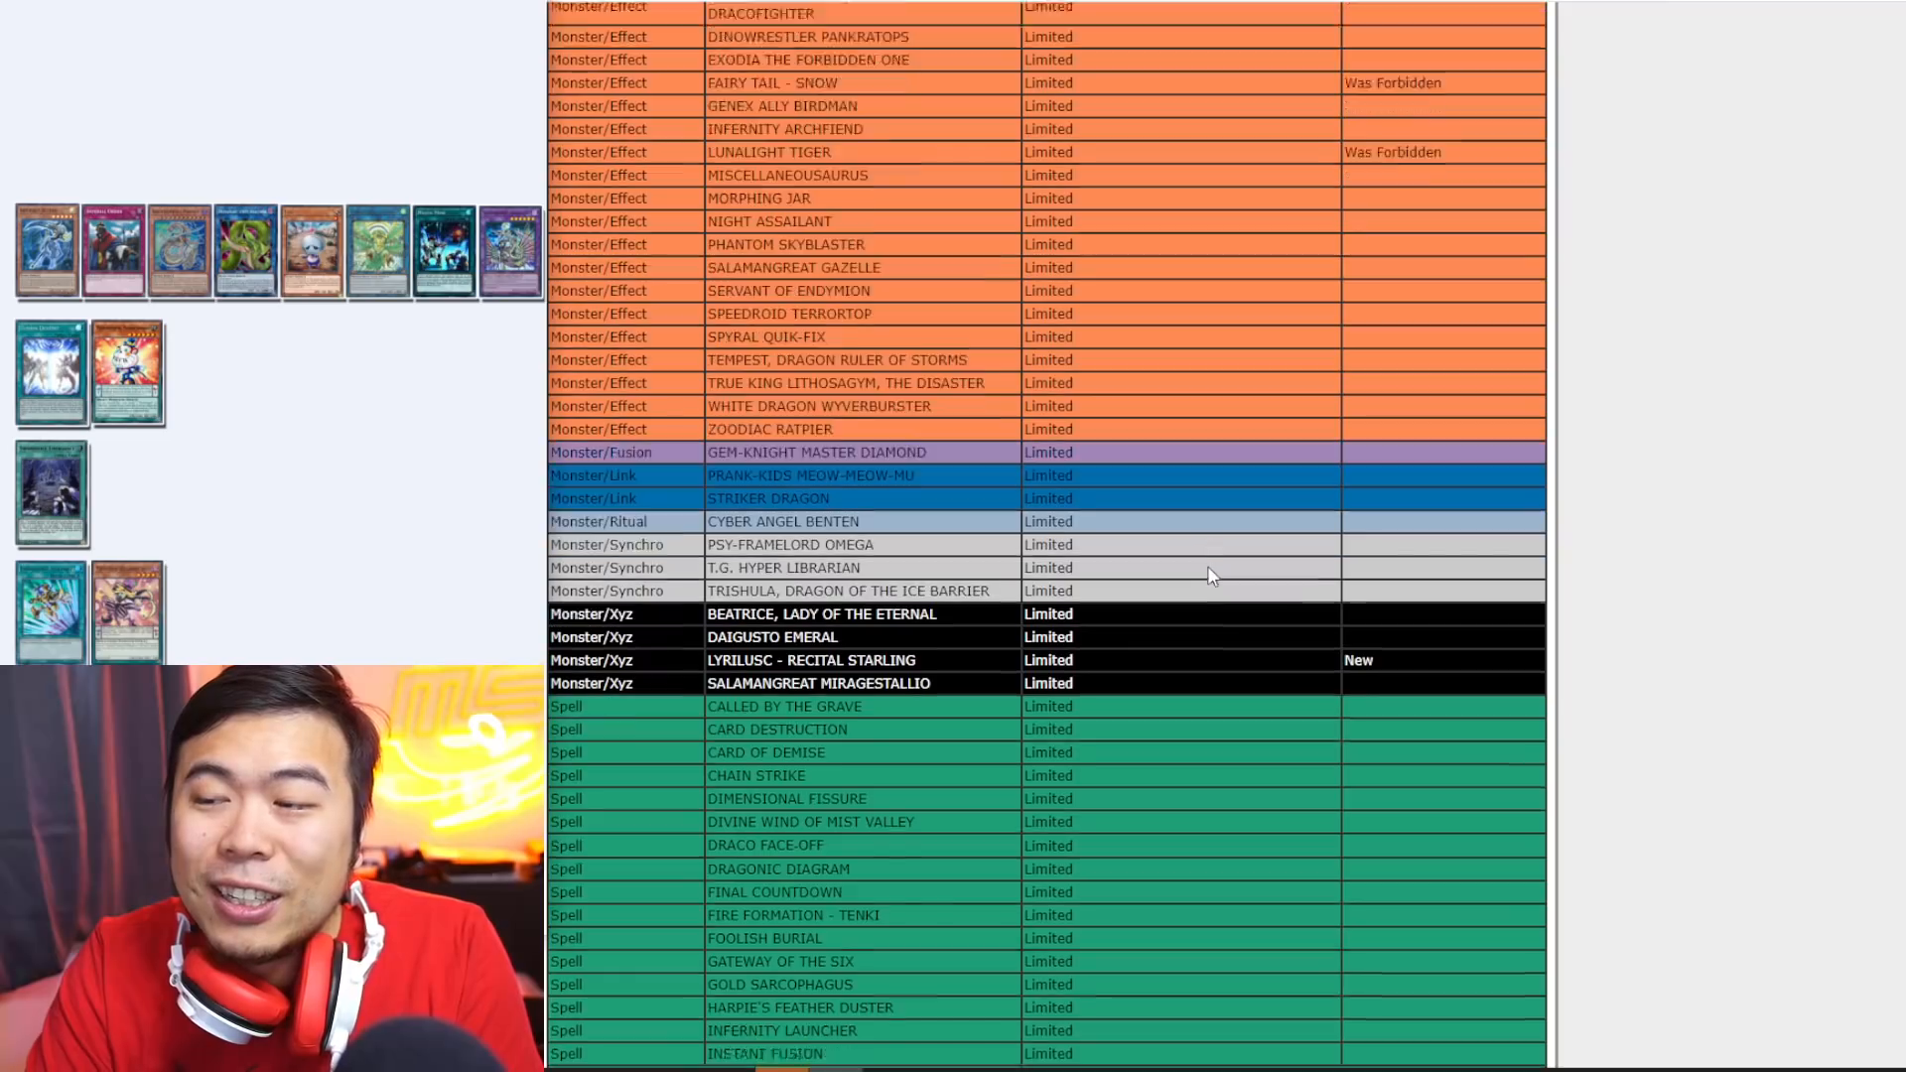
{"action": "scroll", "scroll_direction": "down", "scroll_amount": 3}
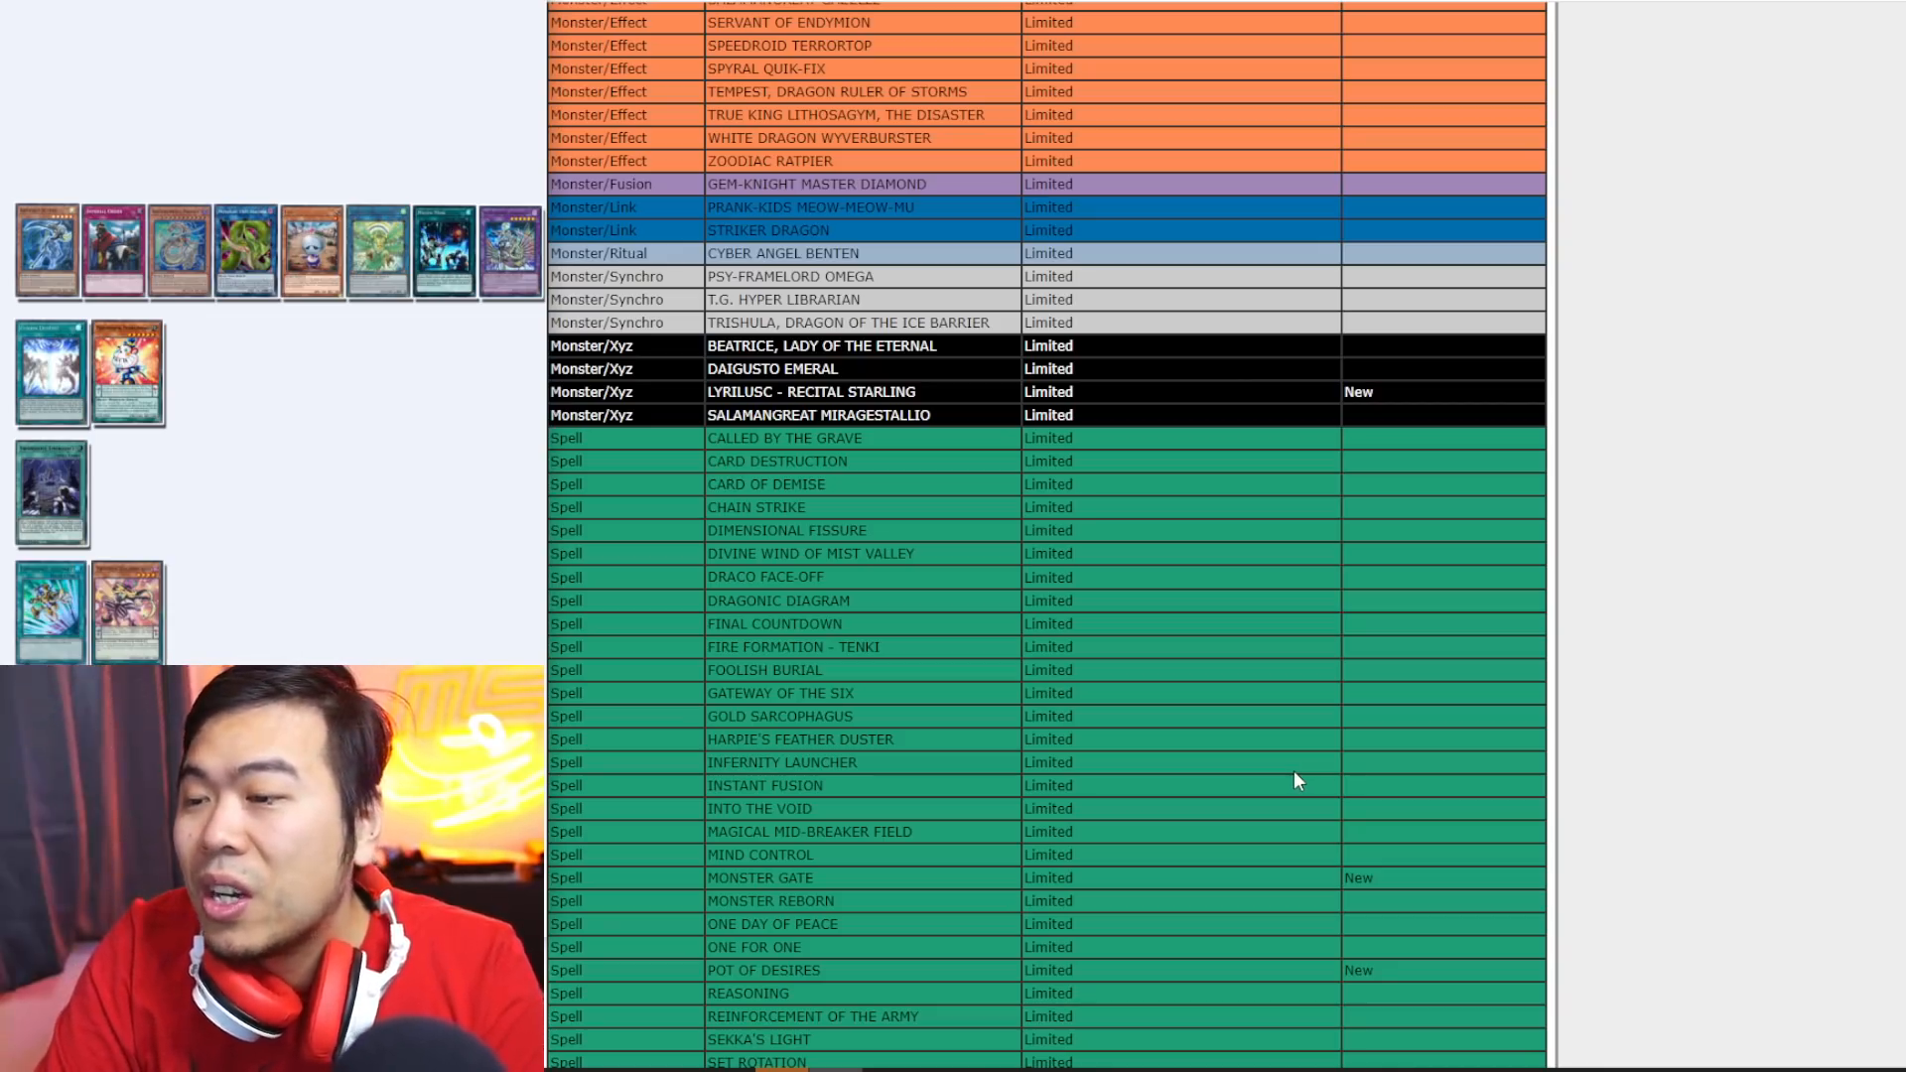
{"action": "mouse_move", "coordinate": [1176, 877]}
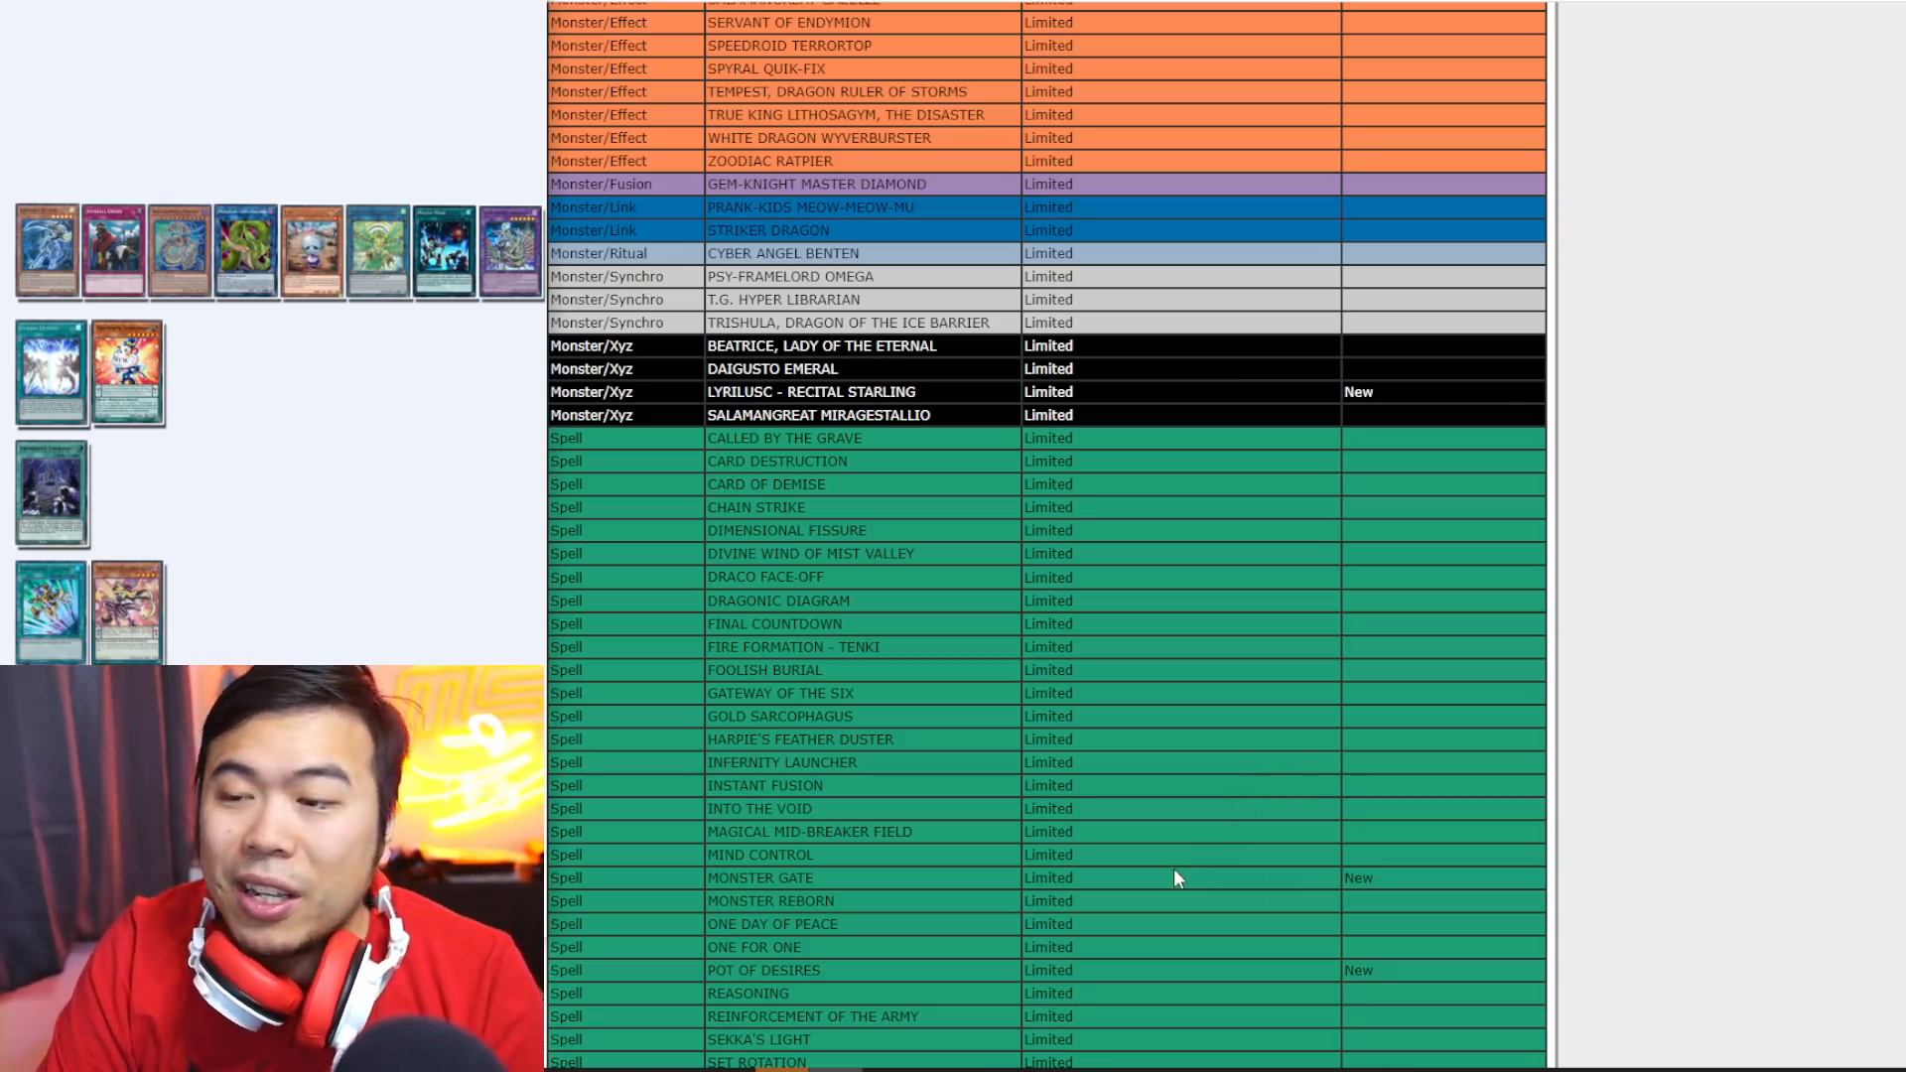
{"action": "mouse_move", "coordinate": [1019, 880]}
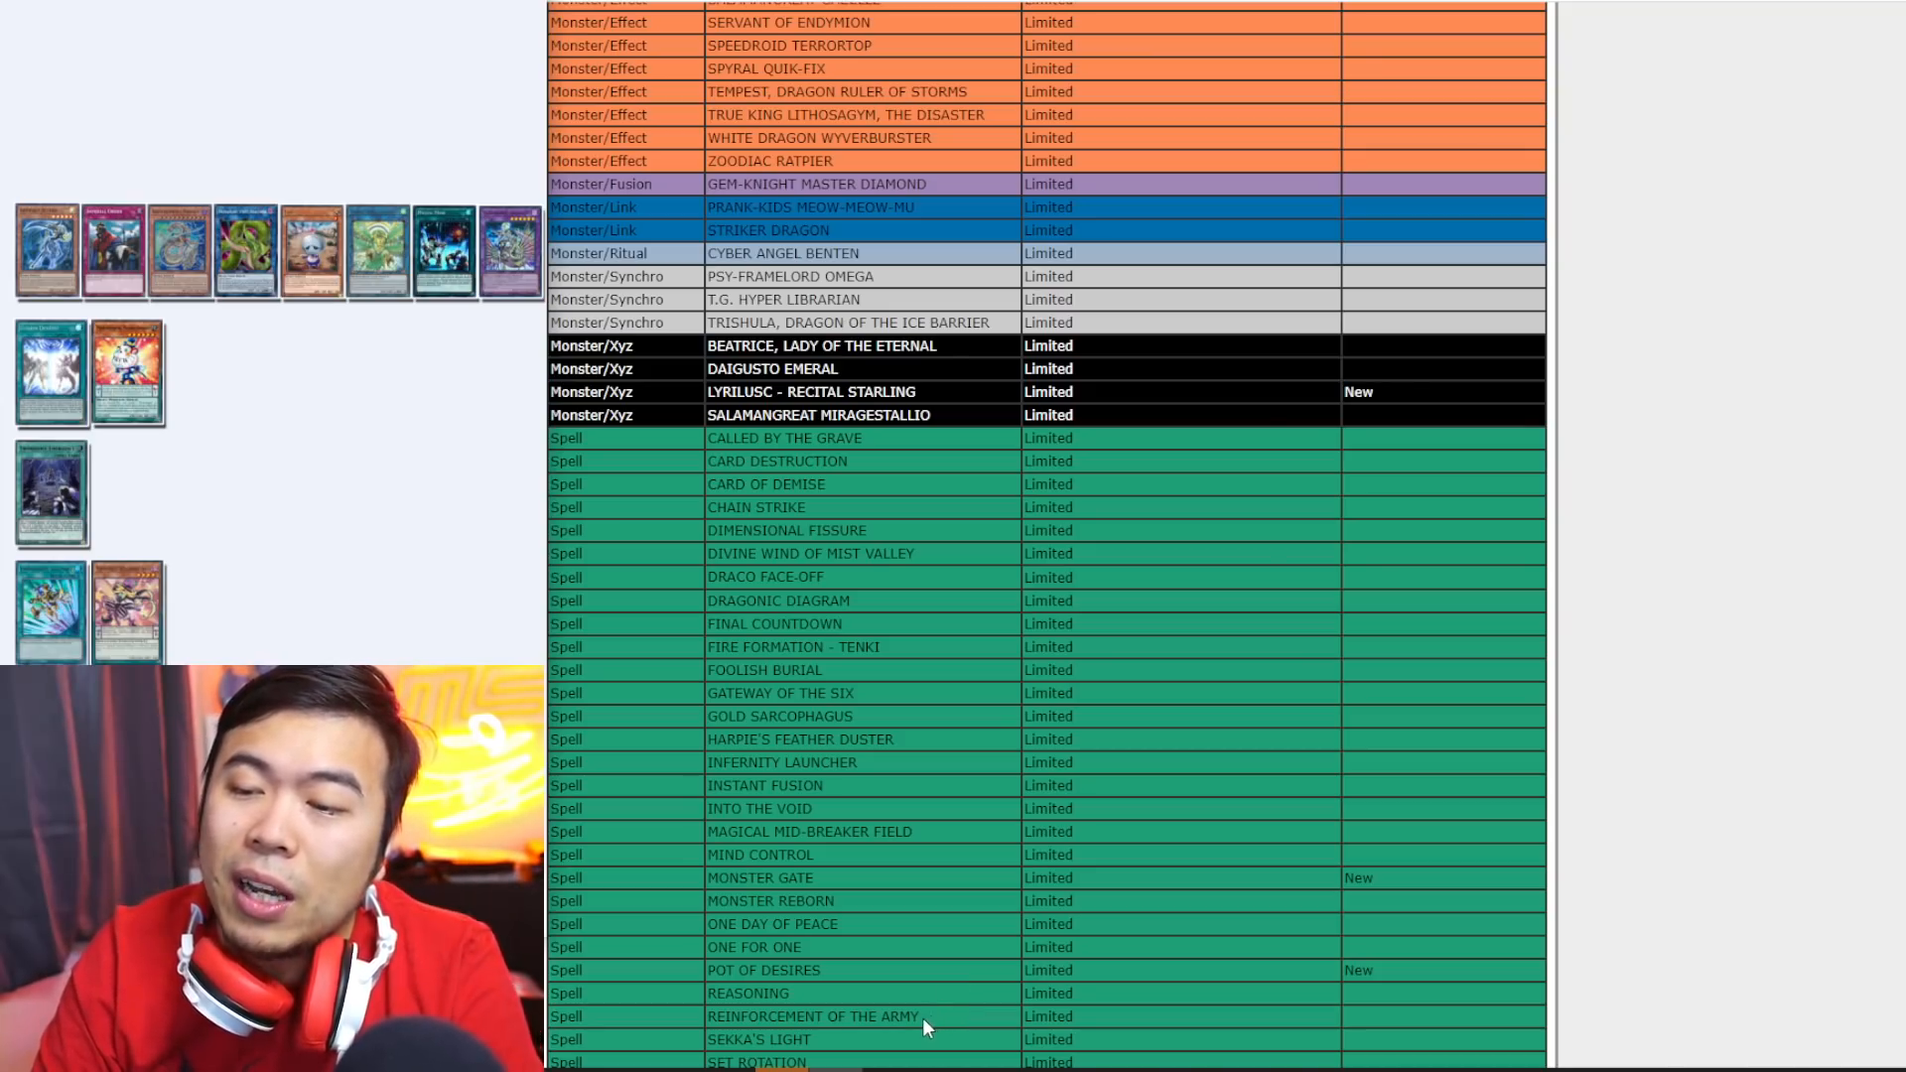
{"action": "mouse_move", "coordinate": [961, 1032]}
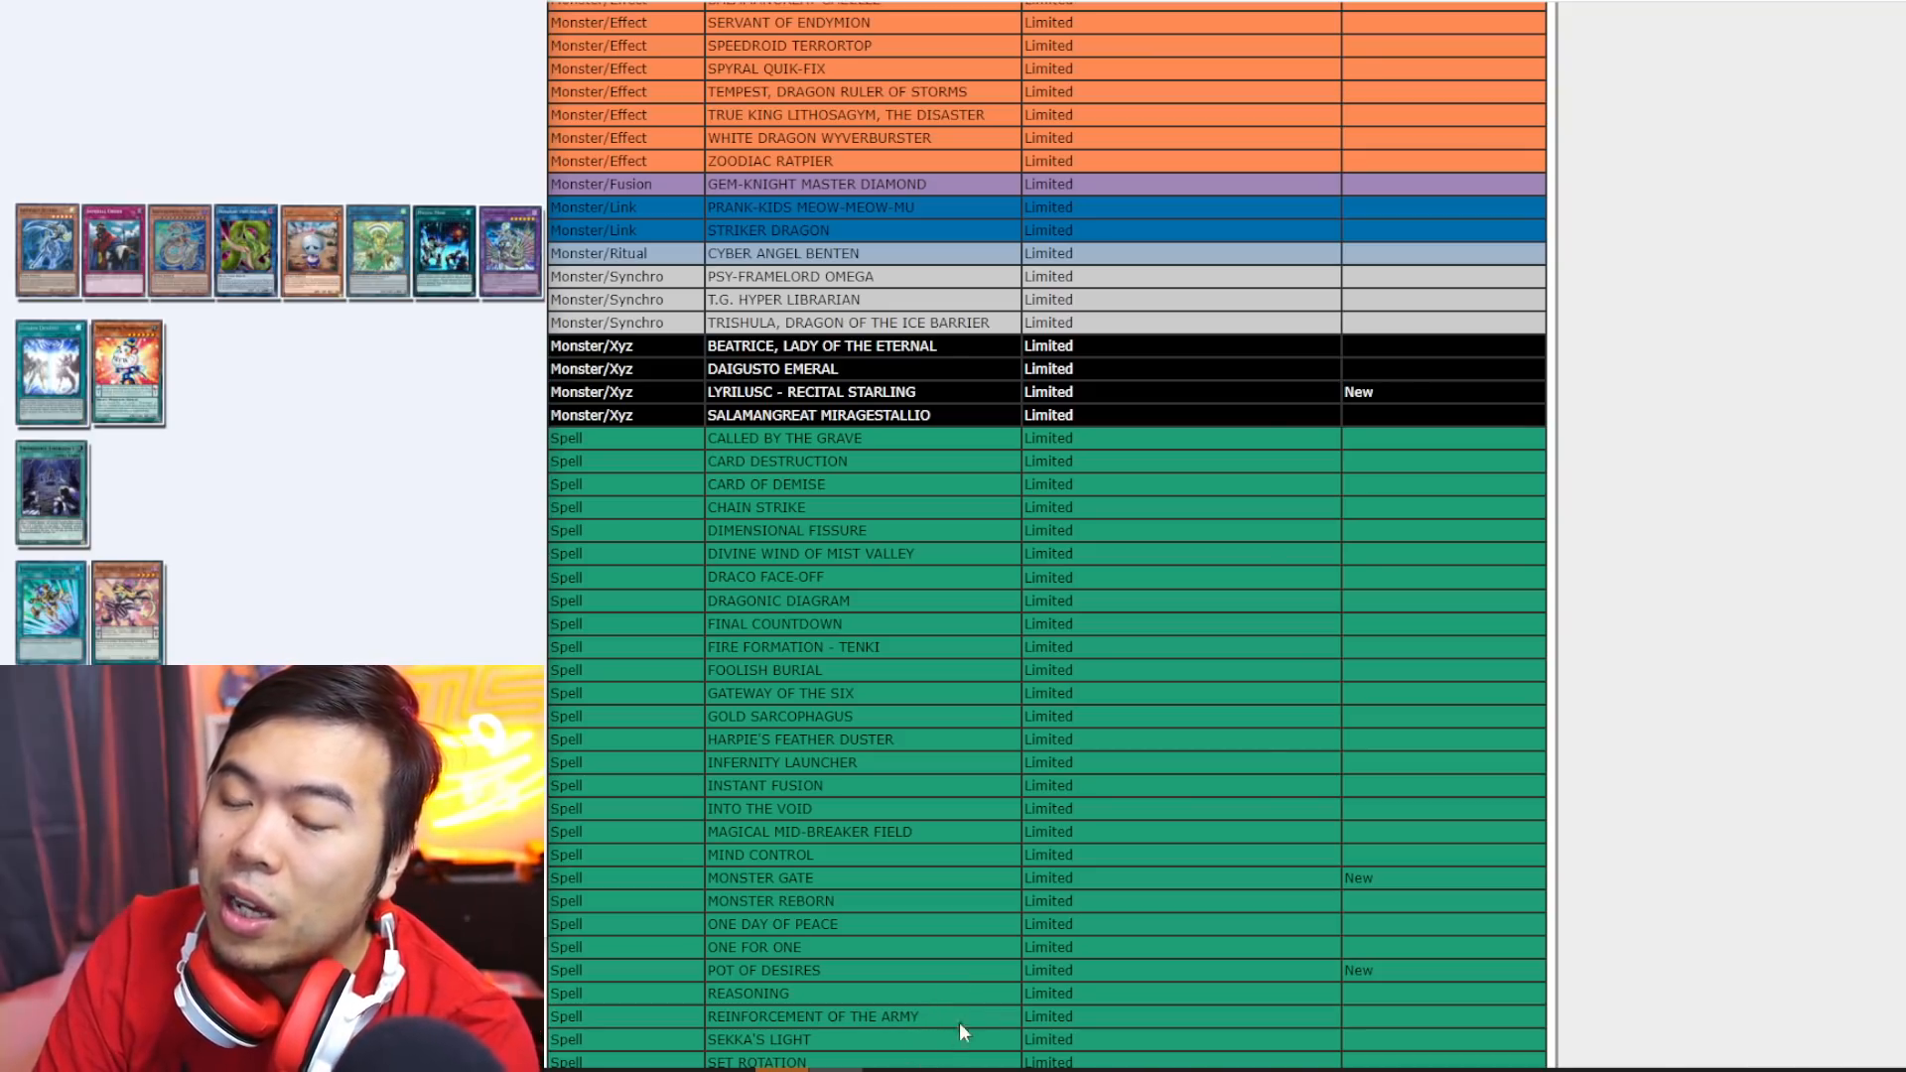
{"action": "scroll", "scroll_direction": "down", "scroll_amount": 3}
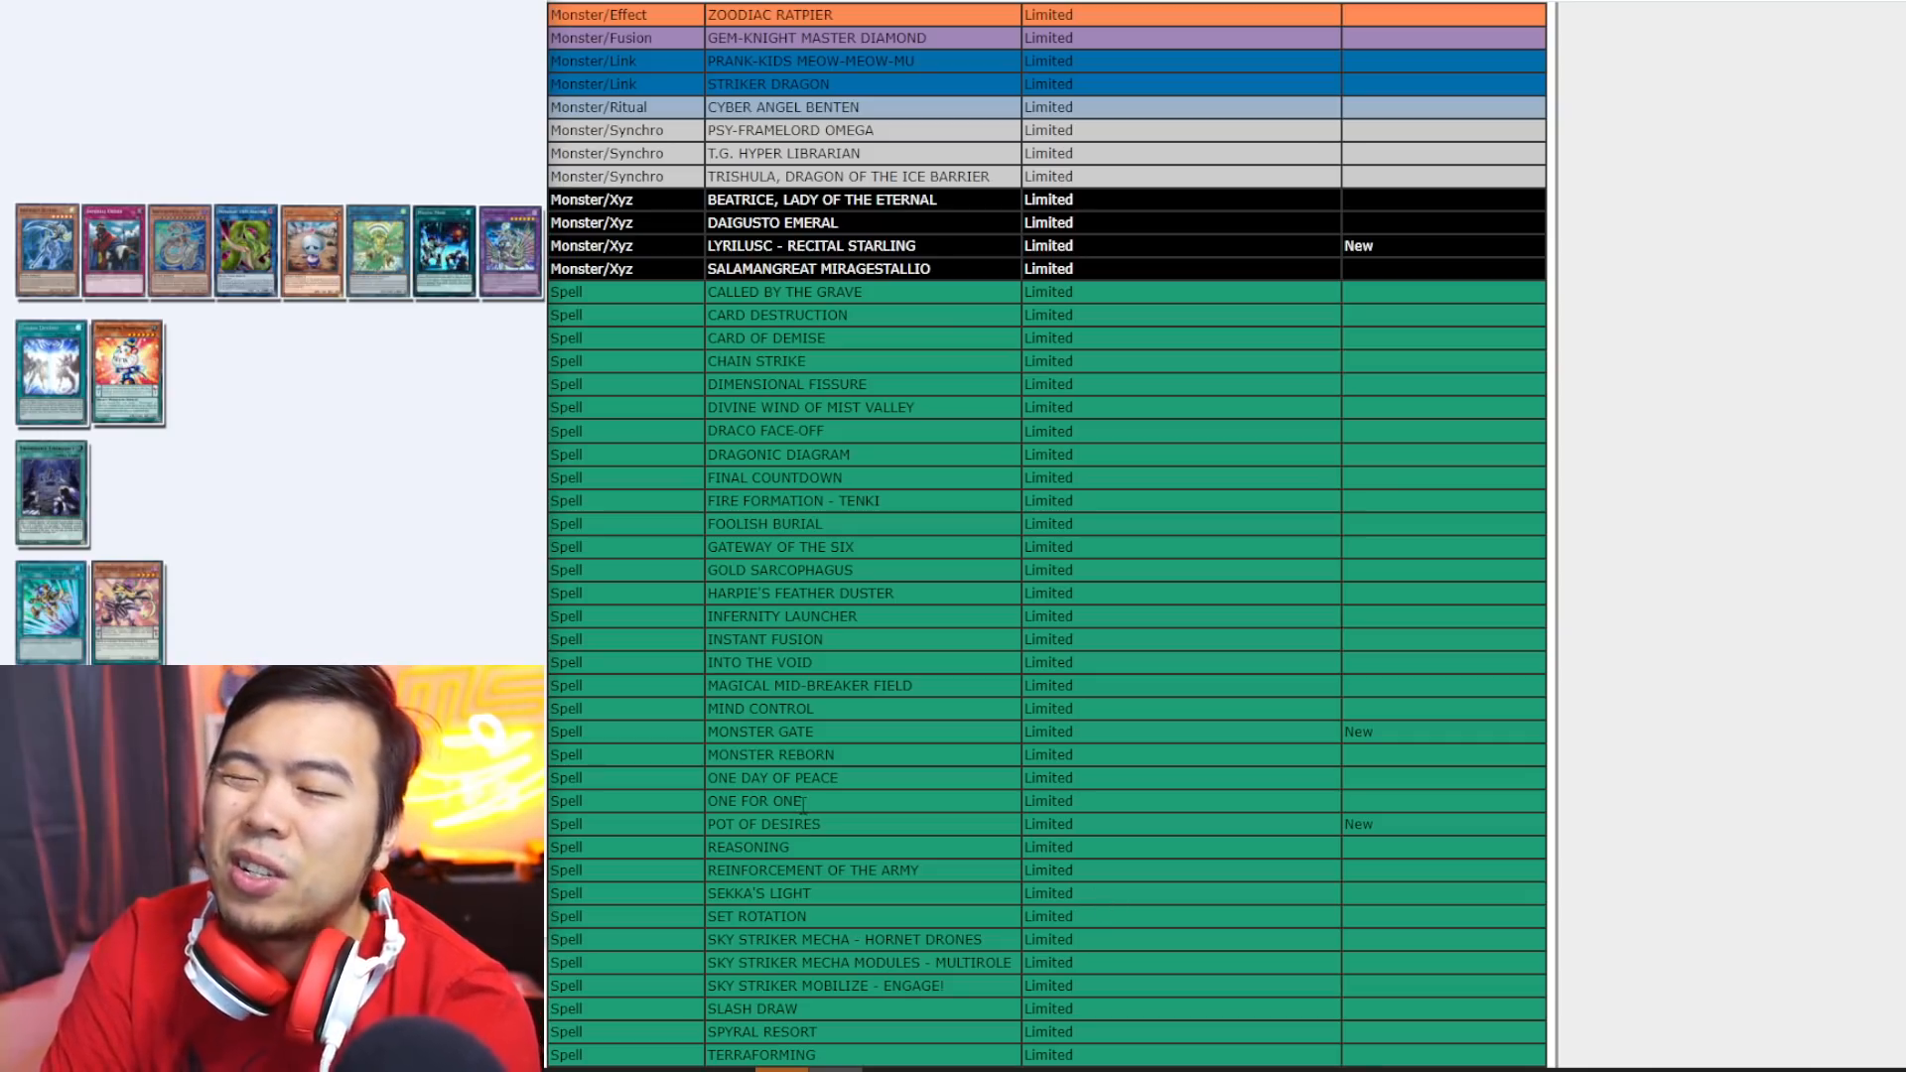
{"action": "mouse_move", "coordinate": [1335, 951]}
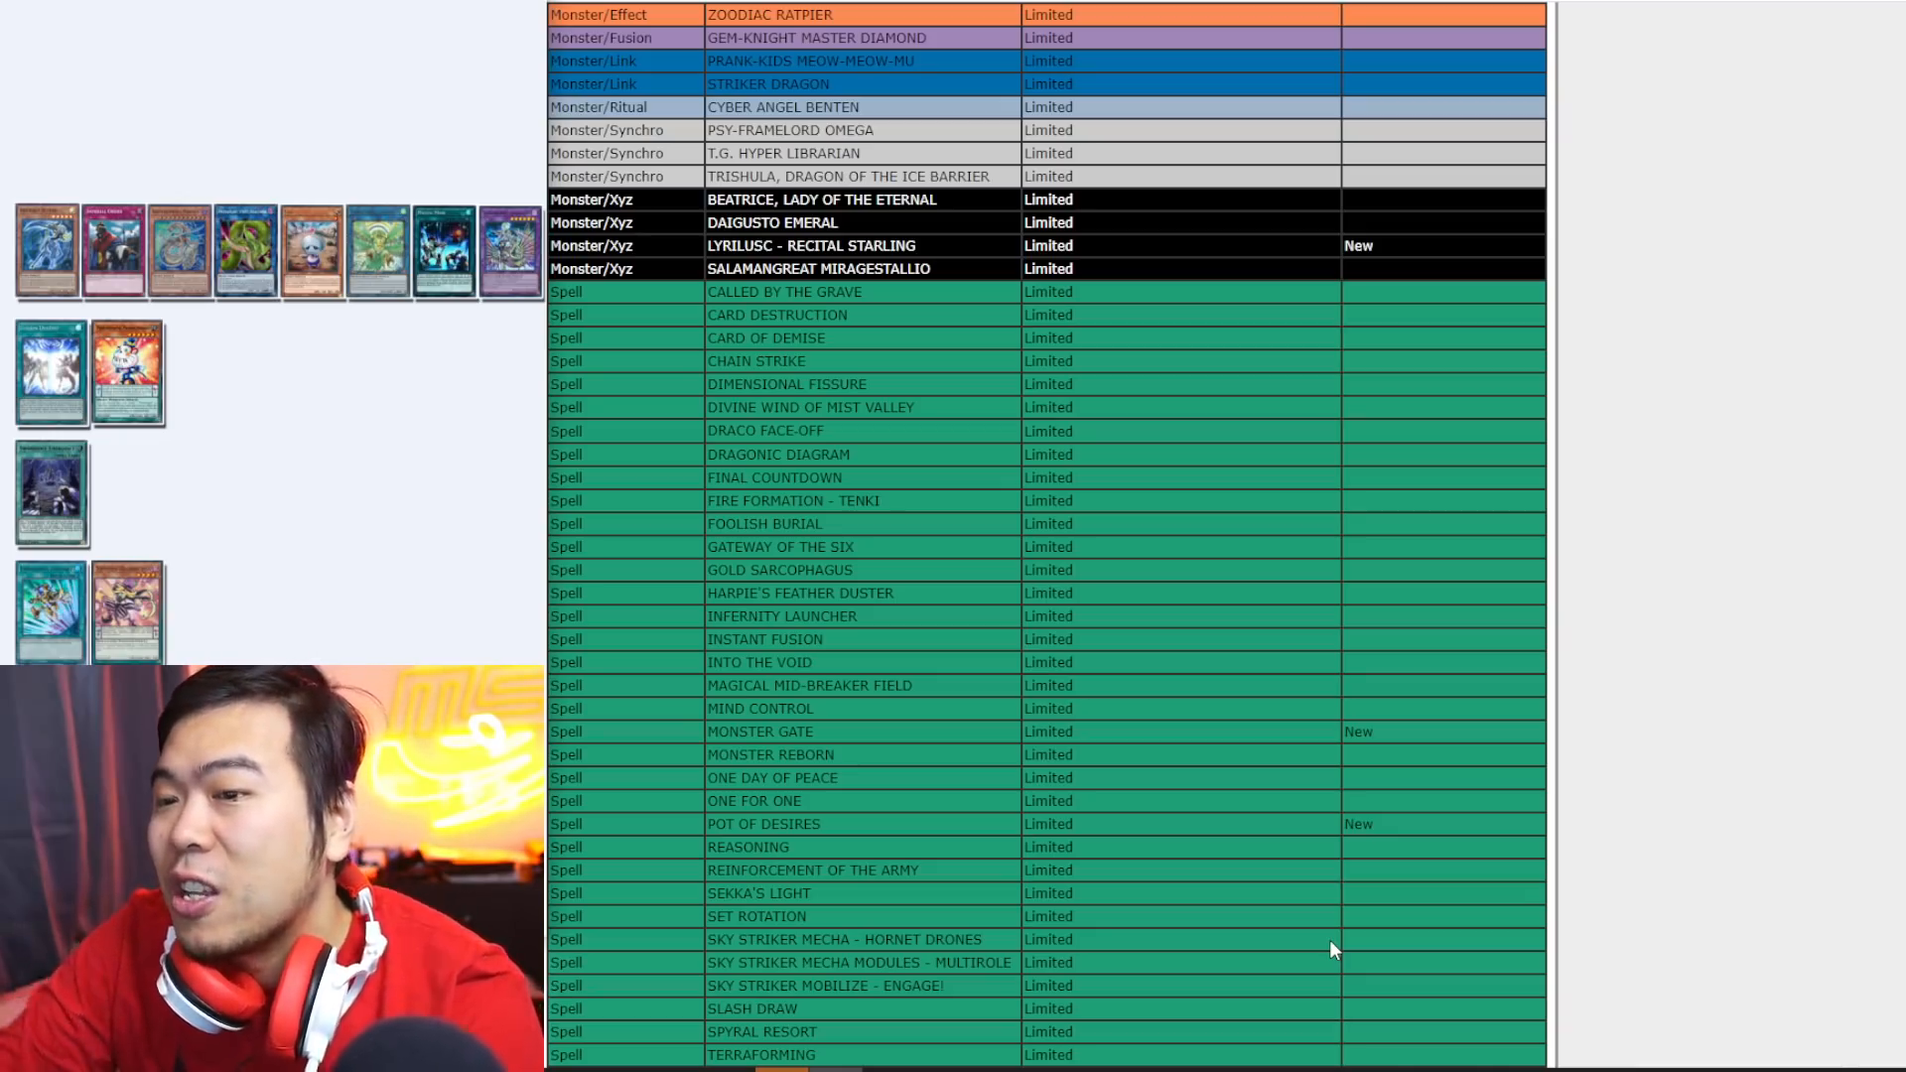
{"action": "mouse_move", "coordinate": [920, 750]}
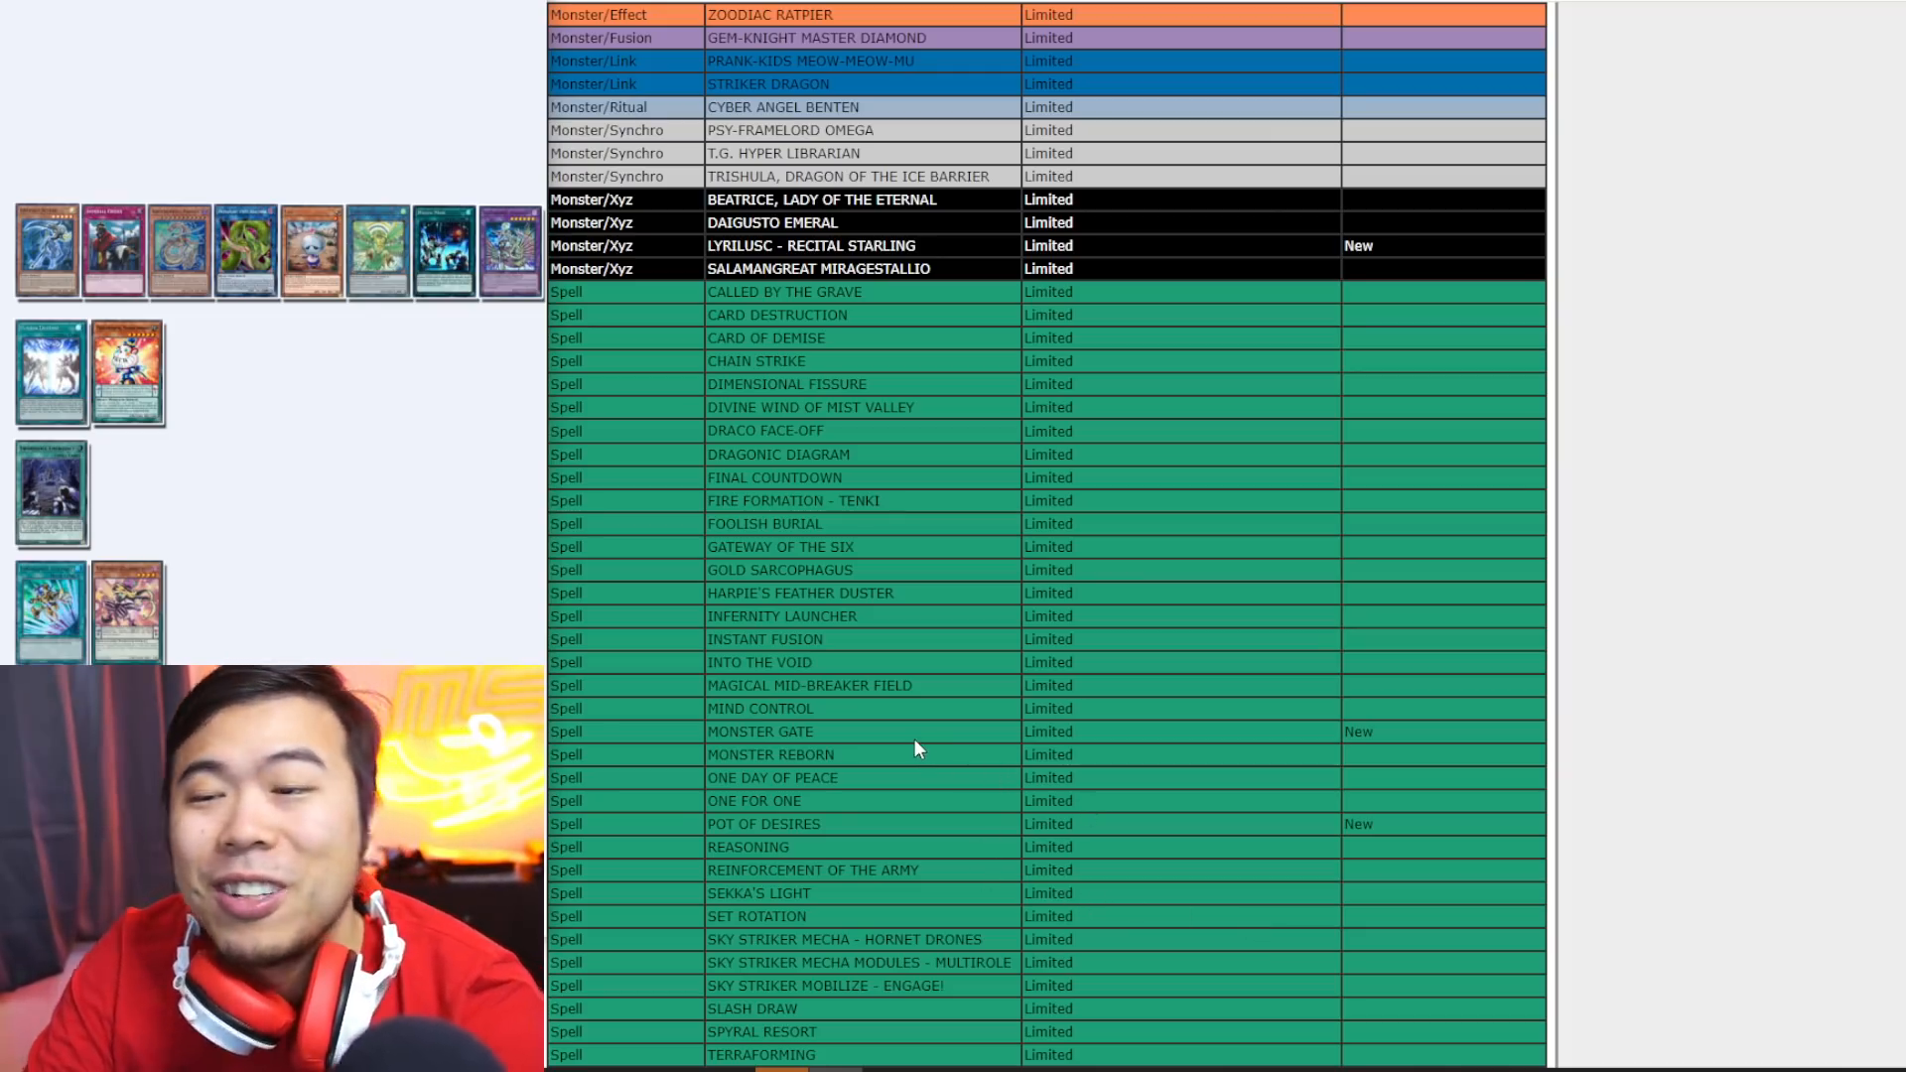
{"action": "mouse_move", "coordinate": [965, 740]}
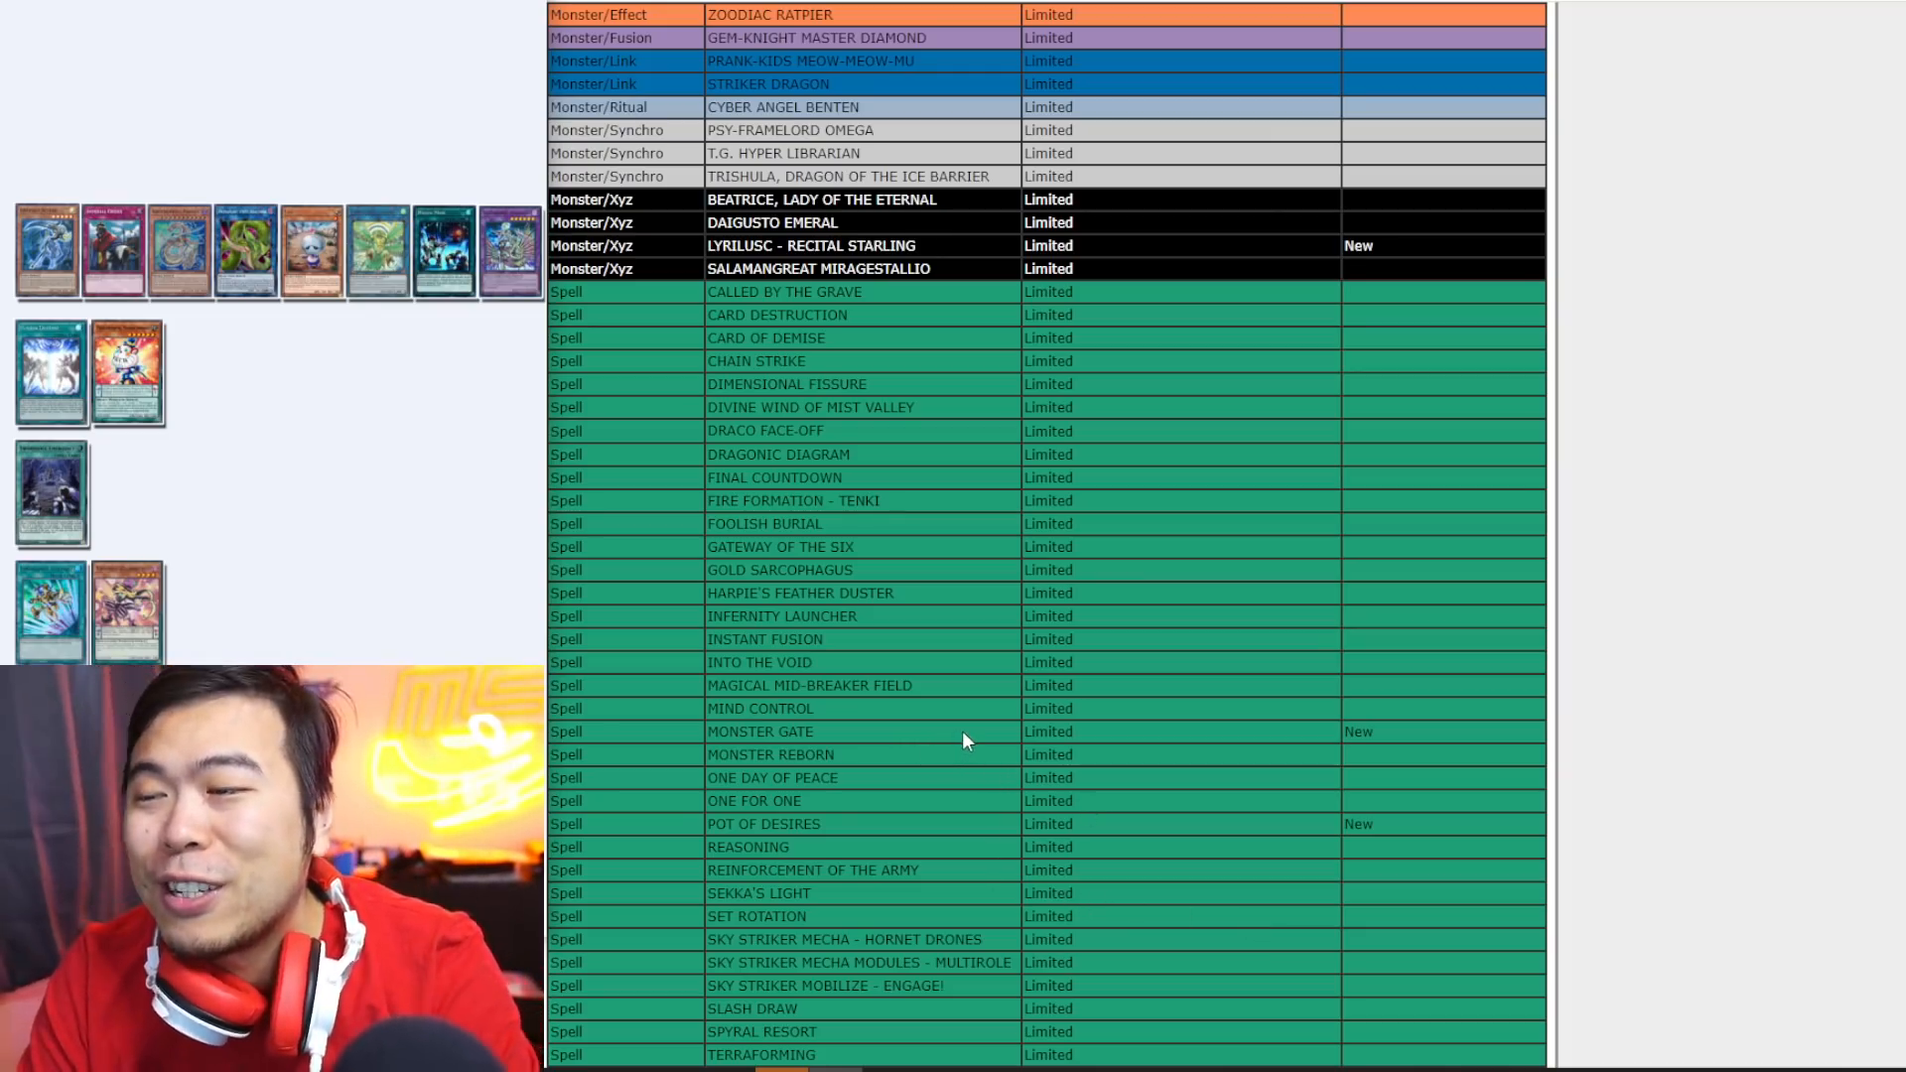
{"action": "scroll", "scroll_direction": "down", "scroll_amount": 3}
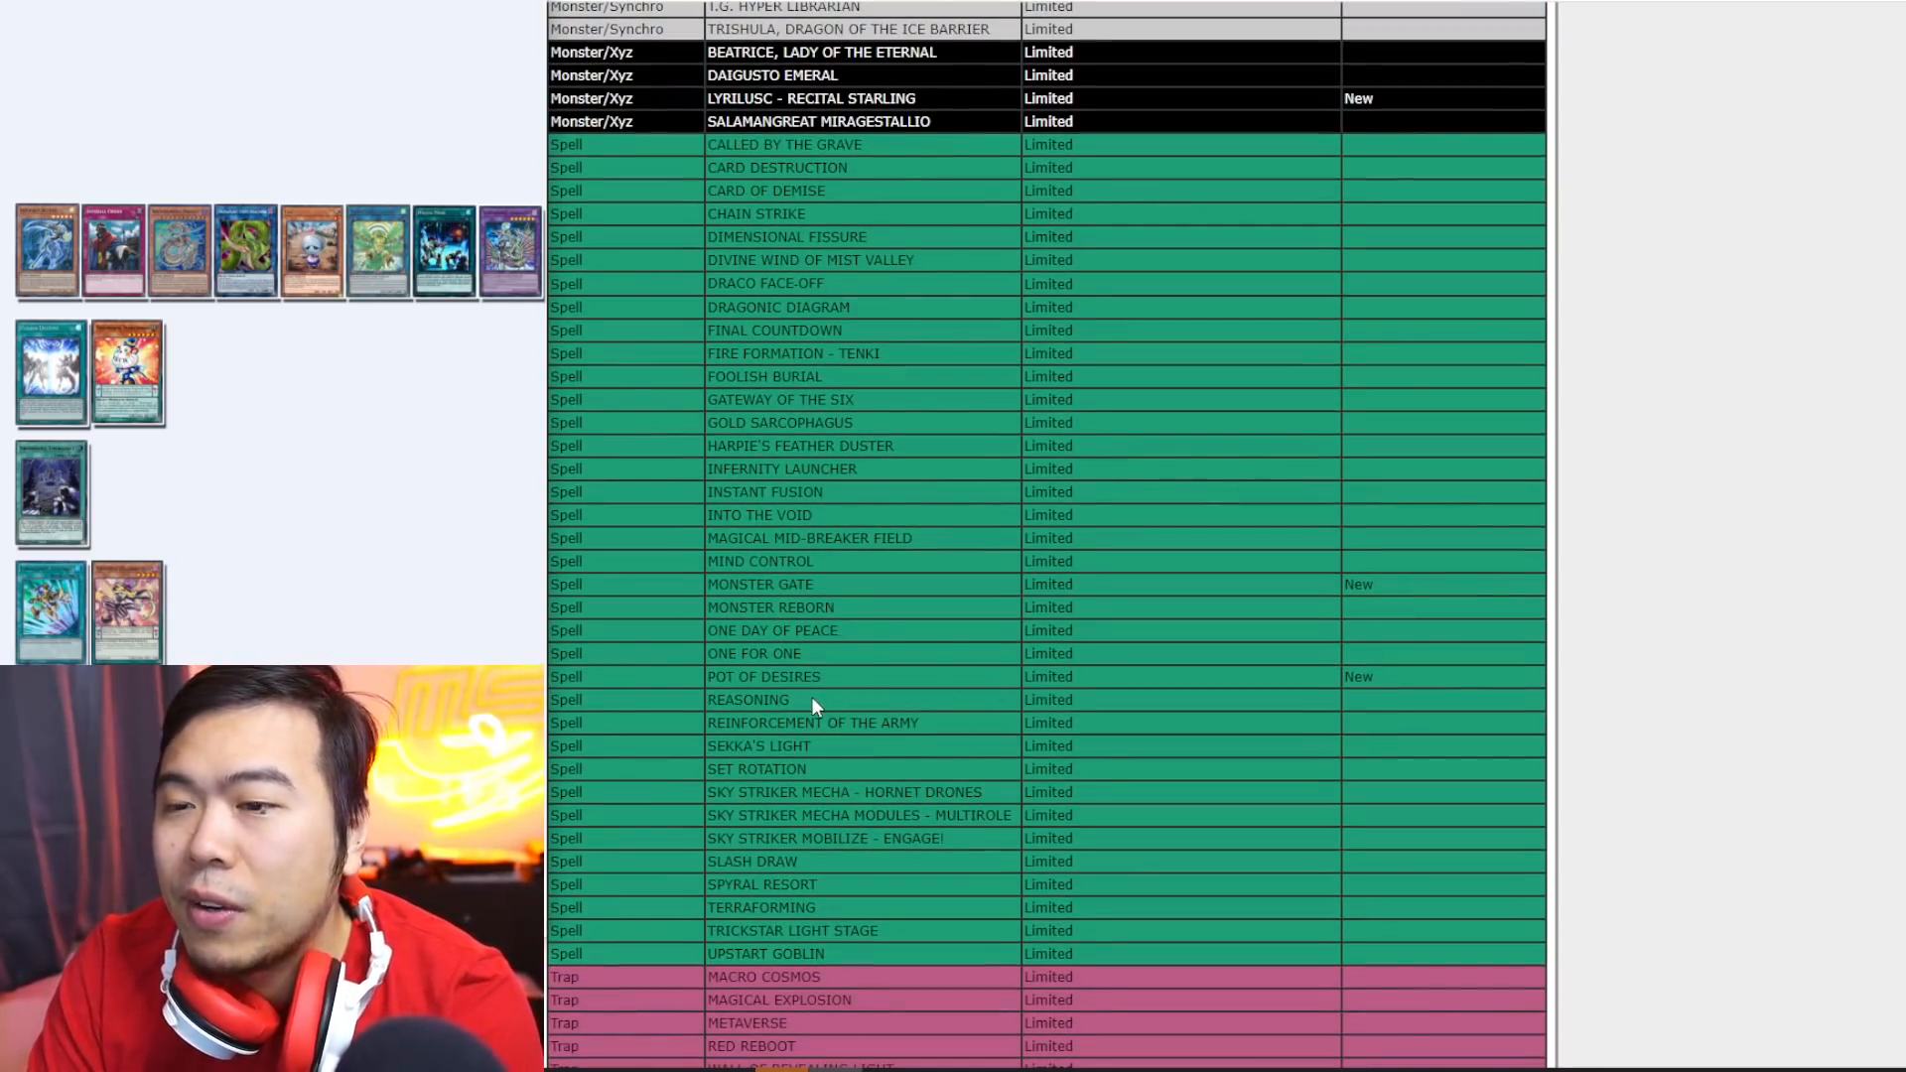
{"action": "scroll", "scroll_direction": "down", "scroll_amount": 3}
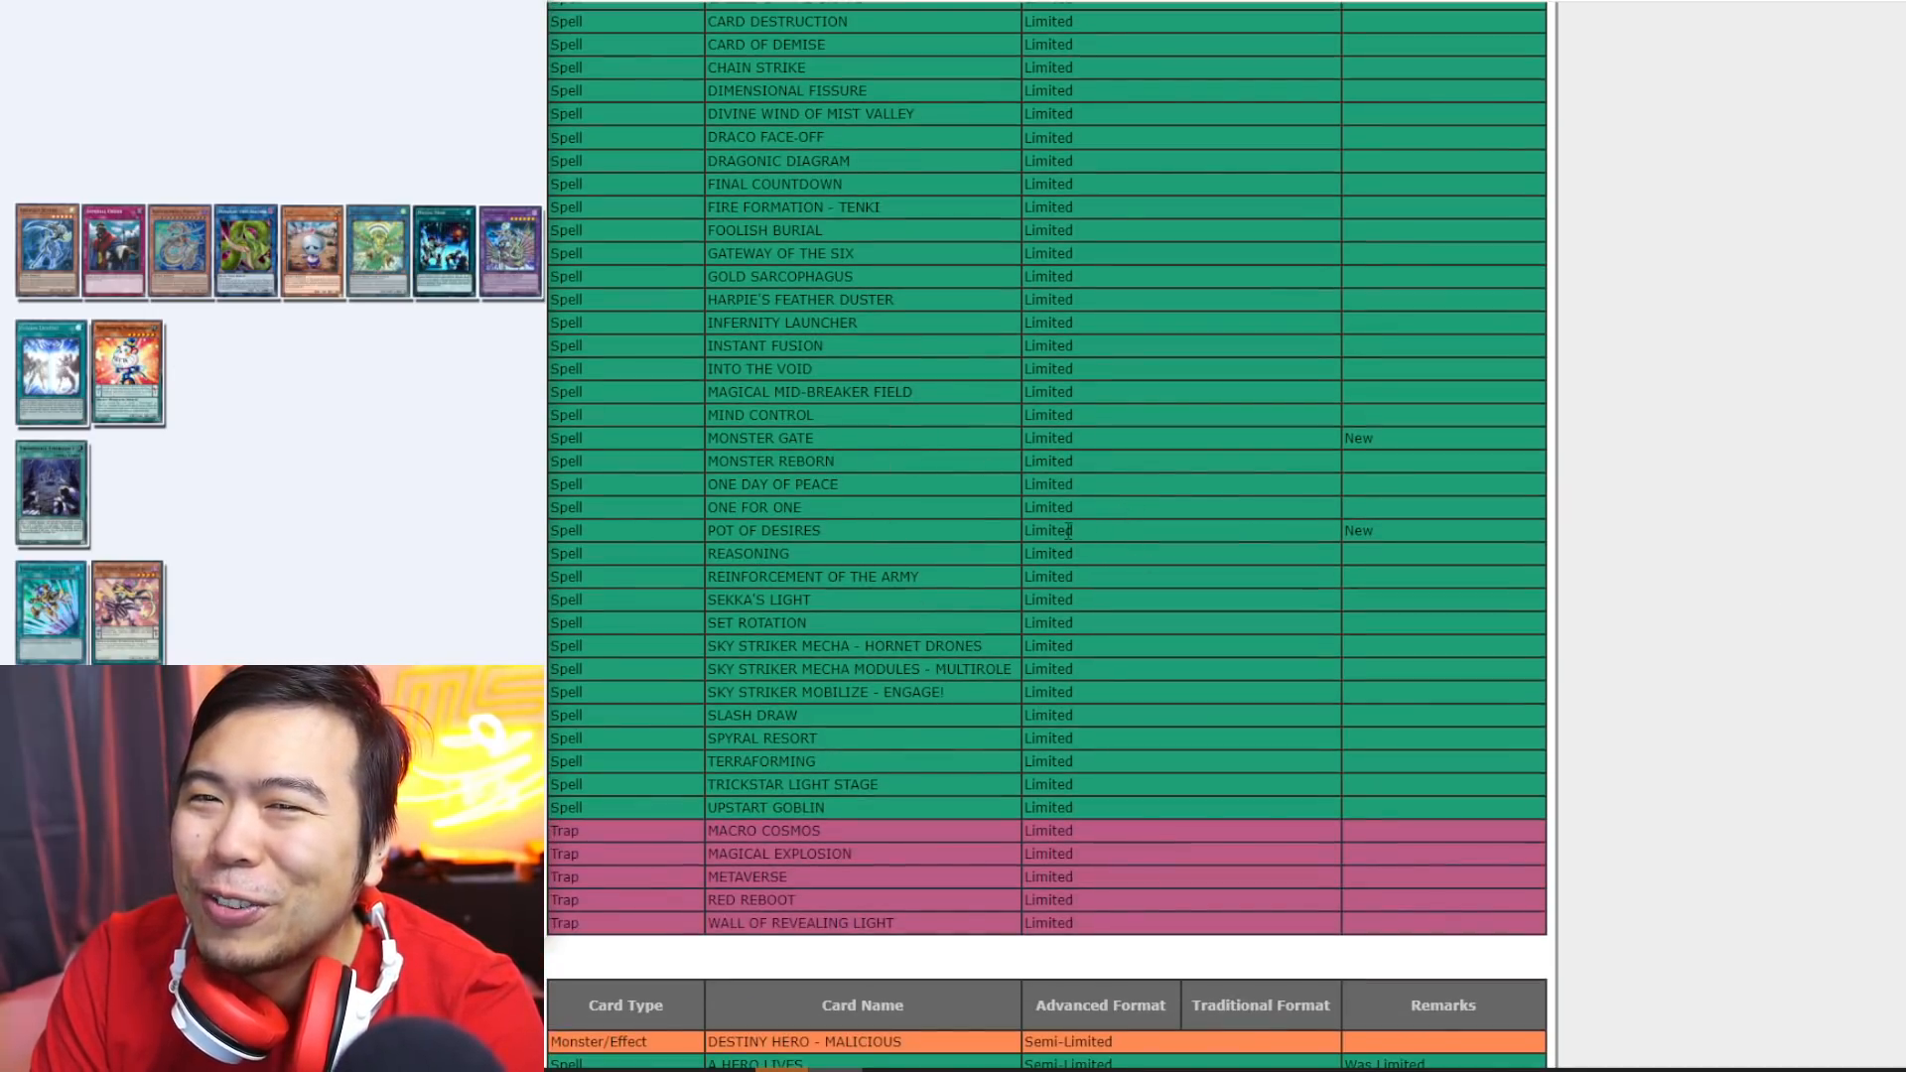
{"action": "scroll", "scroll_direction": "down", "scroll_amount": 3}
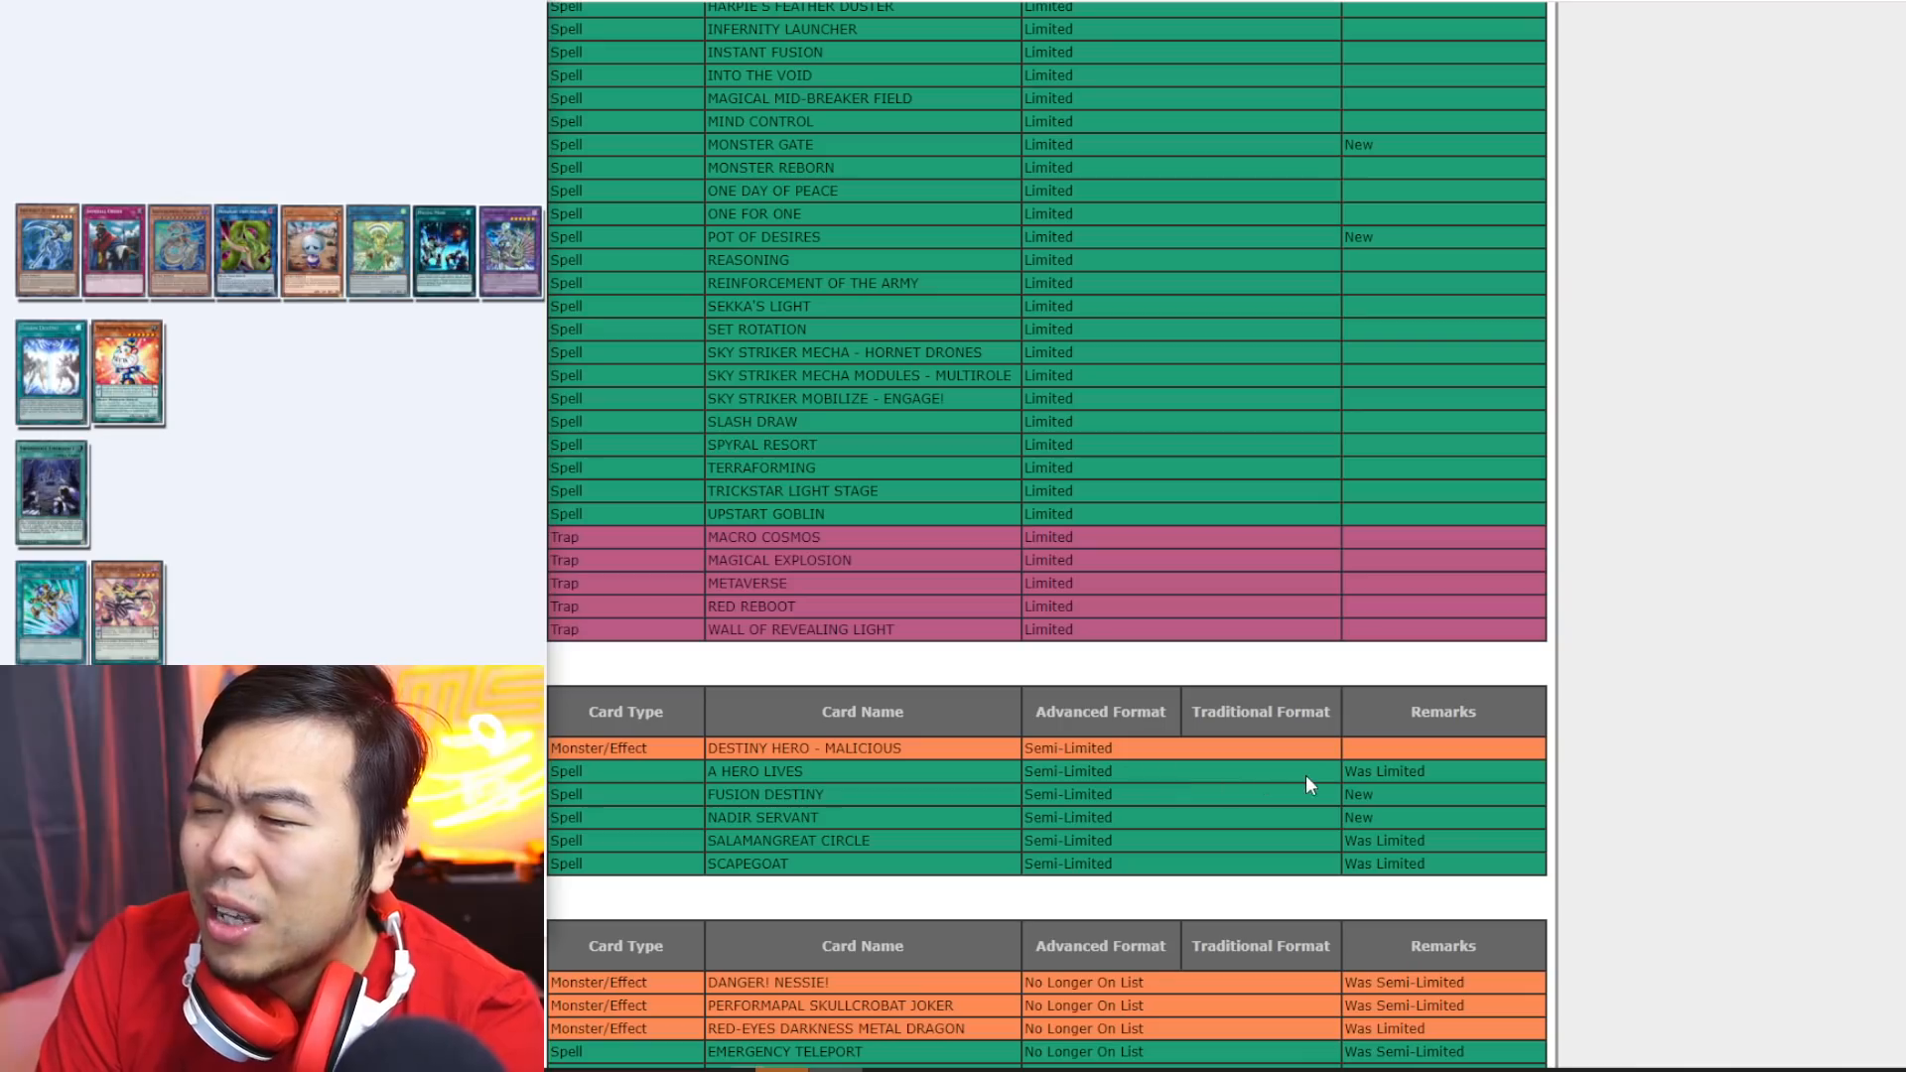
{"action": "mouse_move", "coordinate": [1434, 773]}
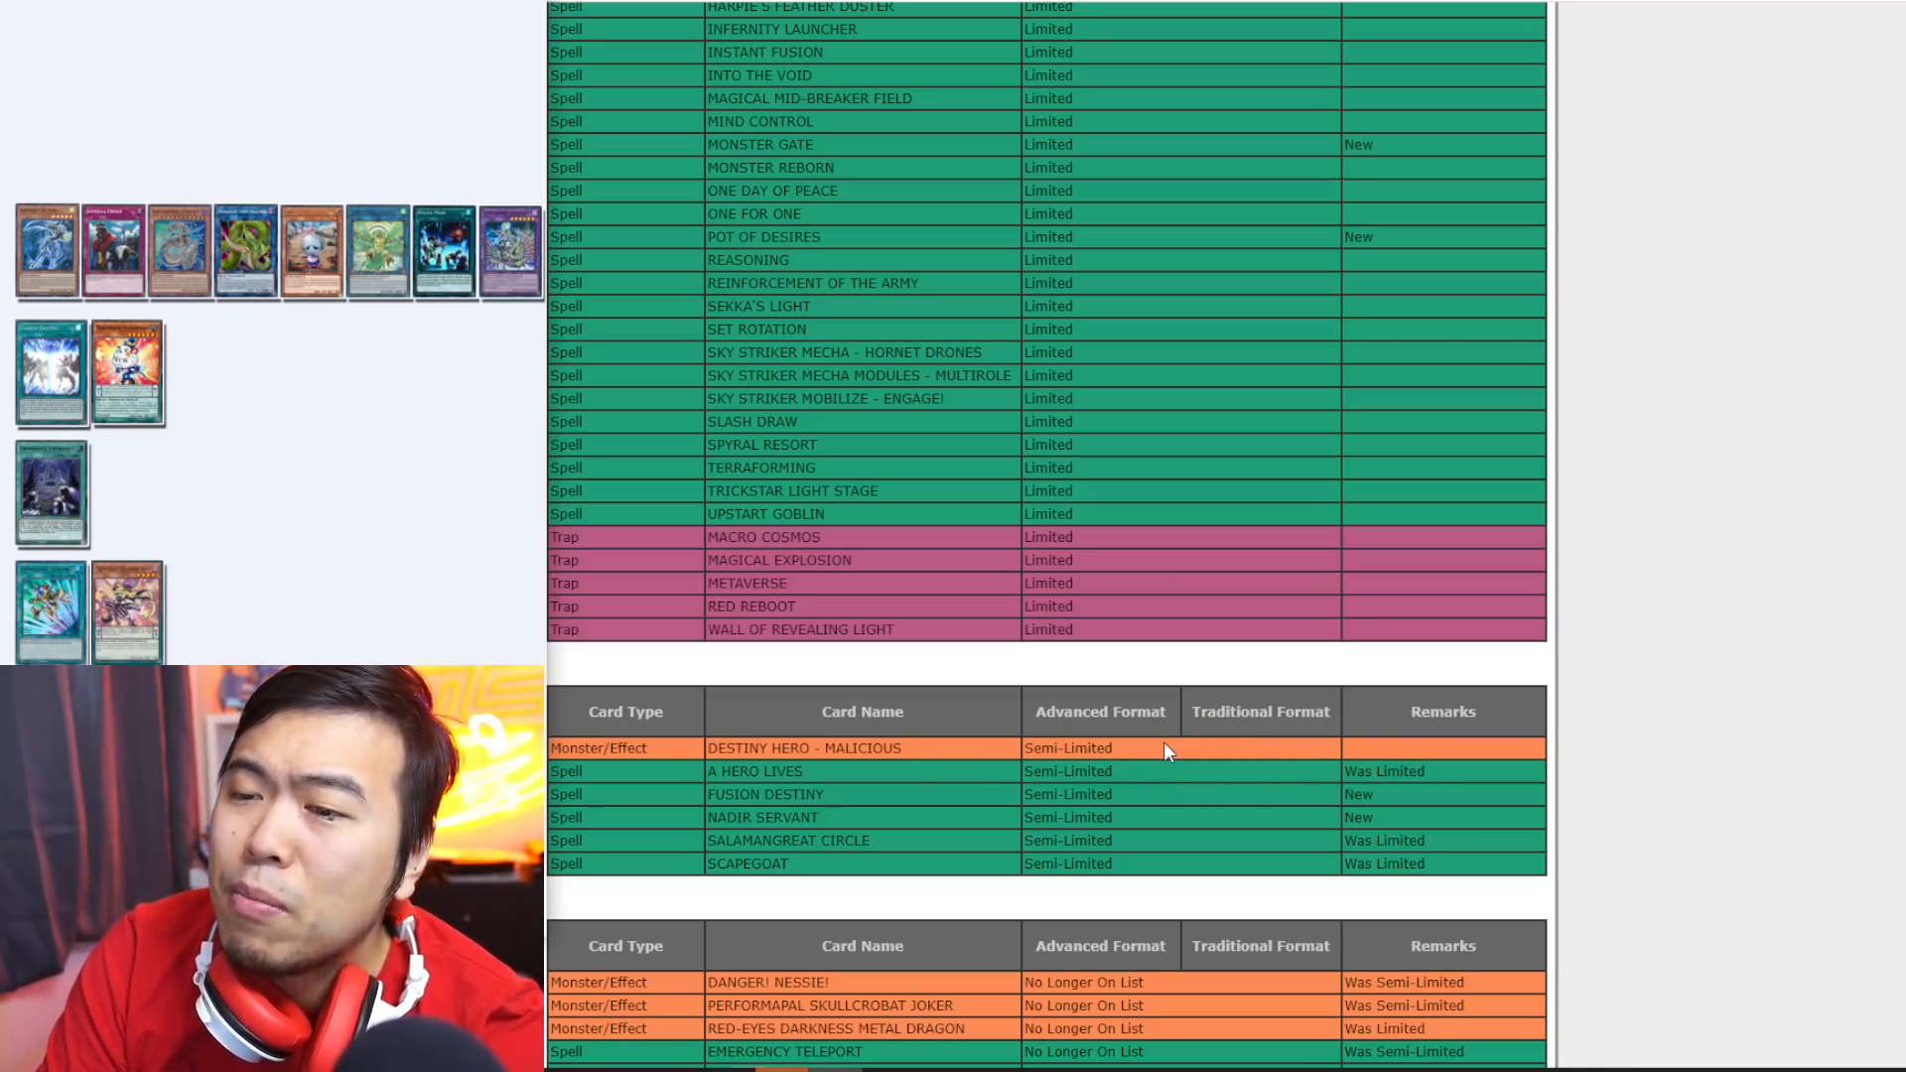
{"action": "mouse_move", "coordinate": [722, 794]}
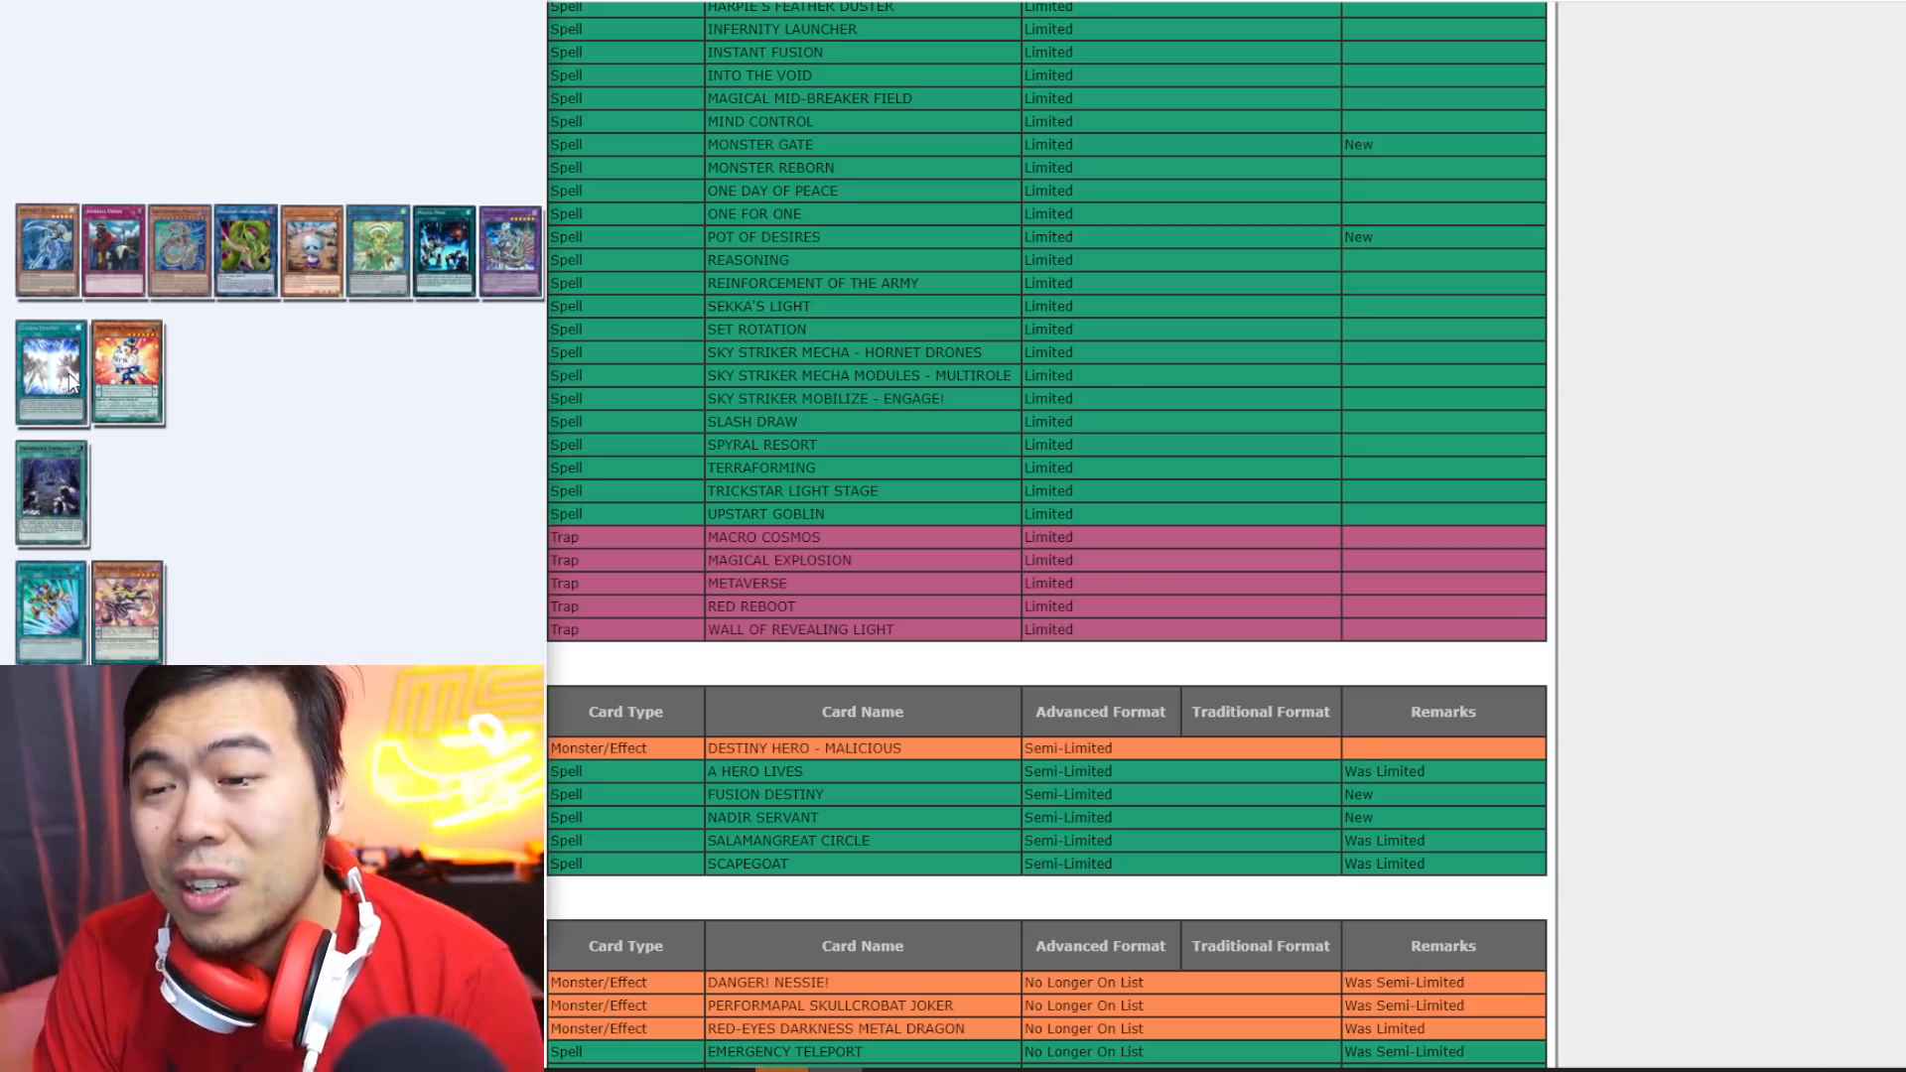
{"action": "mouse_move", "coordinate": [212, 538]}
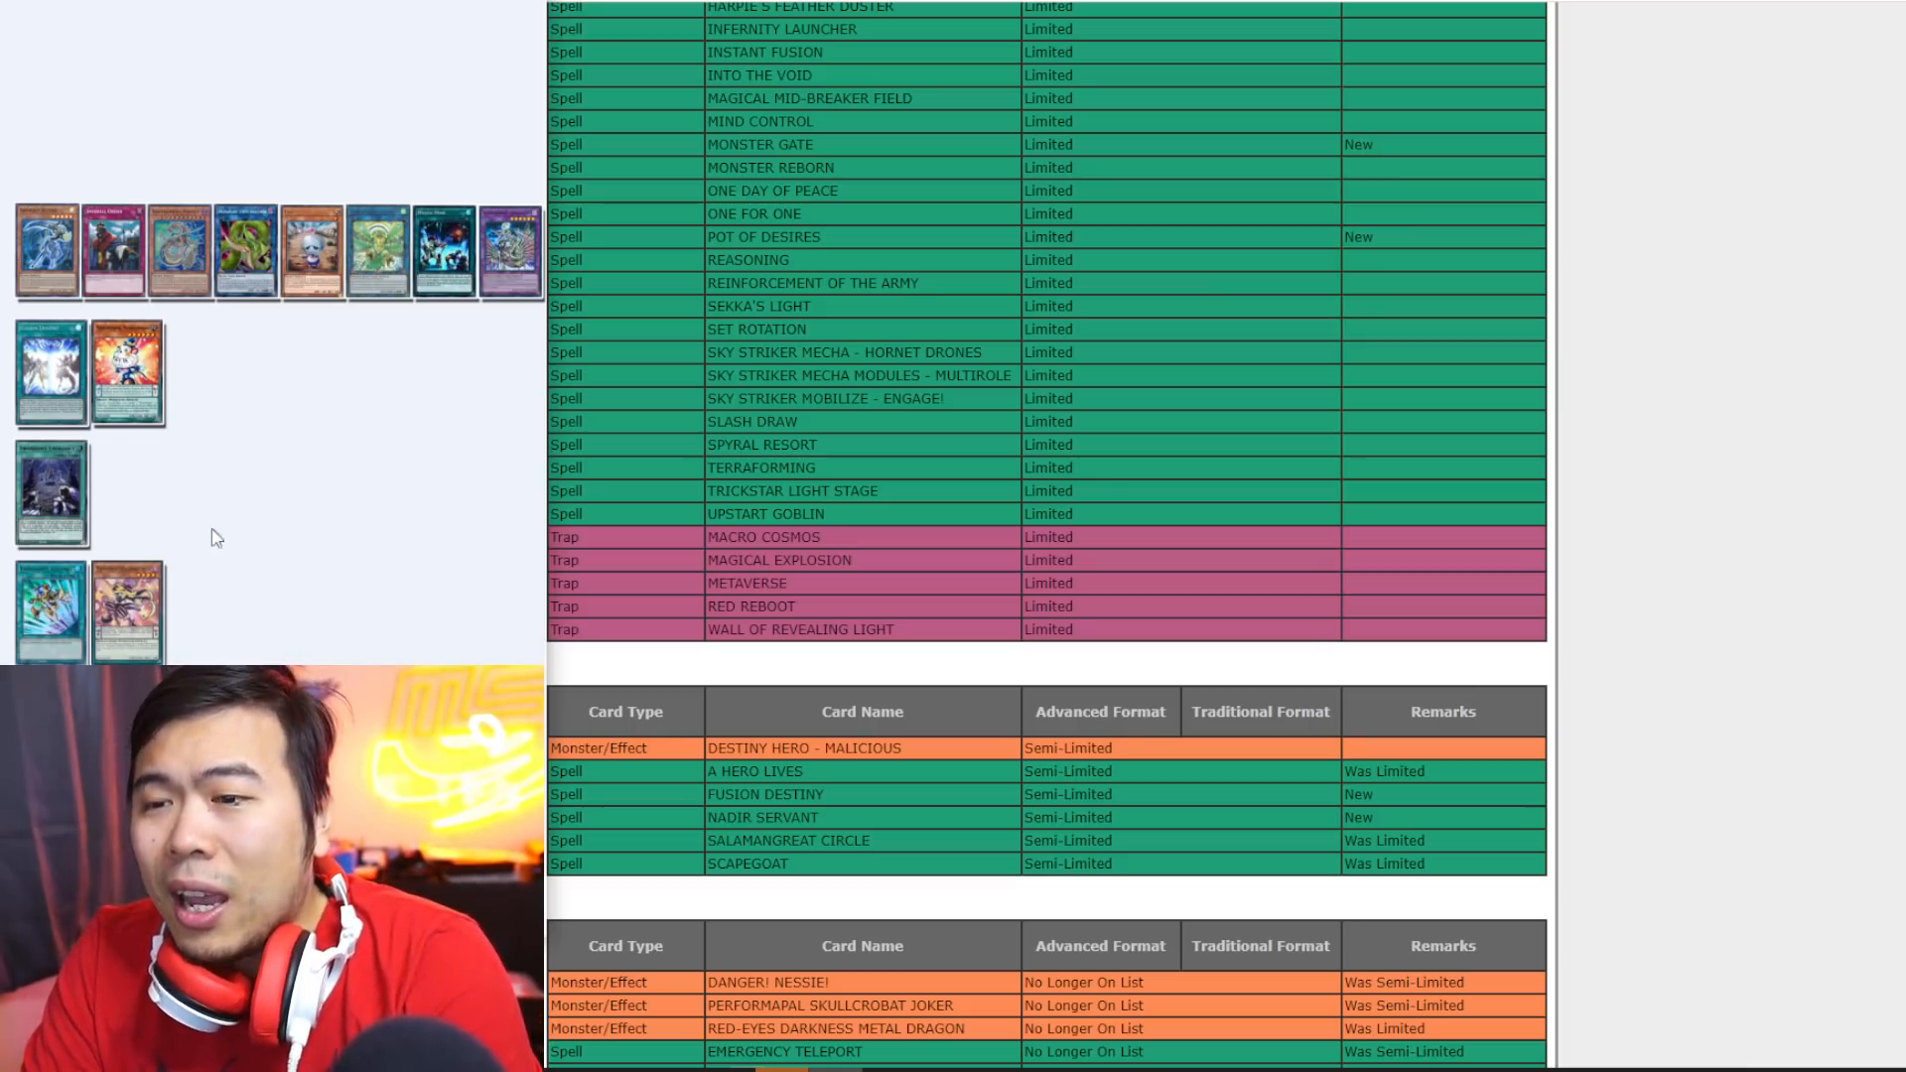
{"action": "mouse_move", "coordinate": [496, 401]}
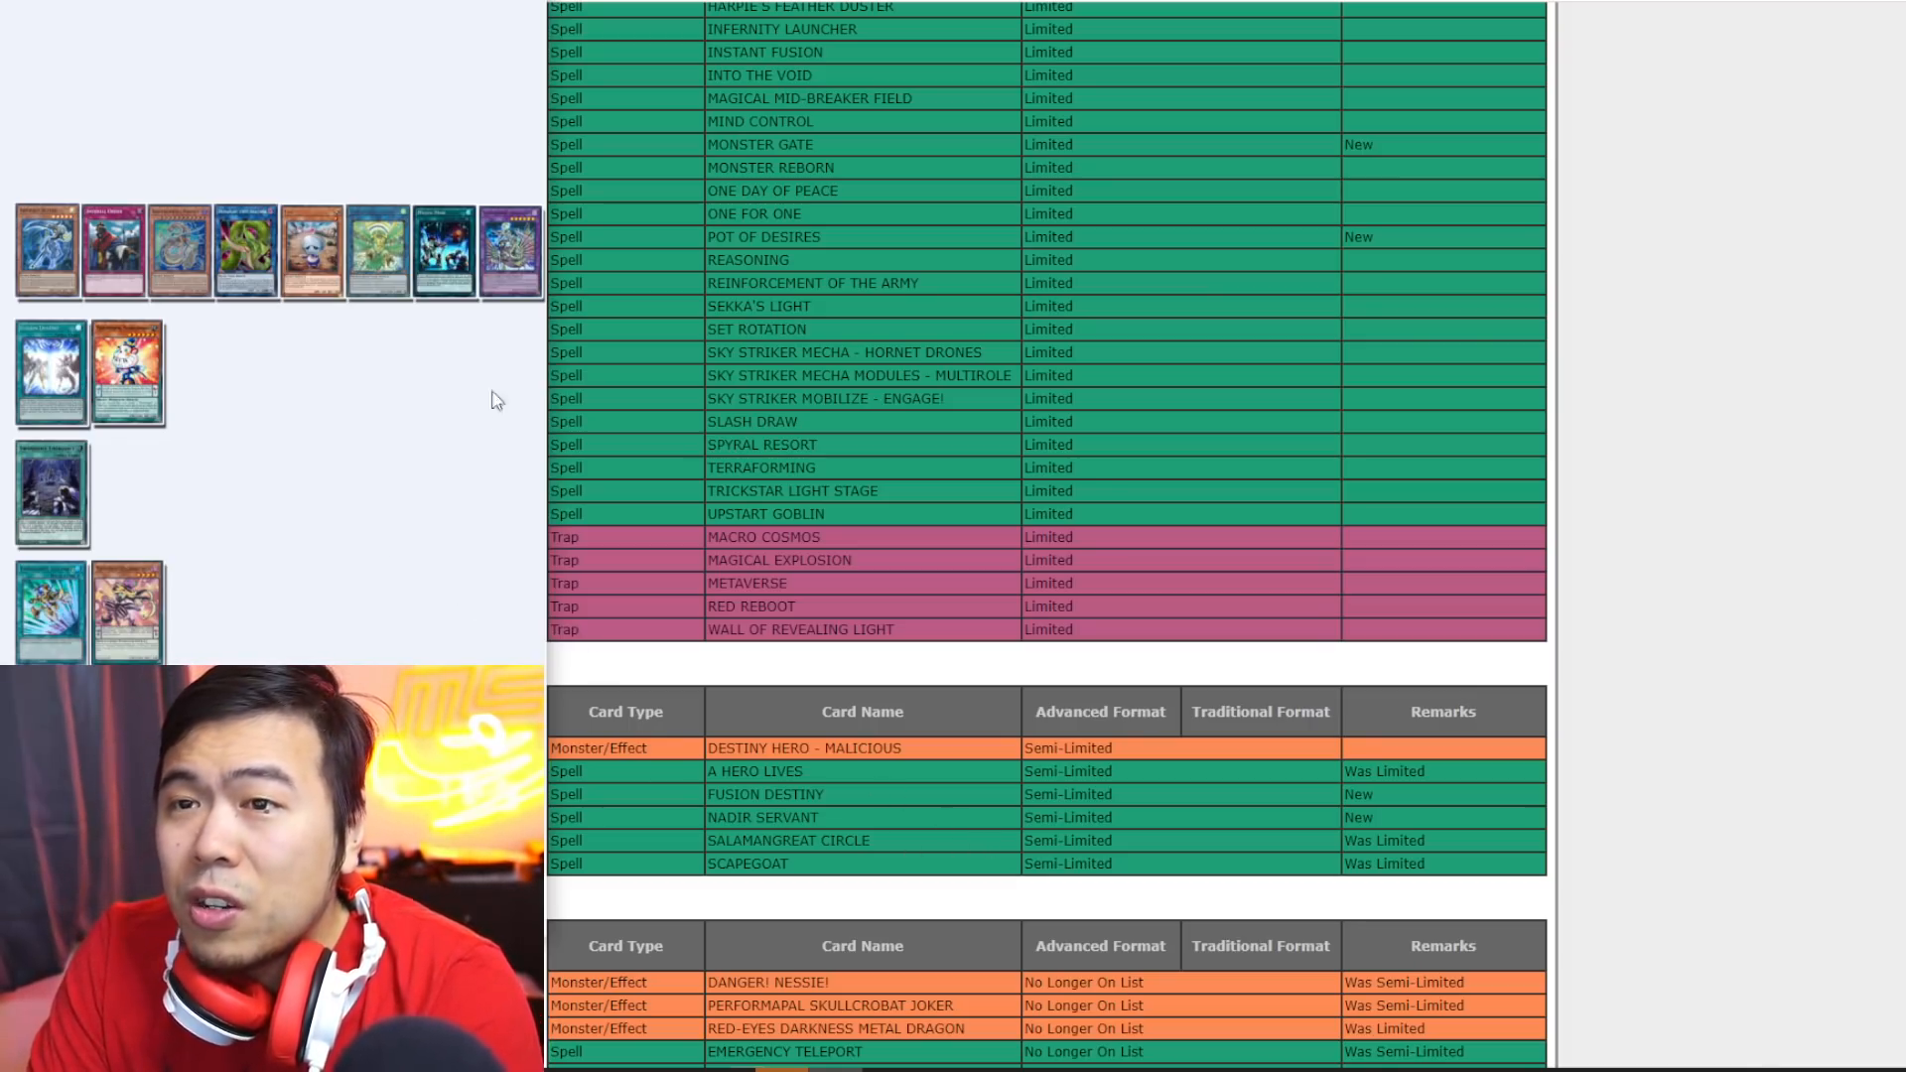
{"action": "mouse_move", "coordinate": [510, 313]}
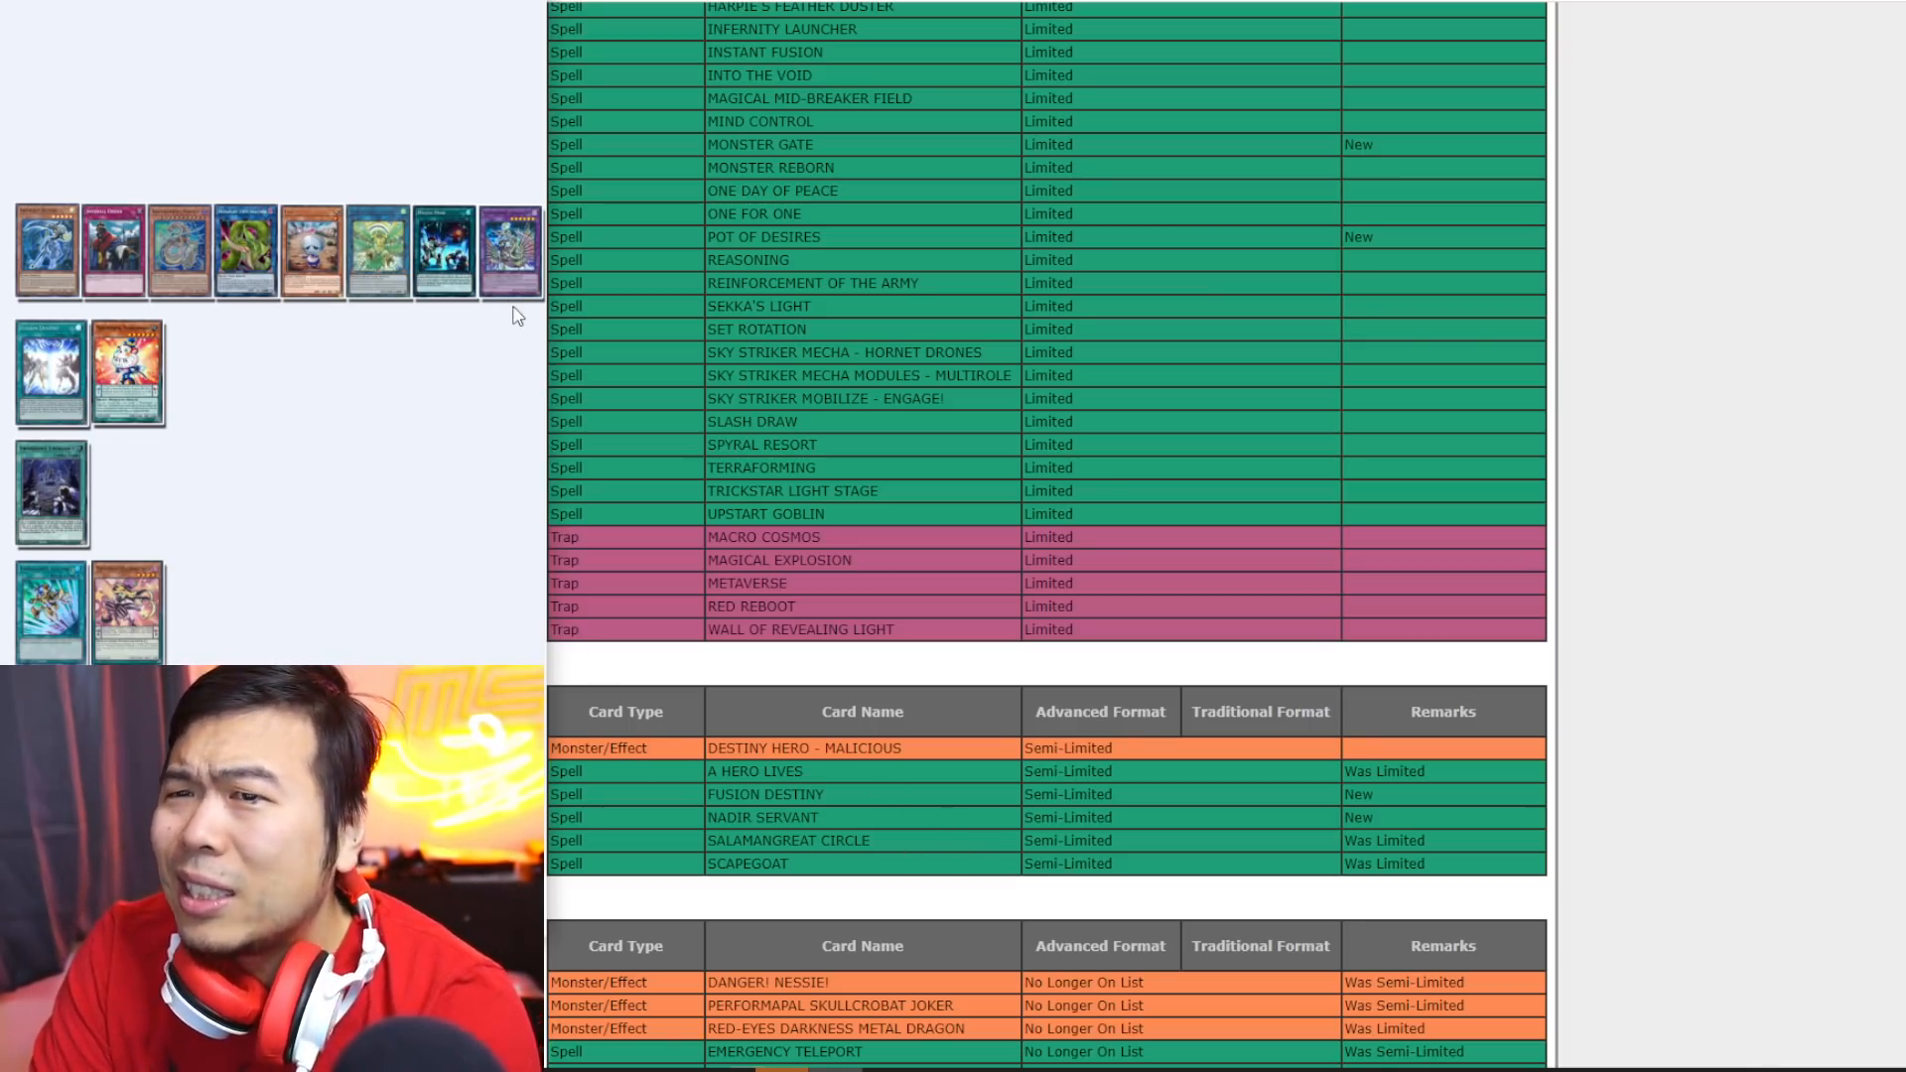
{"action": "mouse_move", "coordinate": [522, 296]}
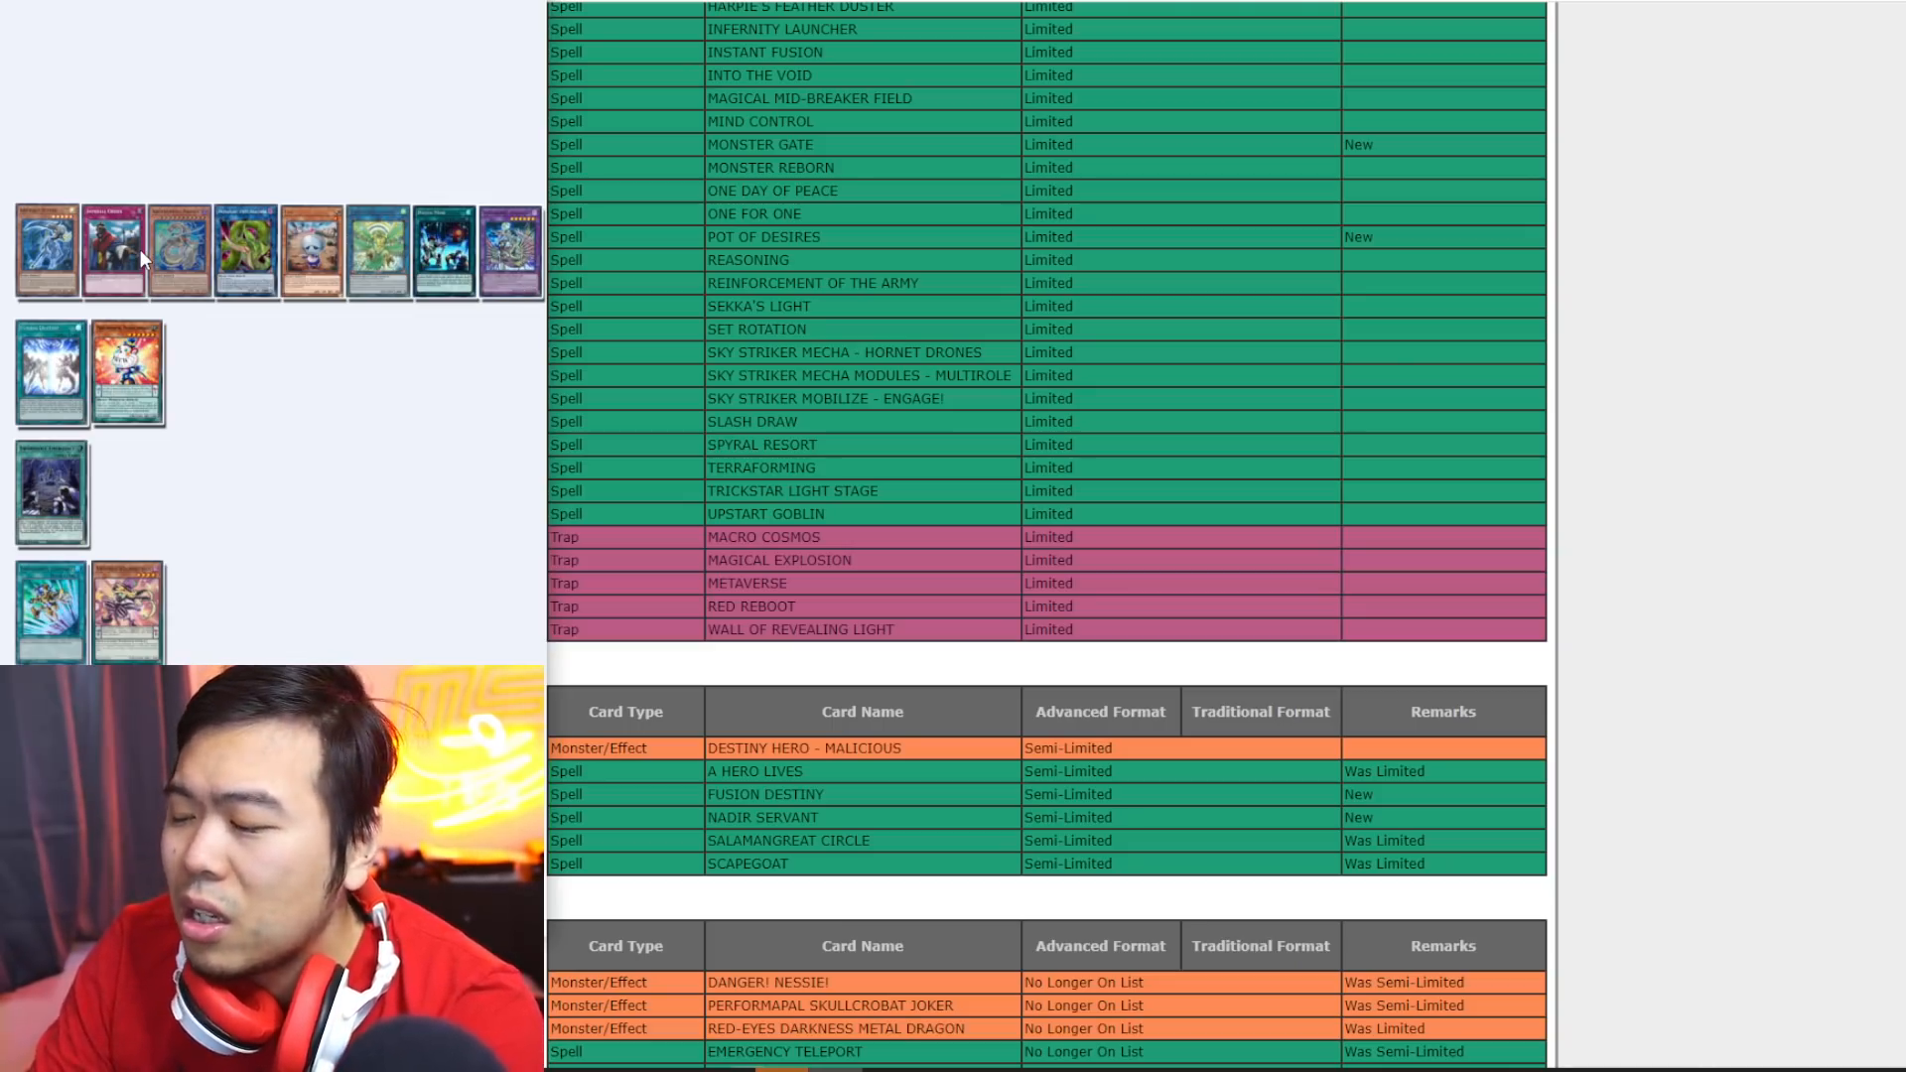
{"action": "mouse_move", "coordinate": [965, 544]}
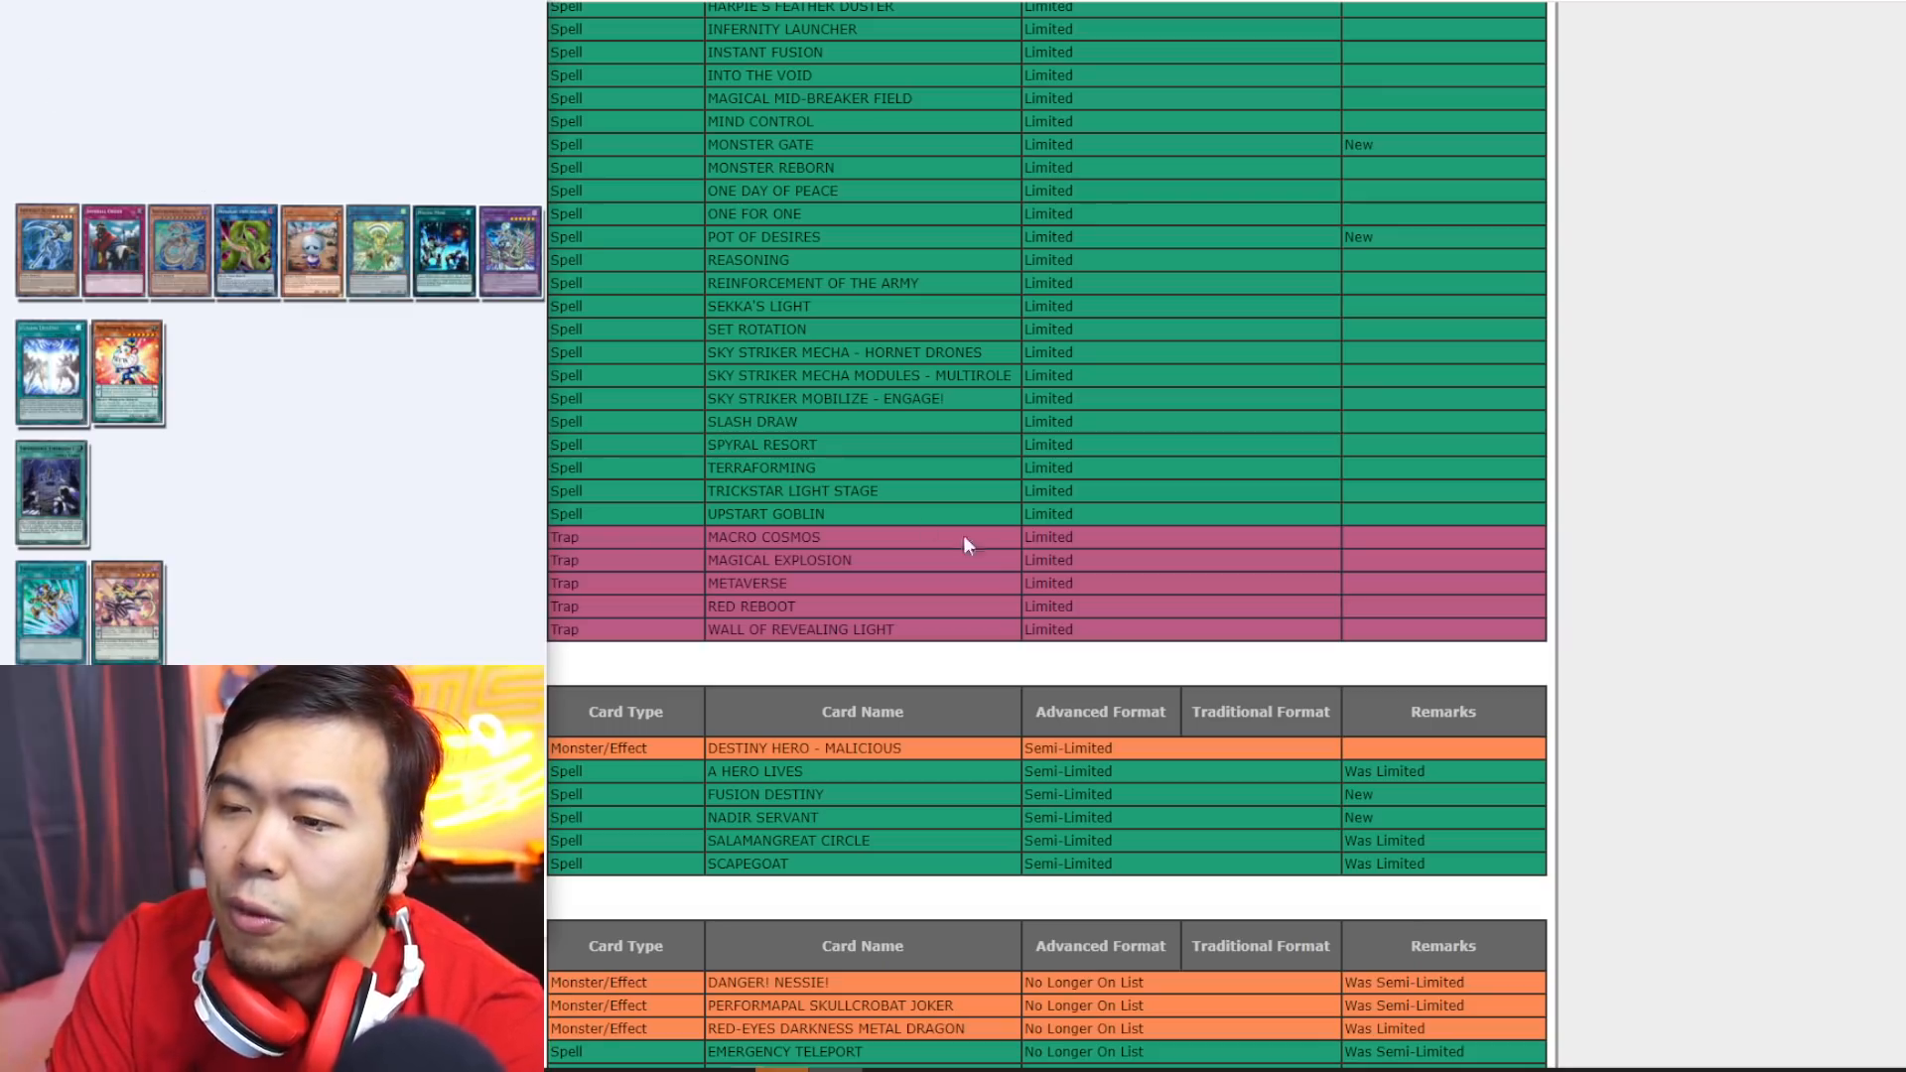
{"action": "mouse_move", "coordinate": [881, 562]}
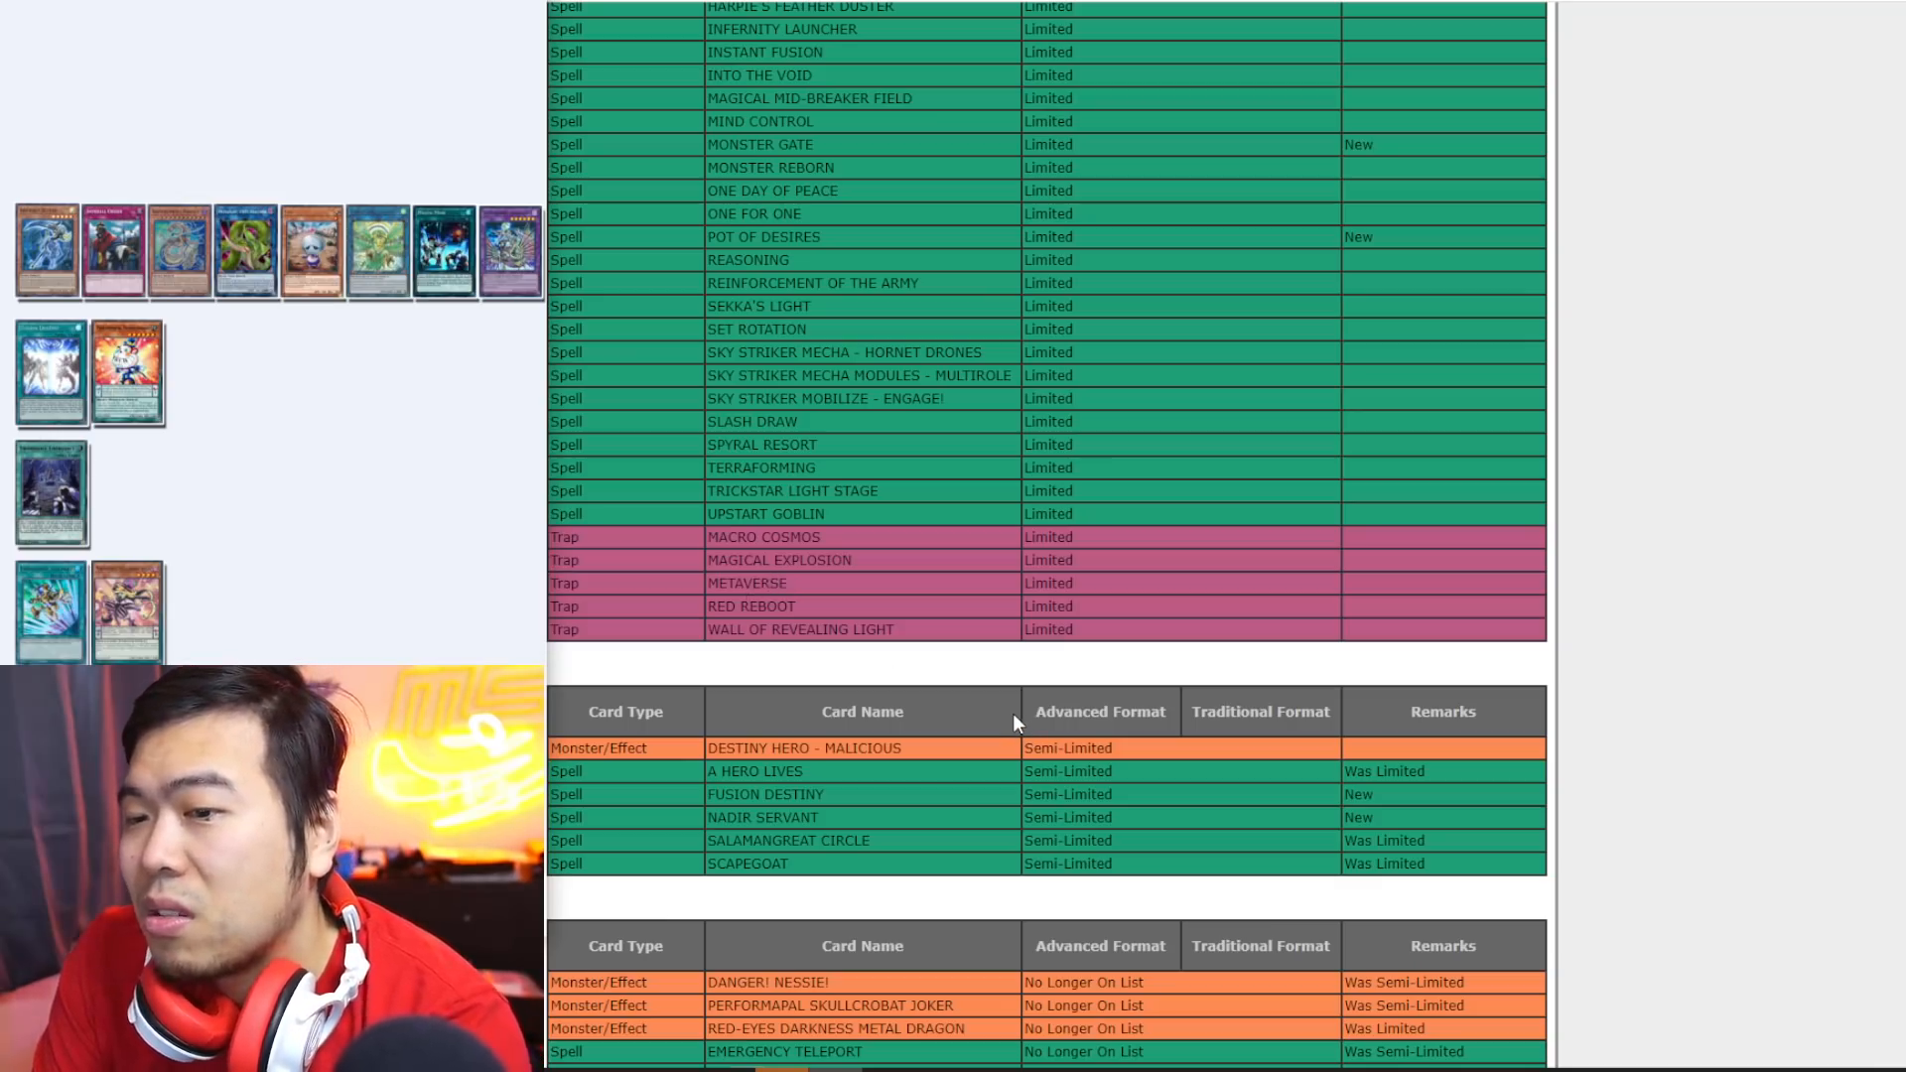
{"action": "mouse_move", "coordinate": [852, 794]}
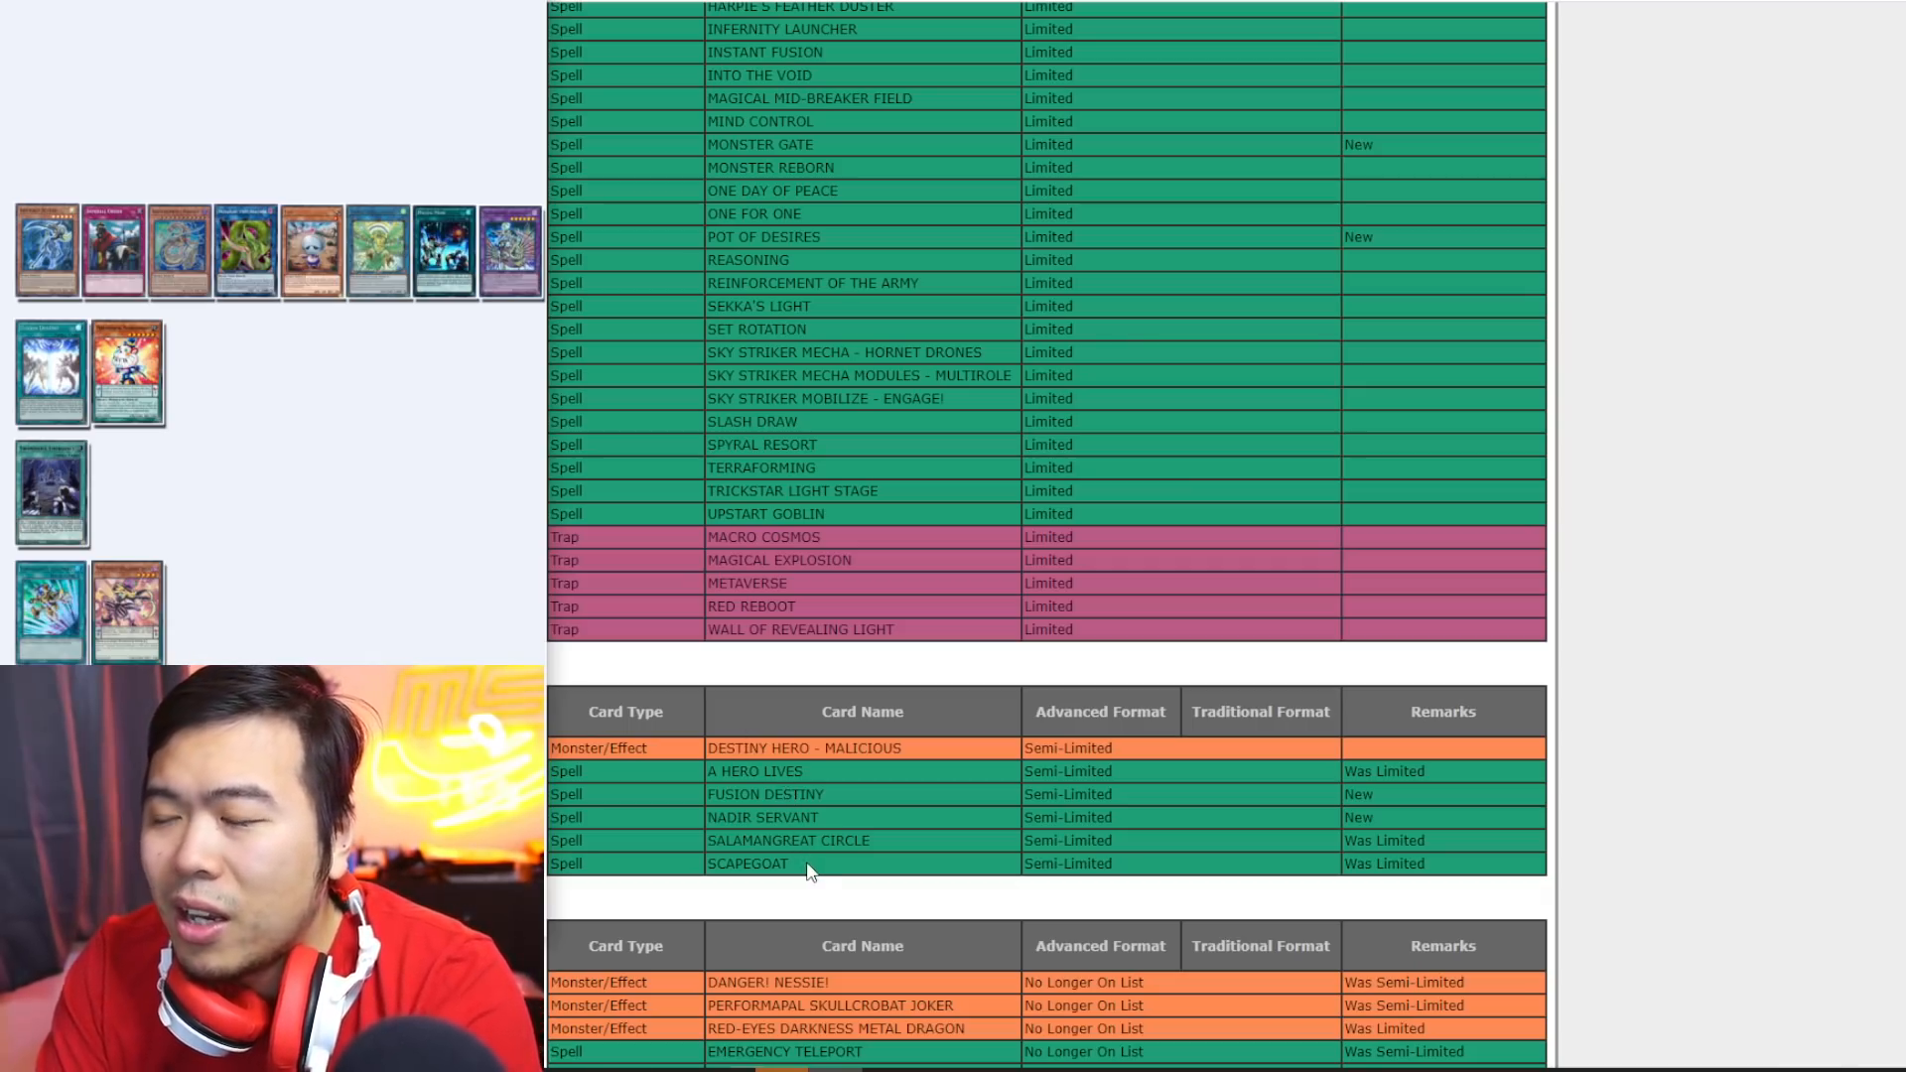
{"action": "mouse_move", "coordinate": [1174, 864]}
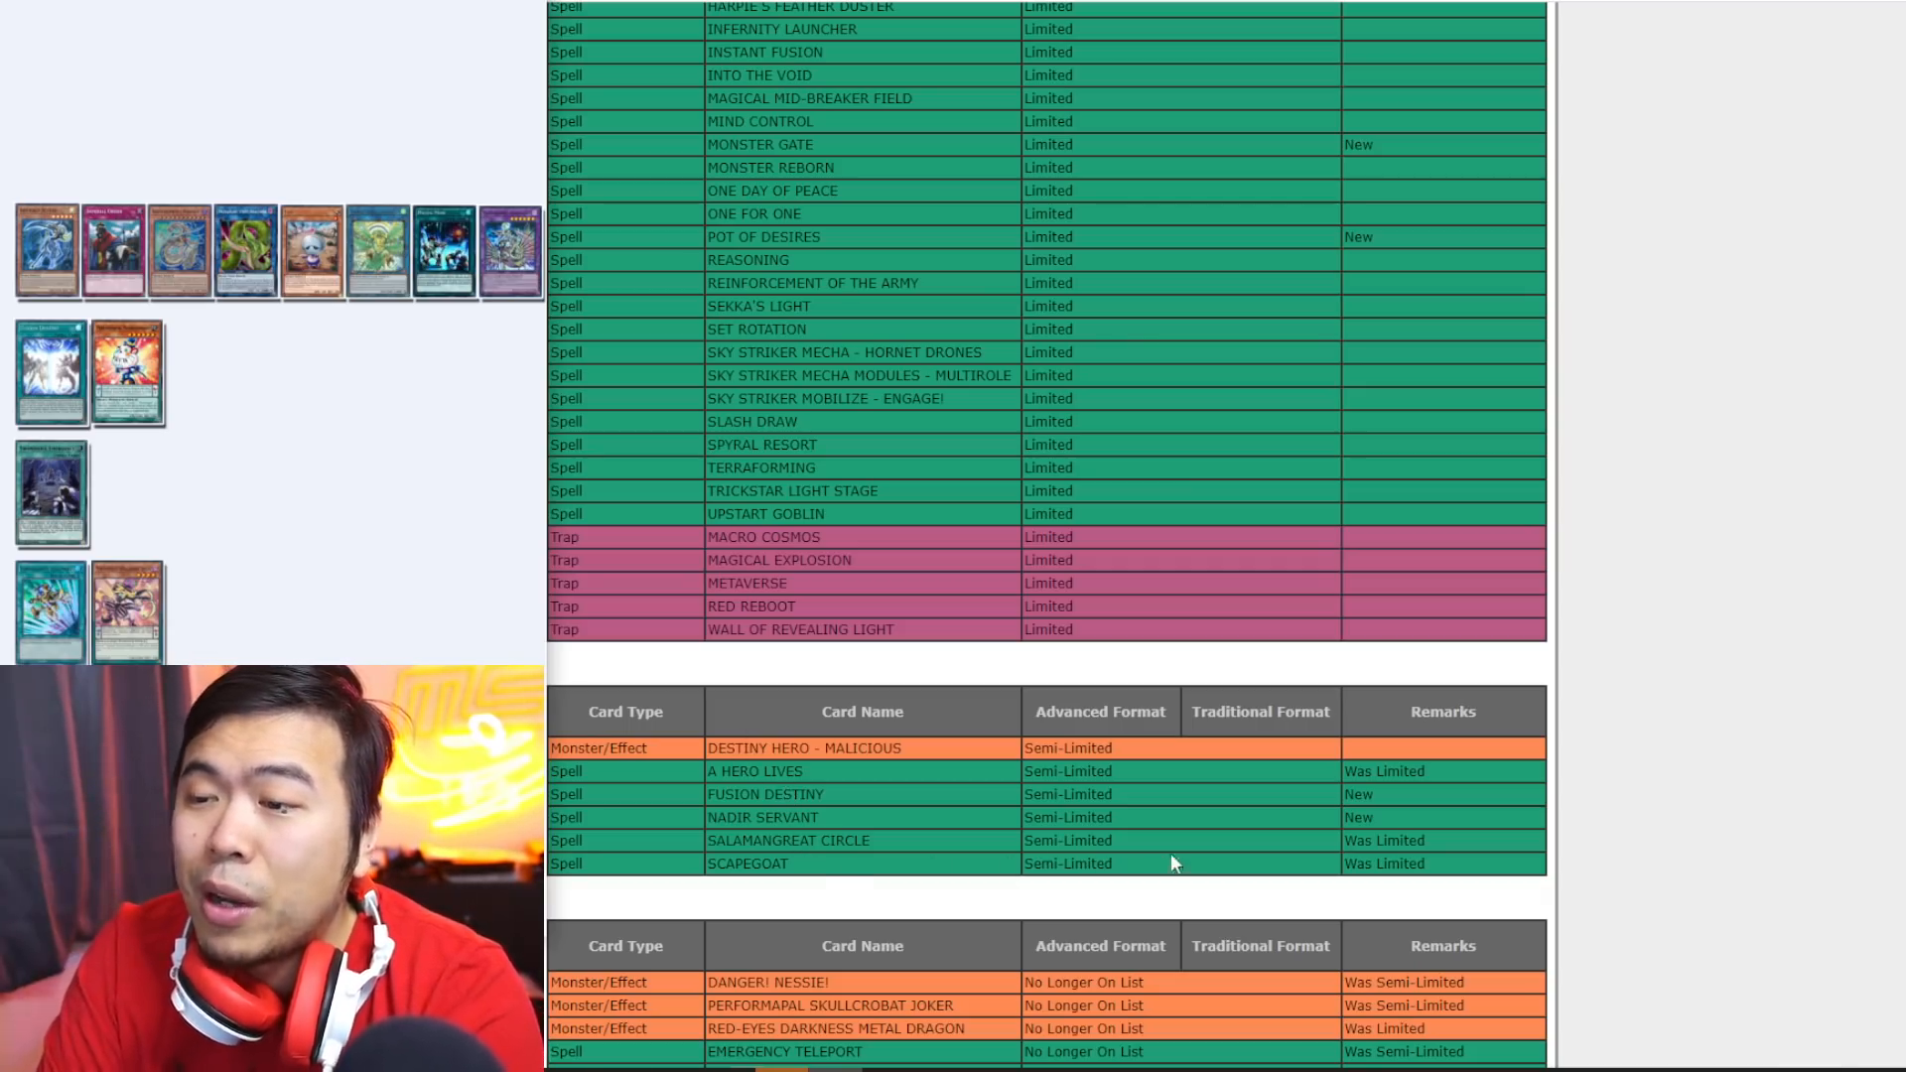
{"action": "mouse_move", "coordinate": [723, 885]}
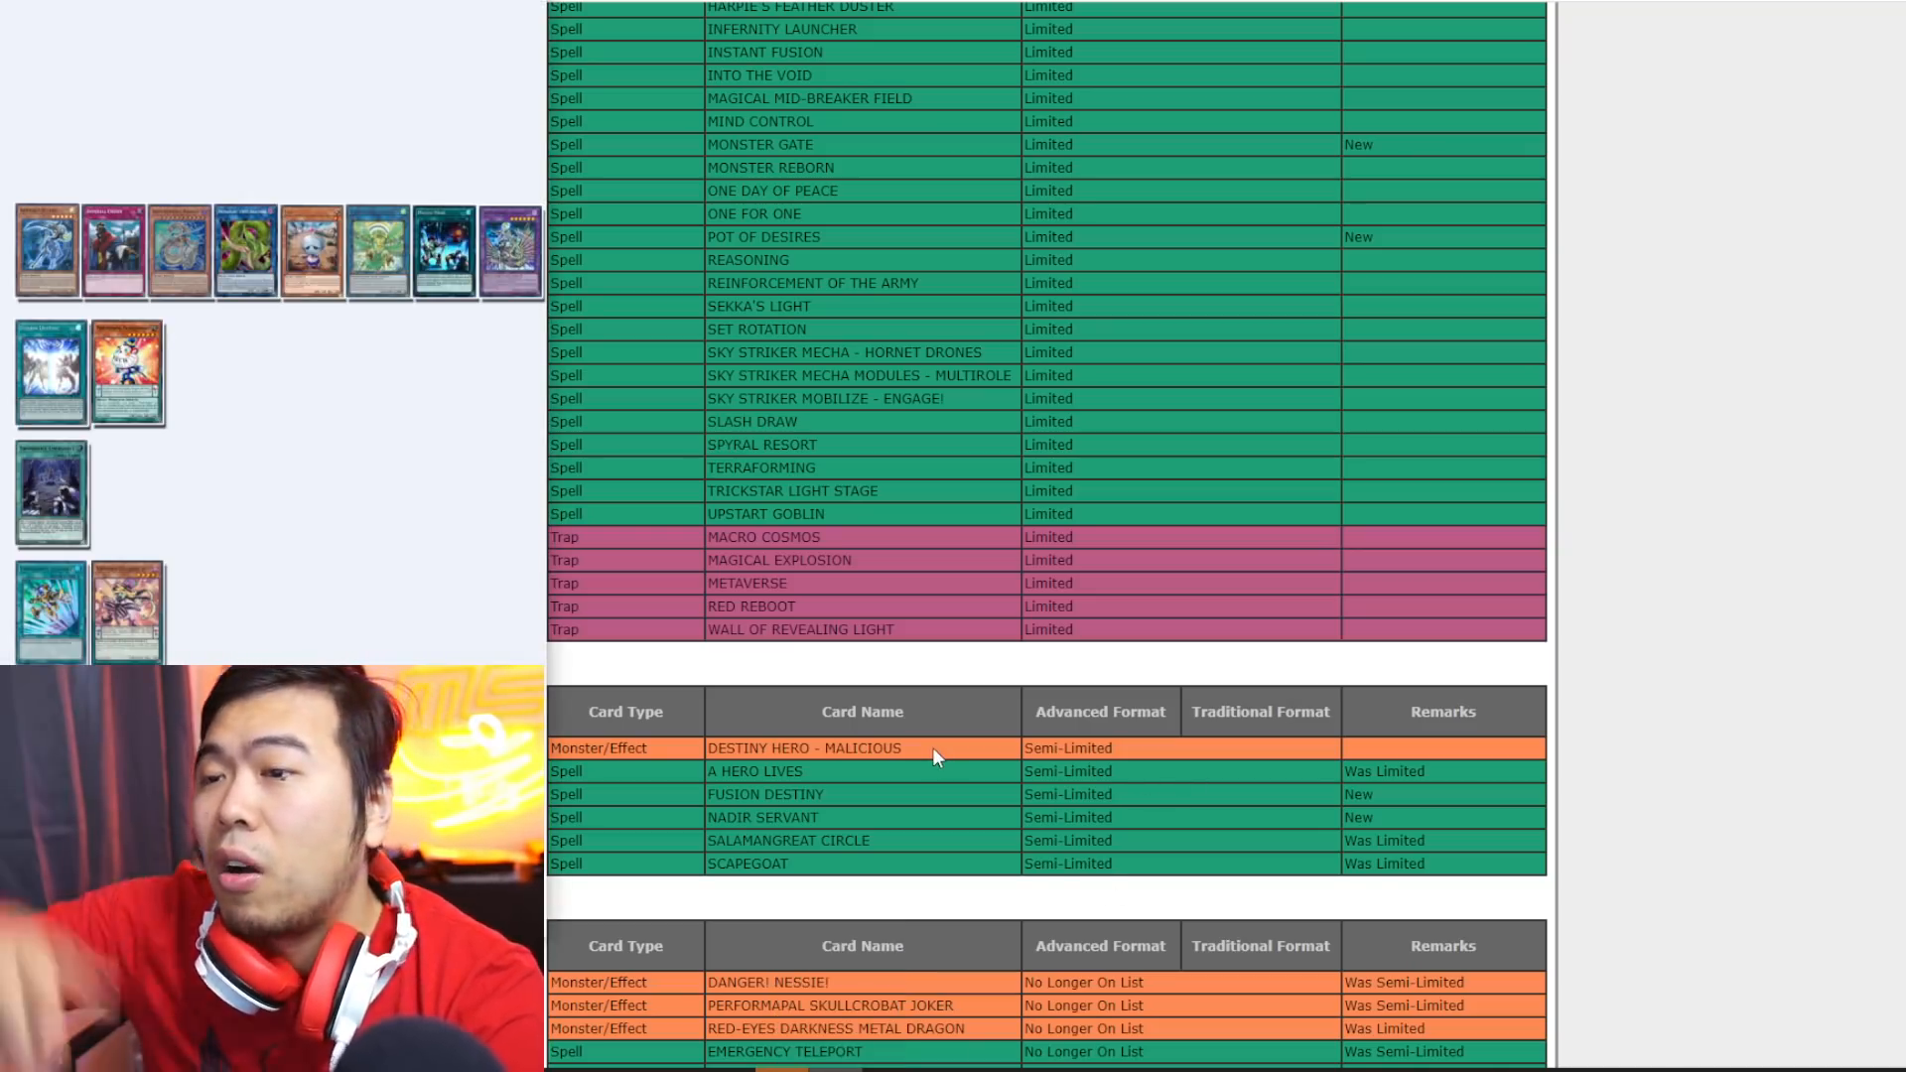
{"action": "mouse_move", "coordinate": [931, 739]}
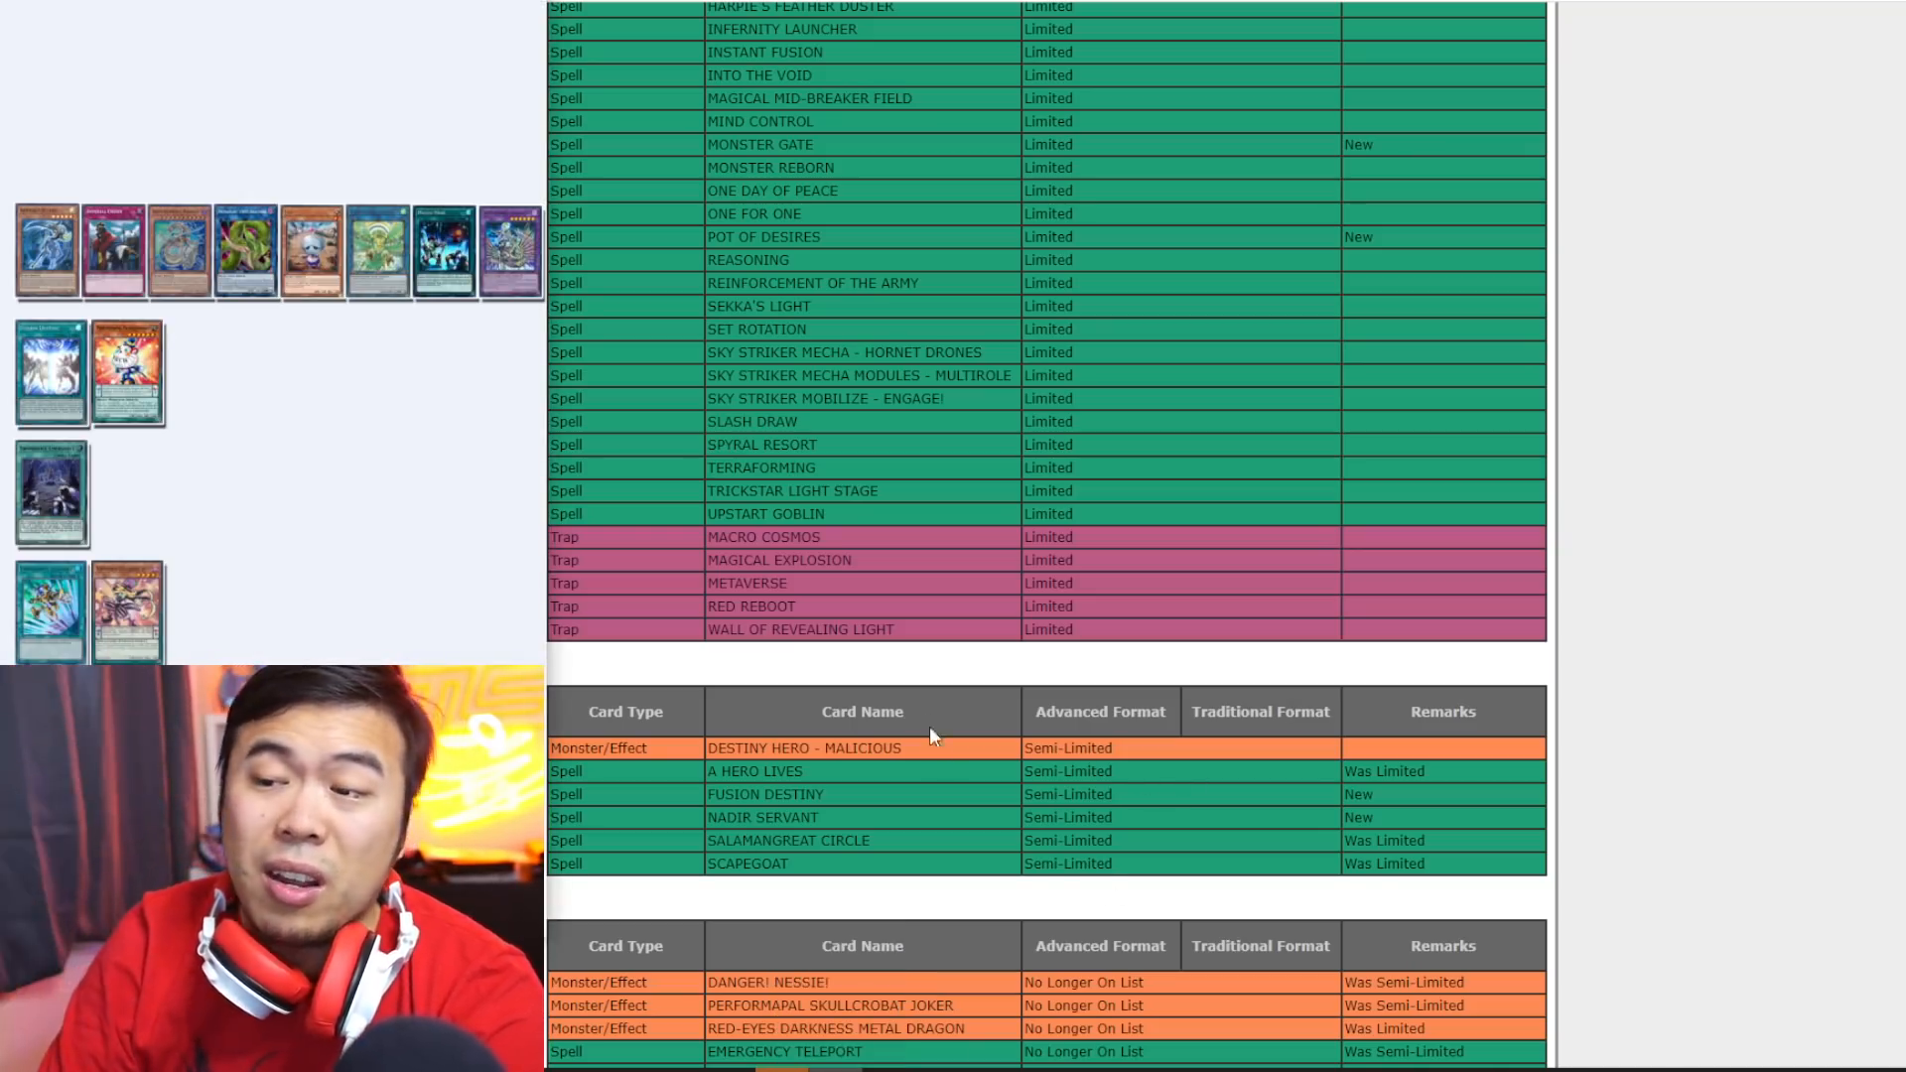
{"action": "scroll", "scroll_direction": "down", "scroll_amount": 3}
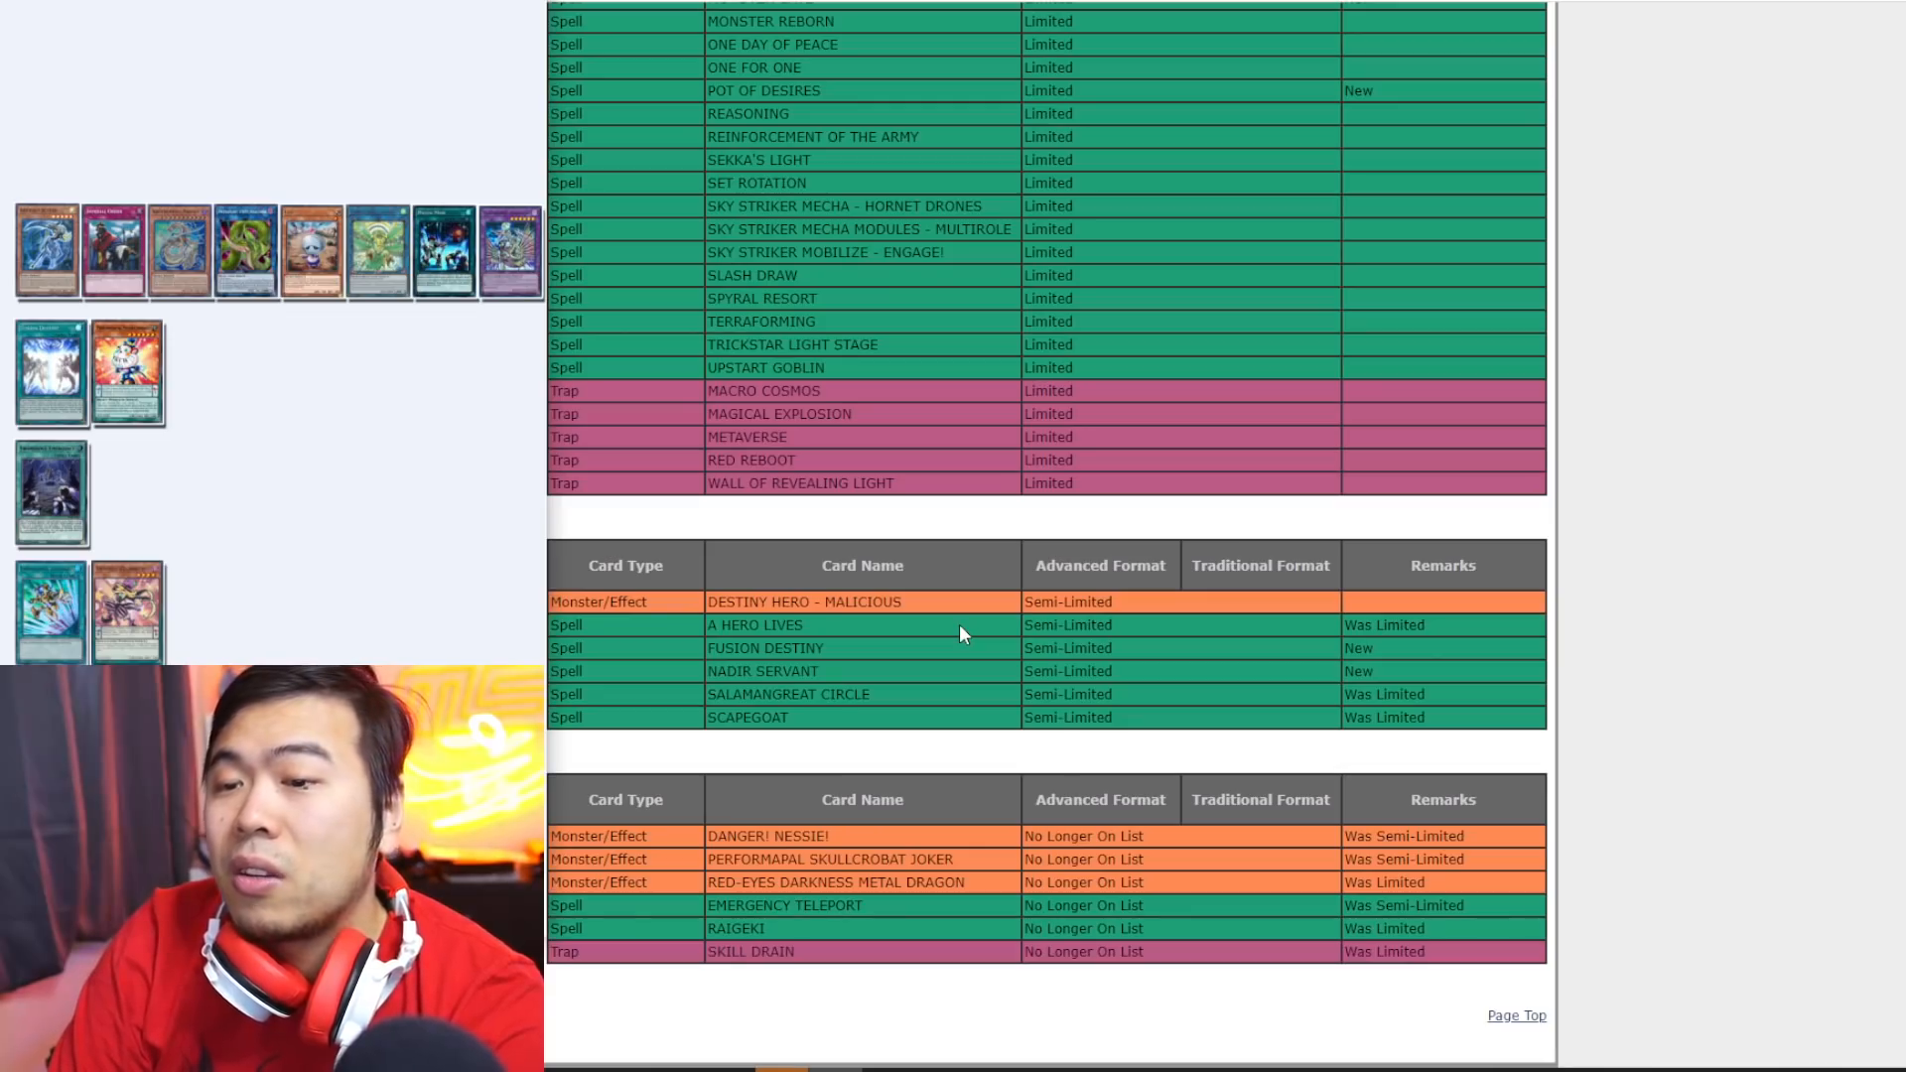
{"action": "scroll", "scroll_direction": "down", "scroll_amount": 3}
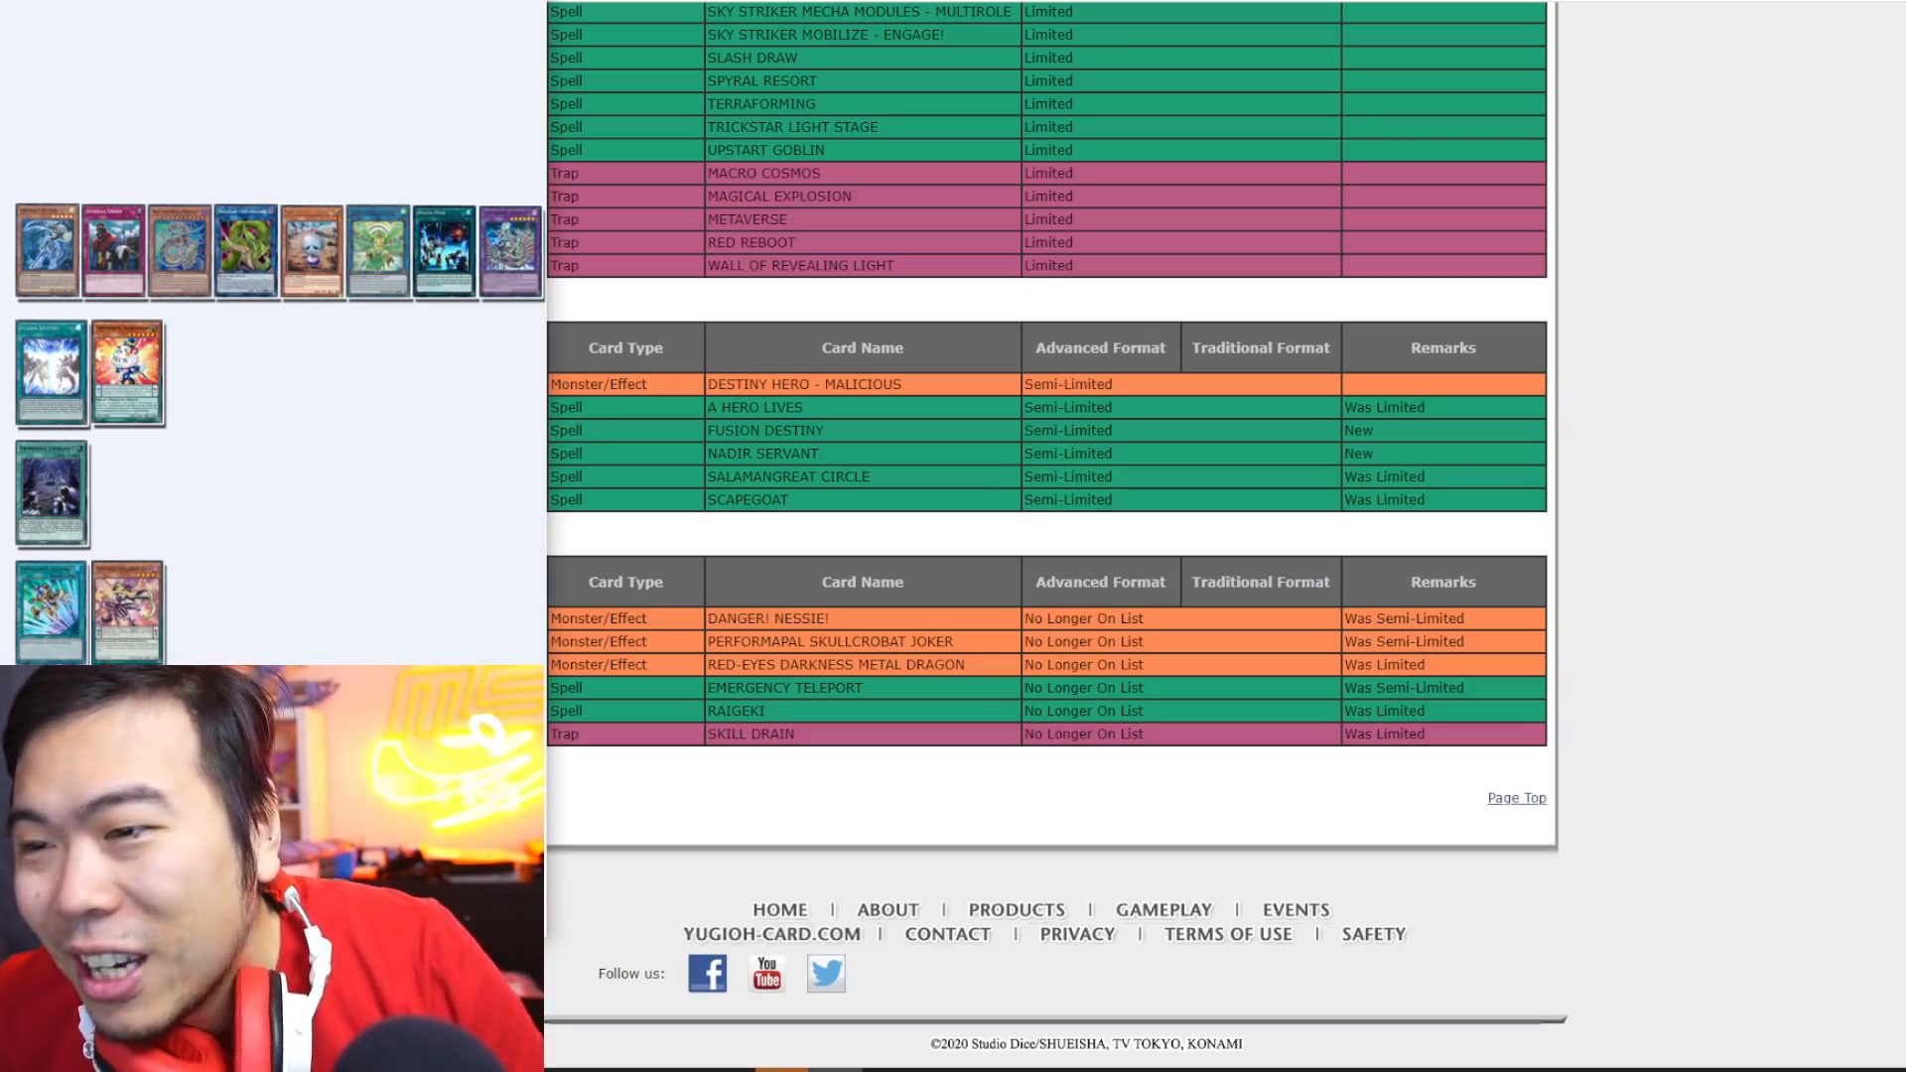
{"action": "mouse_move", "coordinate": [301, 647]}
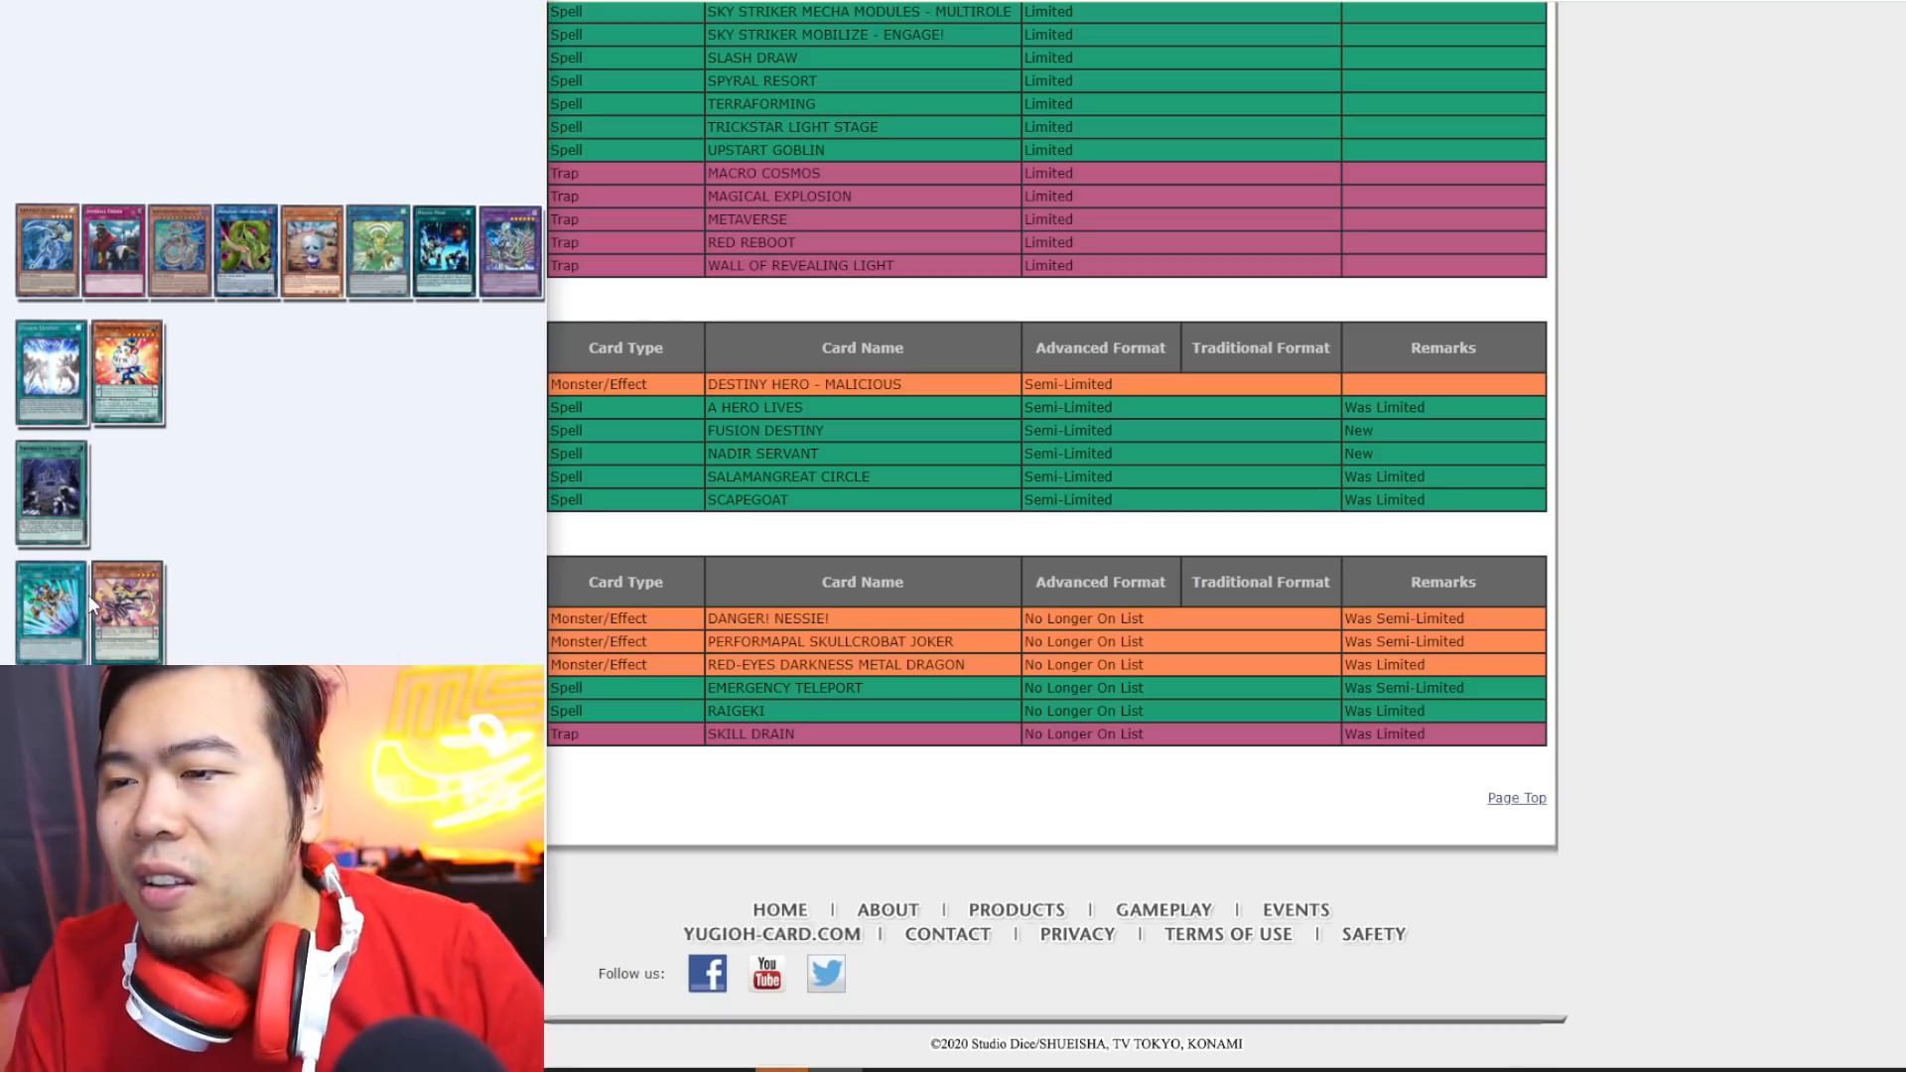
{"action": "mouse_move", "coordinate": [500, 659]}
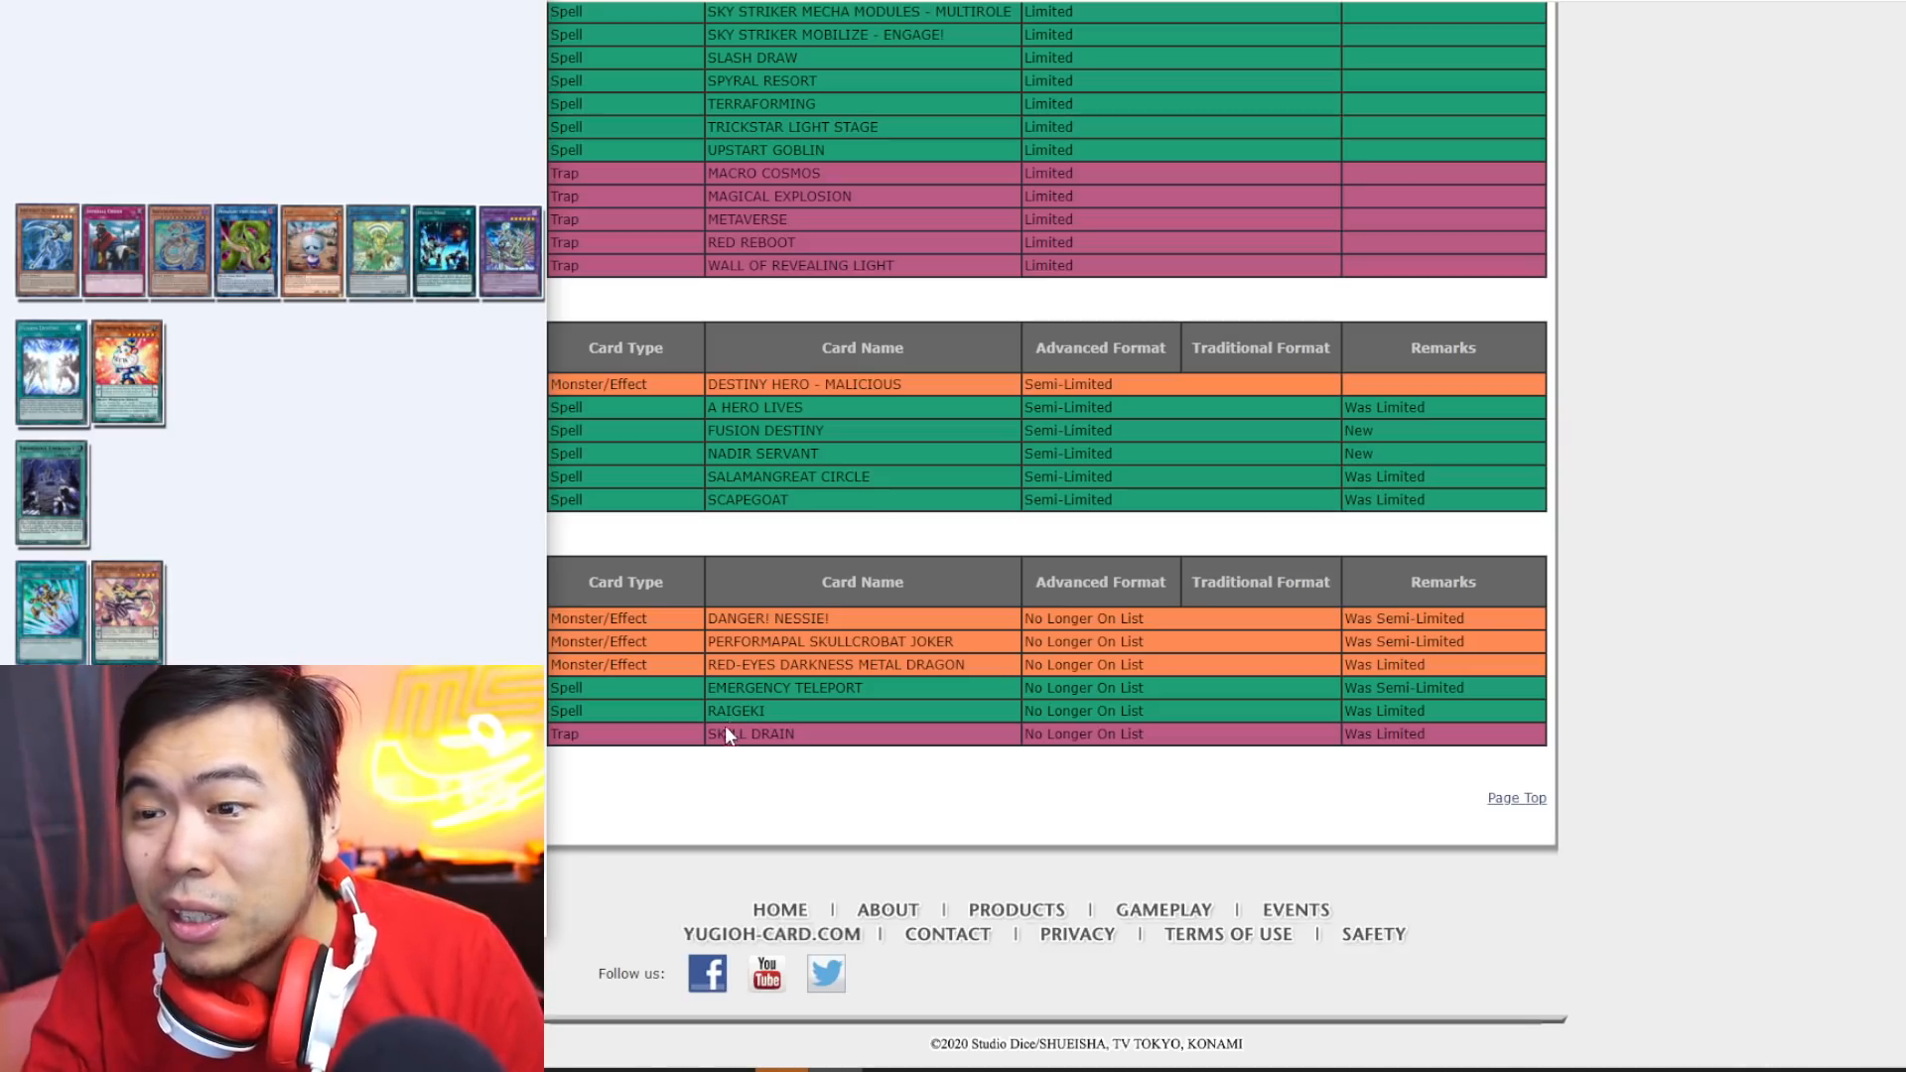
{"action": "mouse_move", "coordinate": [711, 738]}
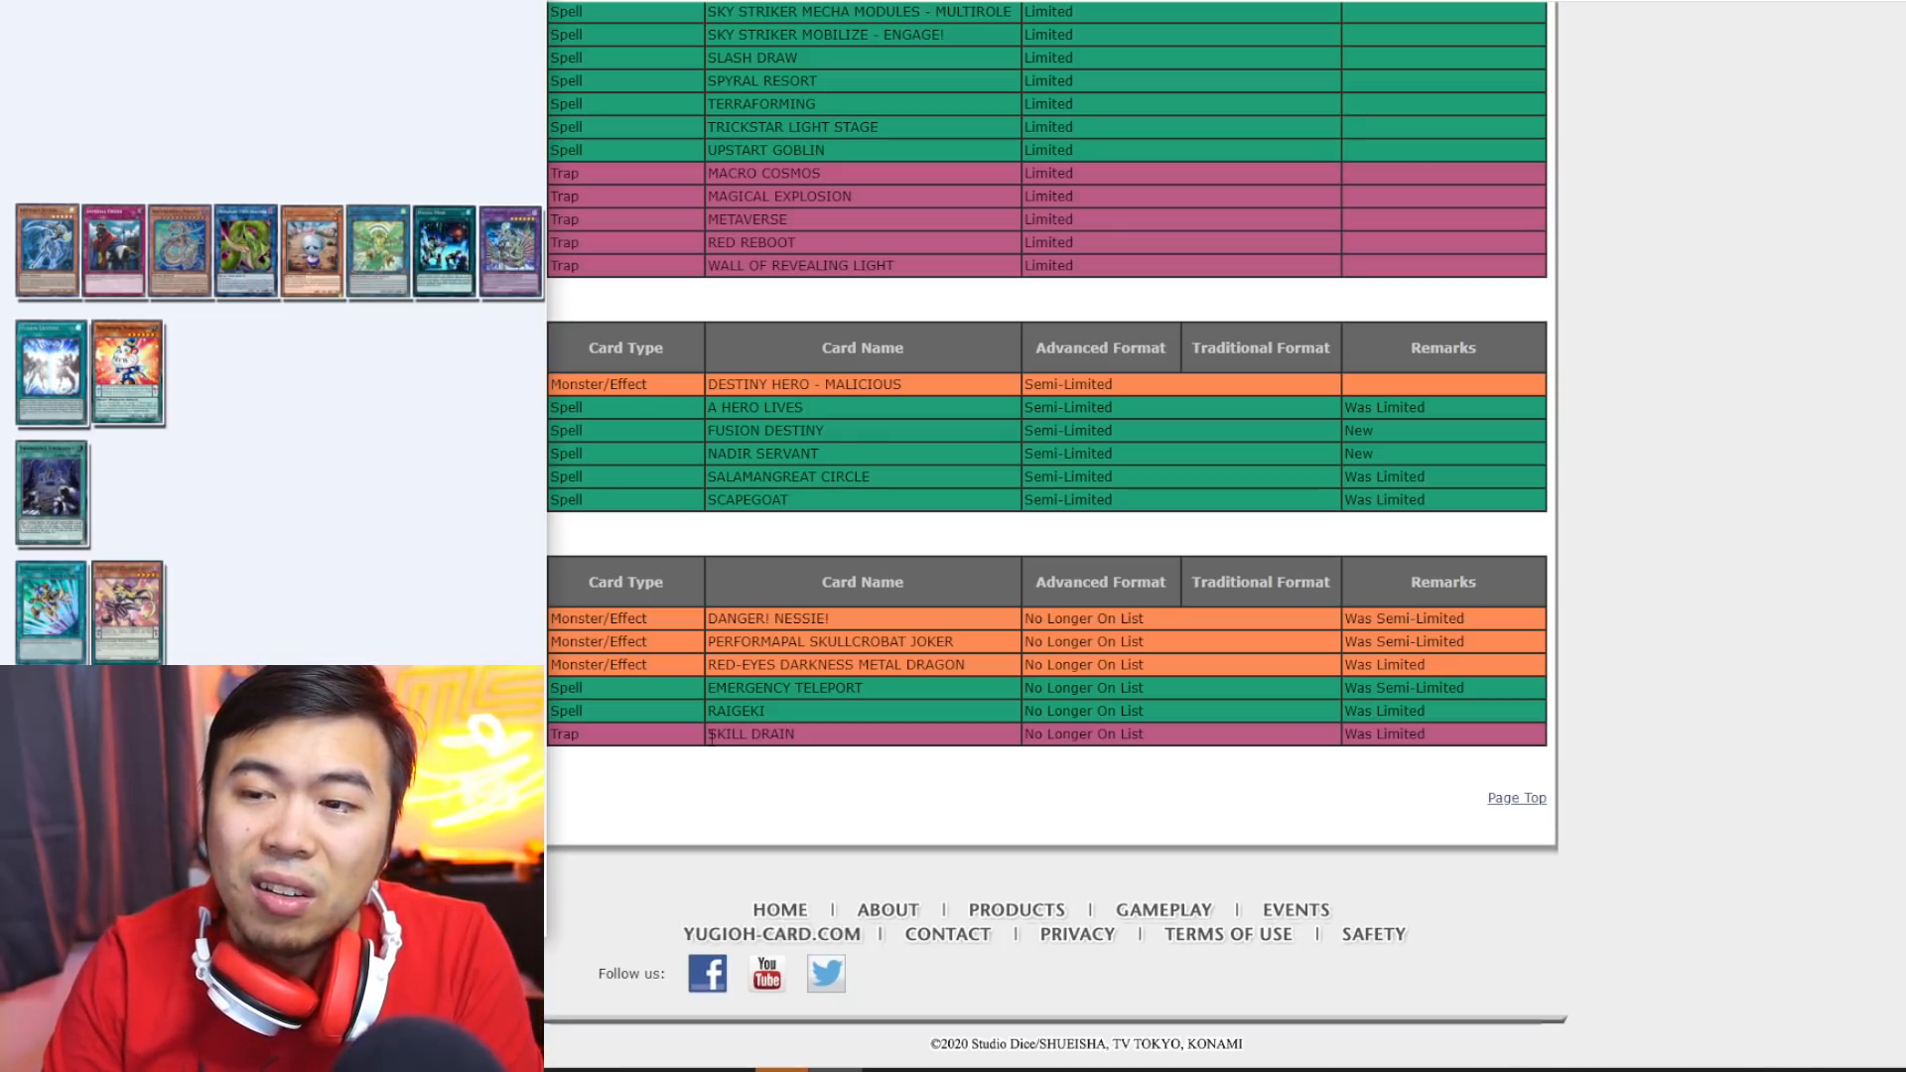
{"action": "scroll", "scroll_direction": "up", "scroll_amount": 3}
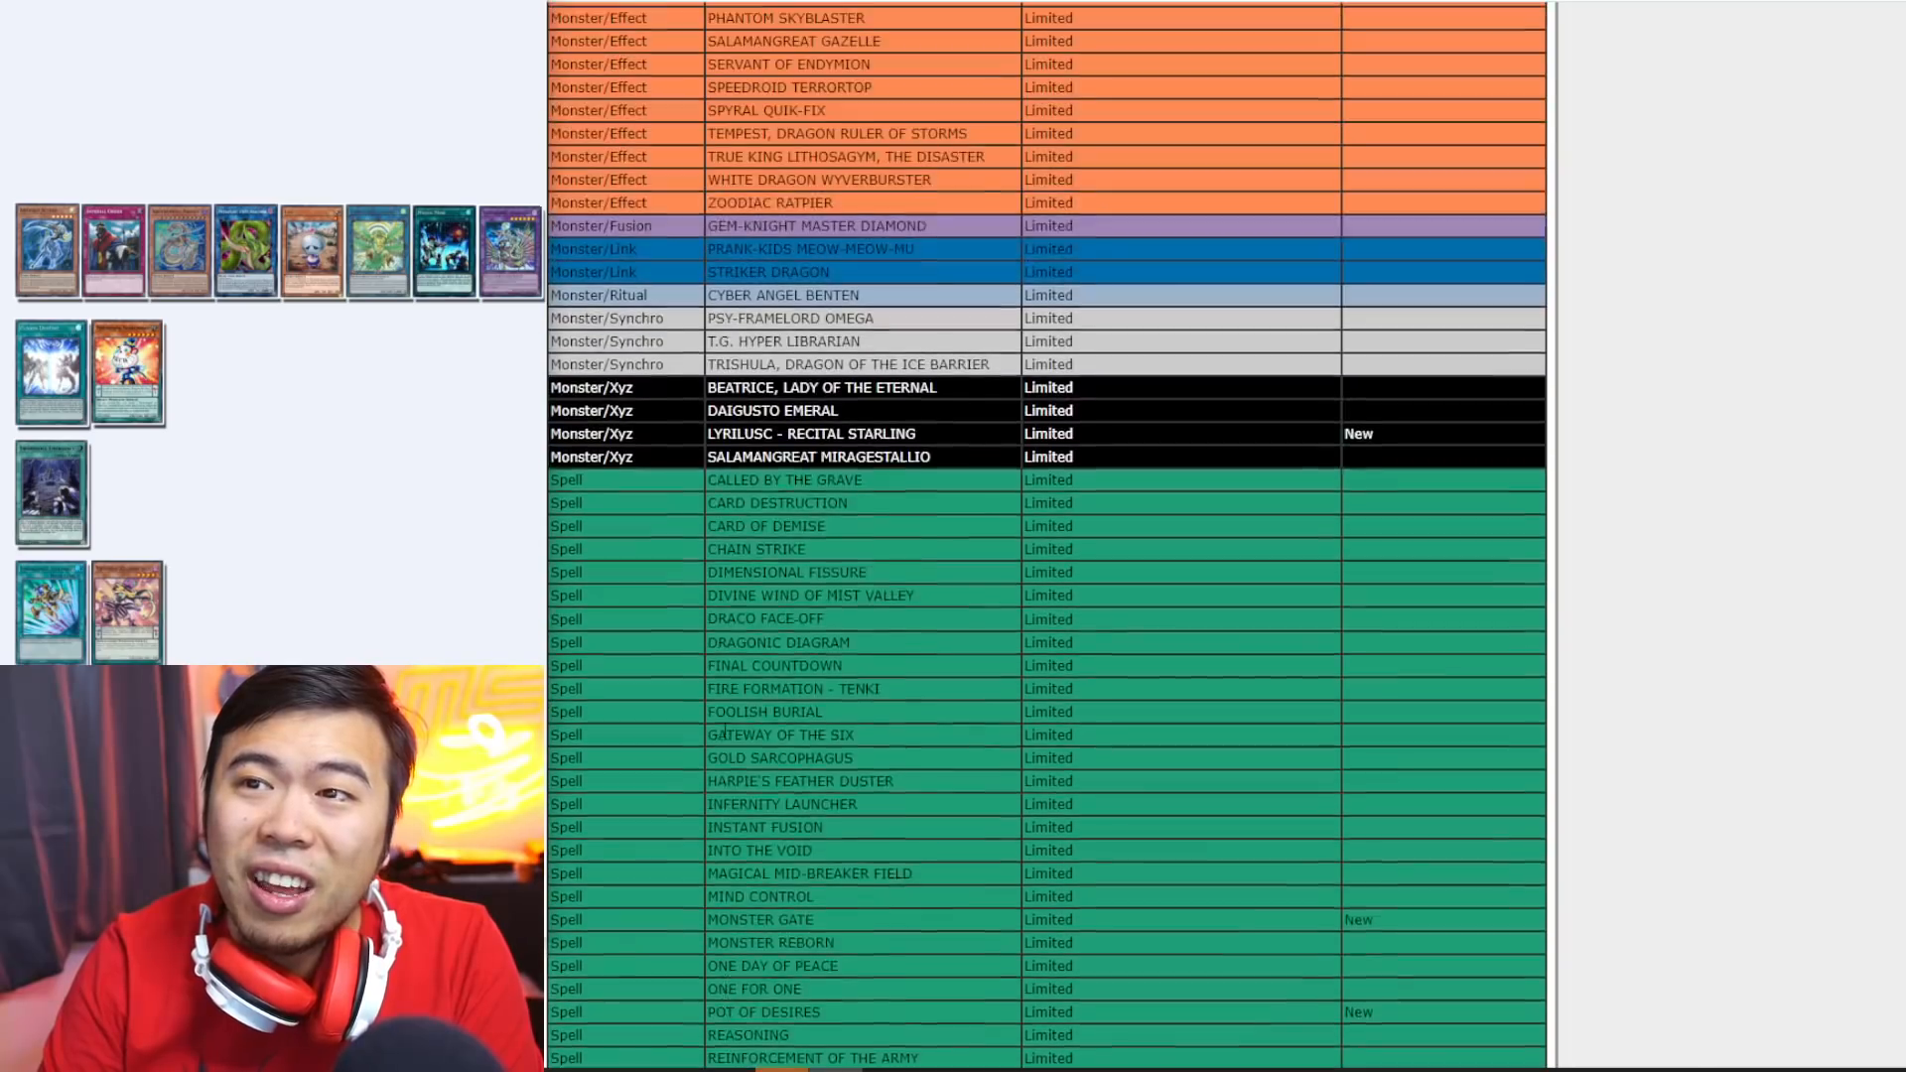
{"action": "scroll", "scroll_direction": "down", "scroll_amount": 3}
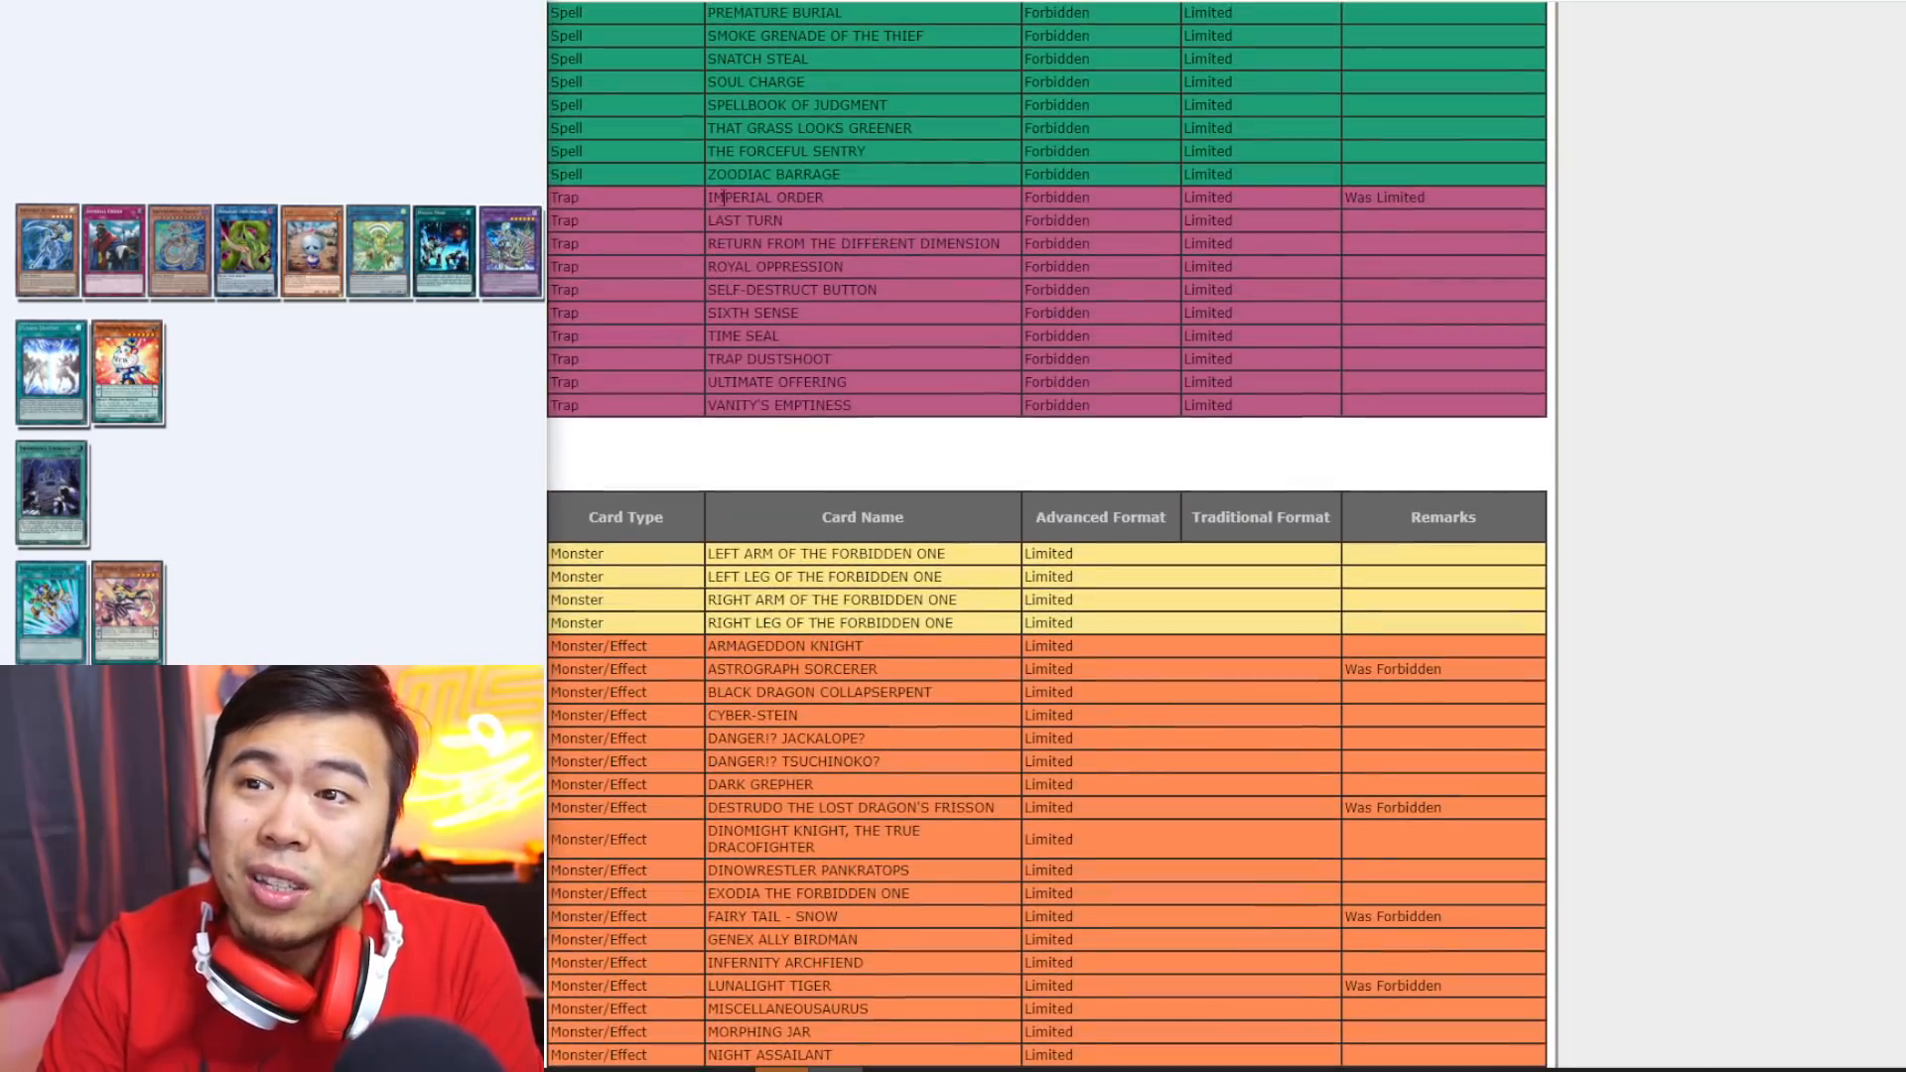
{"action": "scroll", "scroll_direction": "down", "scroll_amount": 3}
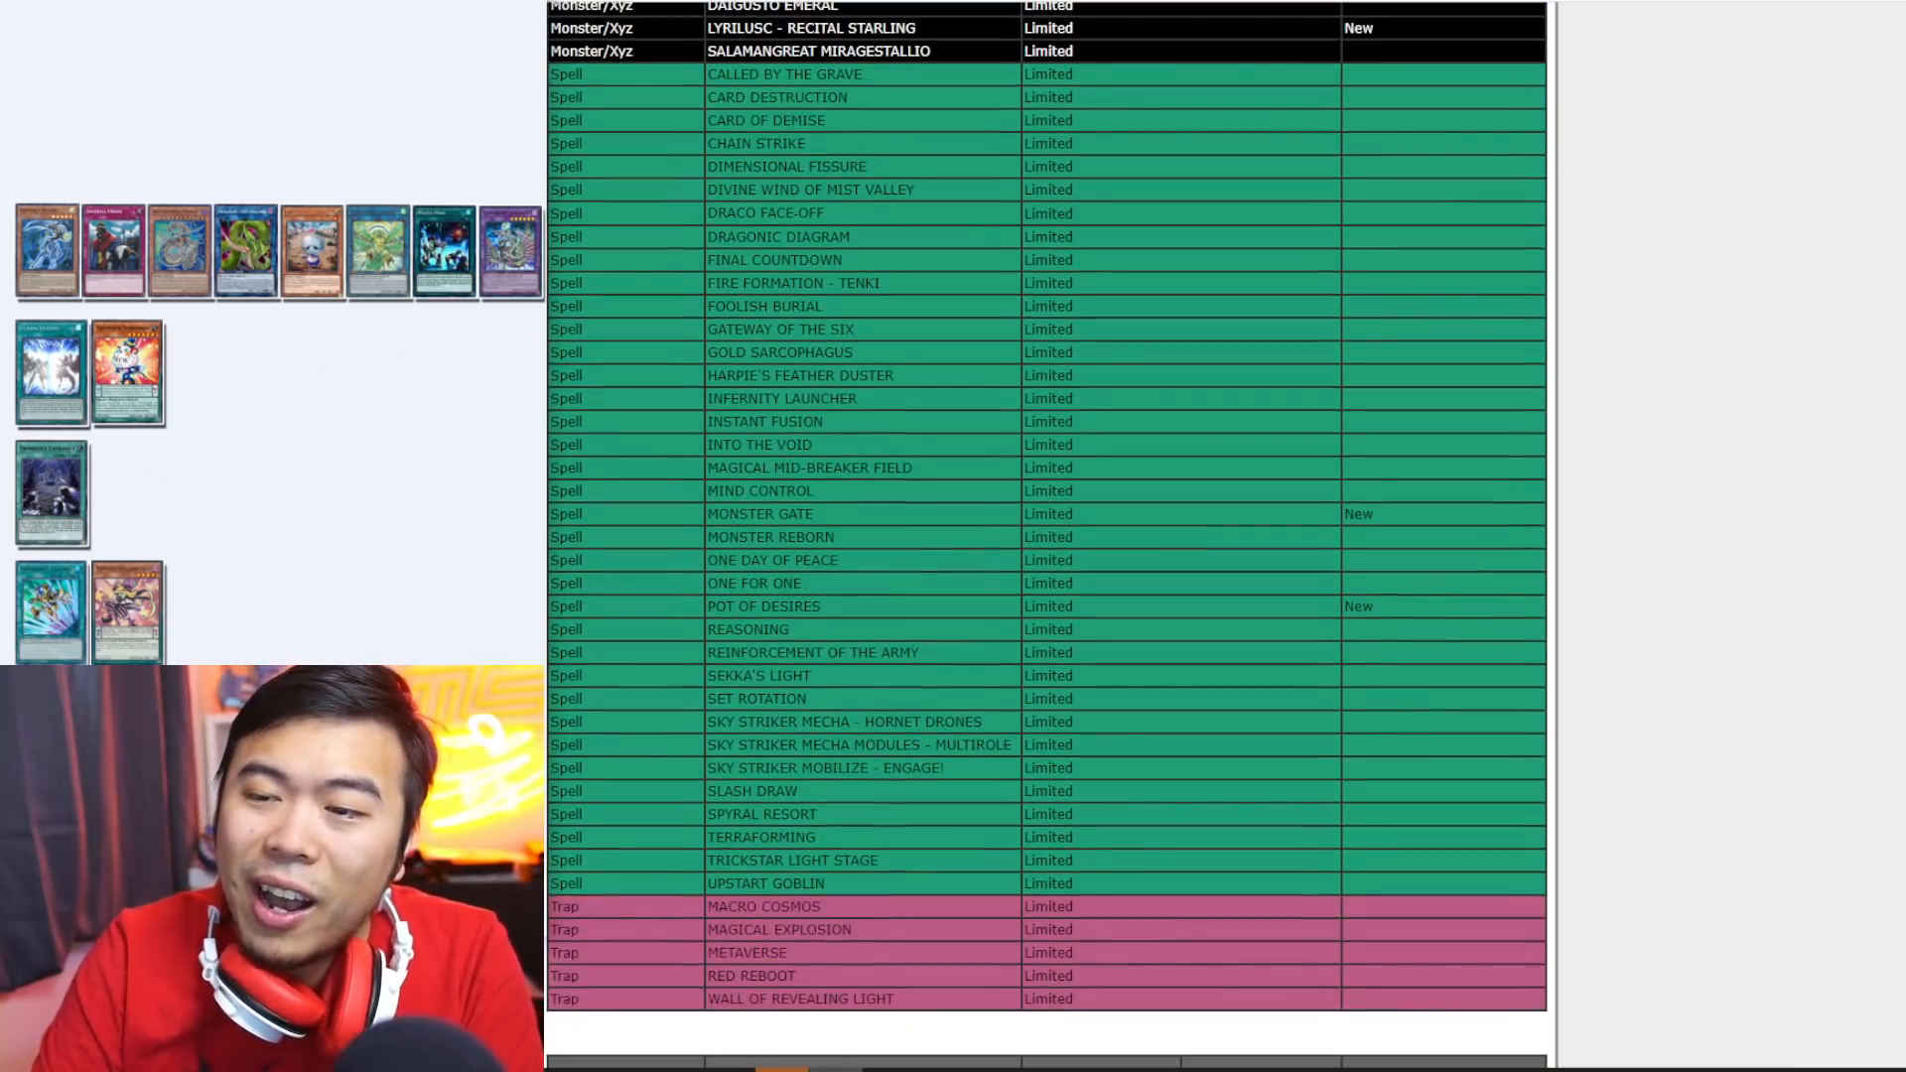
{"action": "scroll", "scroll_direction": "down", "scroll_amount": 3}
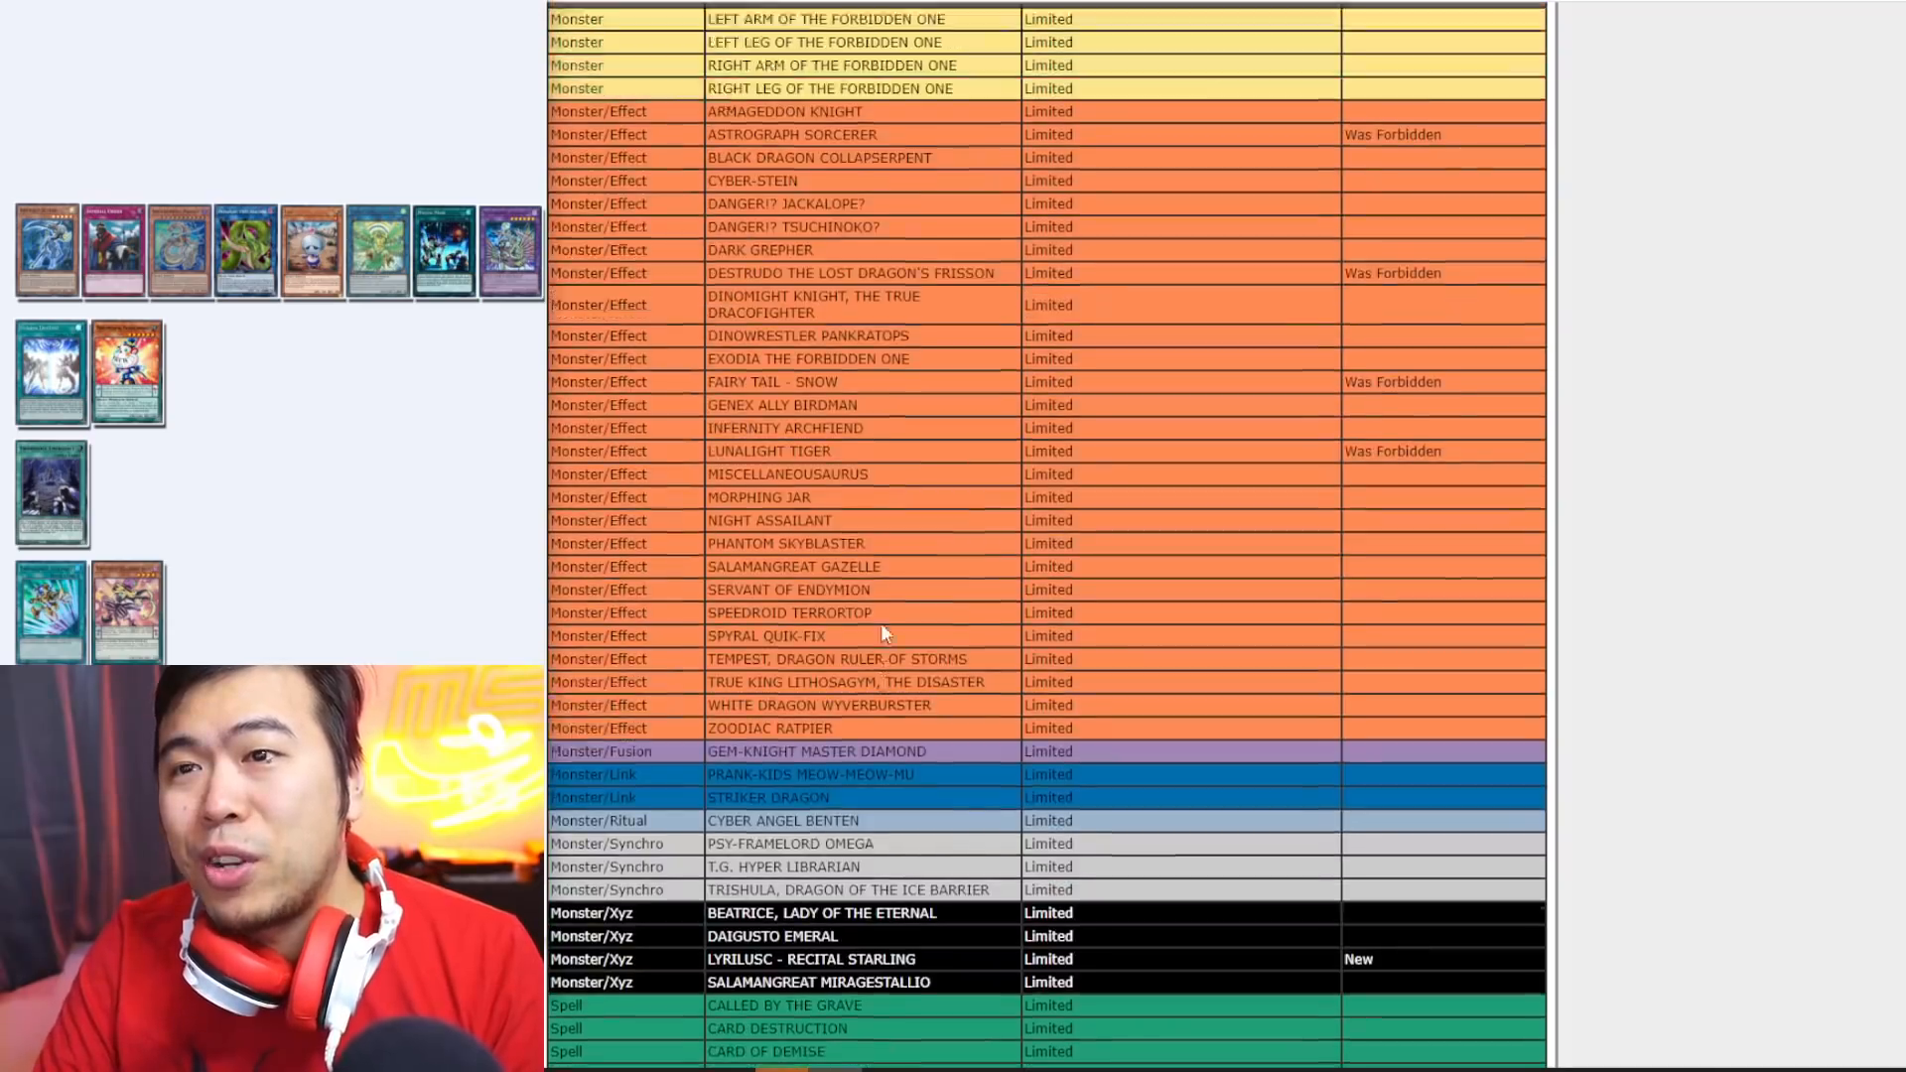
{"action": "scroll", "scroll_direction": "up", "scroll_amount": 3}
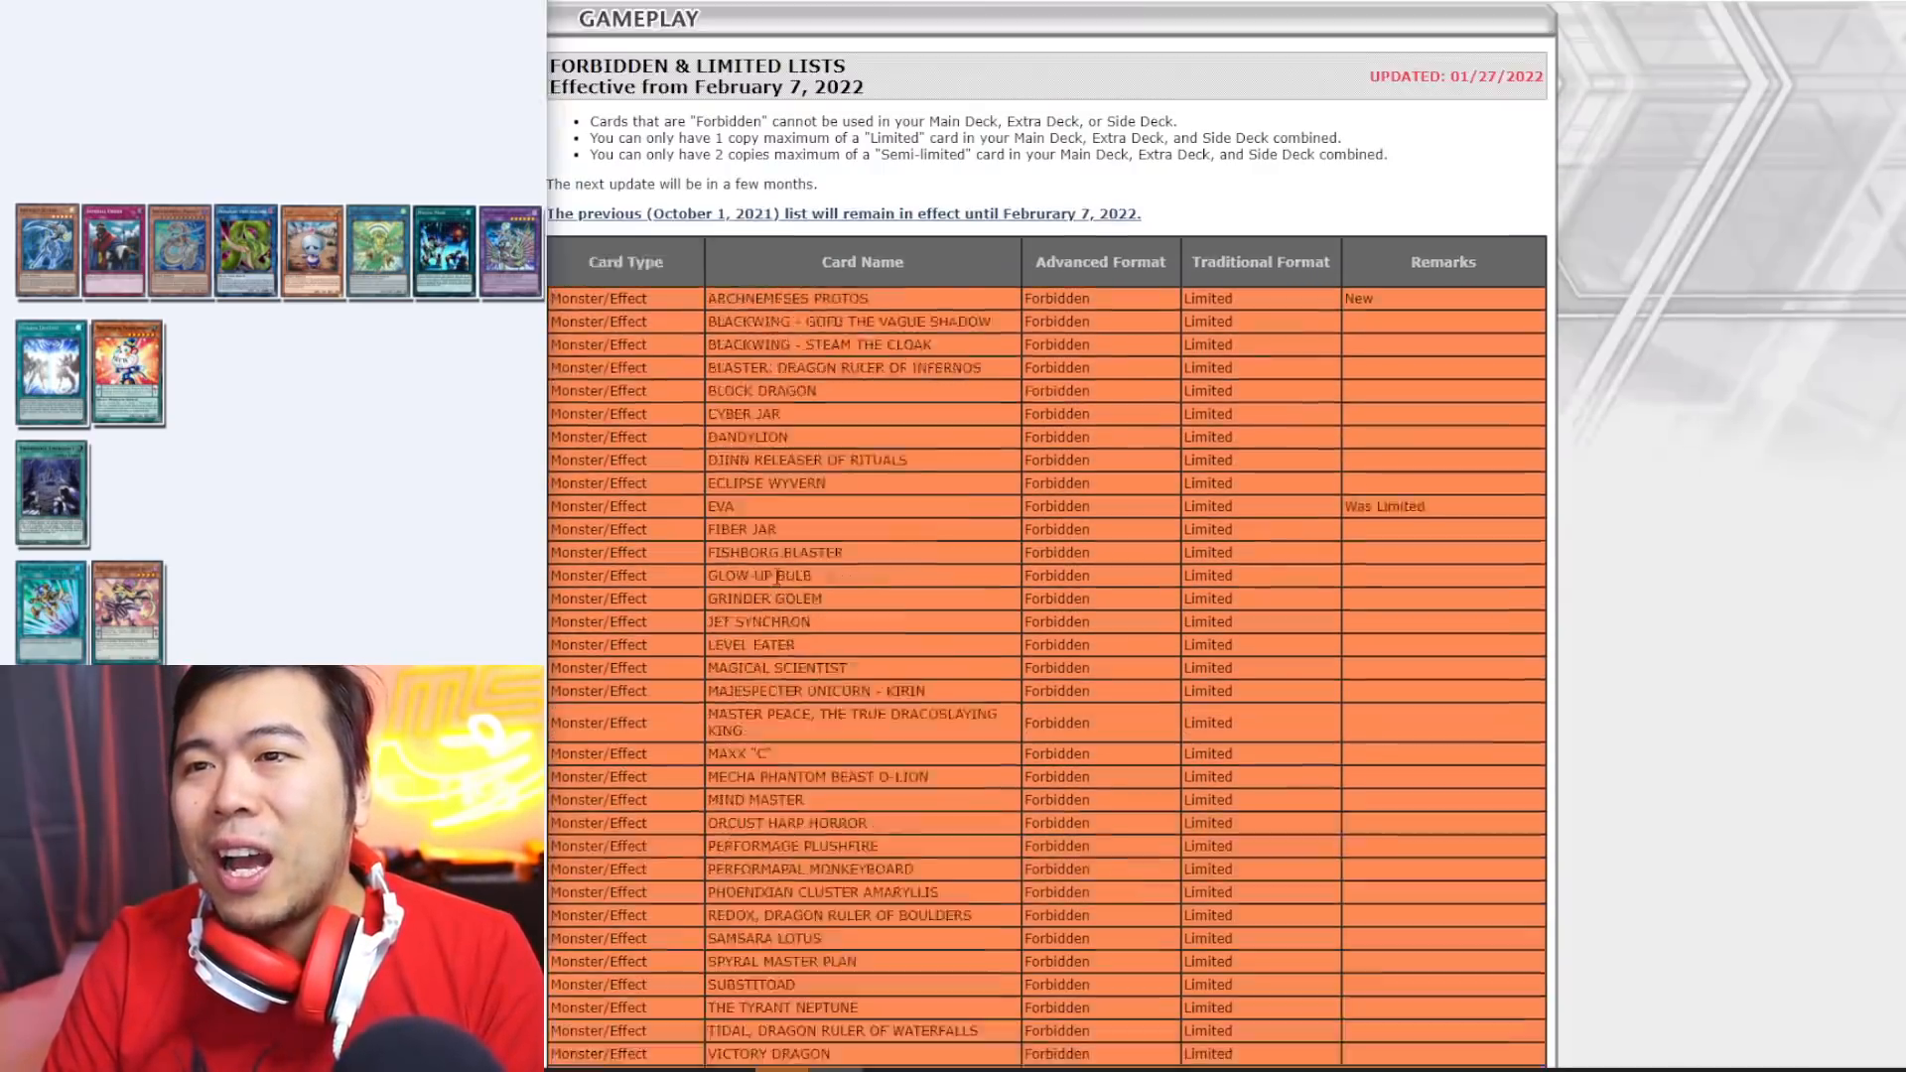
{"action": "scroll", "scroll_direction": "up", "scroll_amount": 3}
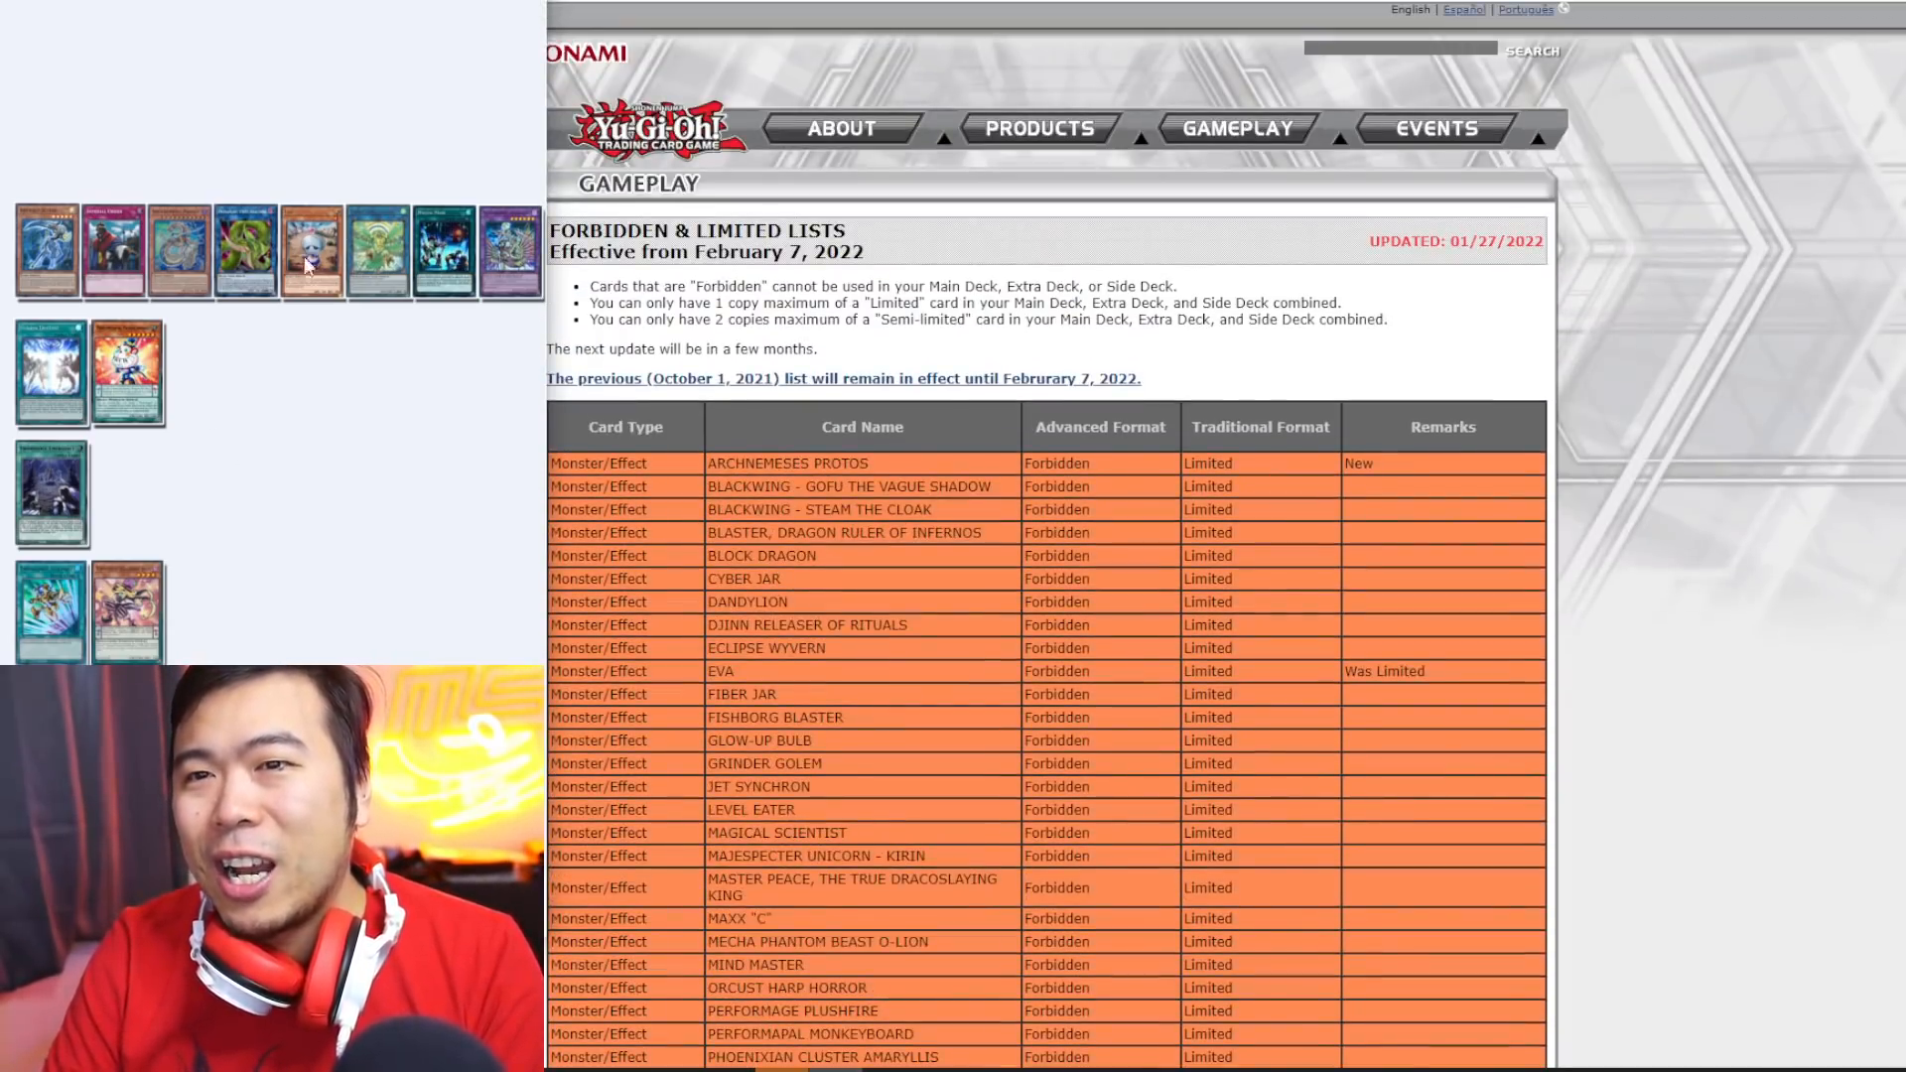
{"action": "scroll", "scroll_direction": "down", "scroll_amount": 3}
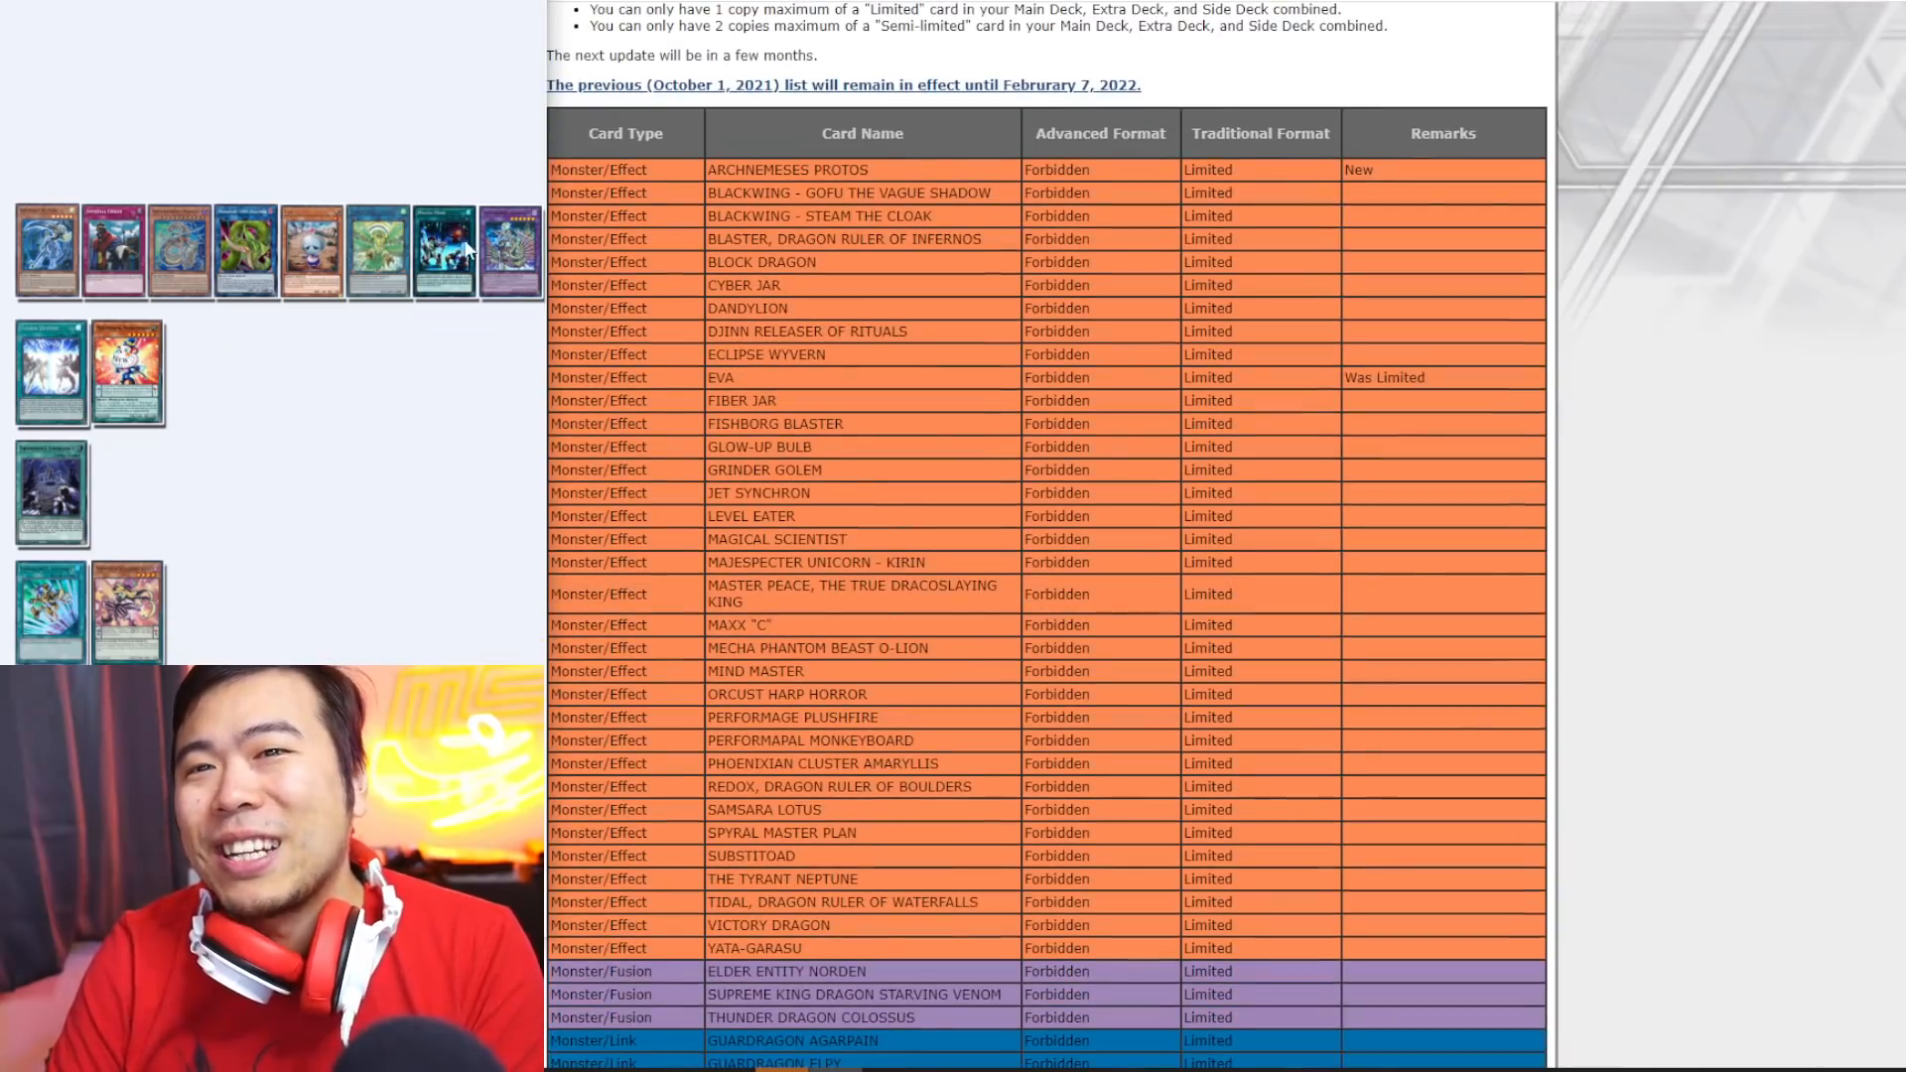
{"action": "mouse_move", "coordinate": [179, 284]}
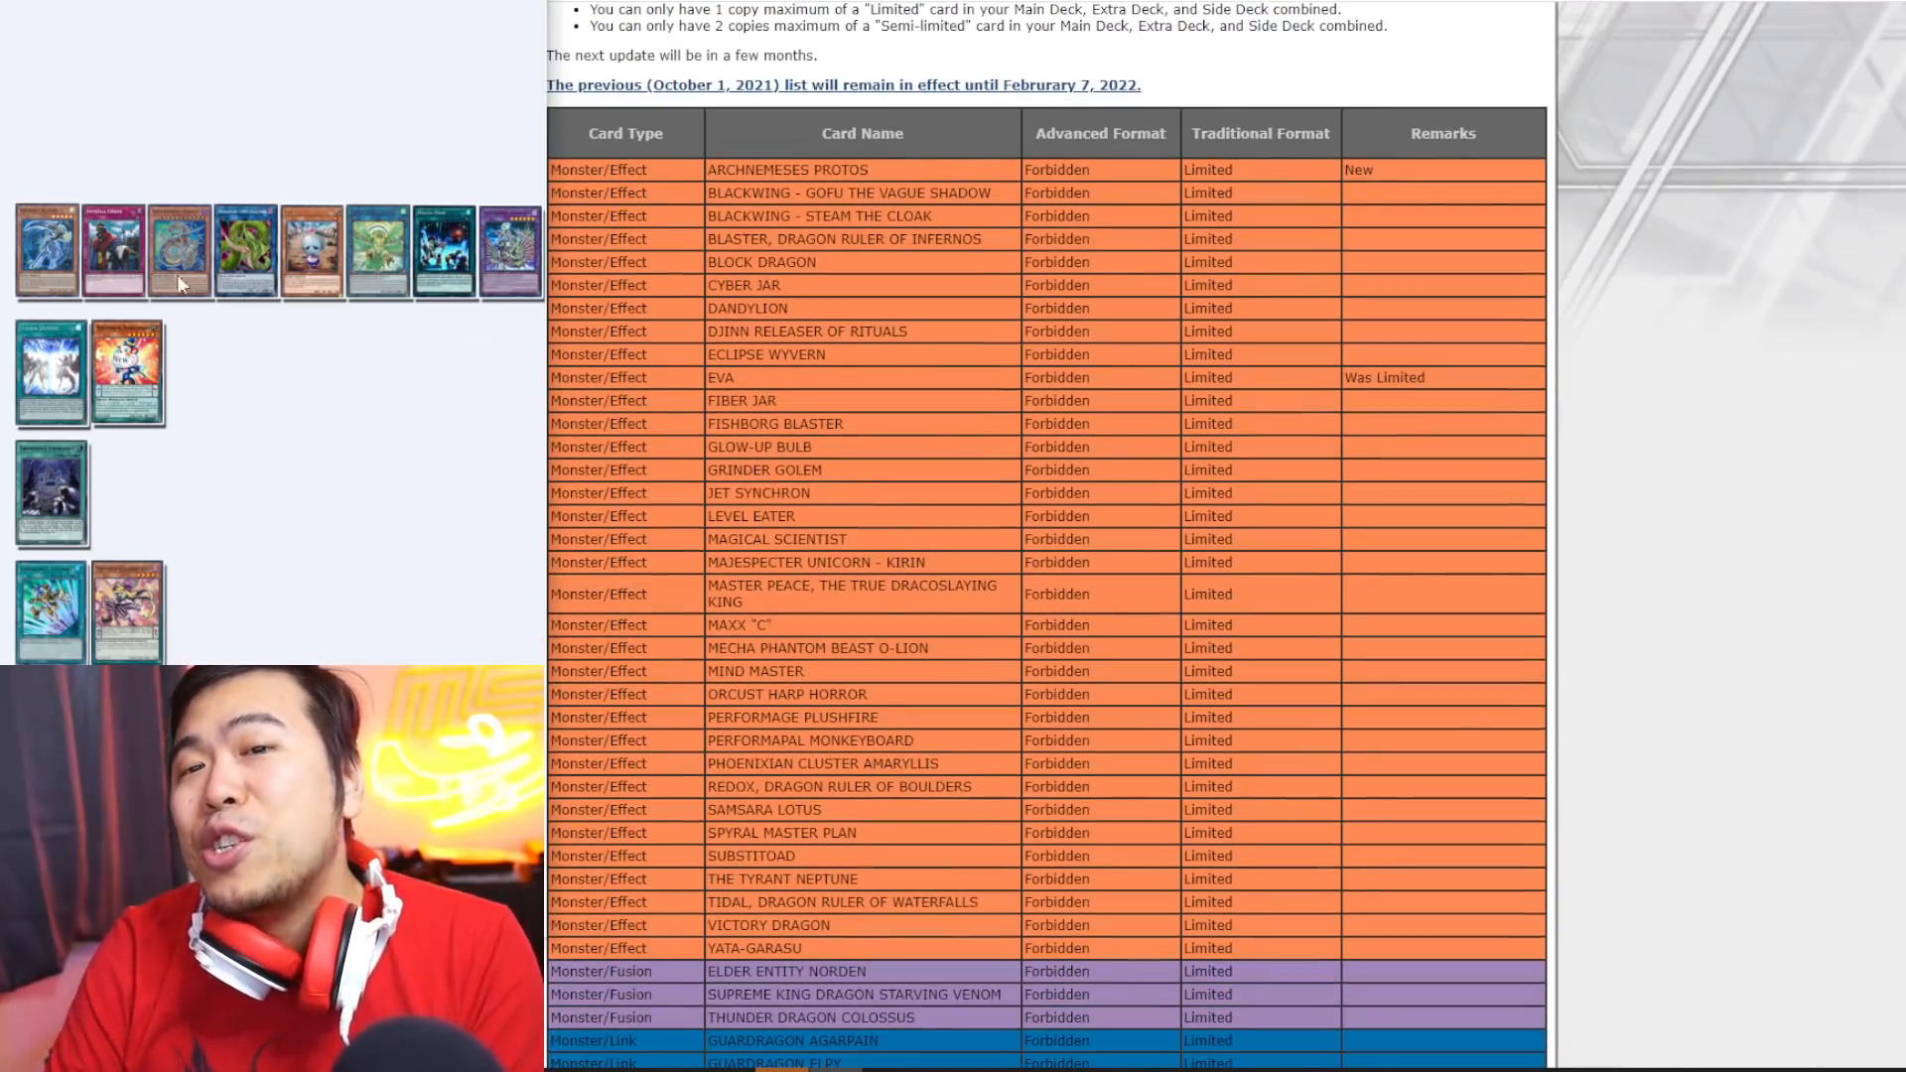
{"action": "mouse_move", "coordinate": [366, 305]}
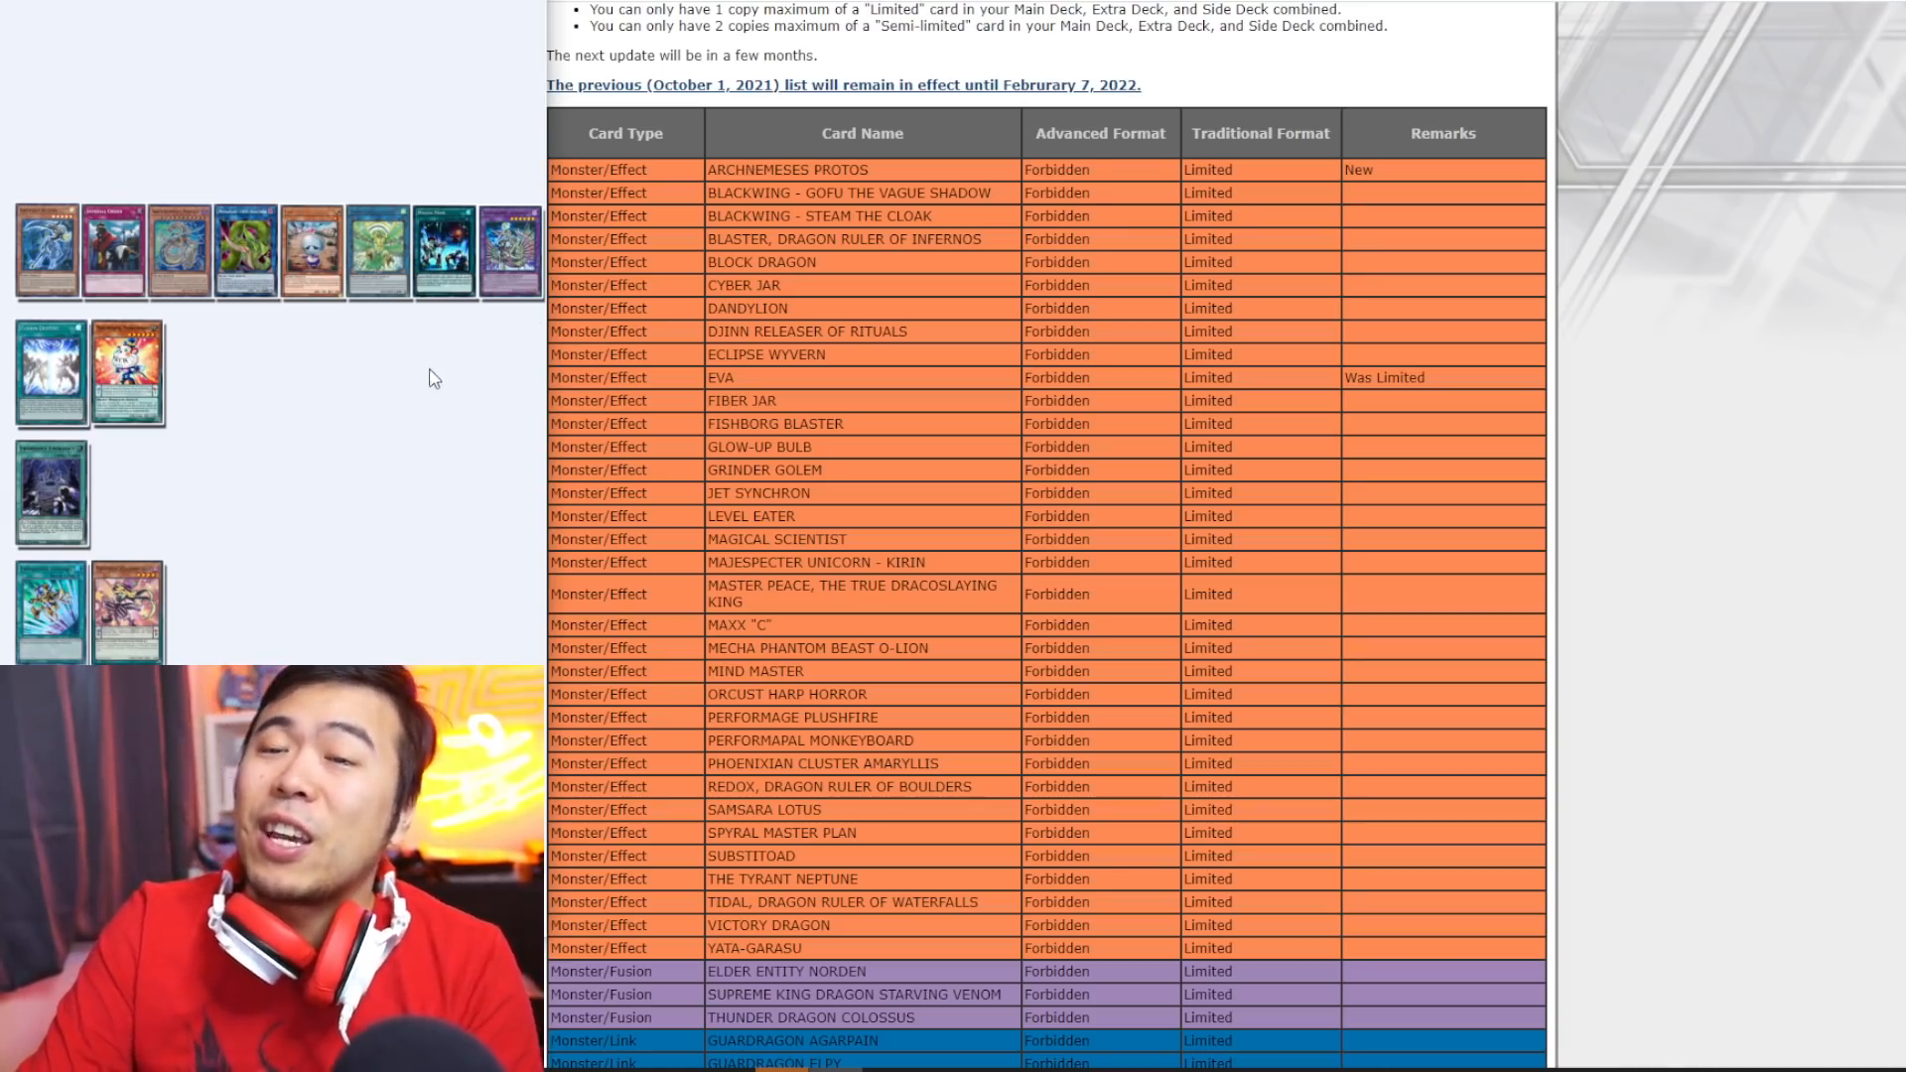
{"action": "scroll", "scroll_direction": "down", "scroll_amount": 3}
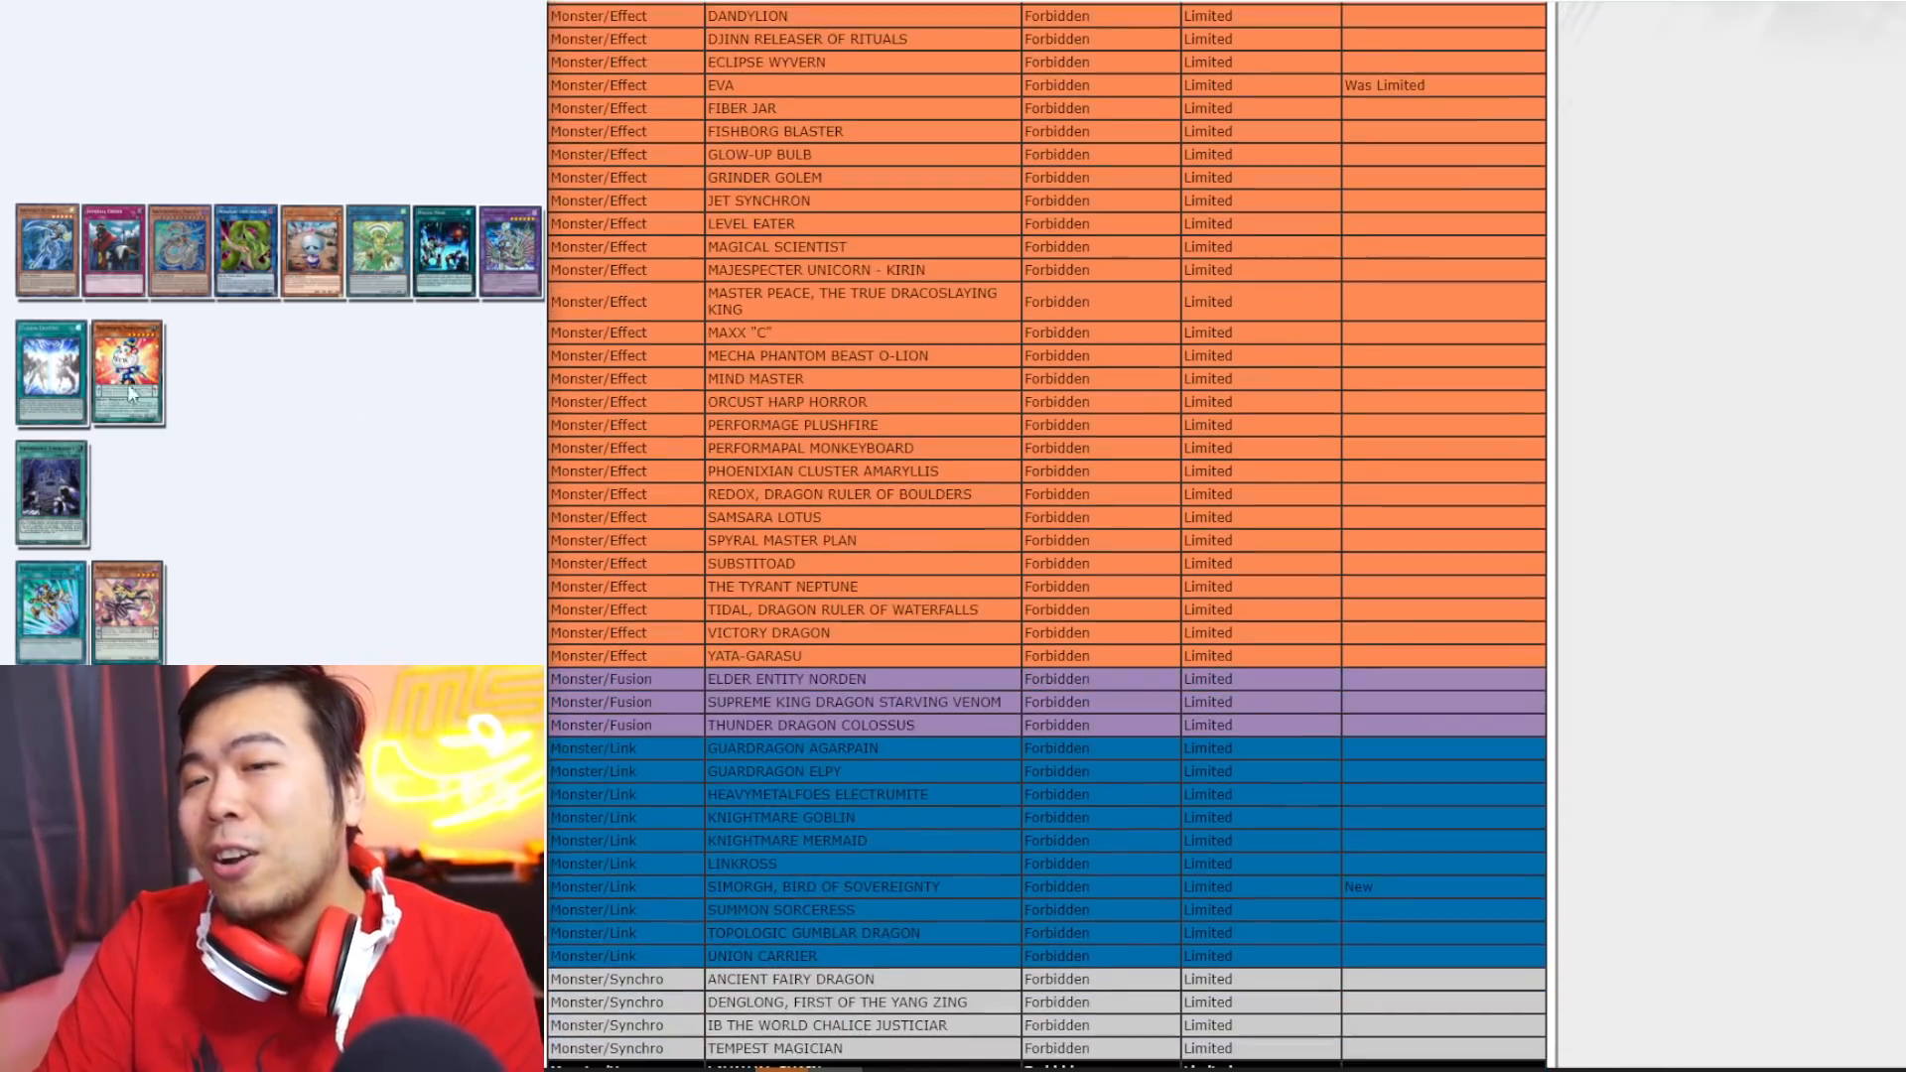
{"action": "scroll", "scroll_direction": "down", "scroll_amount": 3}
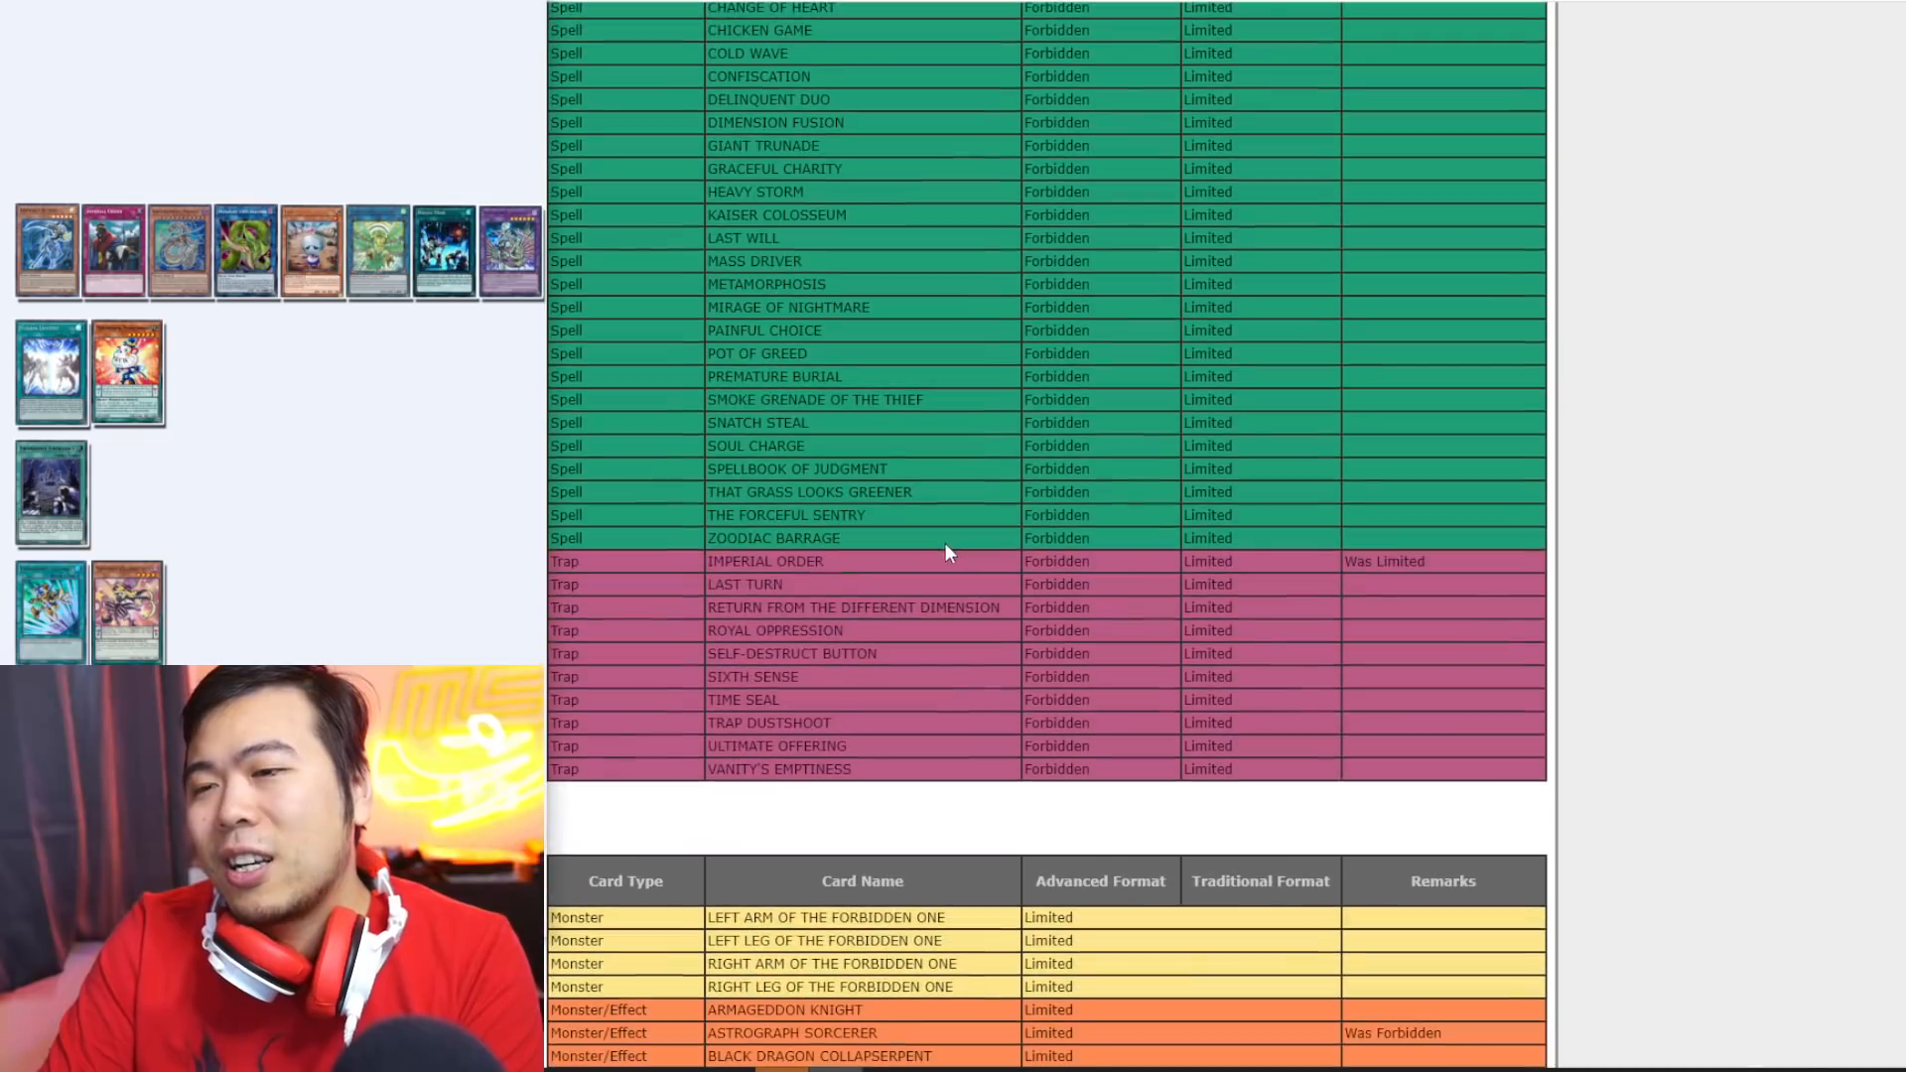
{"action": "mouse_move", "coordinate": [941, 576]}
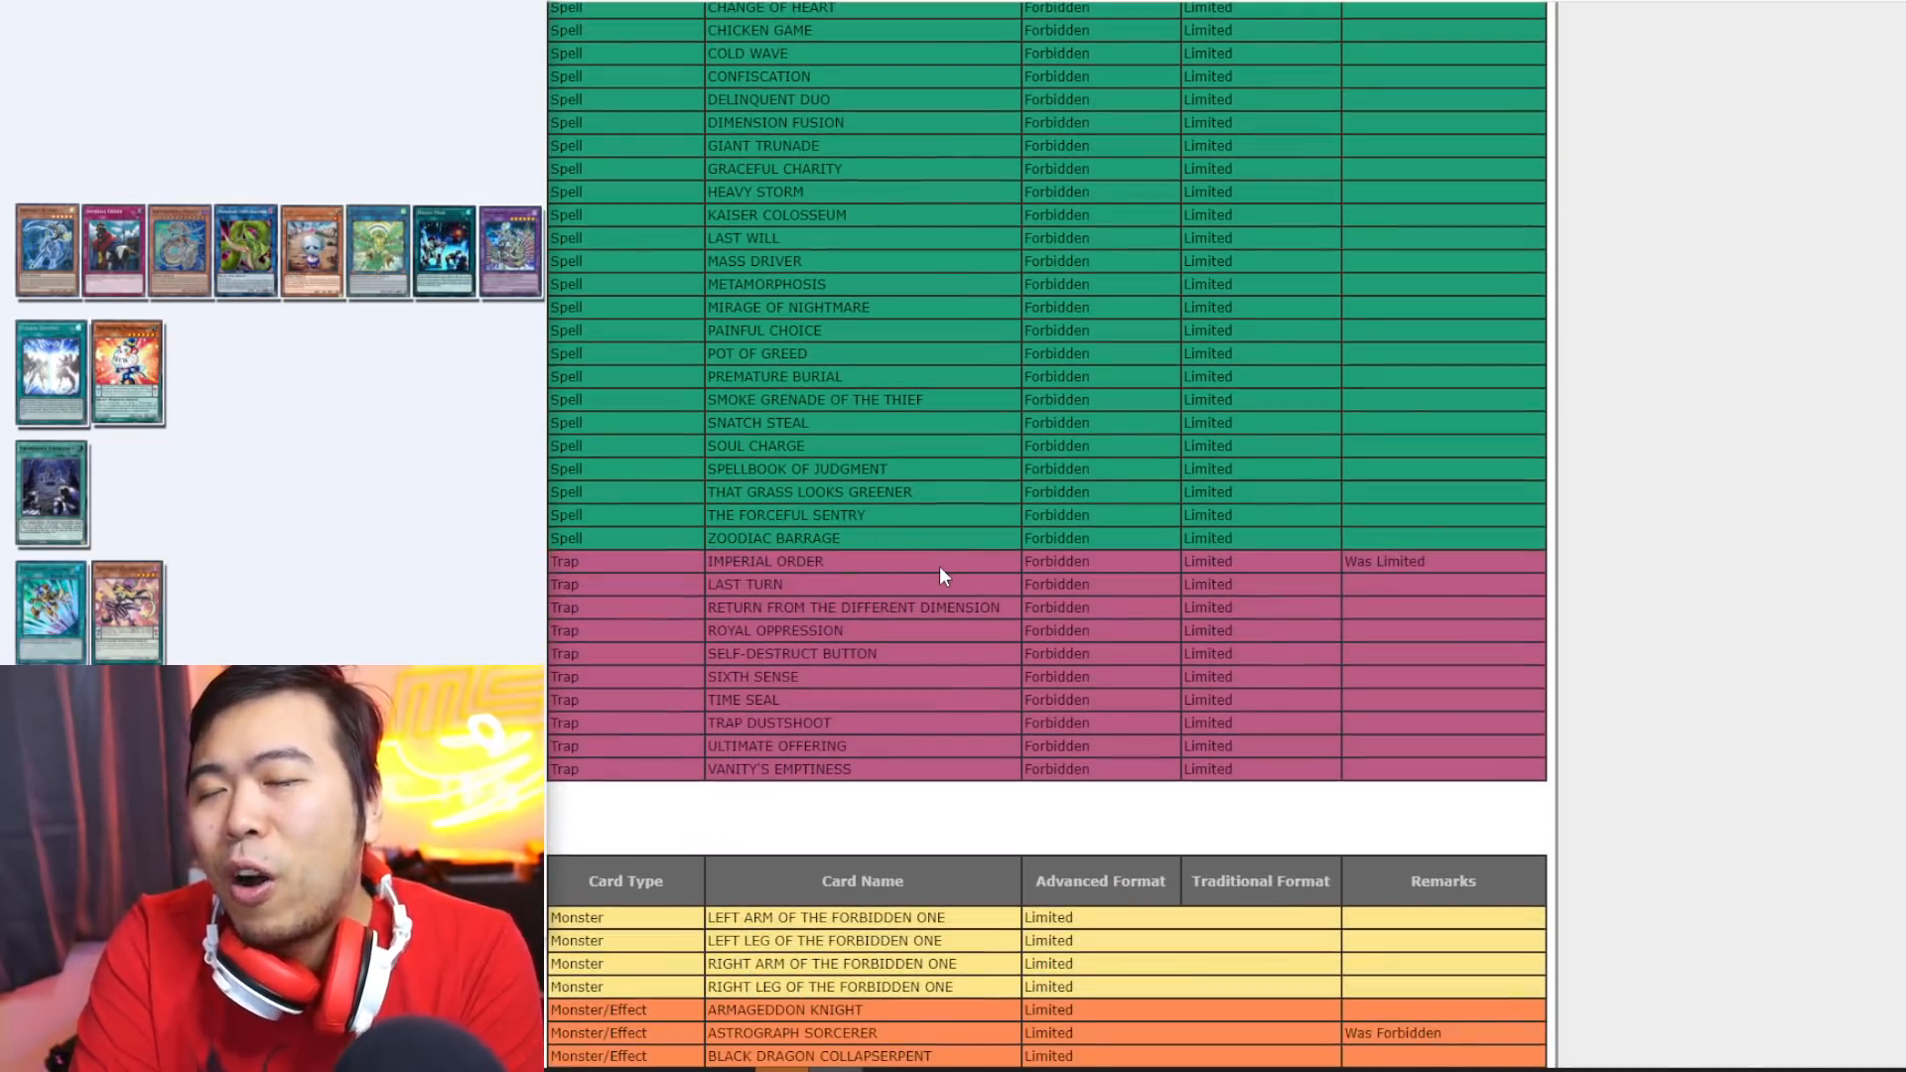